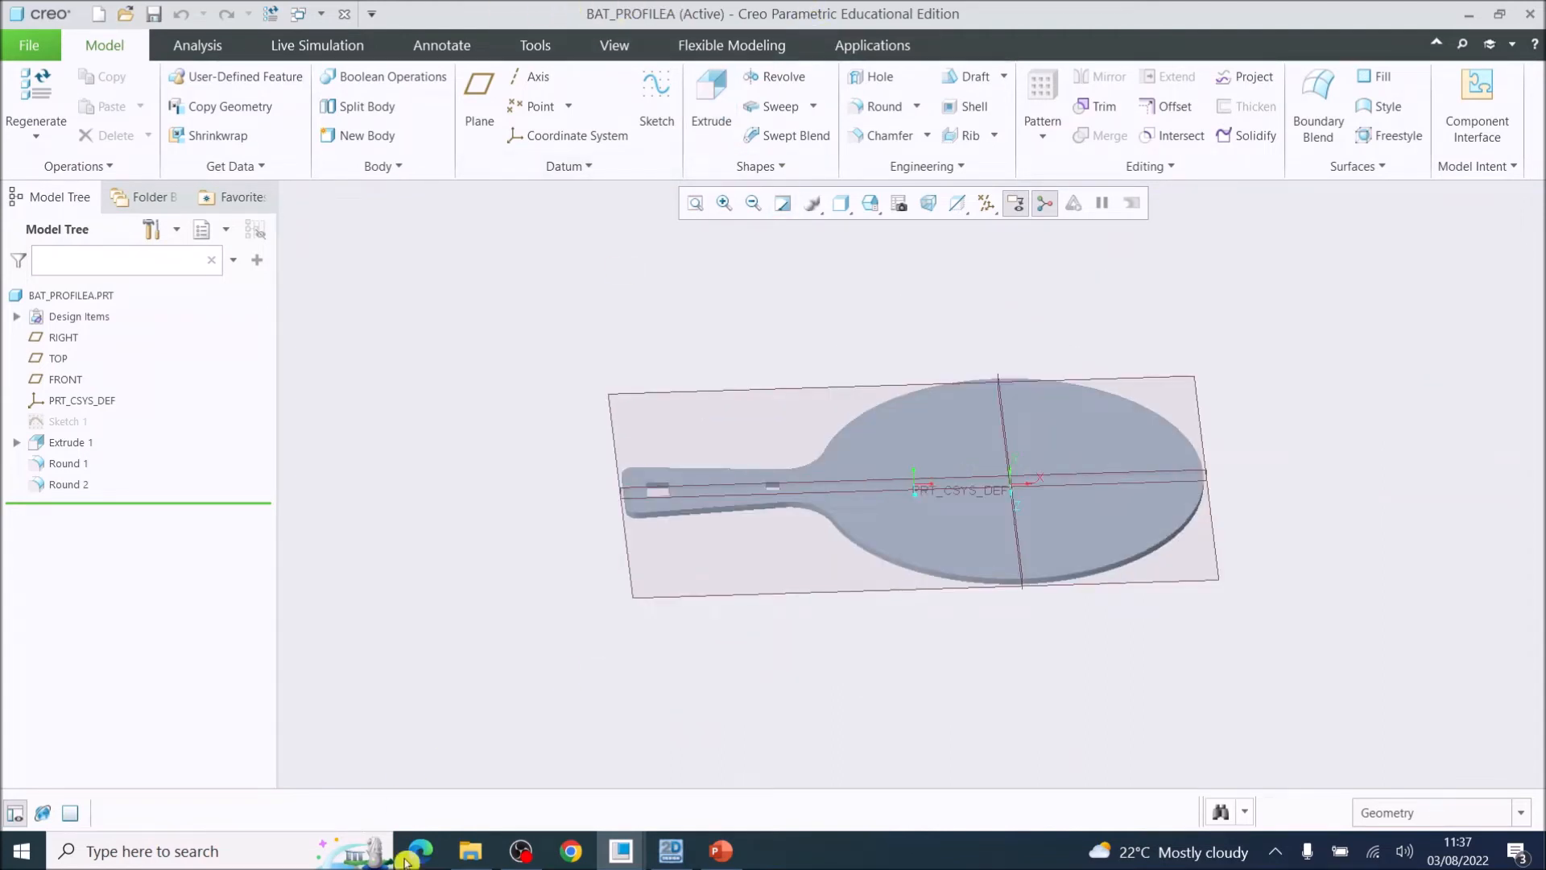
mouse_move(404, 850)
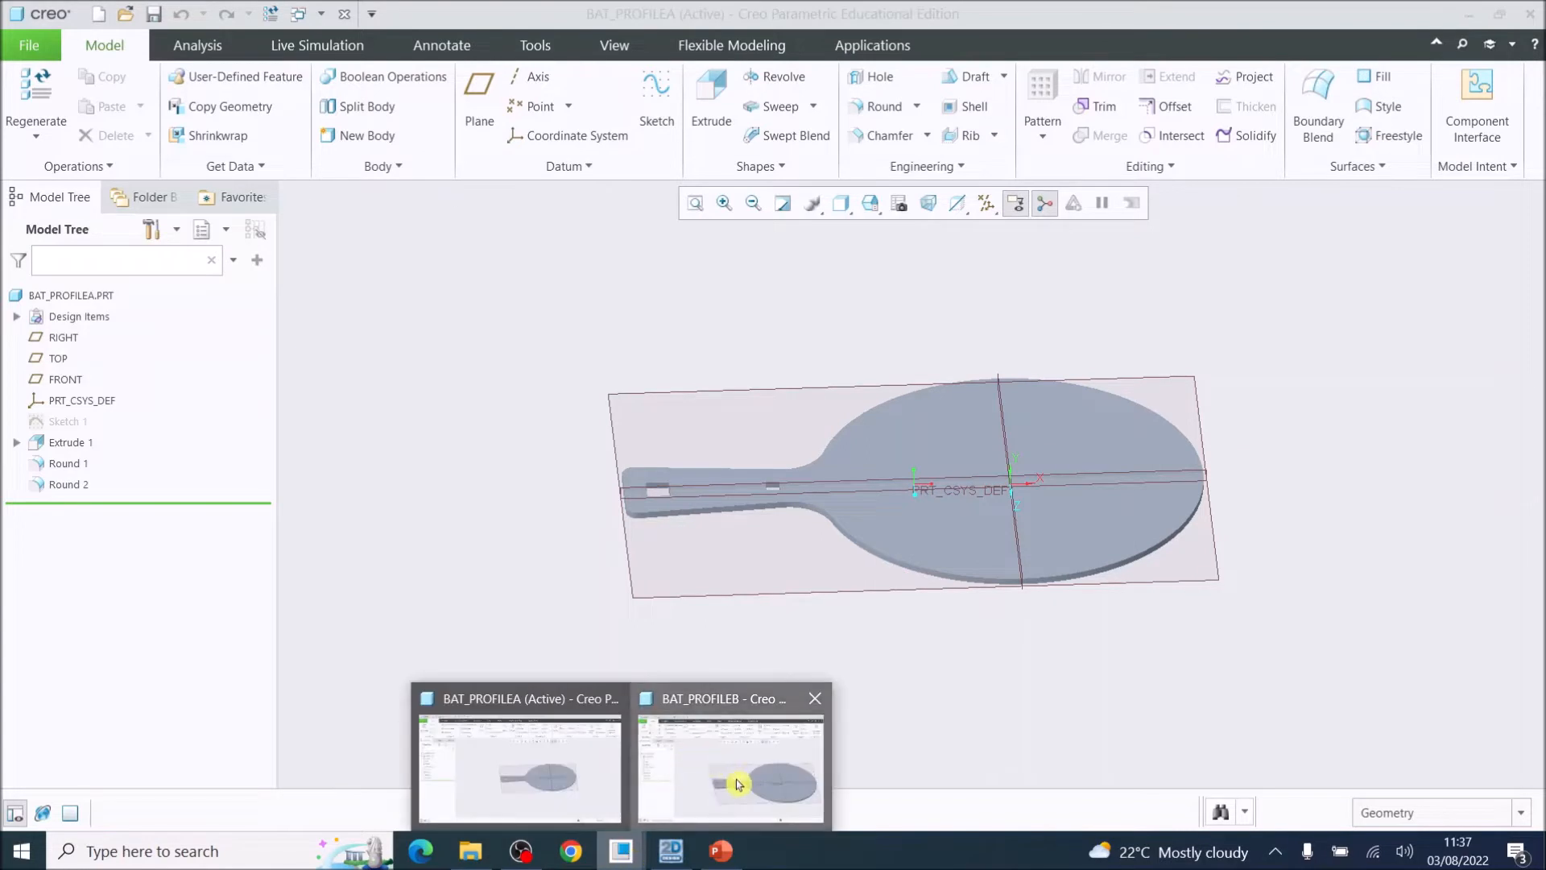
Switch from the bat profile B model back to profile A and select the whole bat.
click(730, 779)
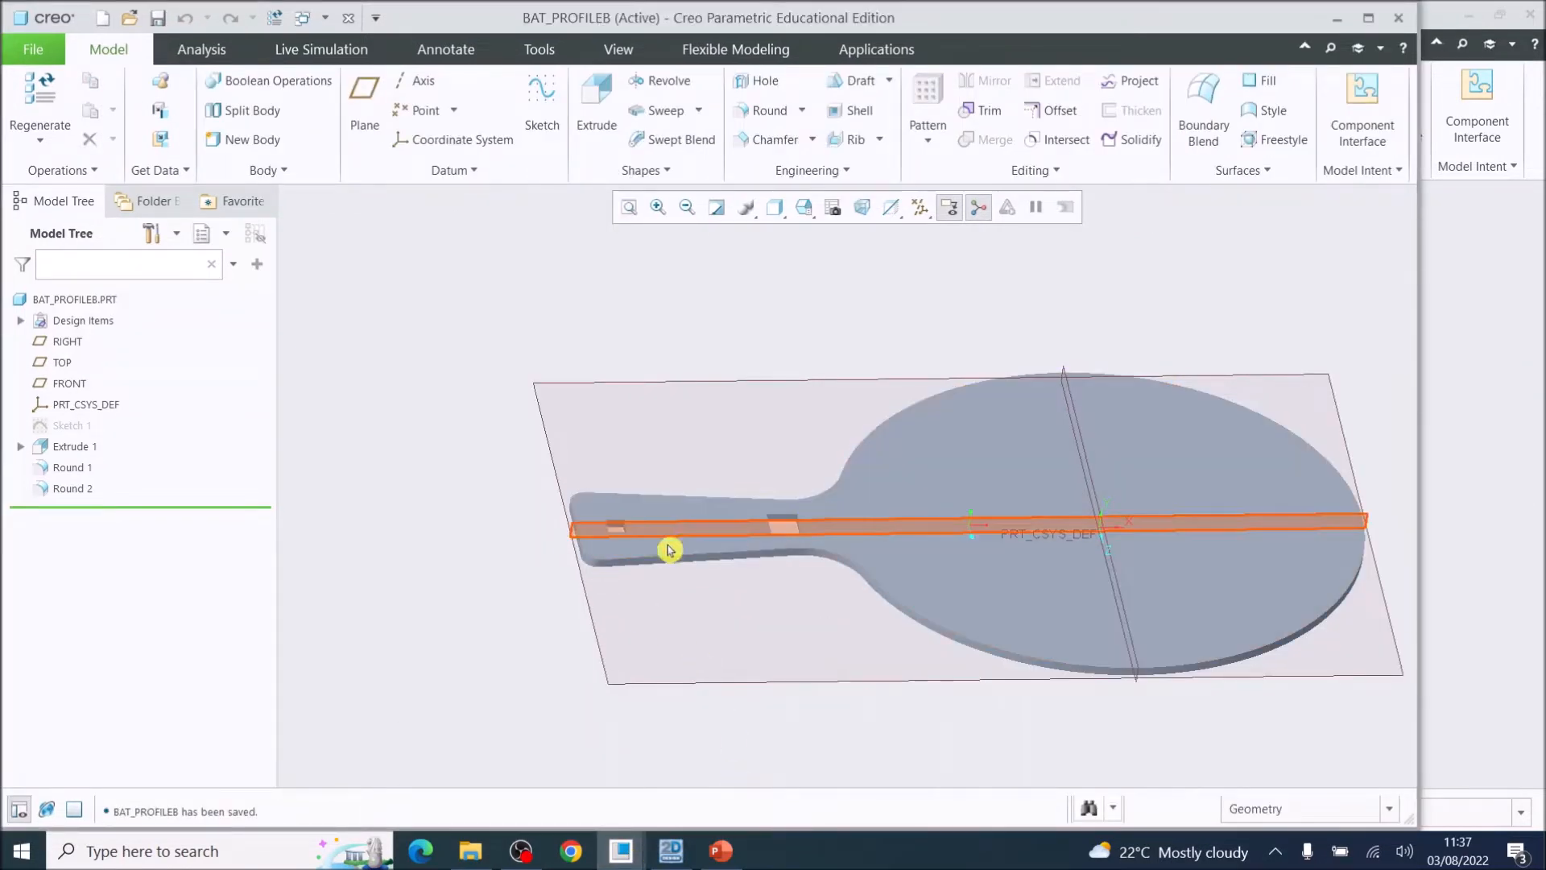
mouse_move(620, 850)
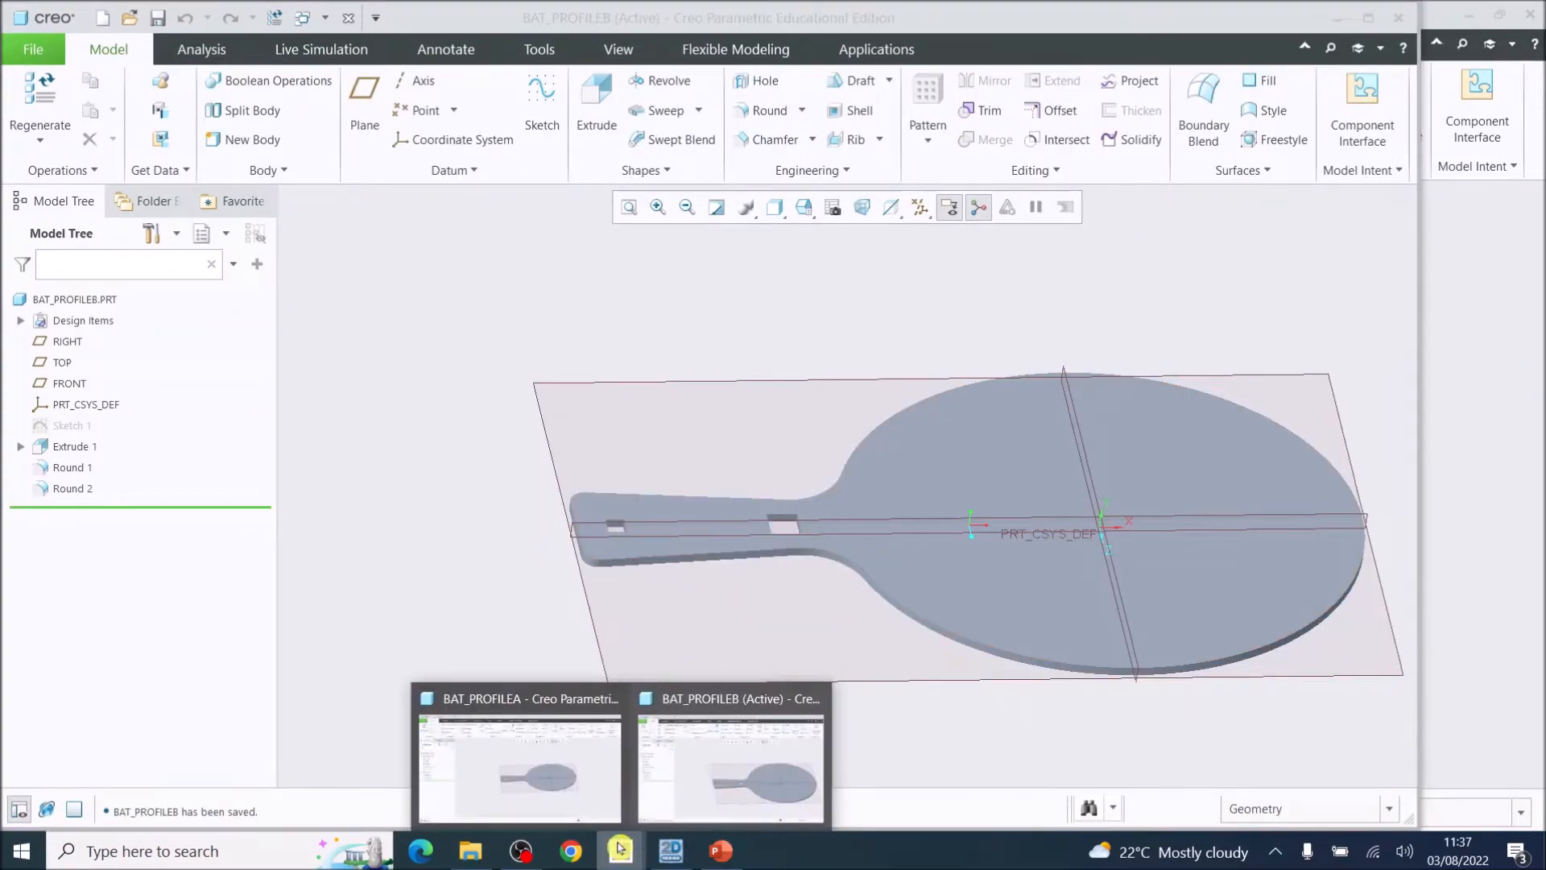
click(519, 769)
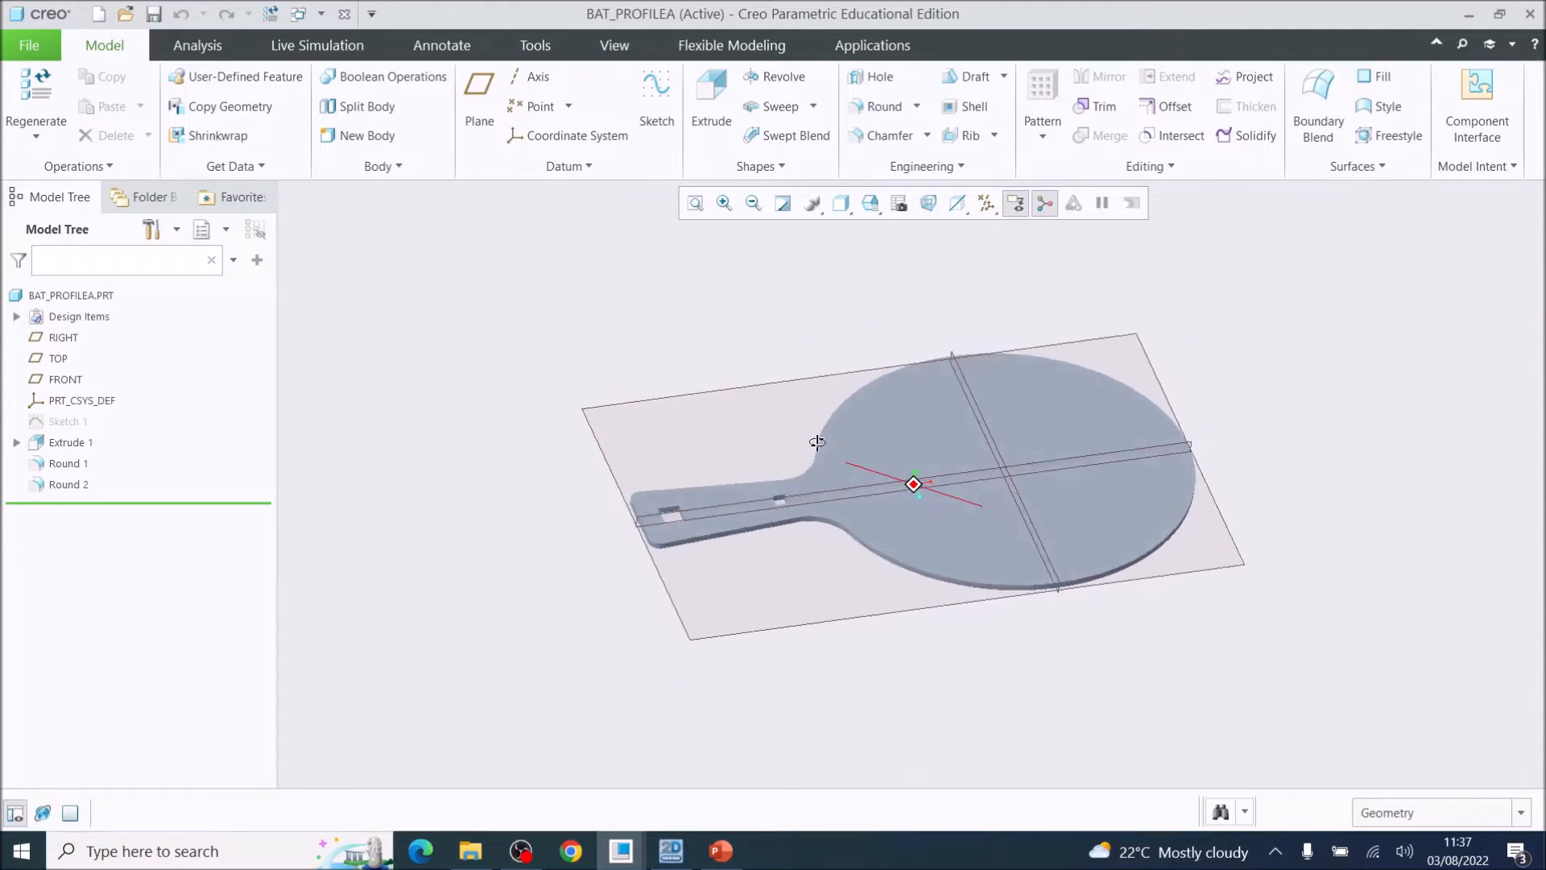
click(960, 533)
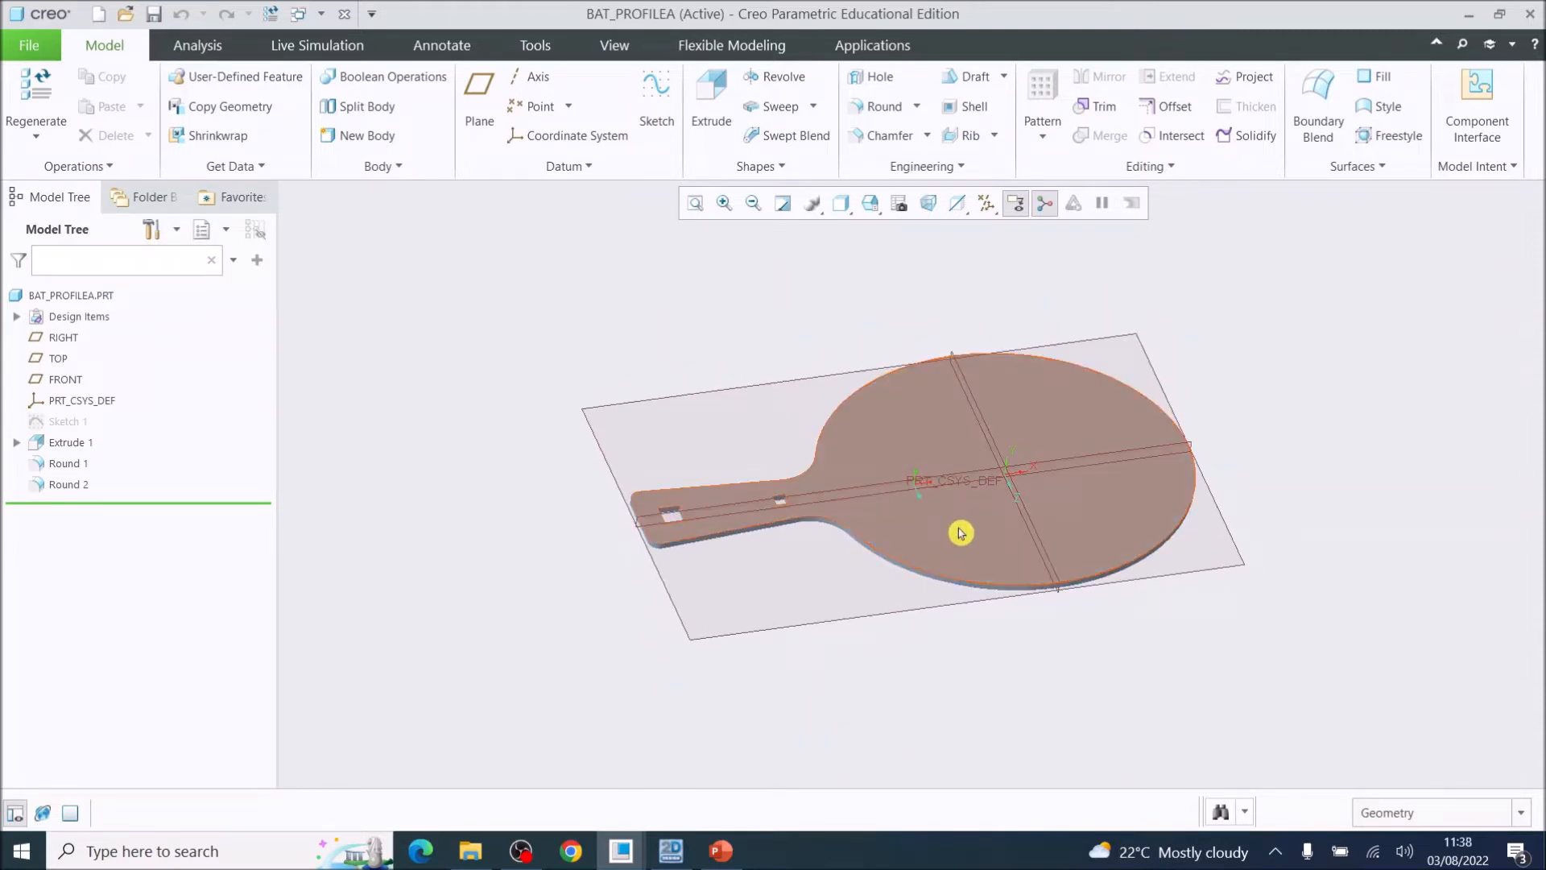
mouse_move(976, 510)
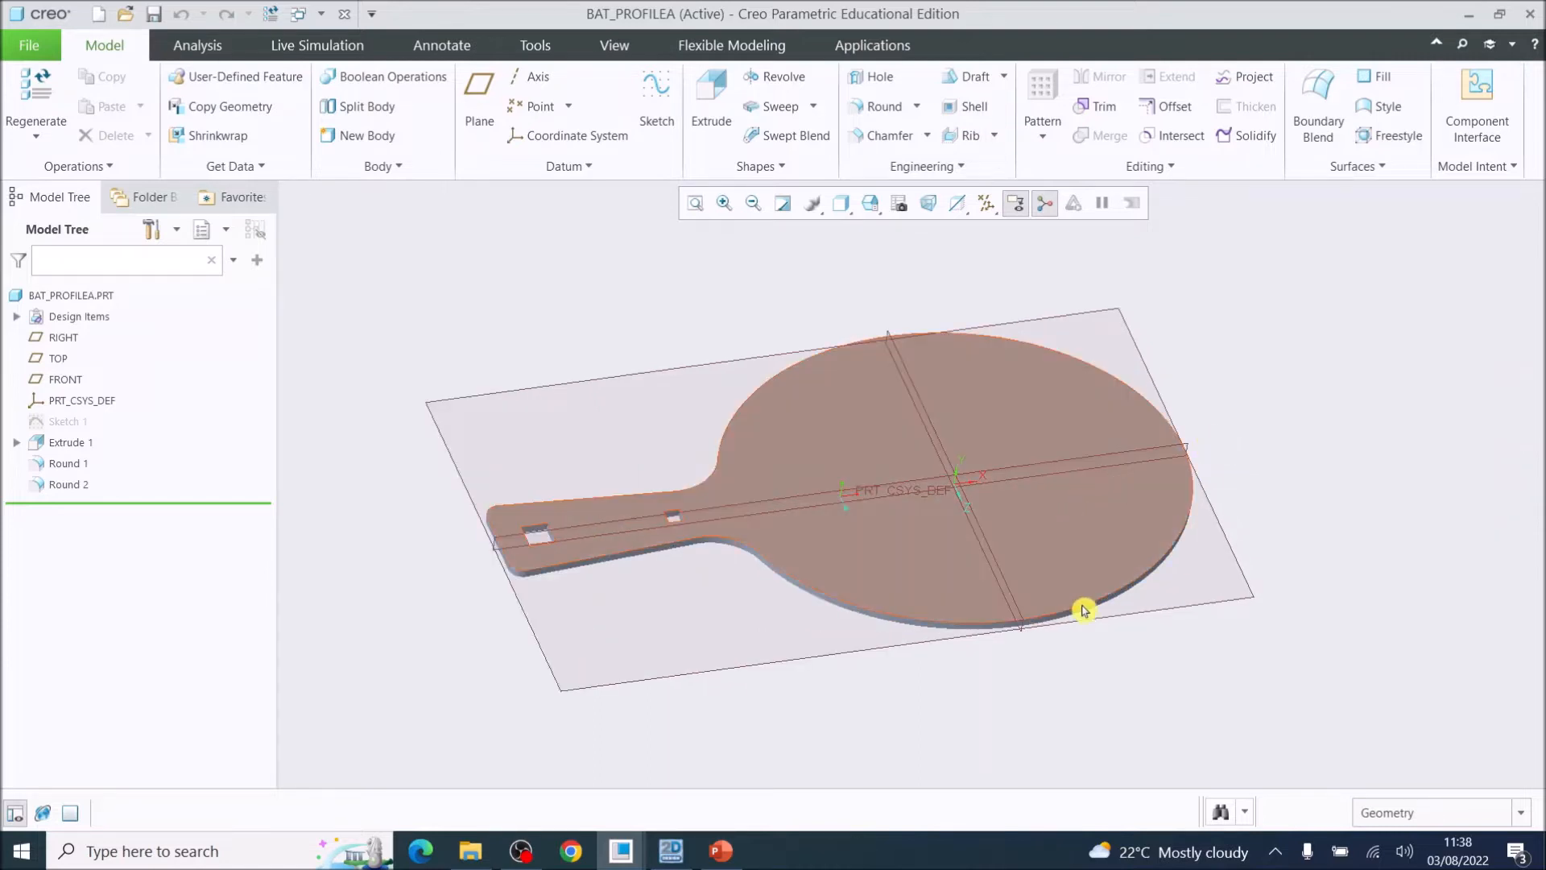
mouse_move(1020, 613)
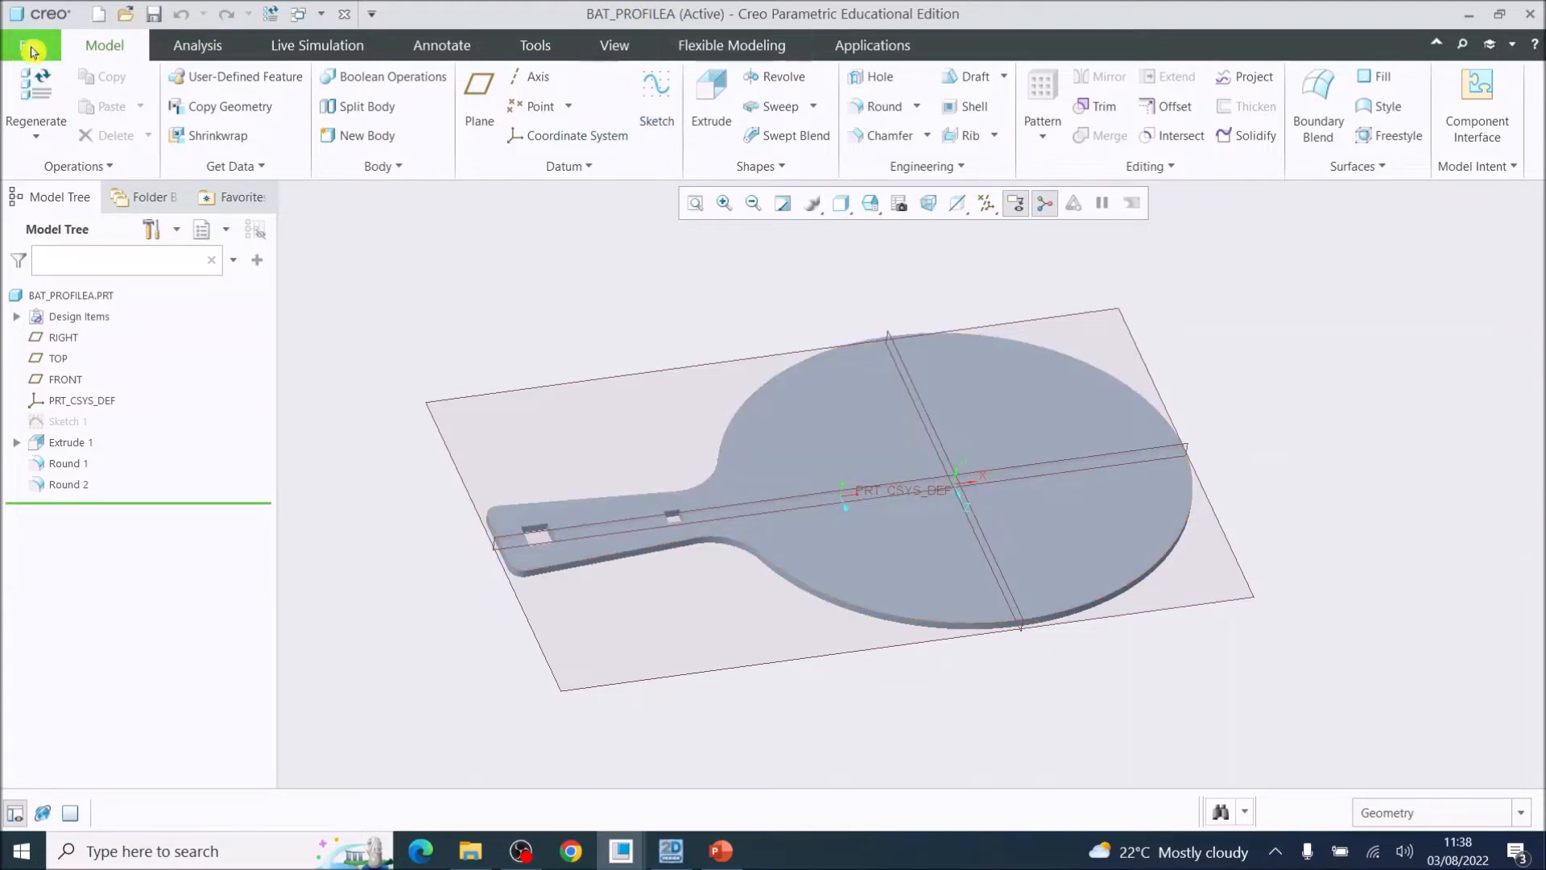
Begin a new Drawing-type file and enter the name ProfileADXF.
click(29, 45)
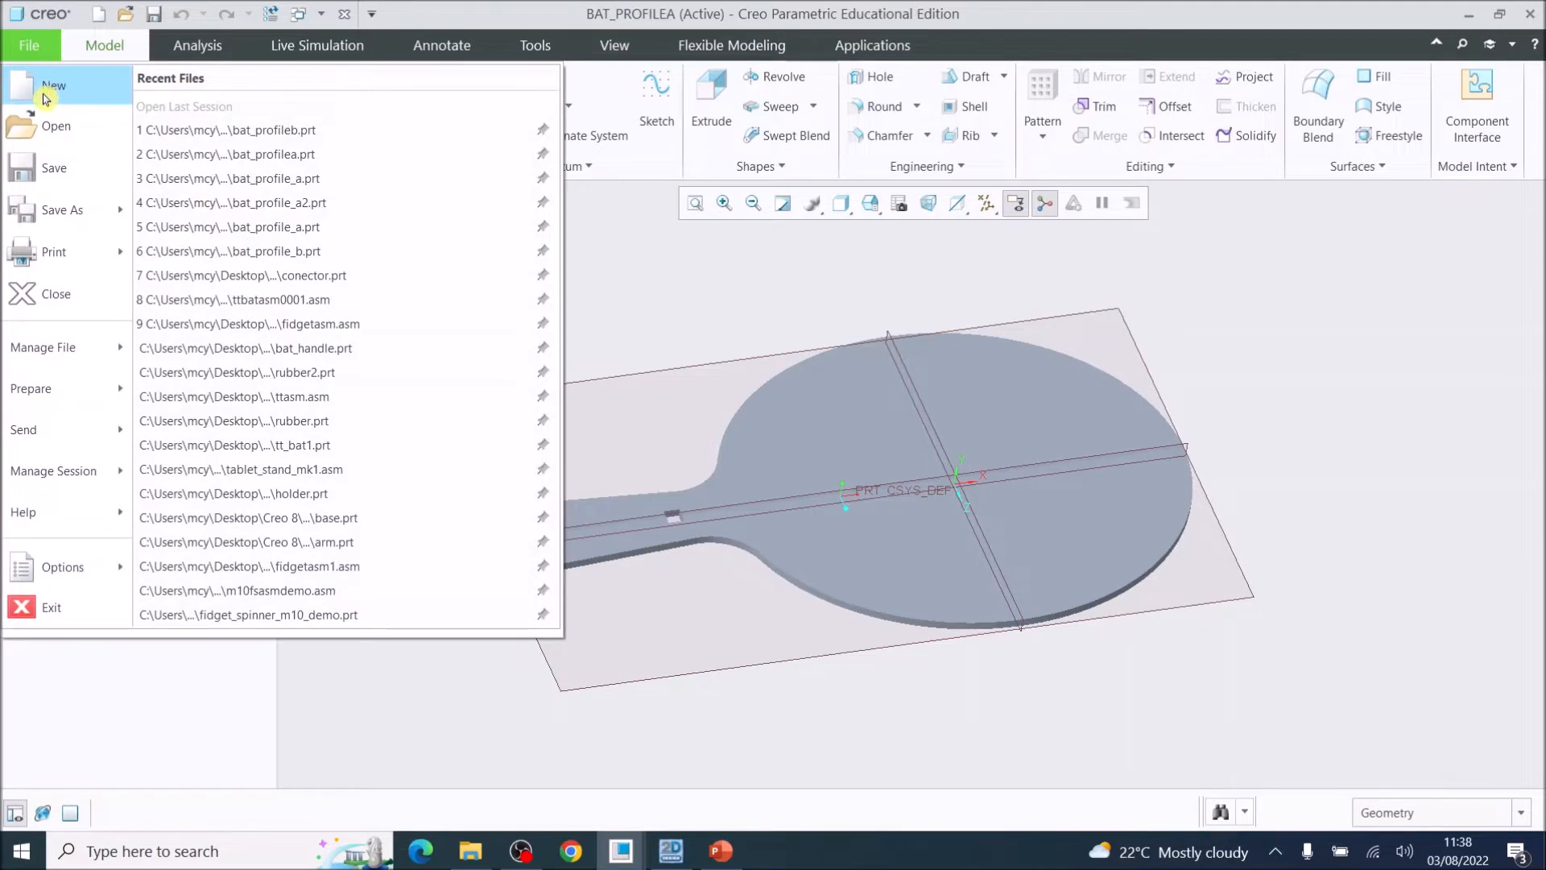
click(54, 87)
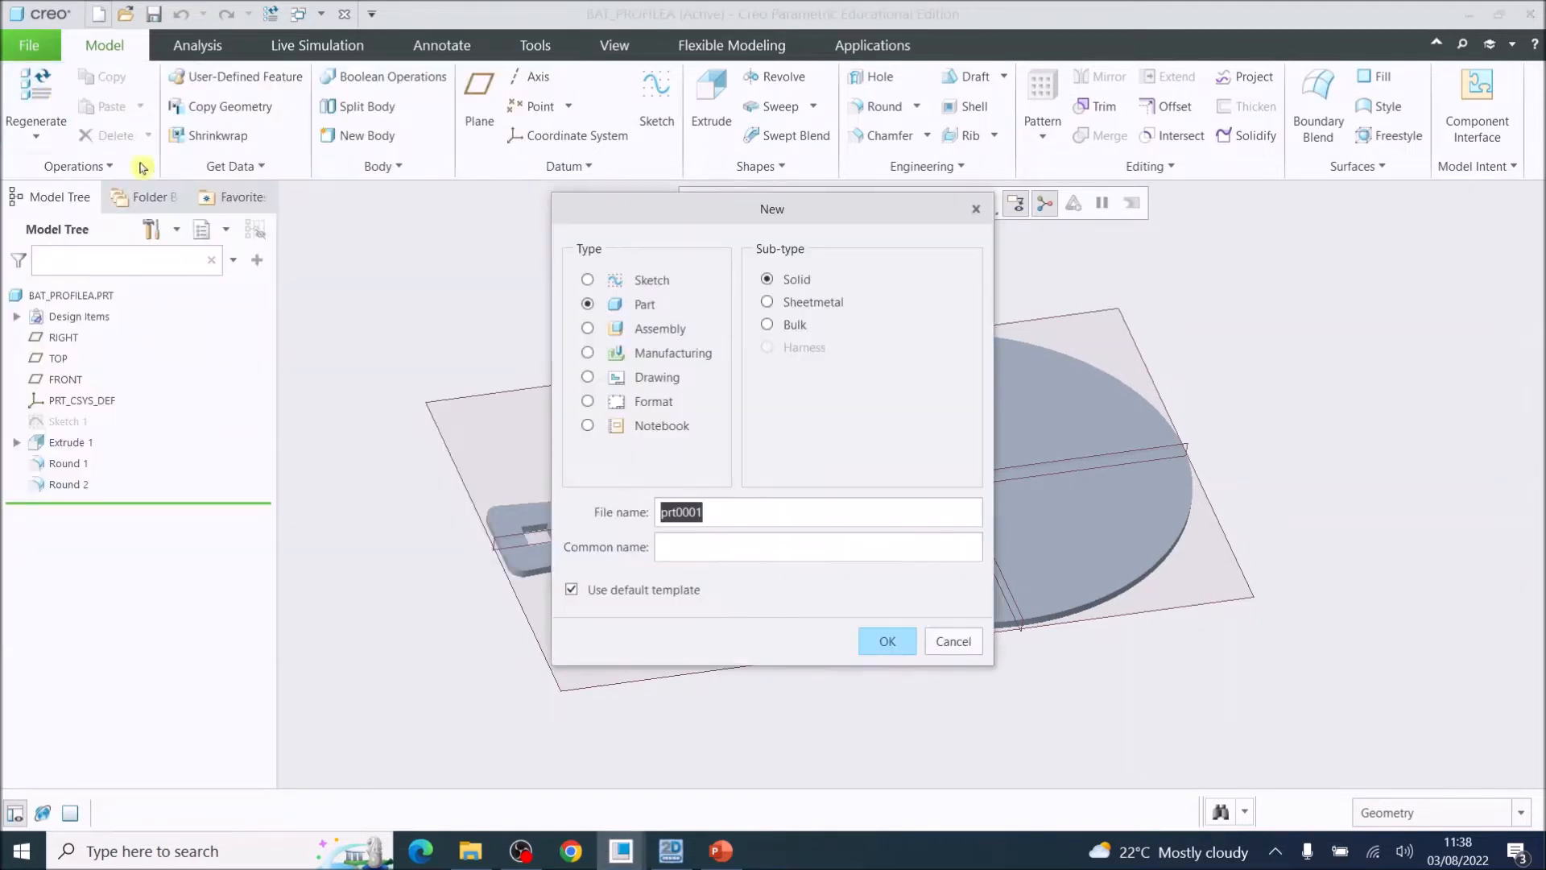
click(588, 377)
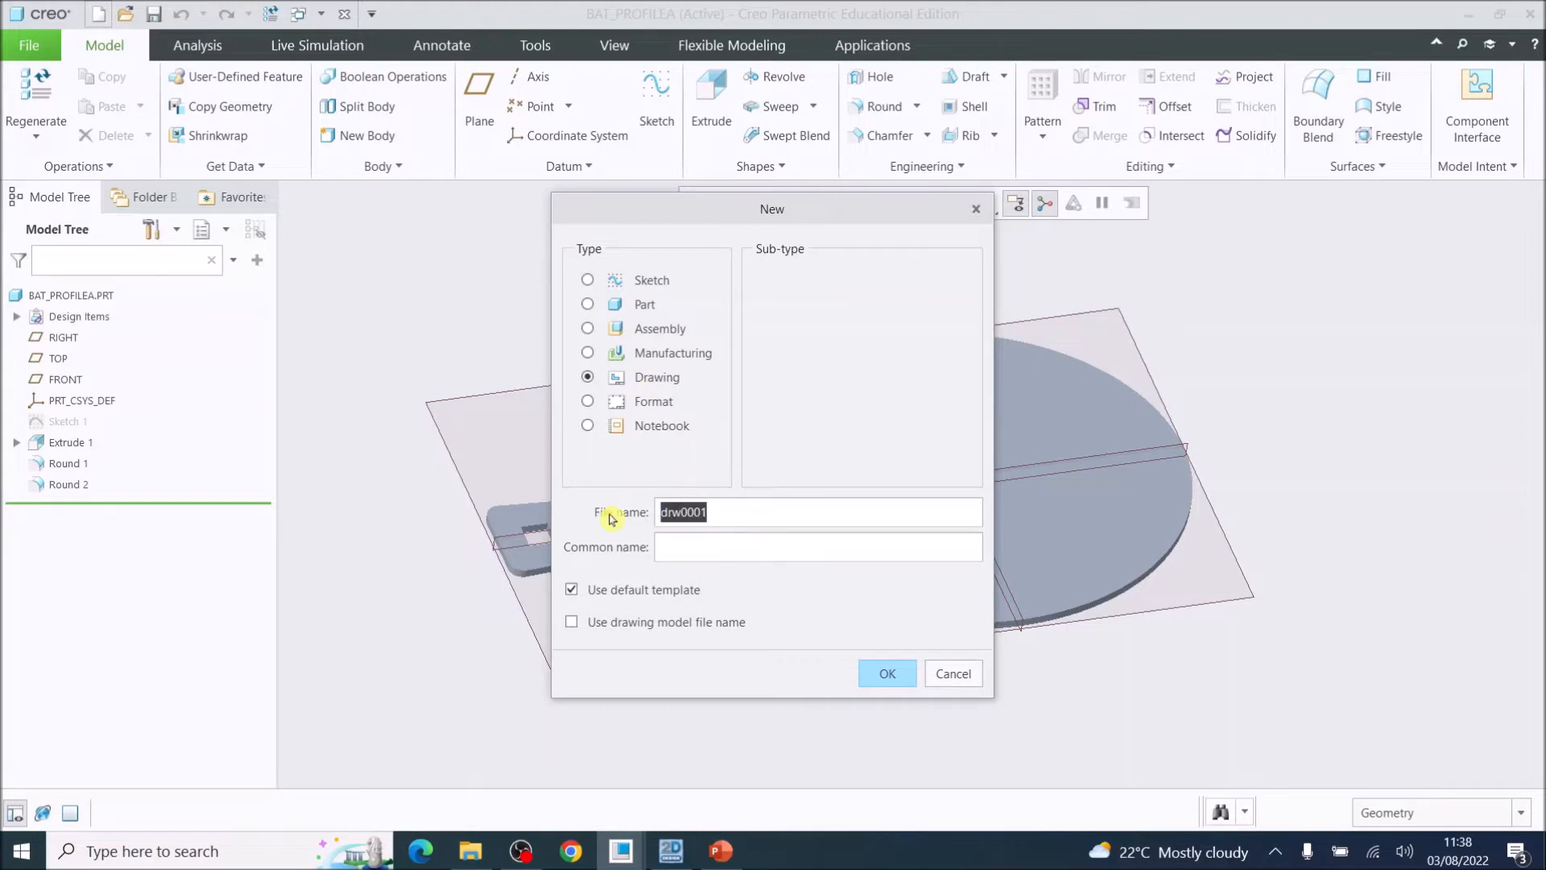
text(Profile A)
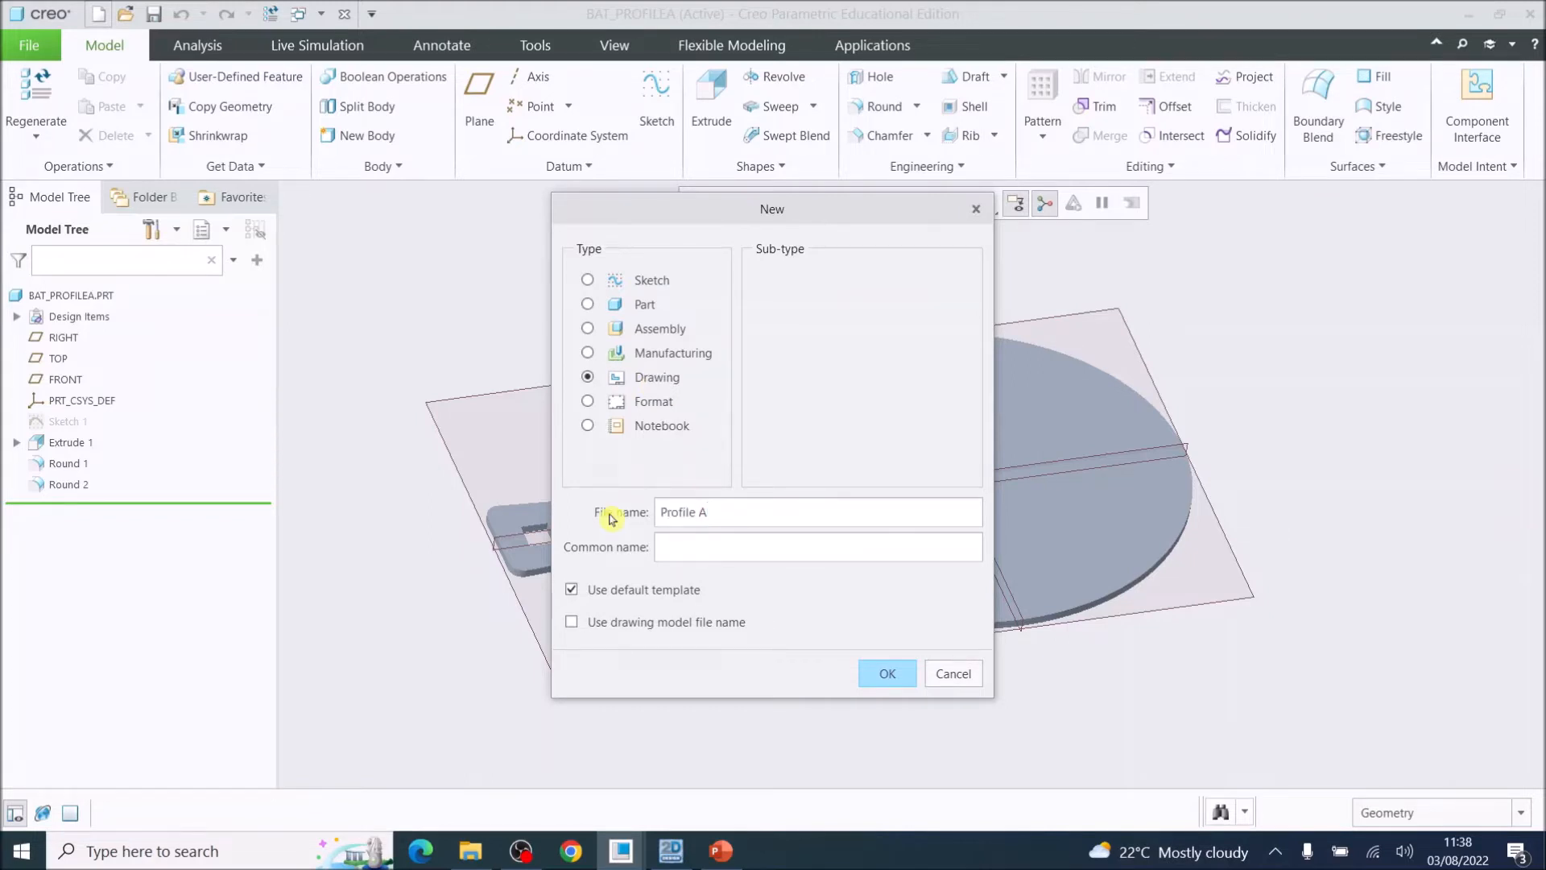
key(BackSpace)
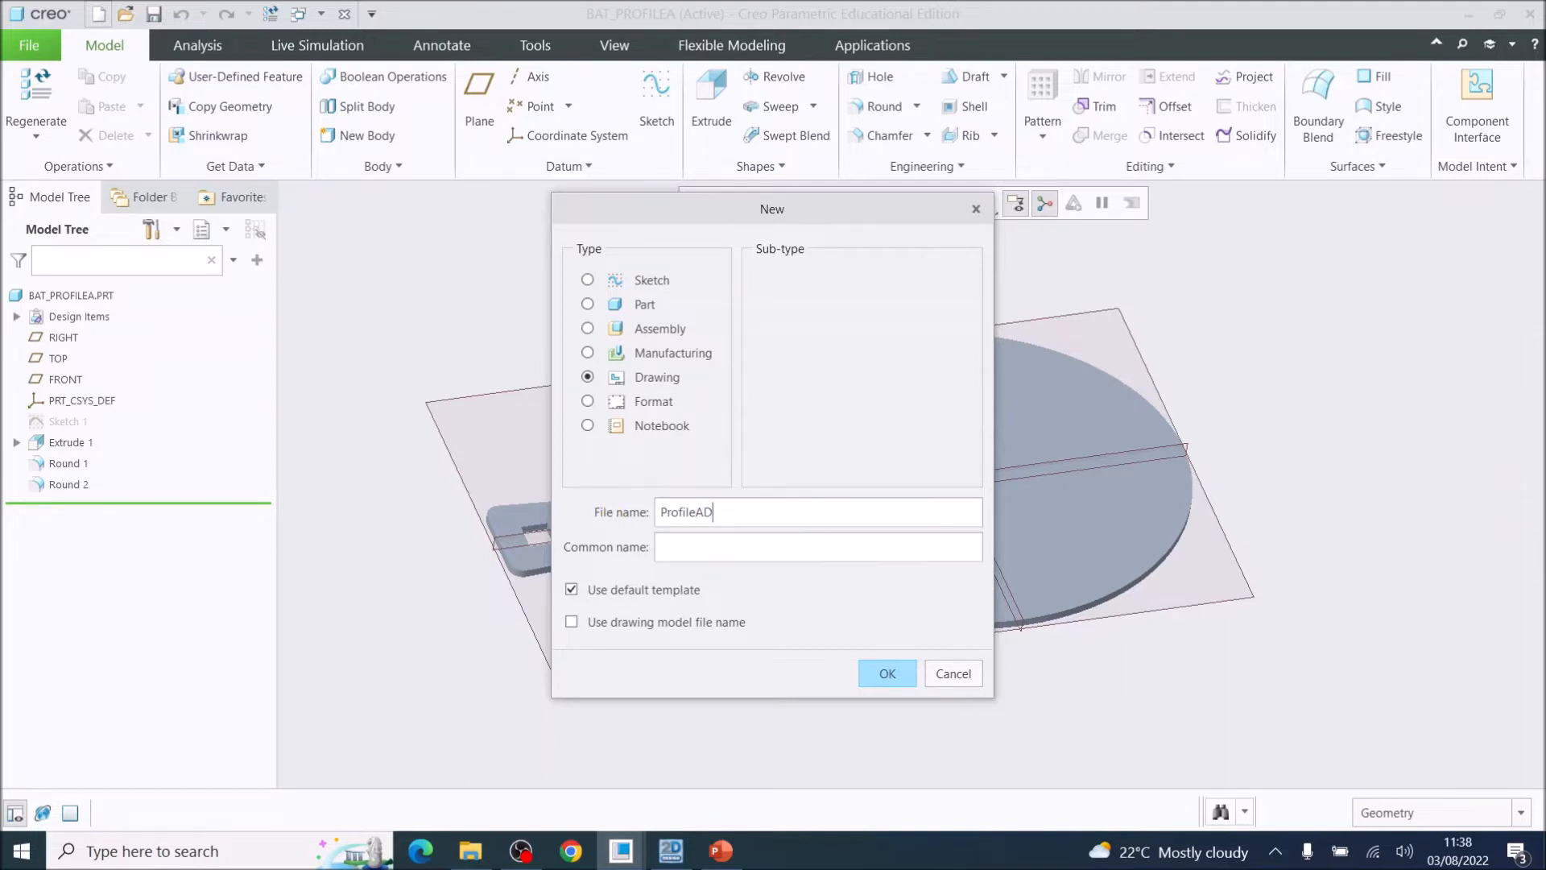
text(XF)
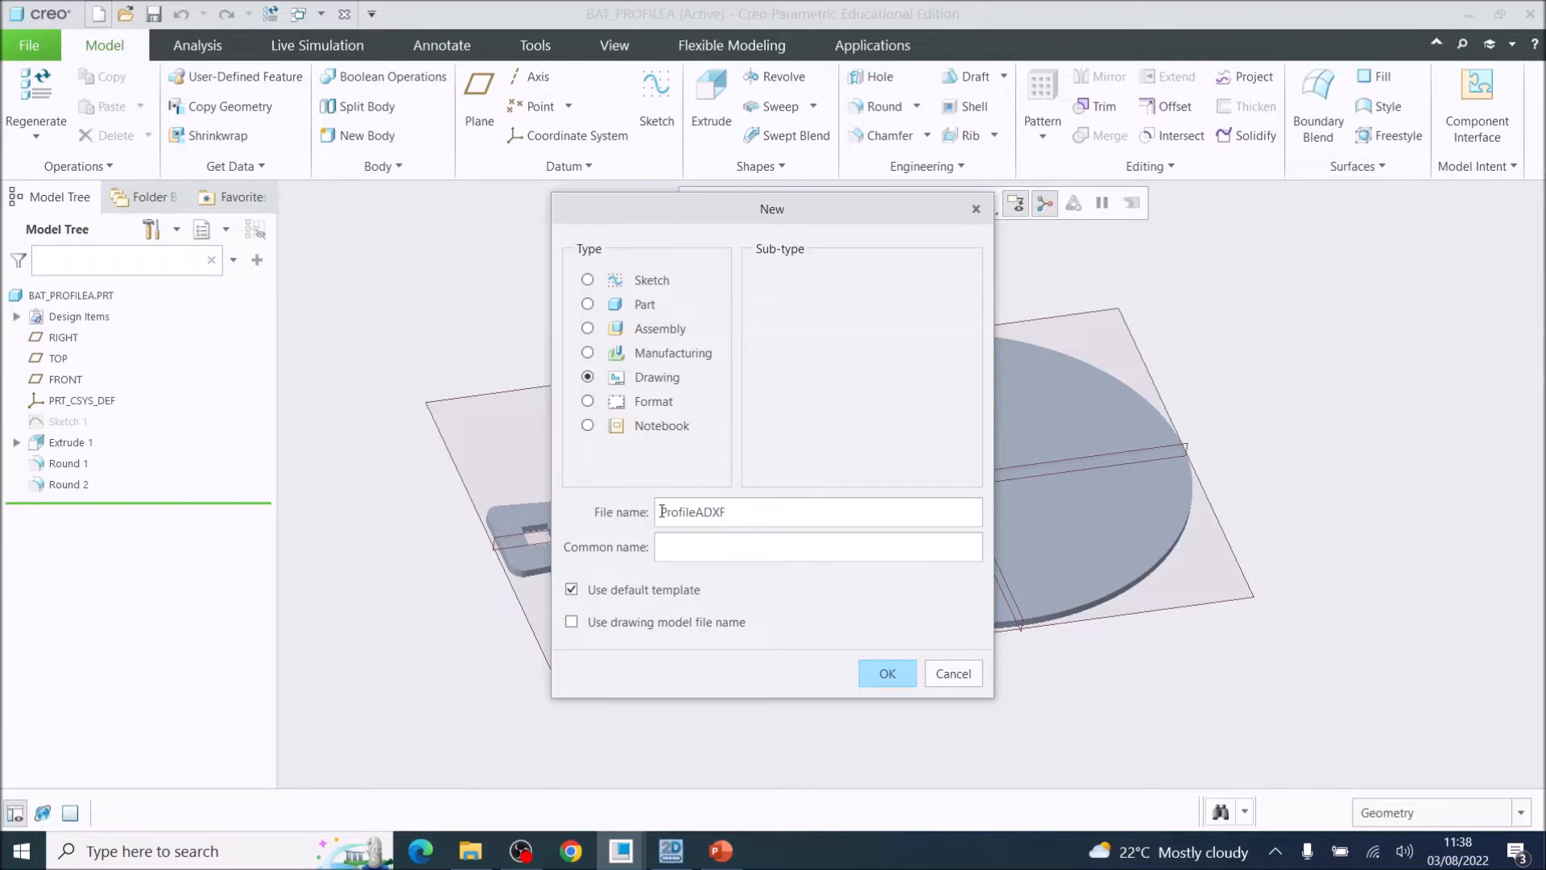
mouse_move(826, 645)
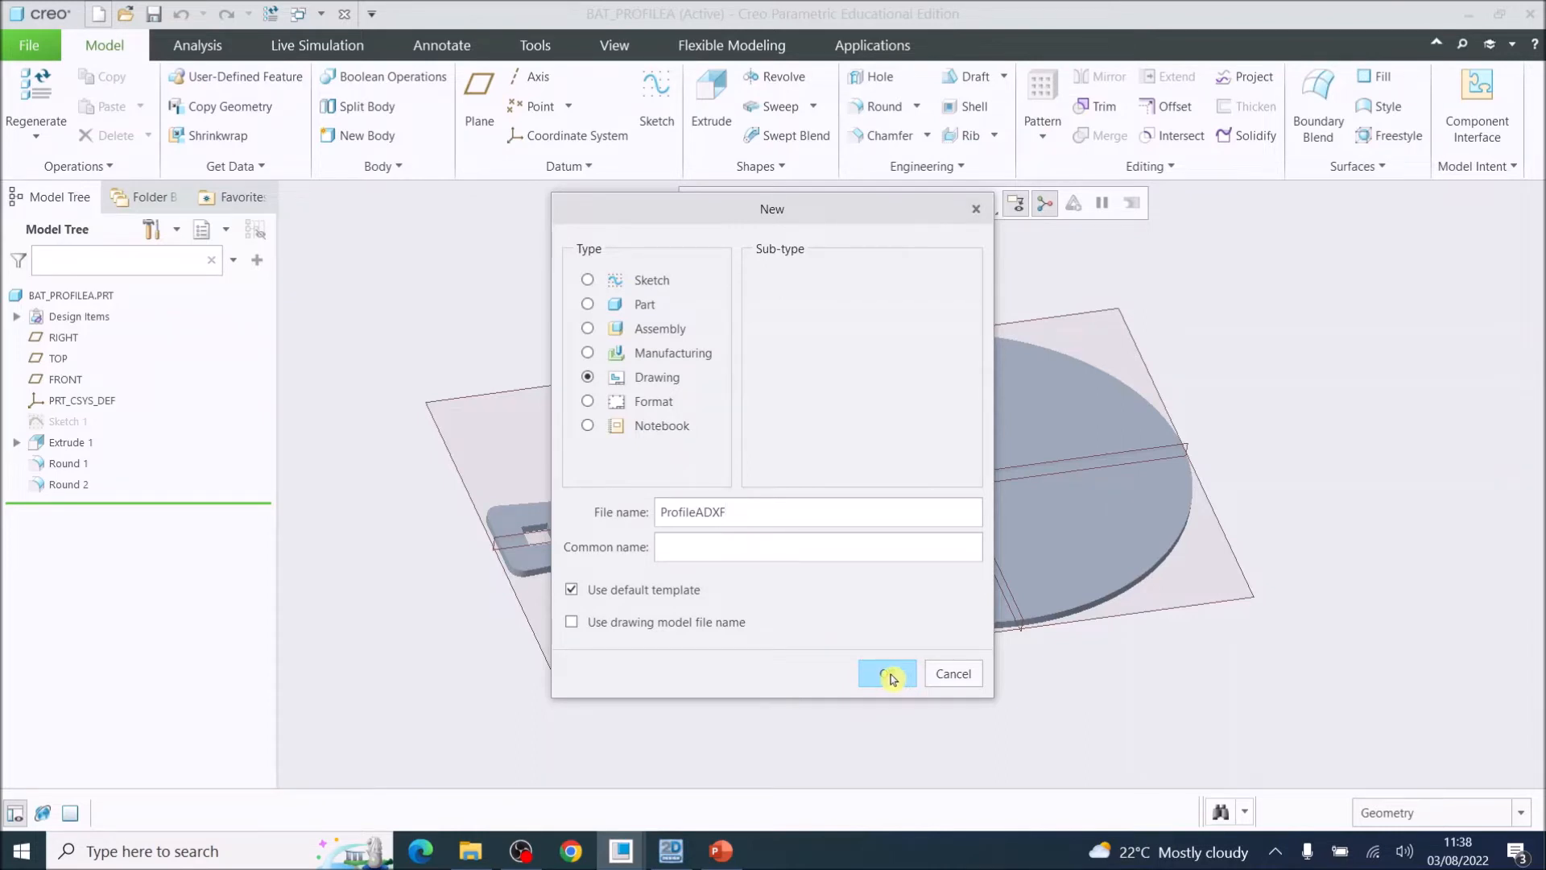
Confirm the ProfileADXF drawing so setup offers bat_profilea.prt as the default model.
click(885, 673)
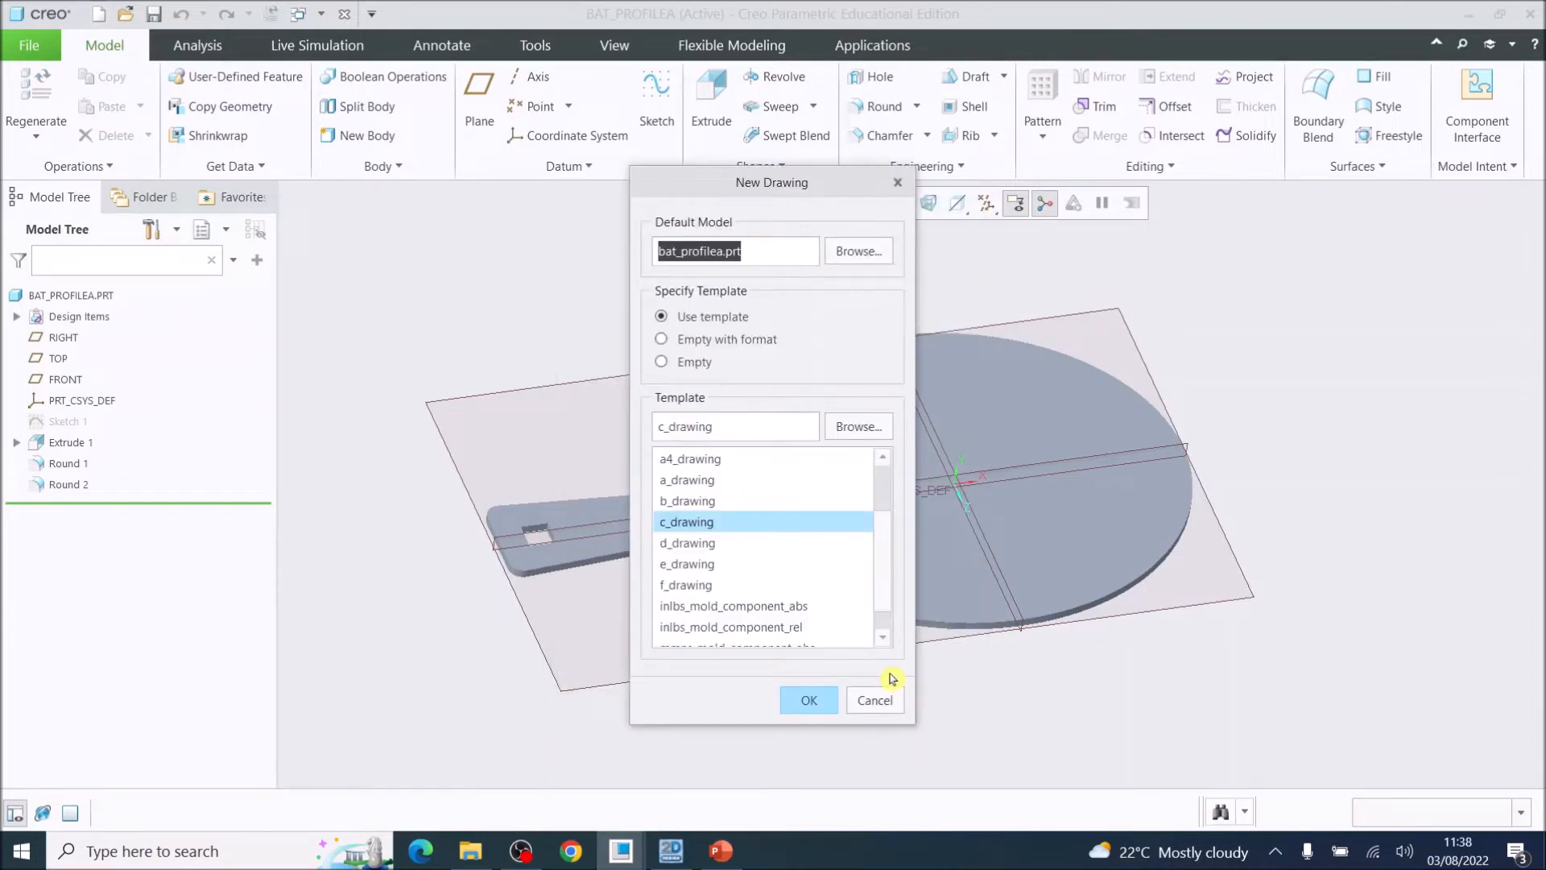
mouse_move(824, 462)
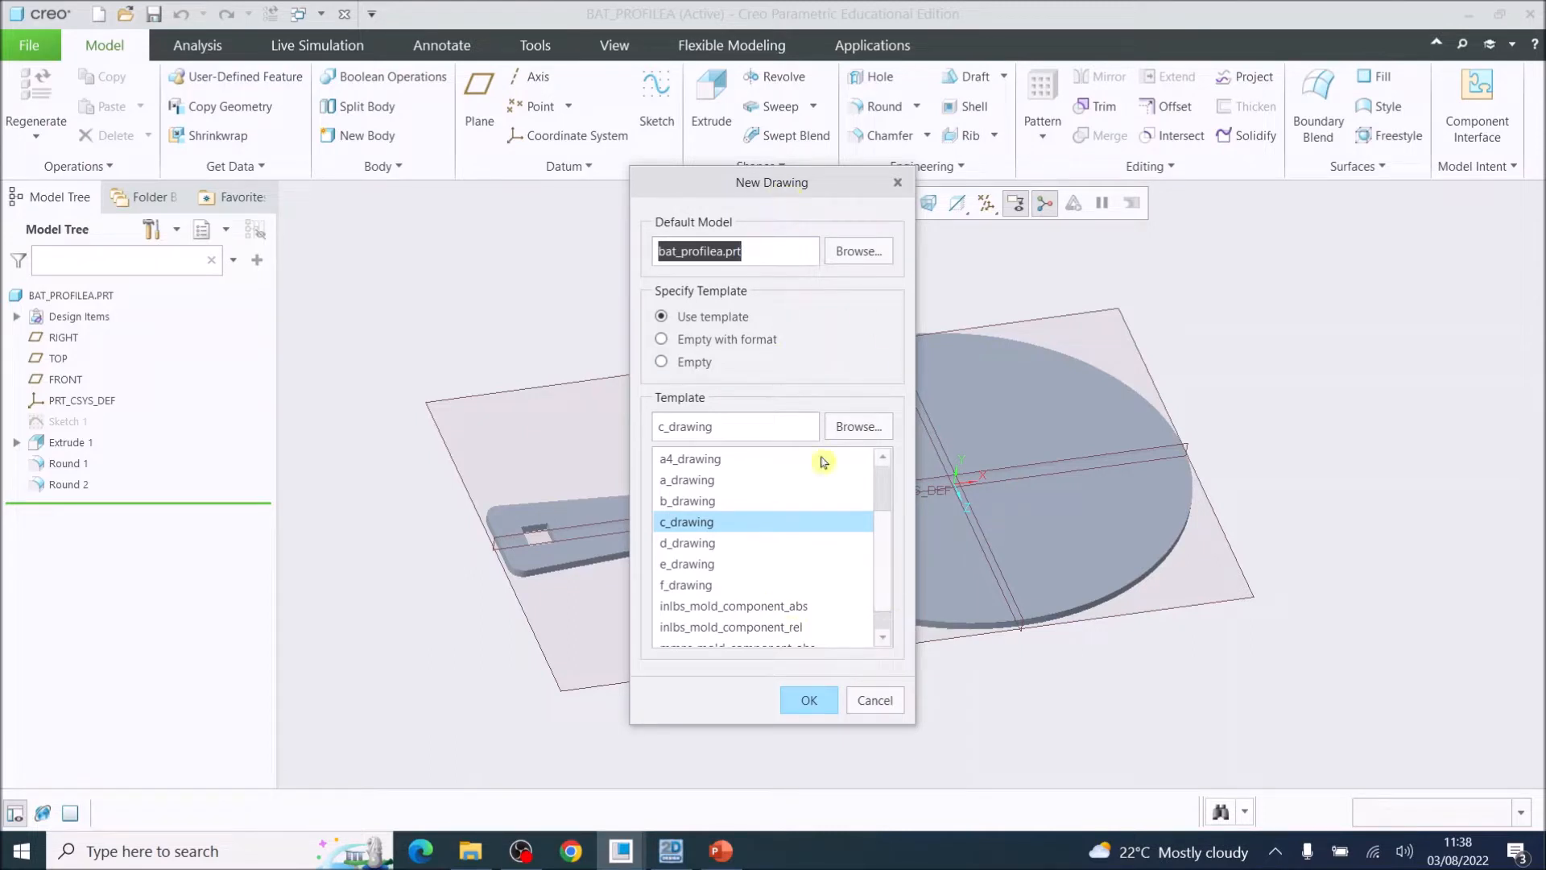
mouse_move(730, 570)
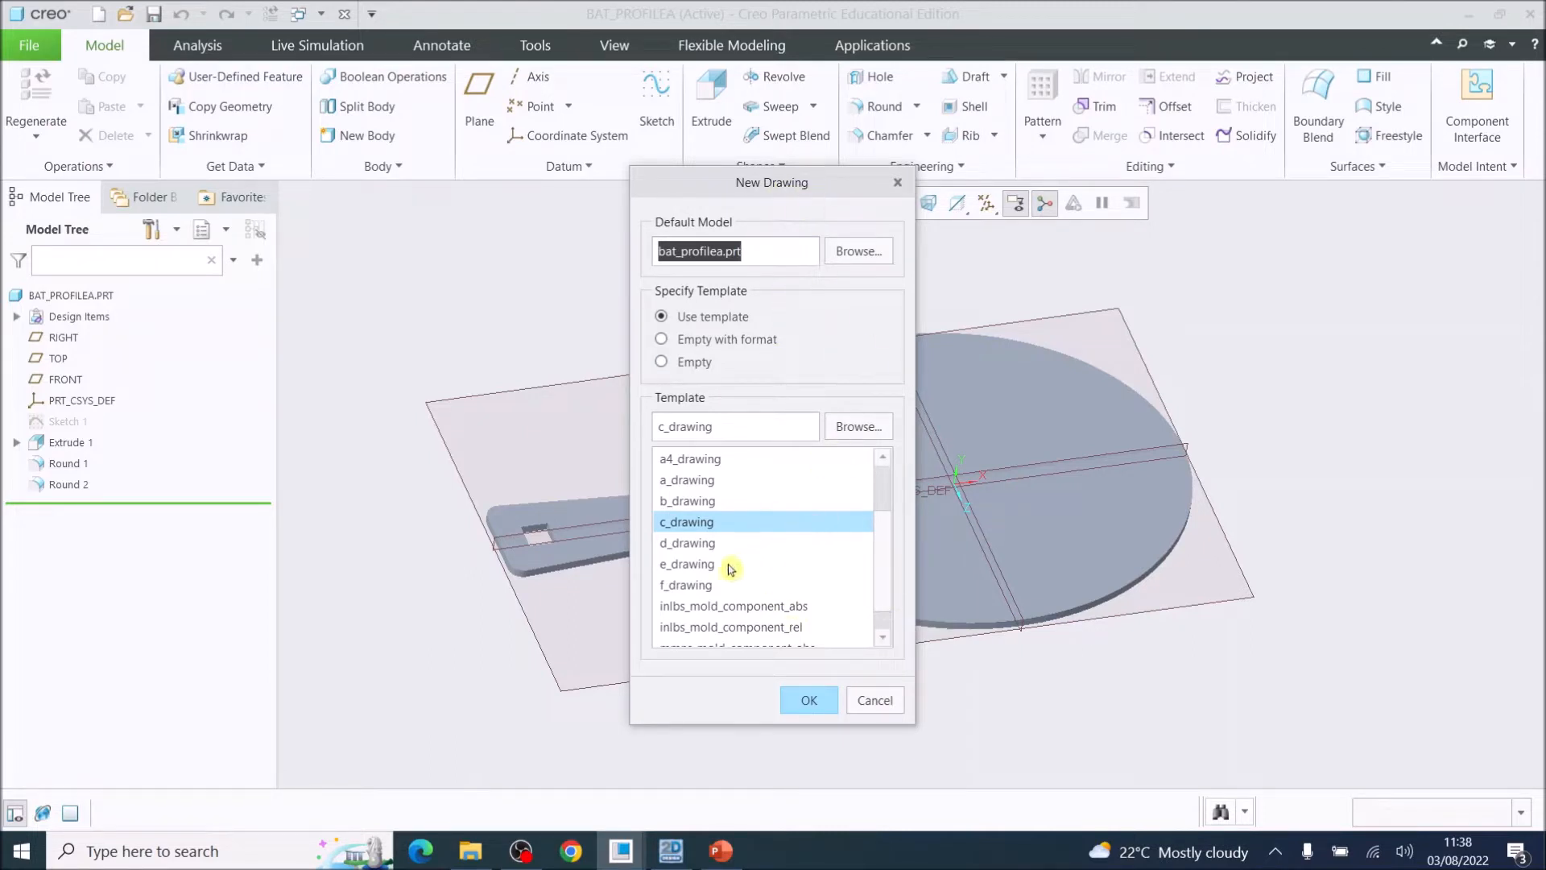
mouse_move(716, 522)
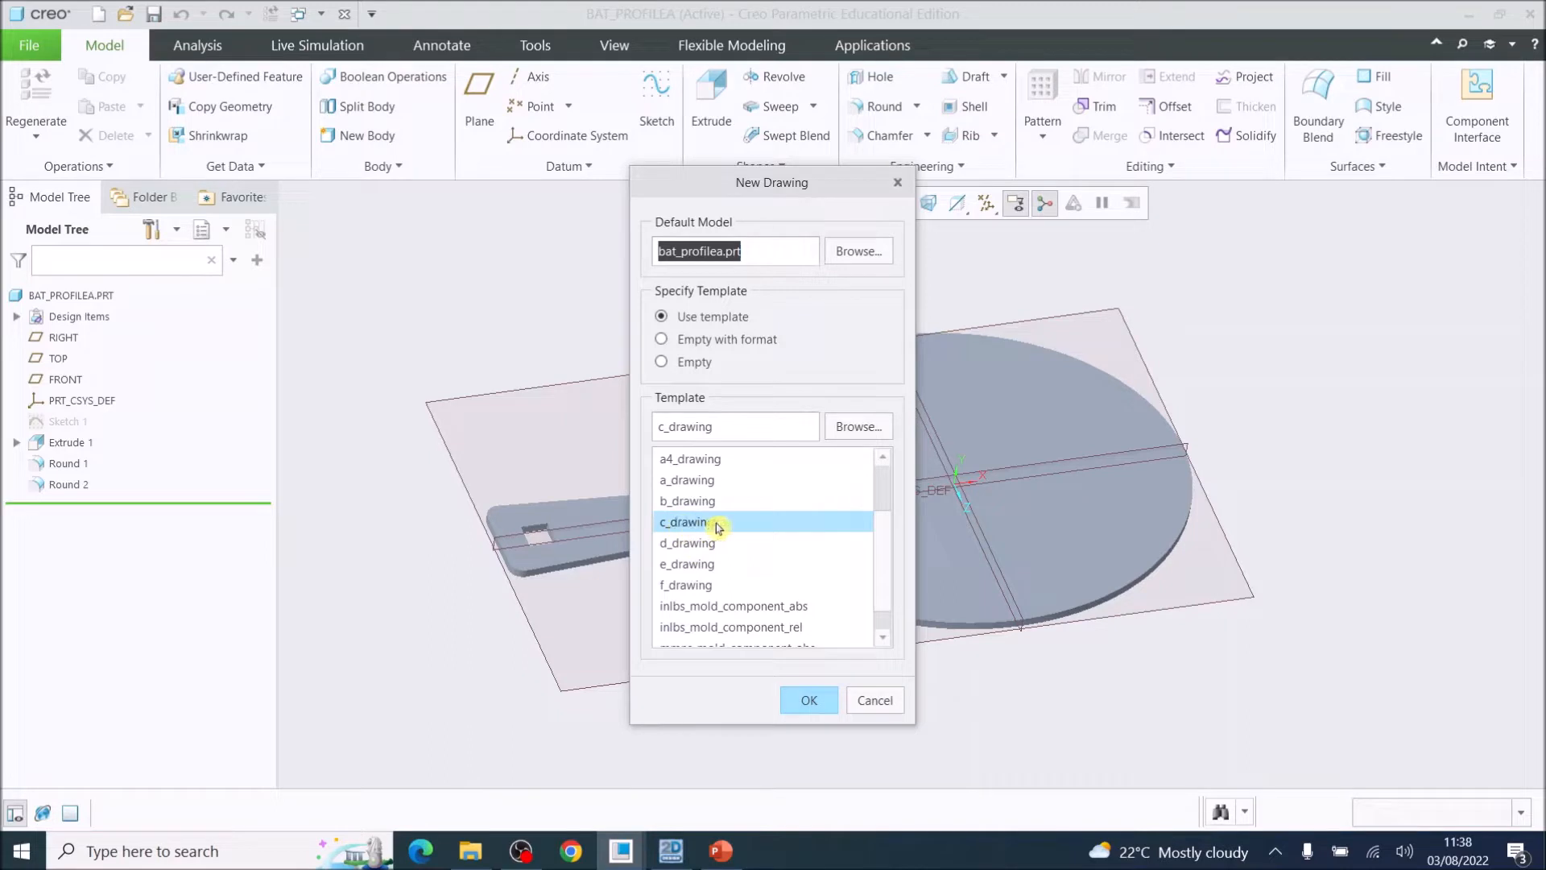
mouse_move(687, 326)
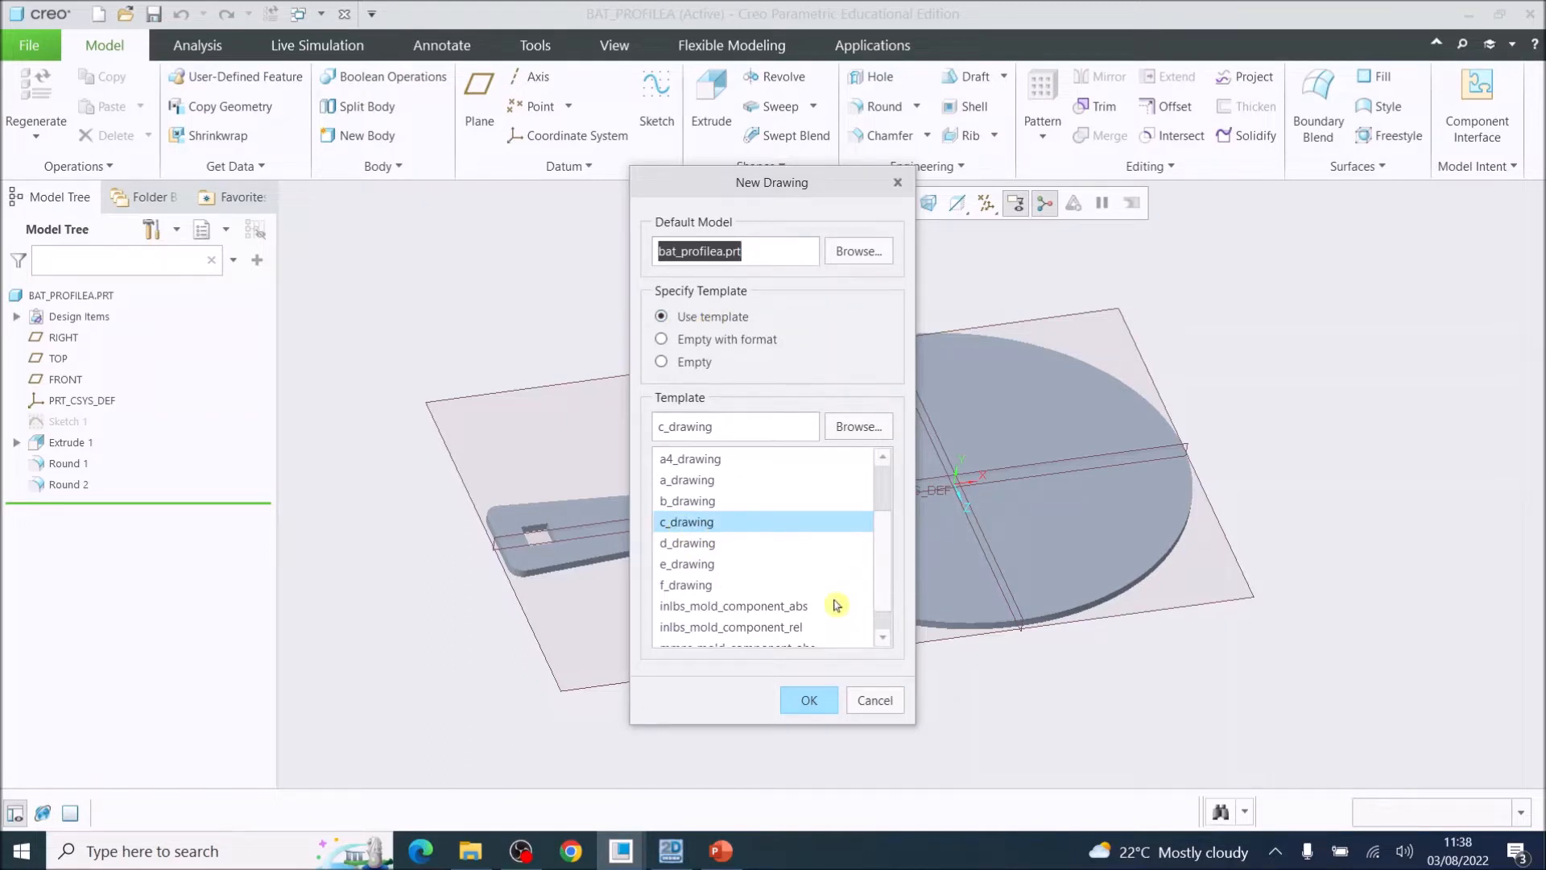
mouse_move(807, 699)
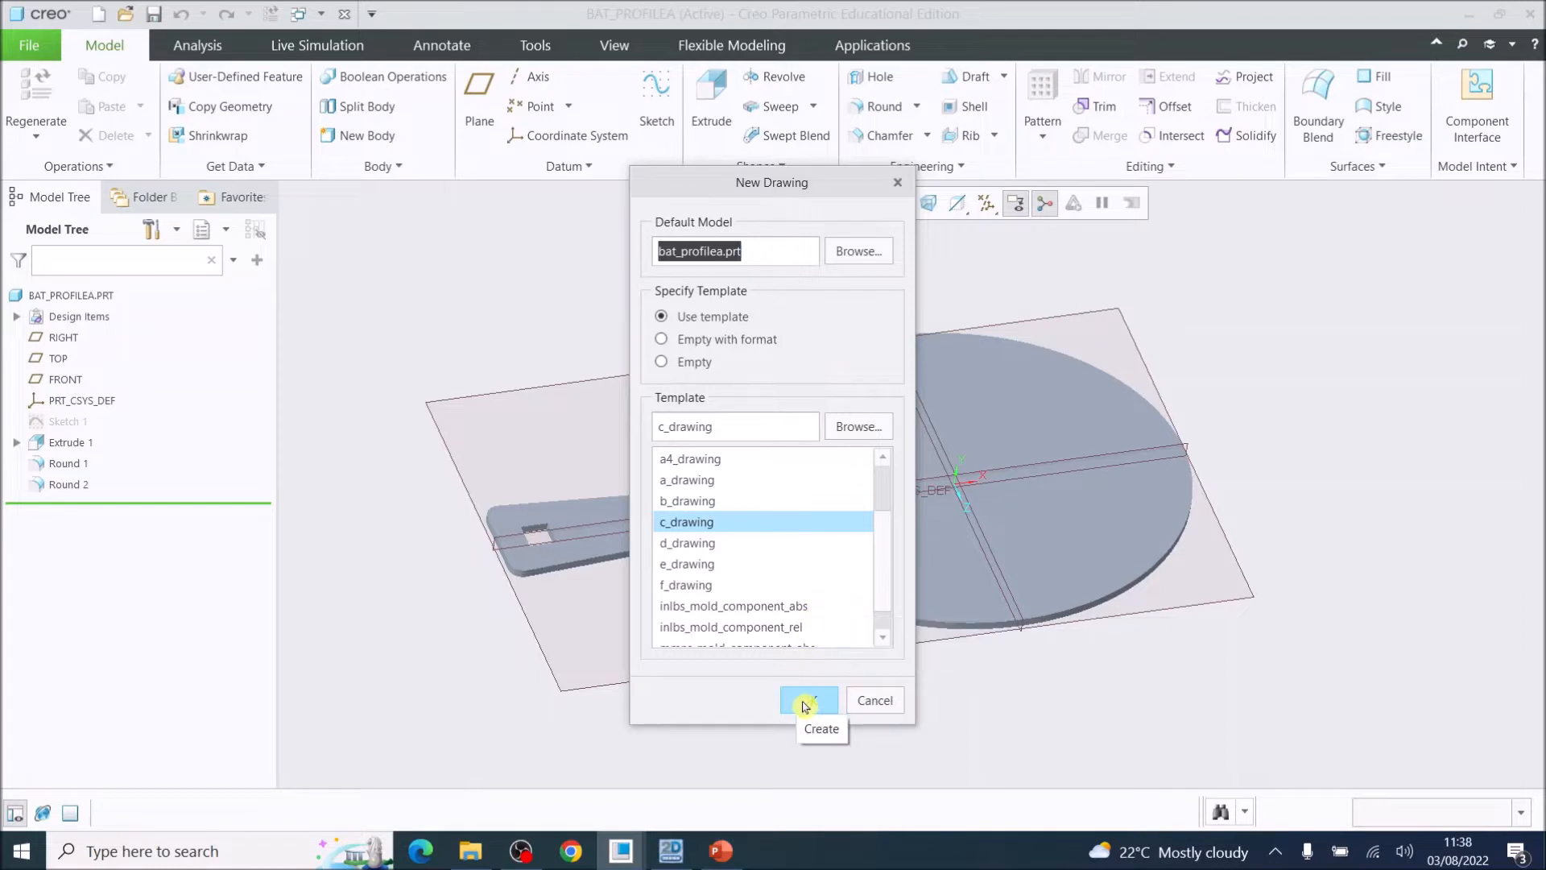
mouse_move(669, 542)
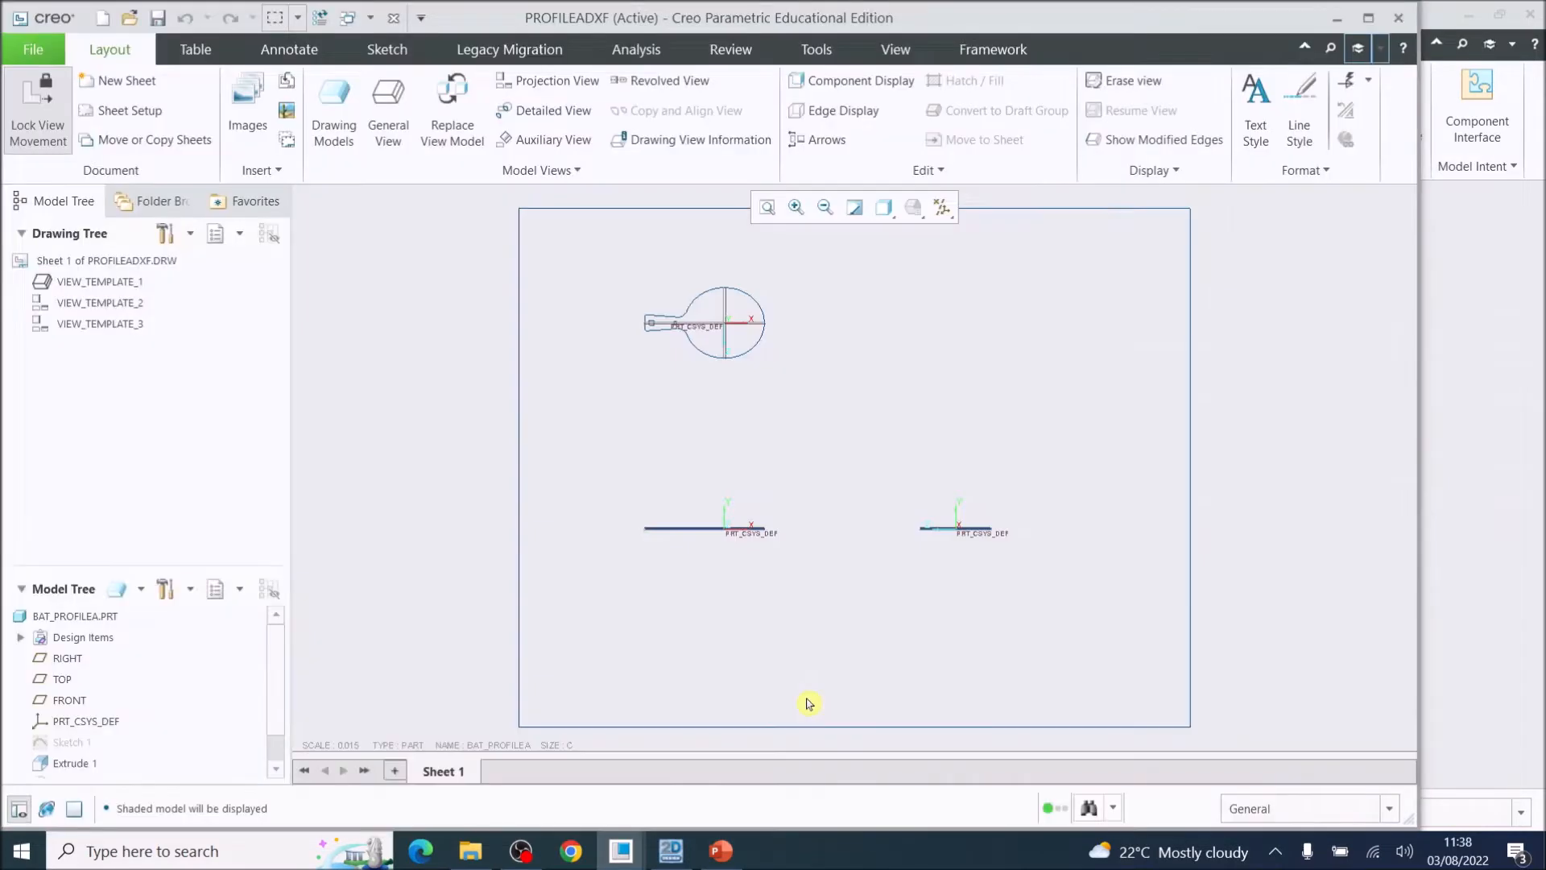
mouse_move(891, 654)
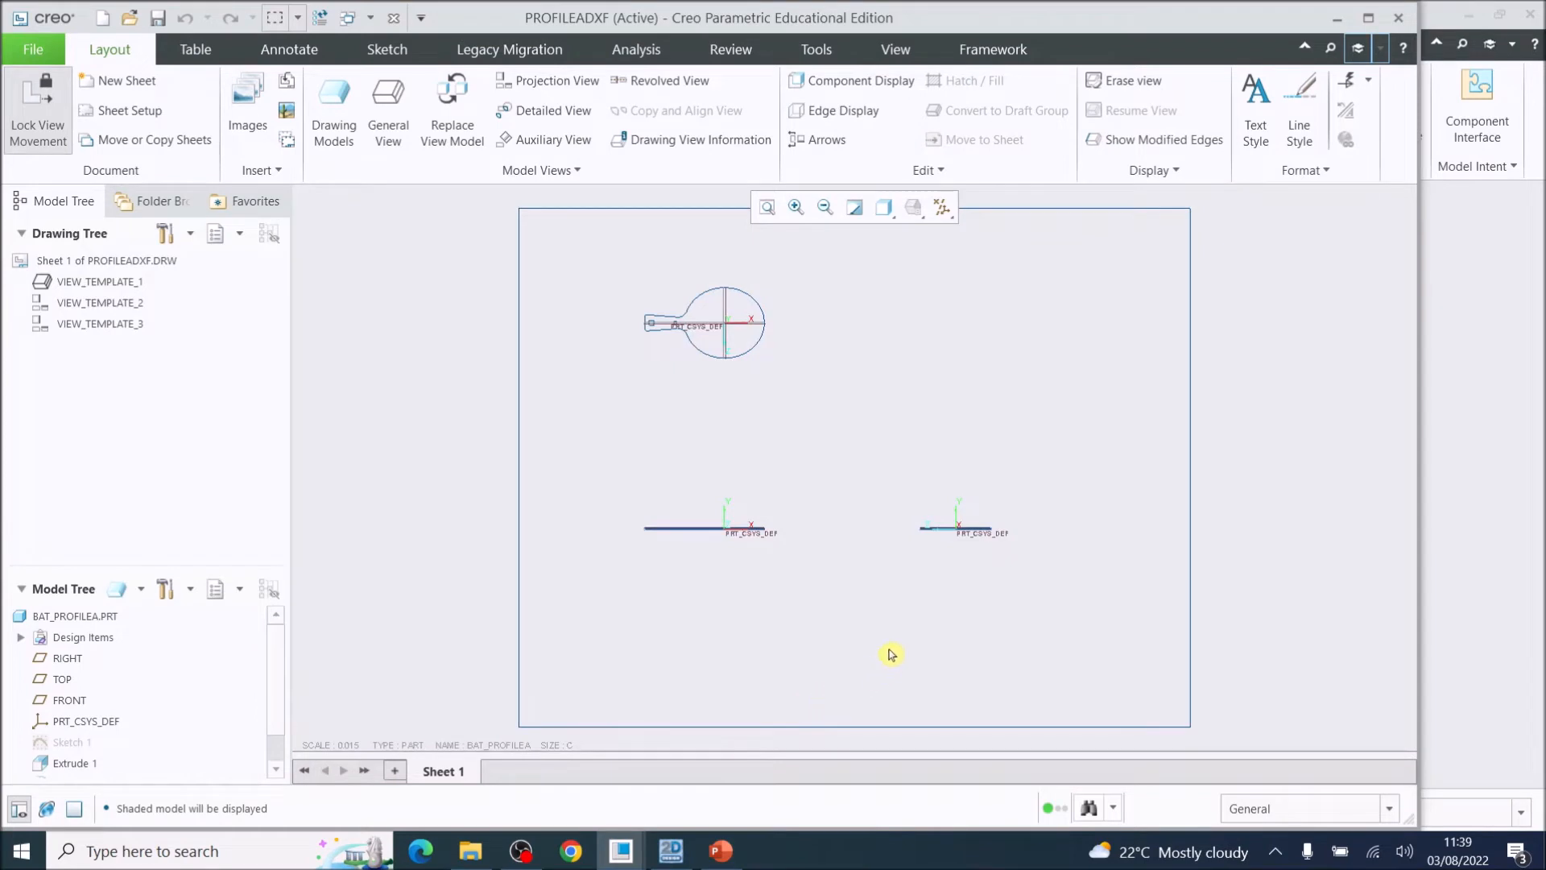
mouse_move(412, 750)
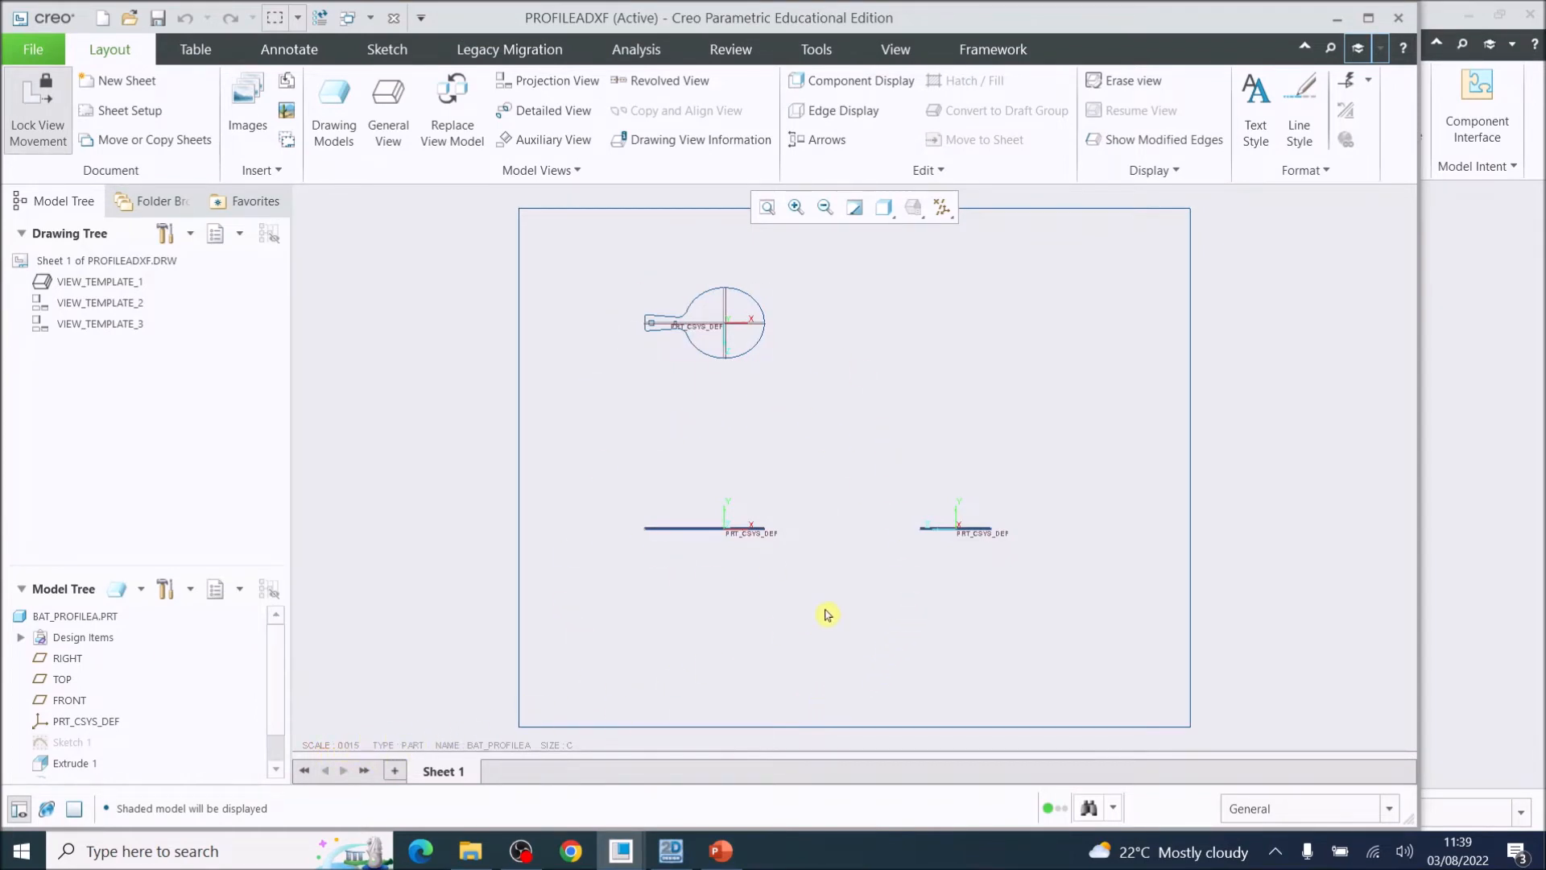
mouse_move(941, 541)
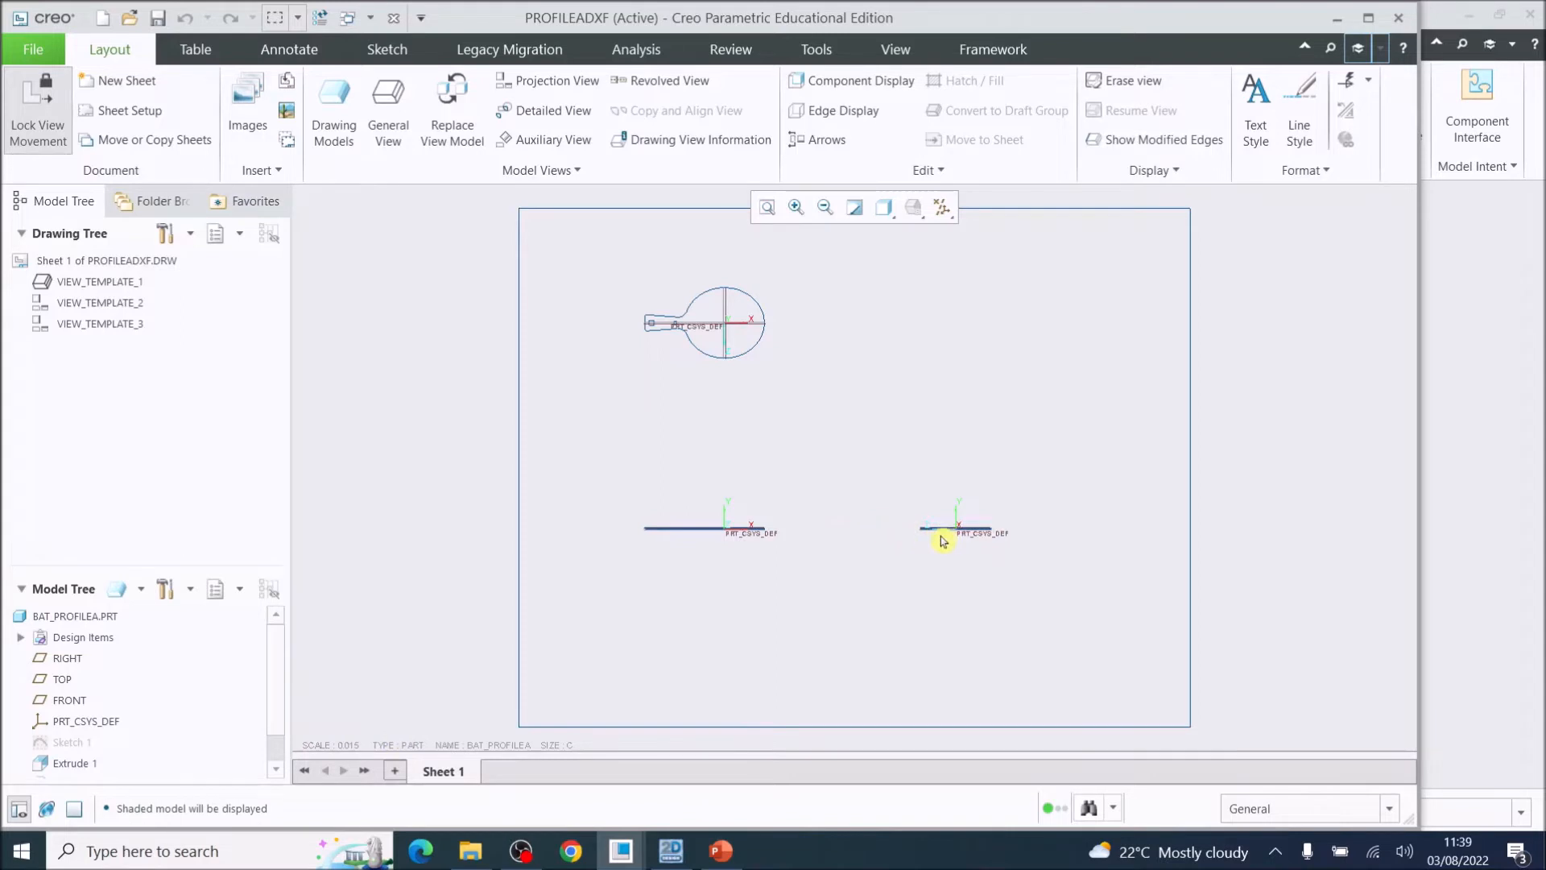
mouse_move(941, 532)
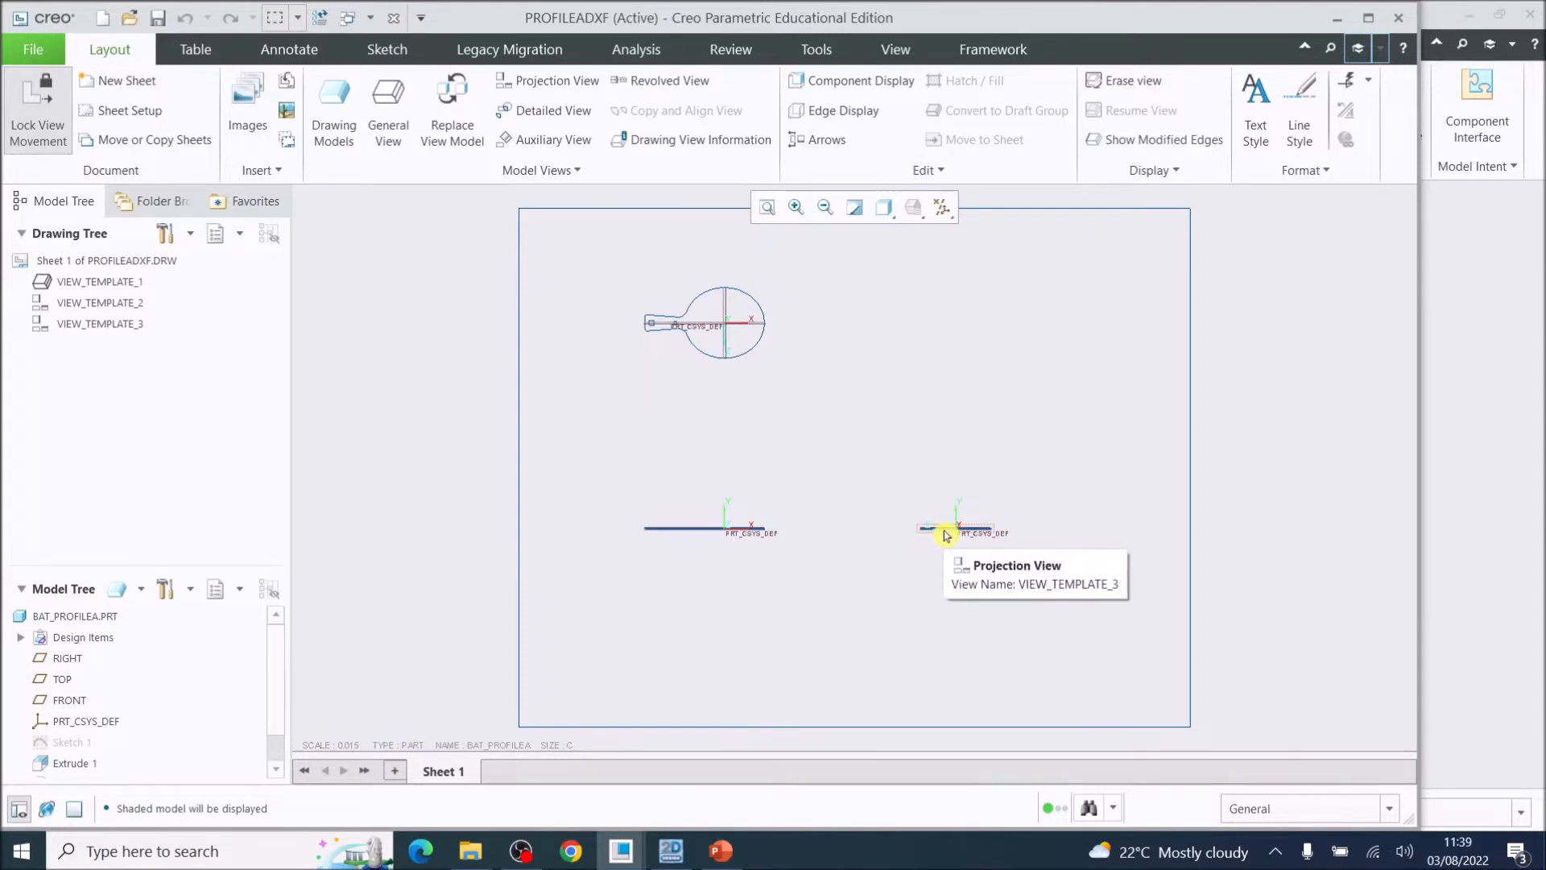
Delete VIEW_TEMPLATE_3 and VIEW_TEMPLATE_2, keeping only VIEW_TEMPLATE_1.
click(957, 530)
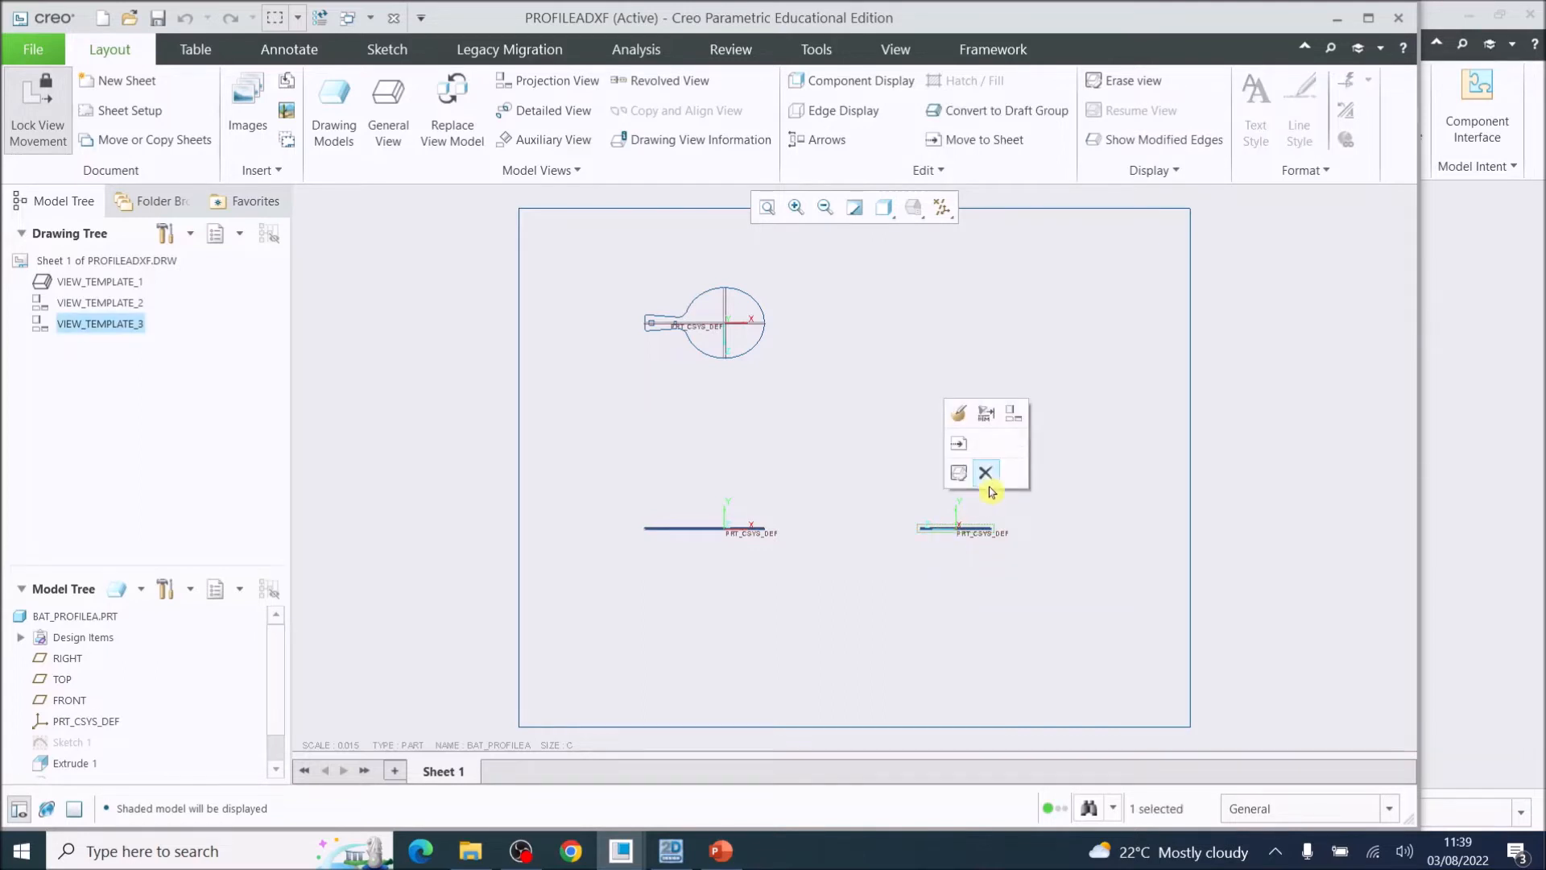
click(983, 473)
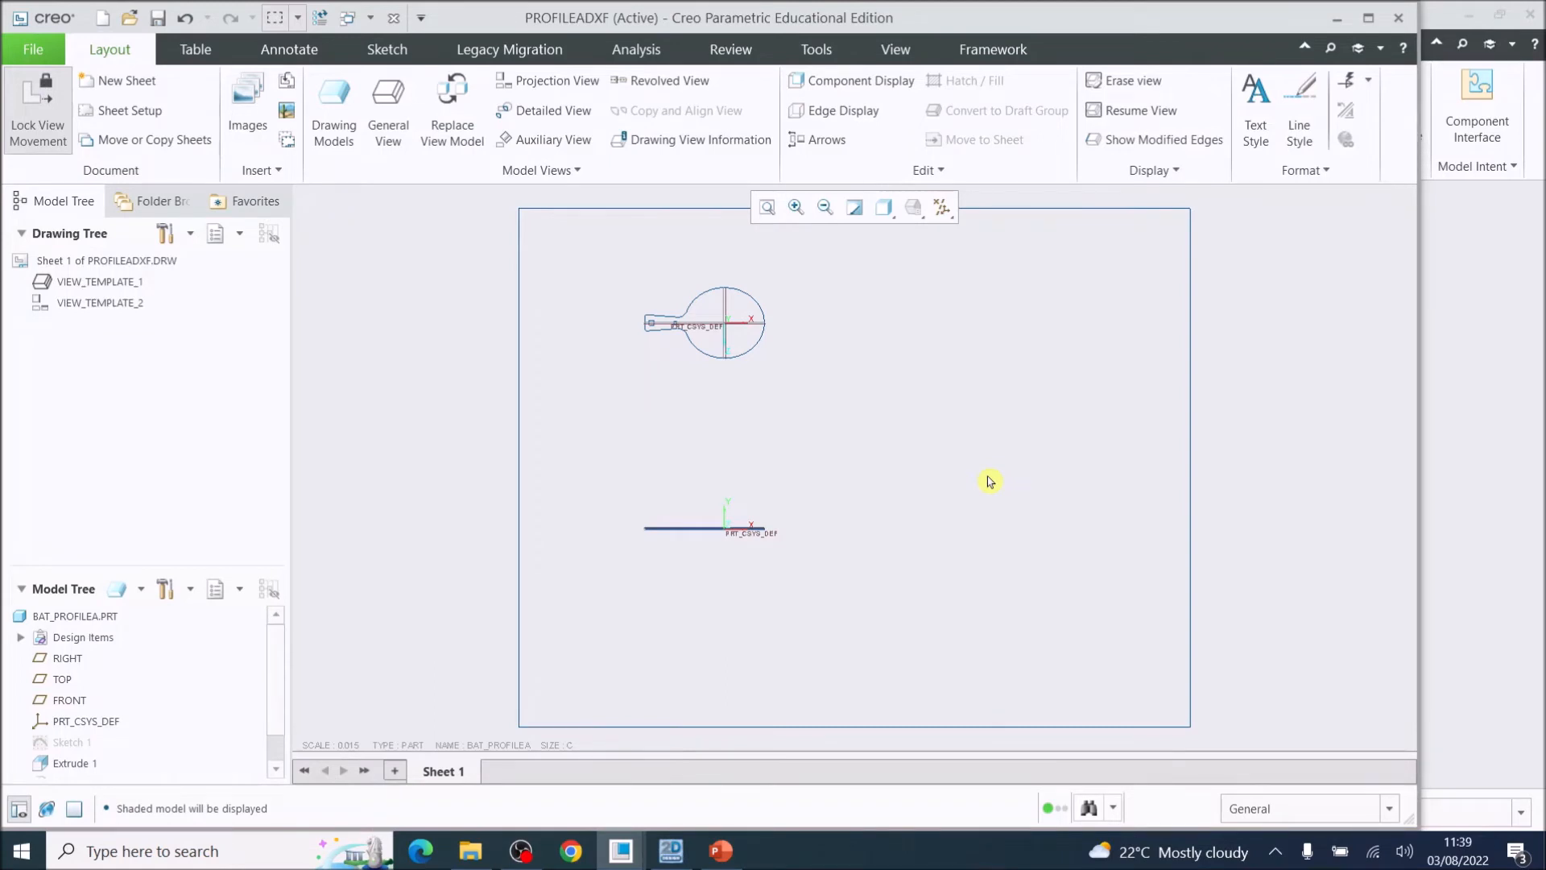
mouse_move(711, 317)
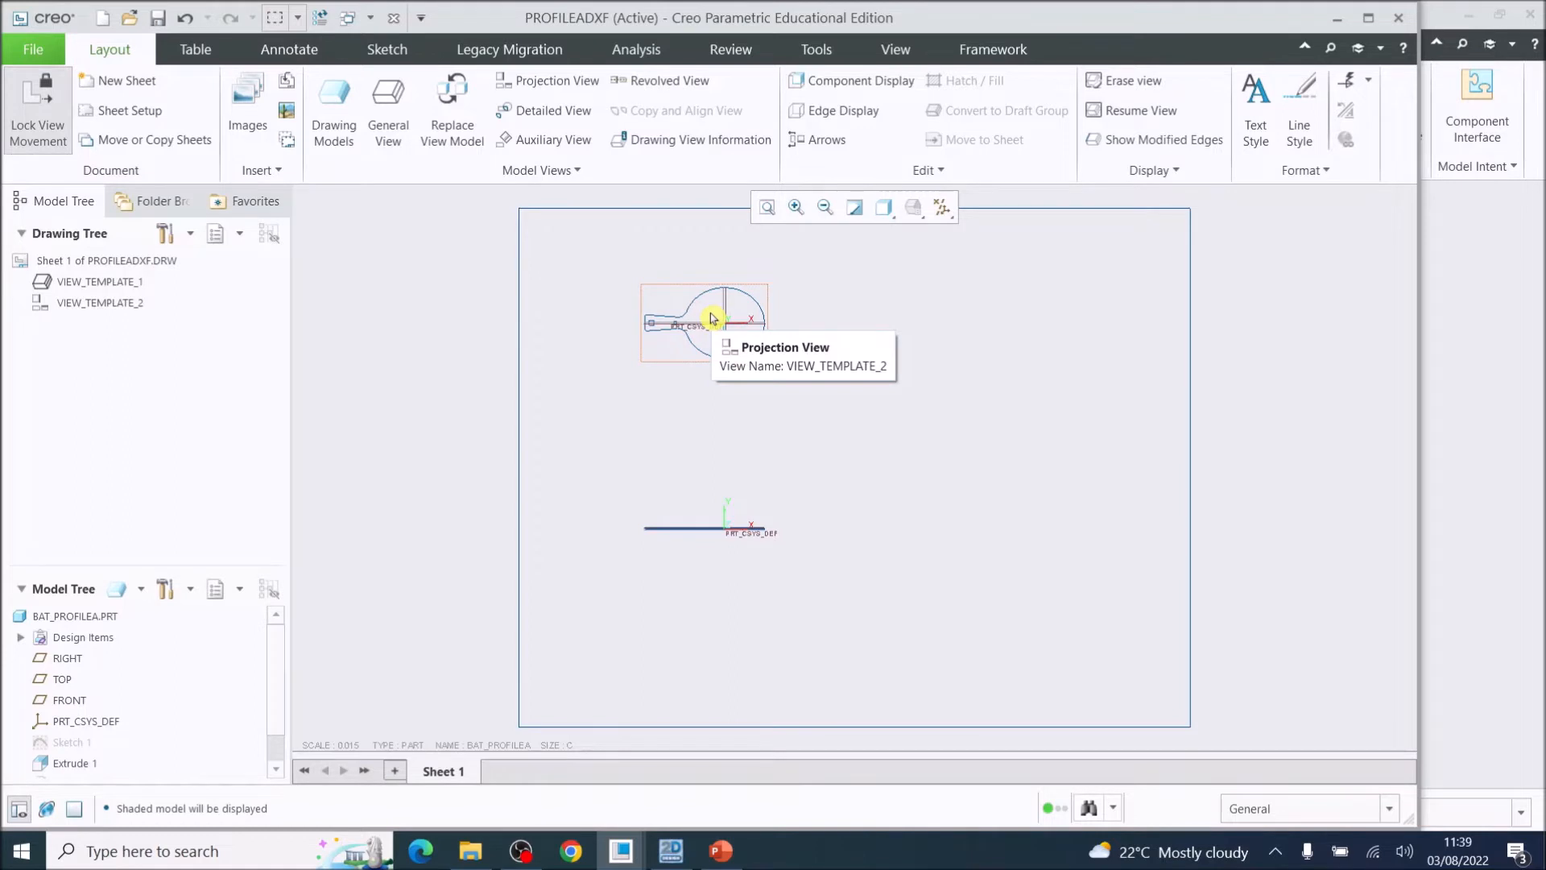
click(703, 322)
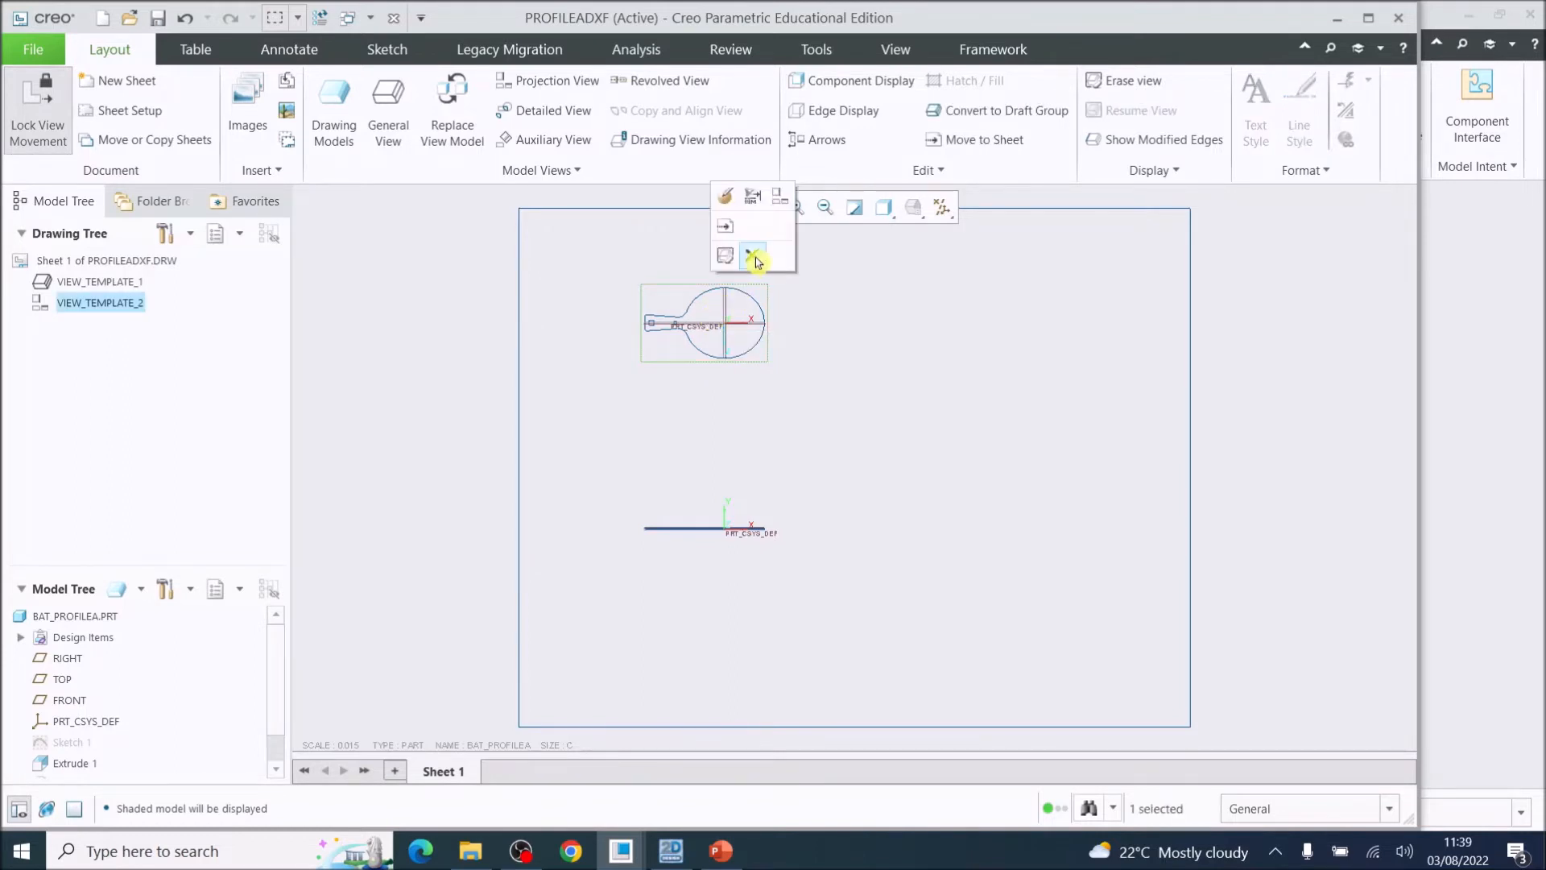
click(756, 257)
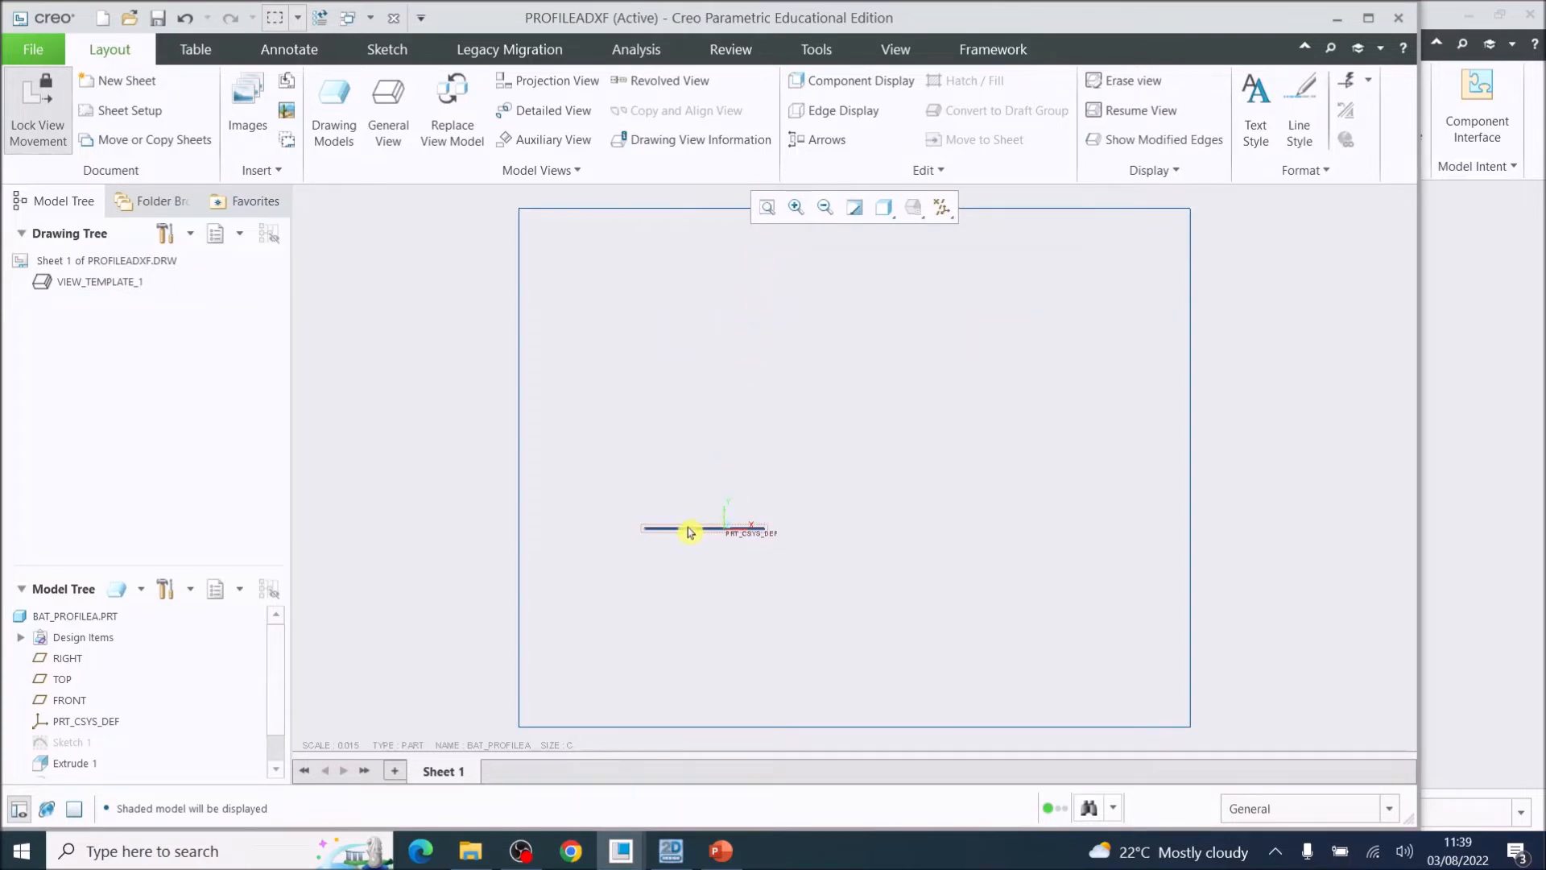
mouse_move(689, 532)
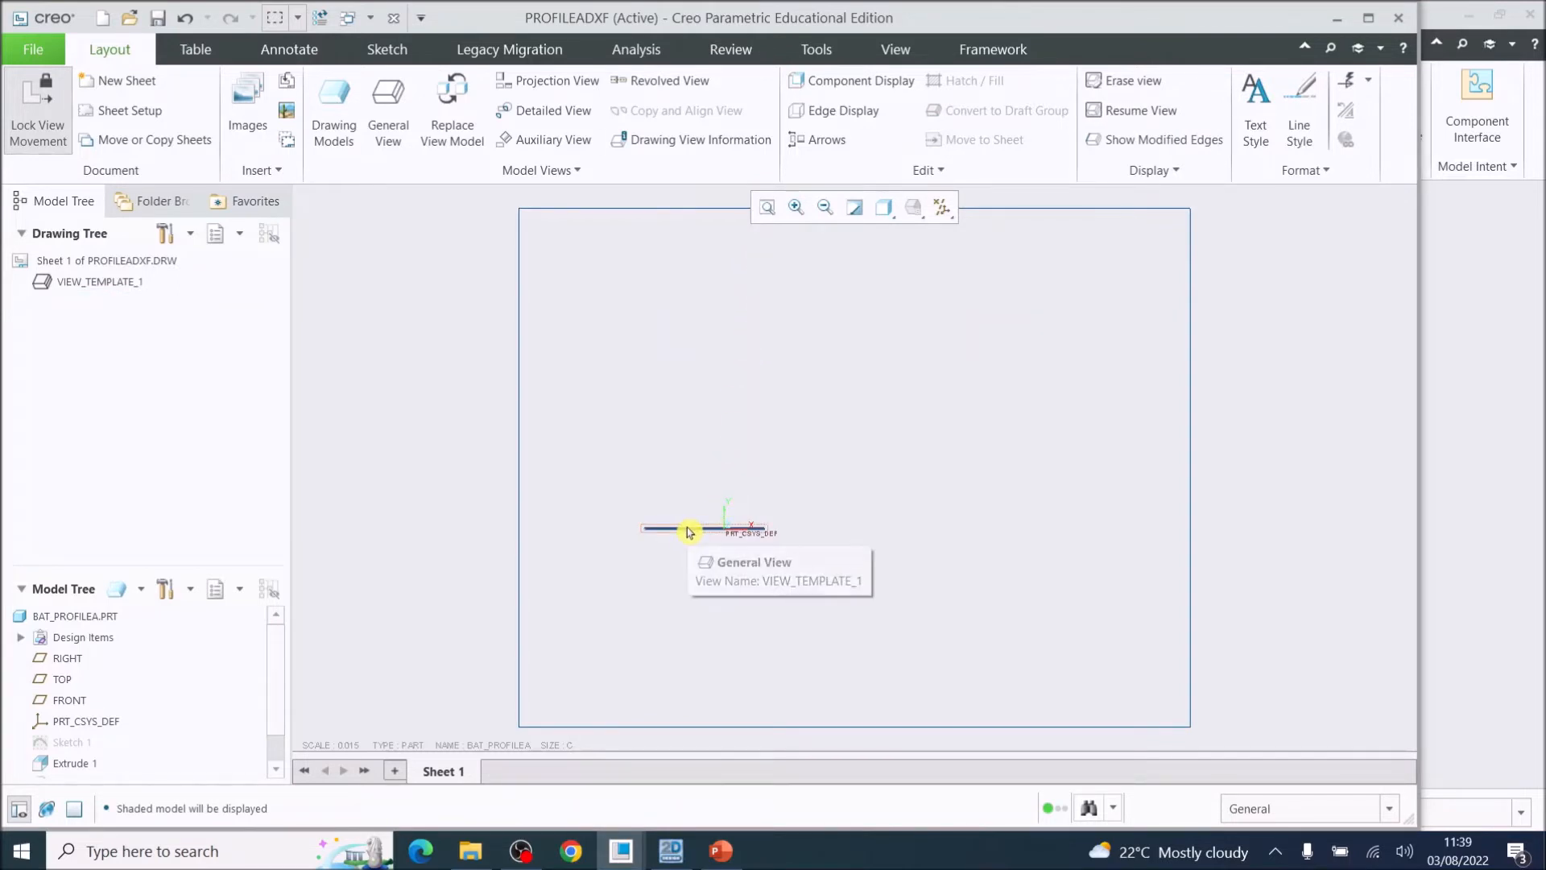
Set VIEW_TEMPLATE_1's model view orientation to TOP.
double_click(689, 531)
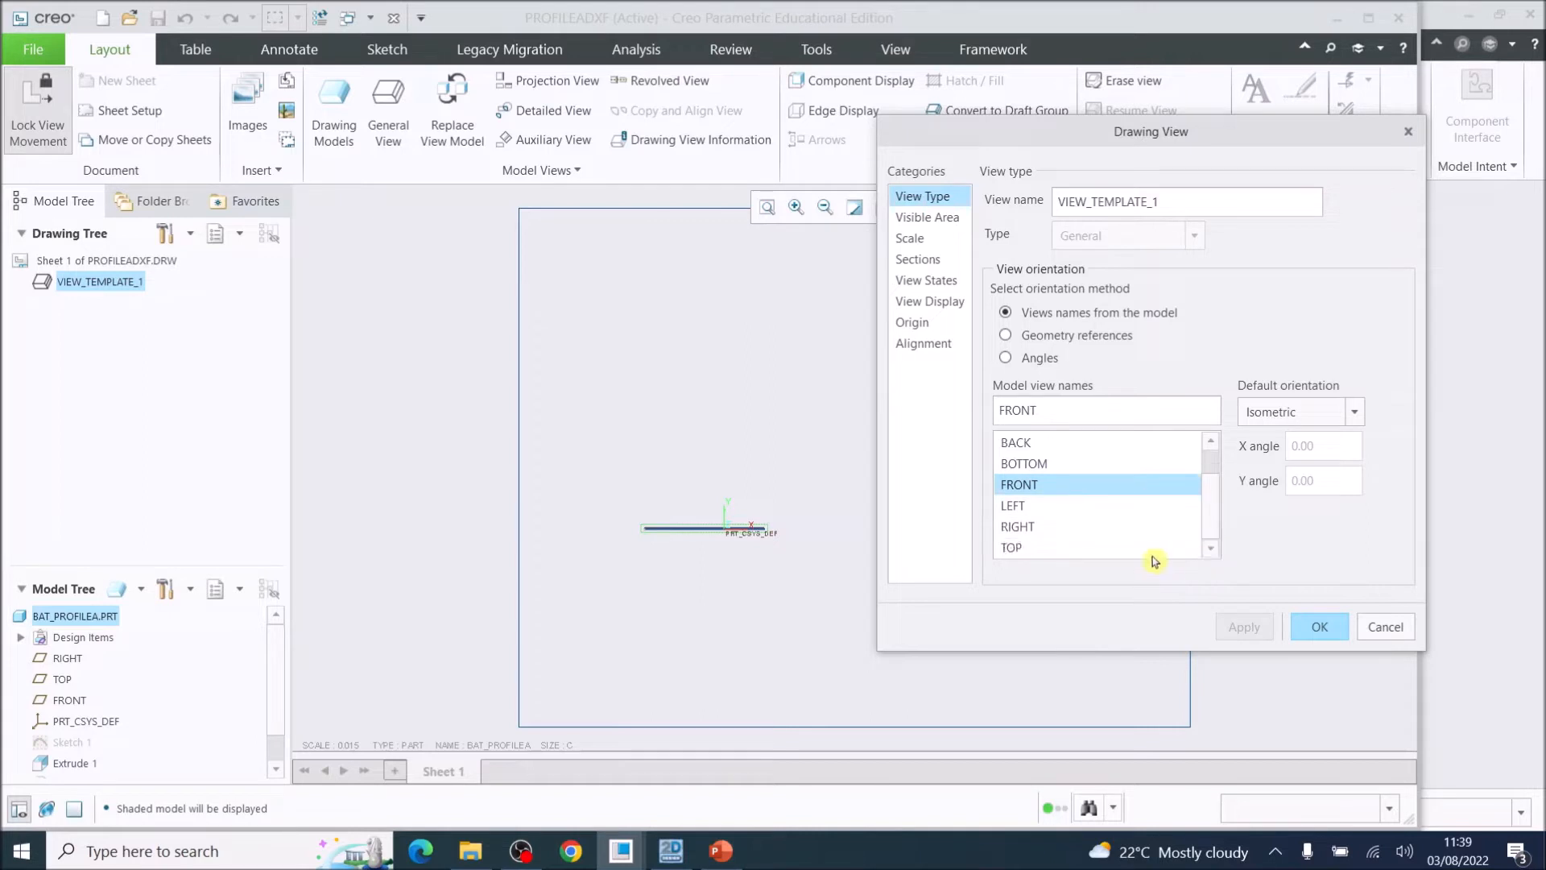
click(1010, 547)
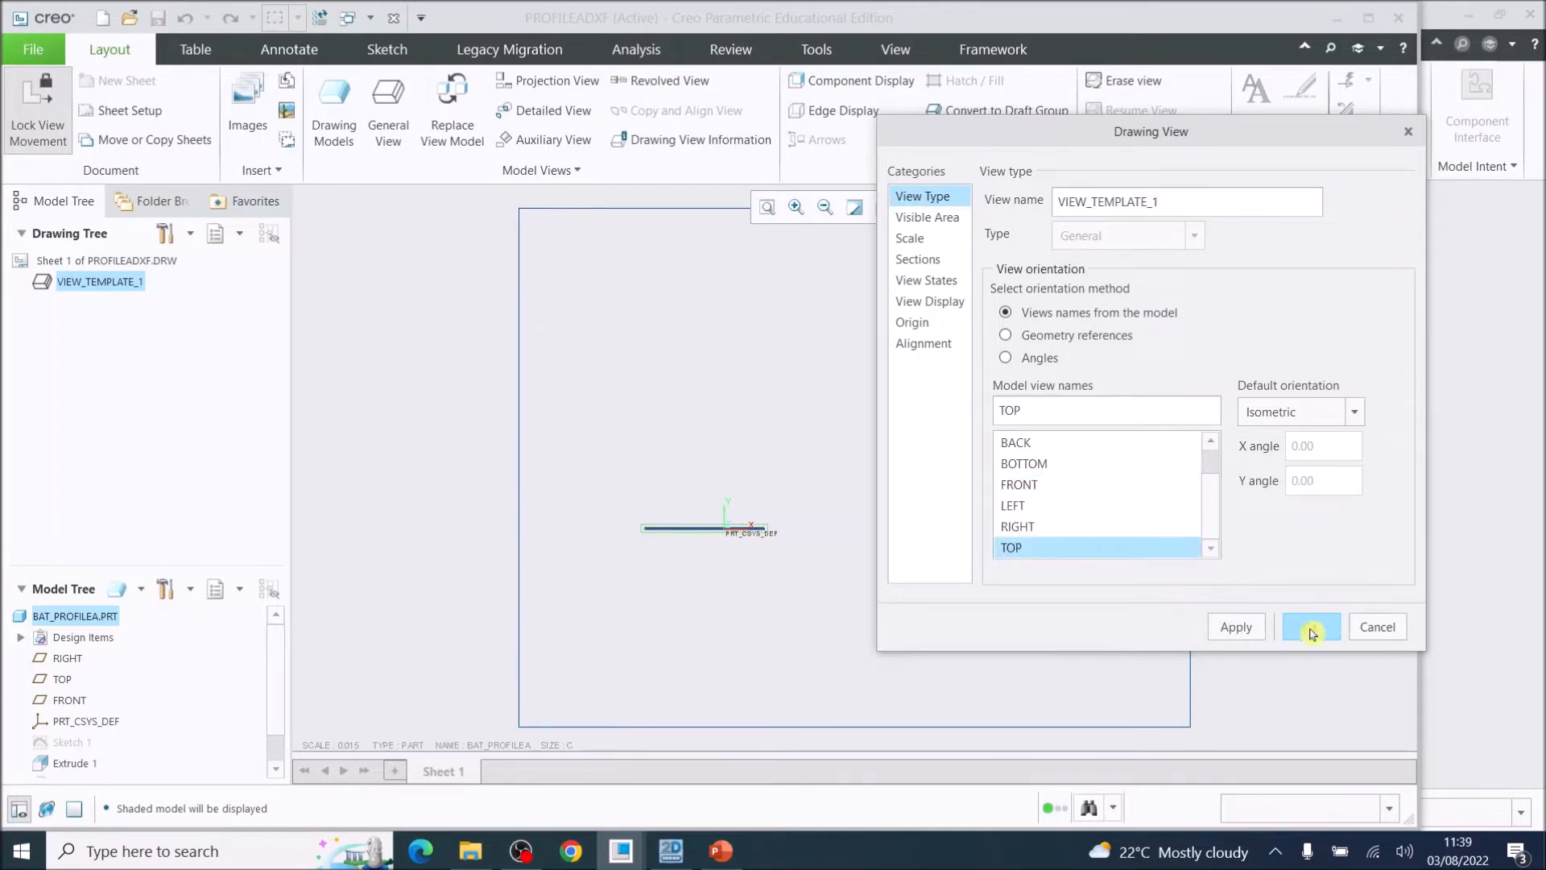
click(1310, 626)
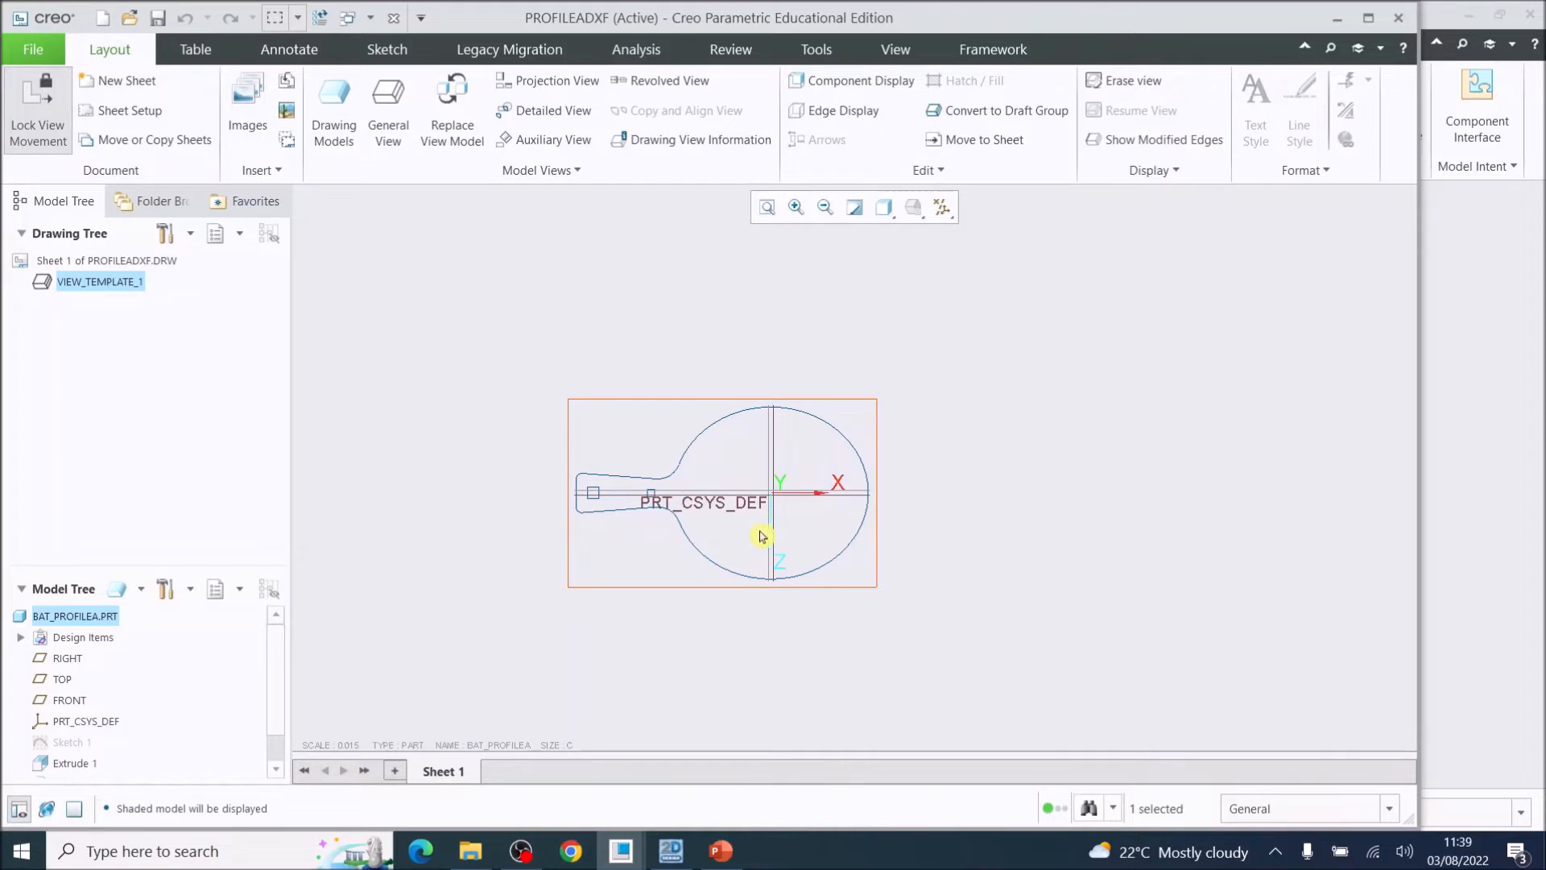
mouse_move(678, 521)
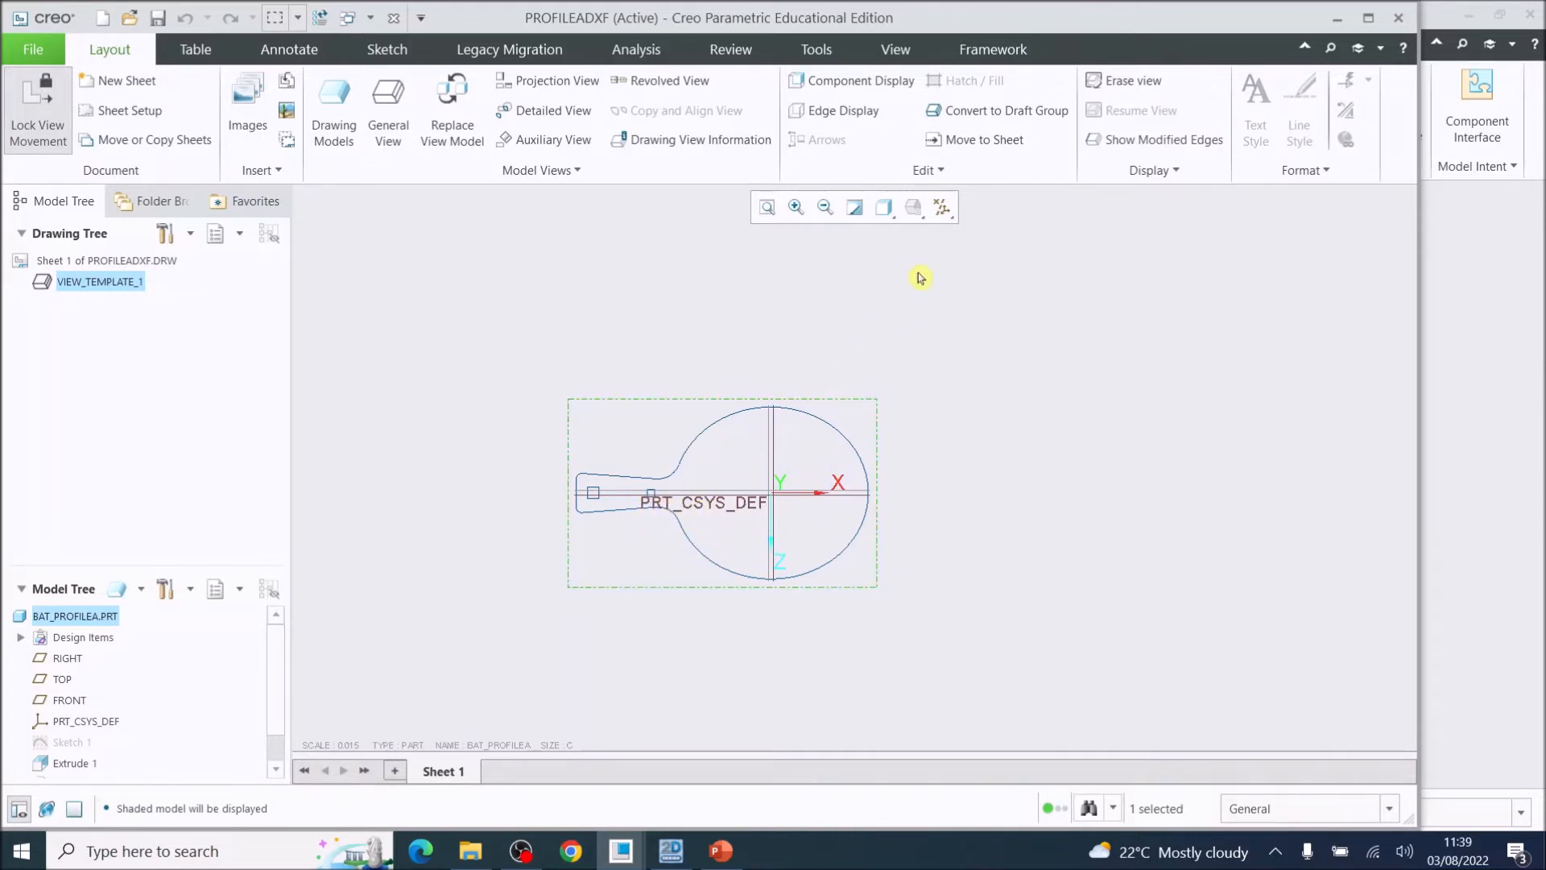
mouse_move(942, 207)
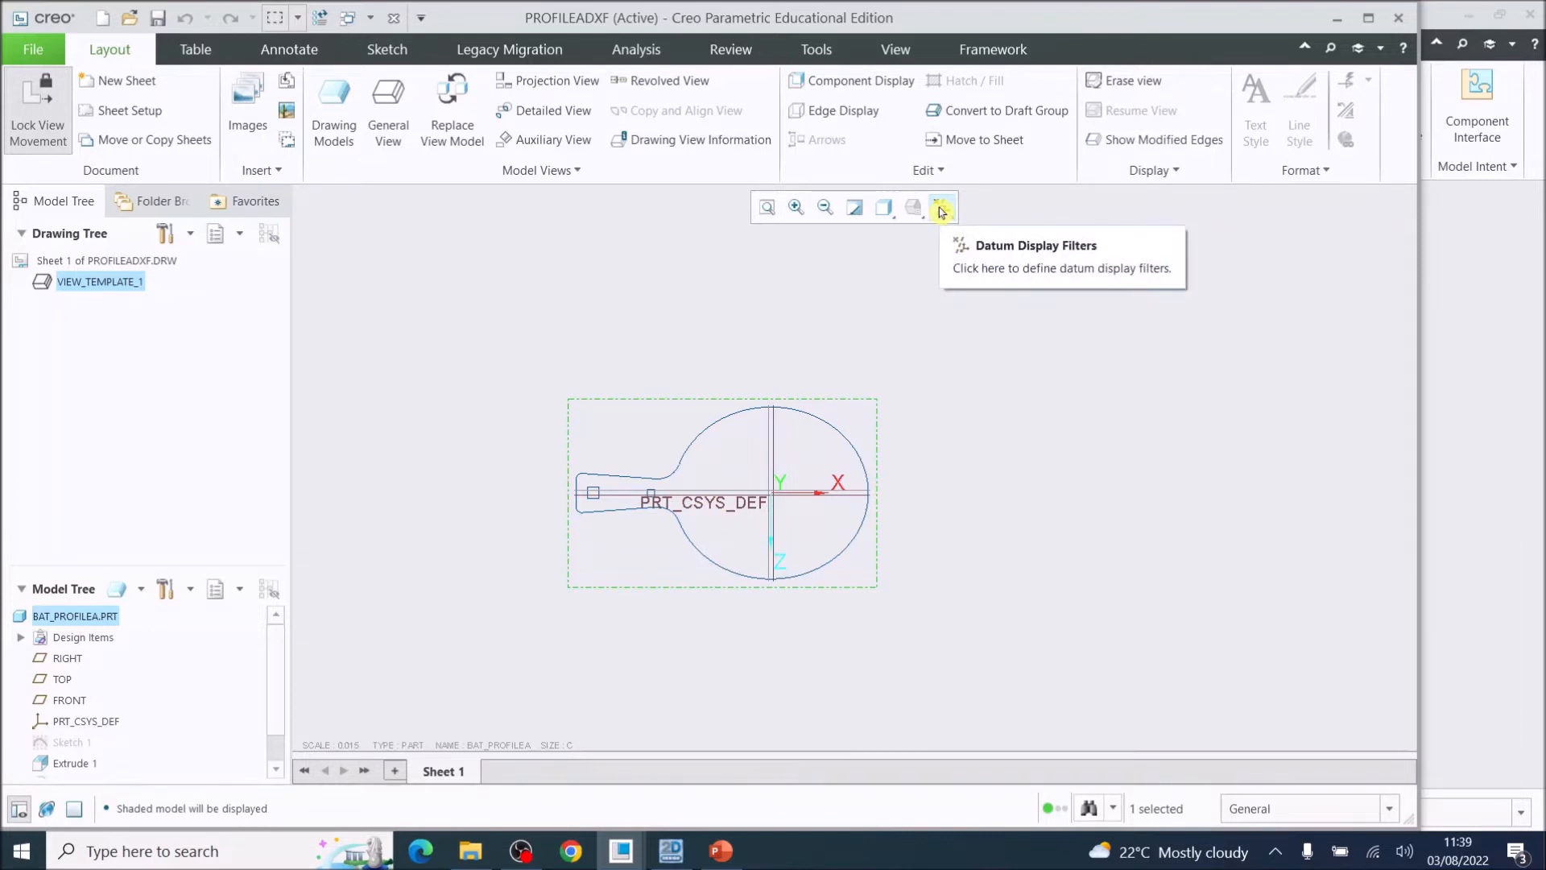
Uncheck Select All in the Datum Display Filters to hide every datum.
click(940, 207)
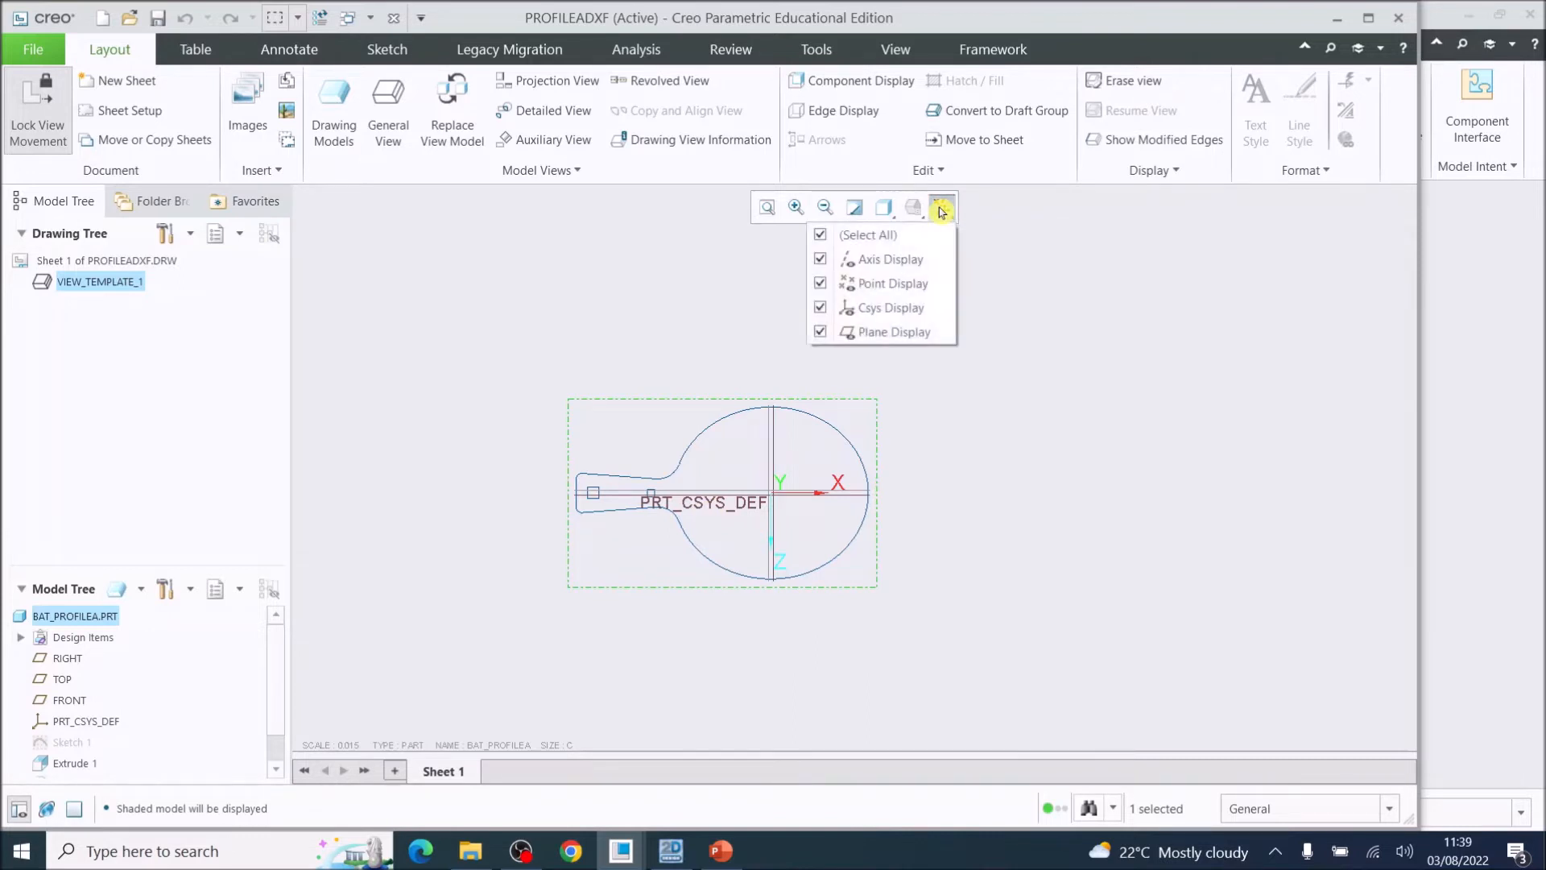
click(820, 235)
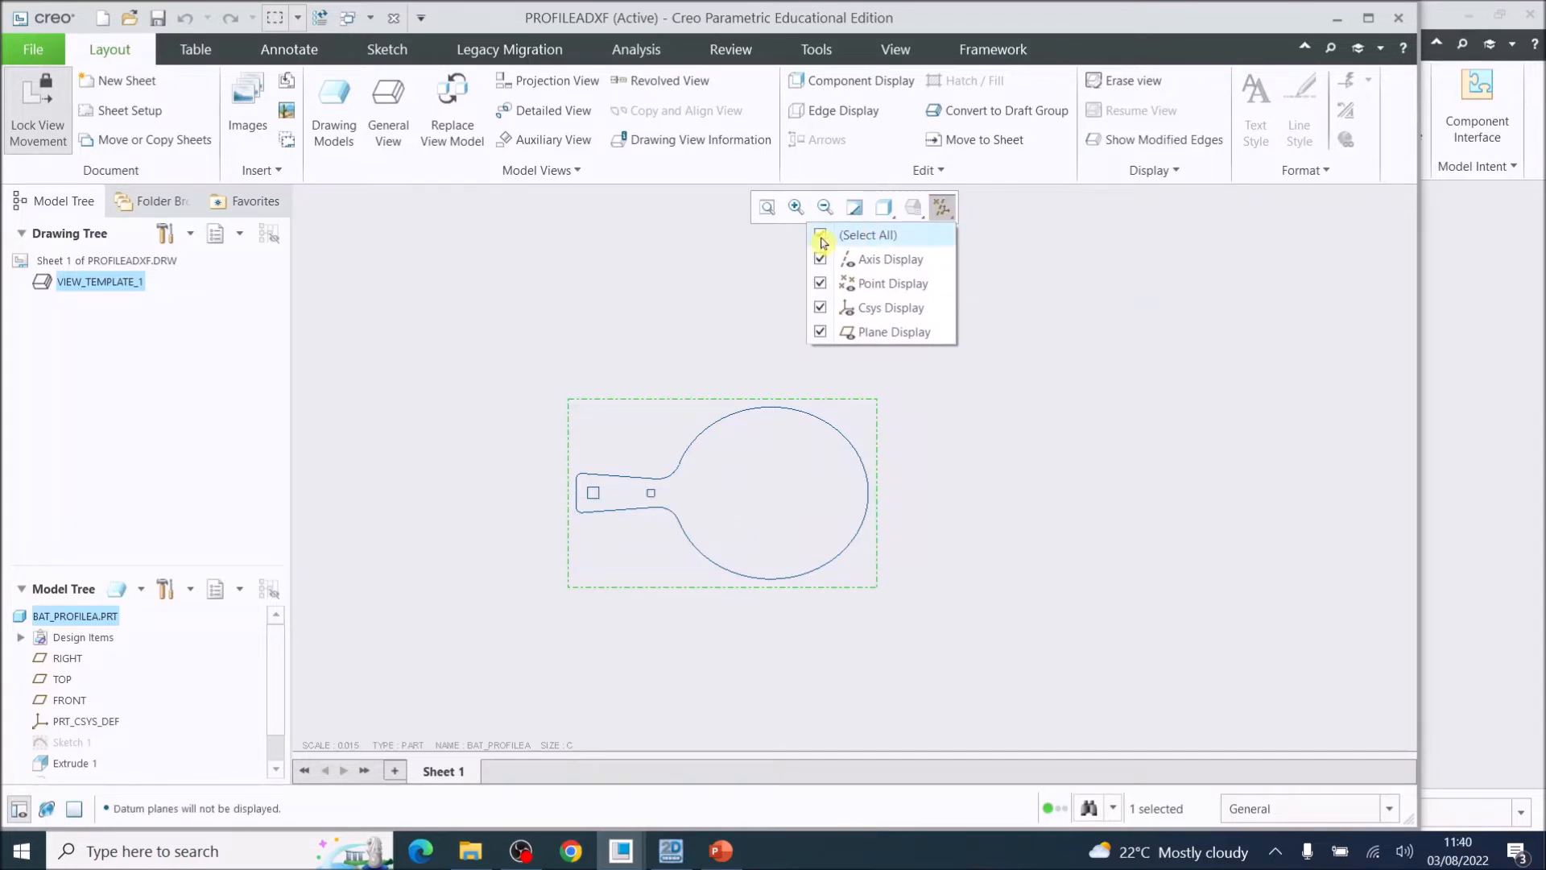
click(821, 240)
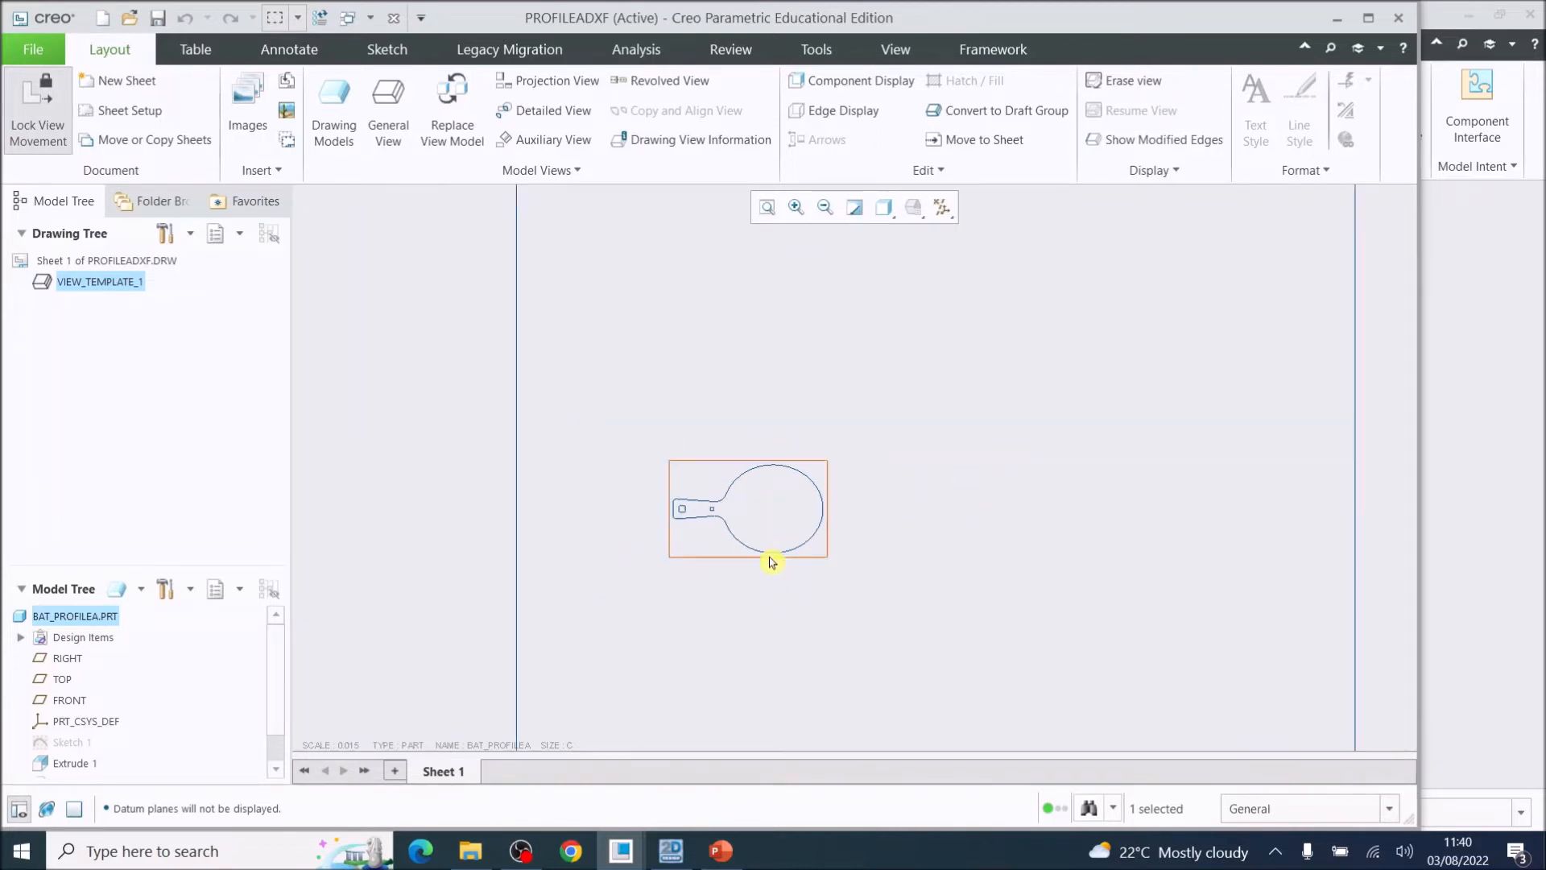
Set the view's display style to Hidden and tangent edges to None.
double_click(747, 509)
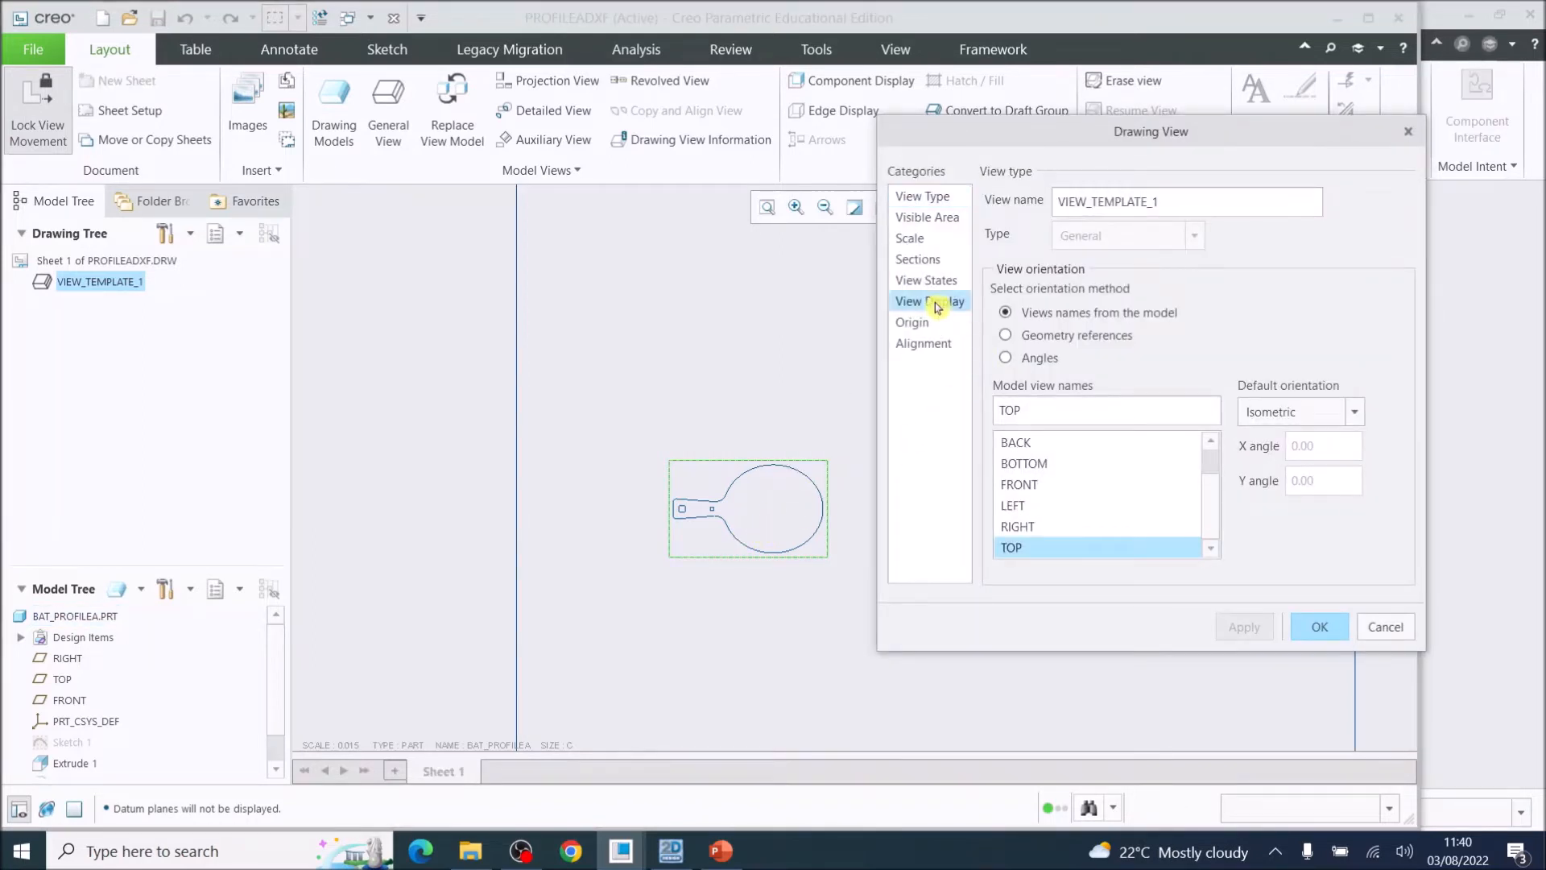
click(929, 300)
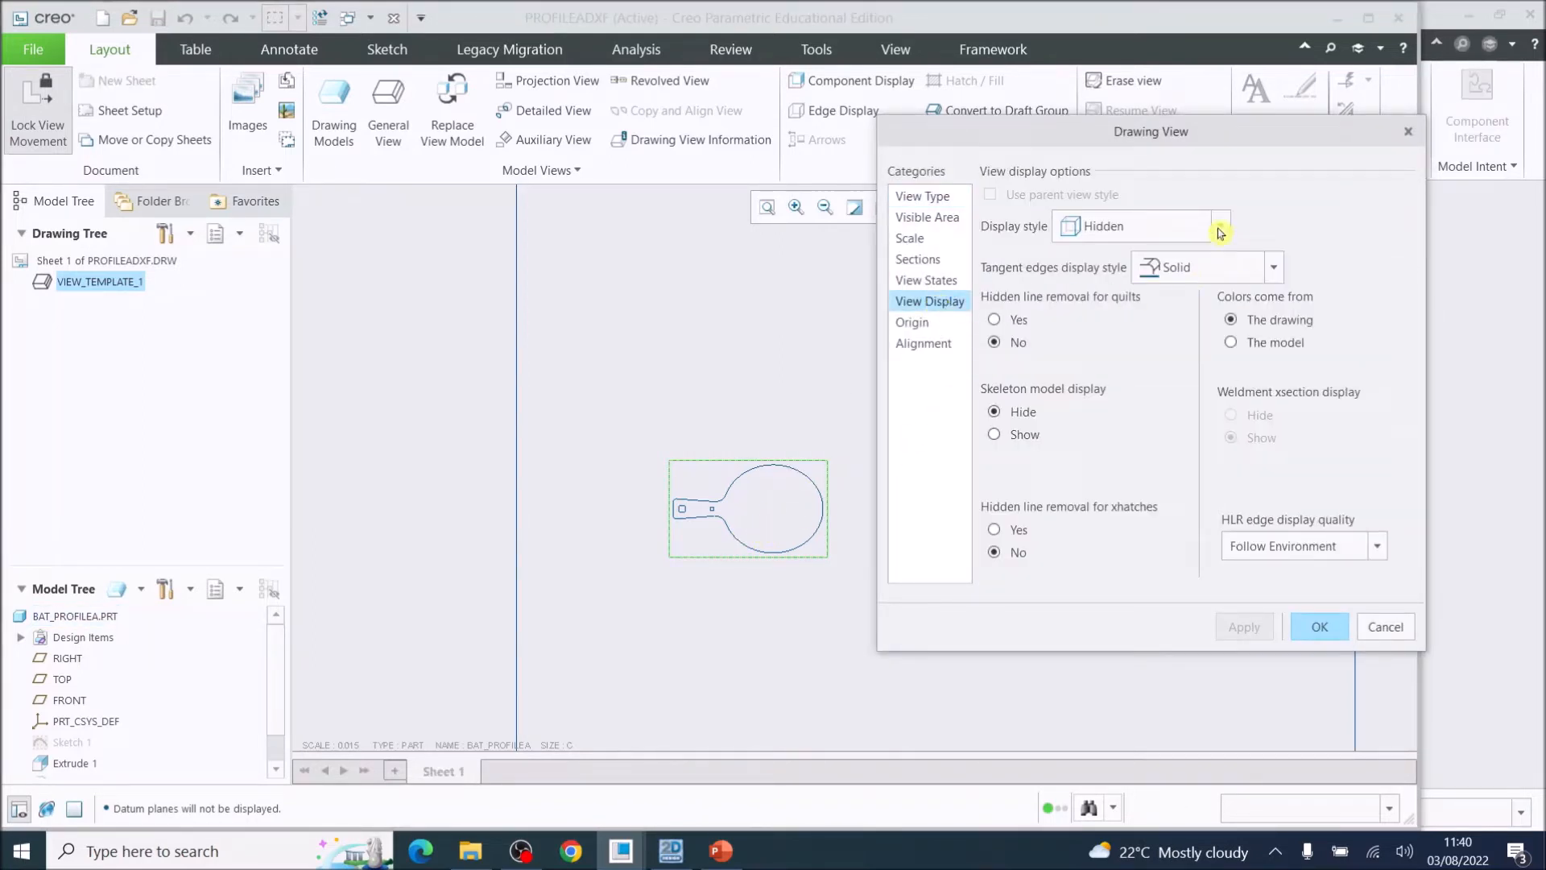
click(1220, 225)
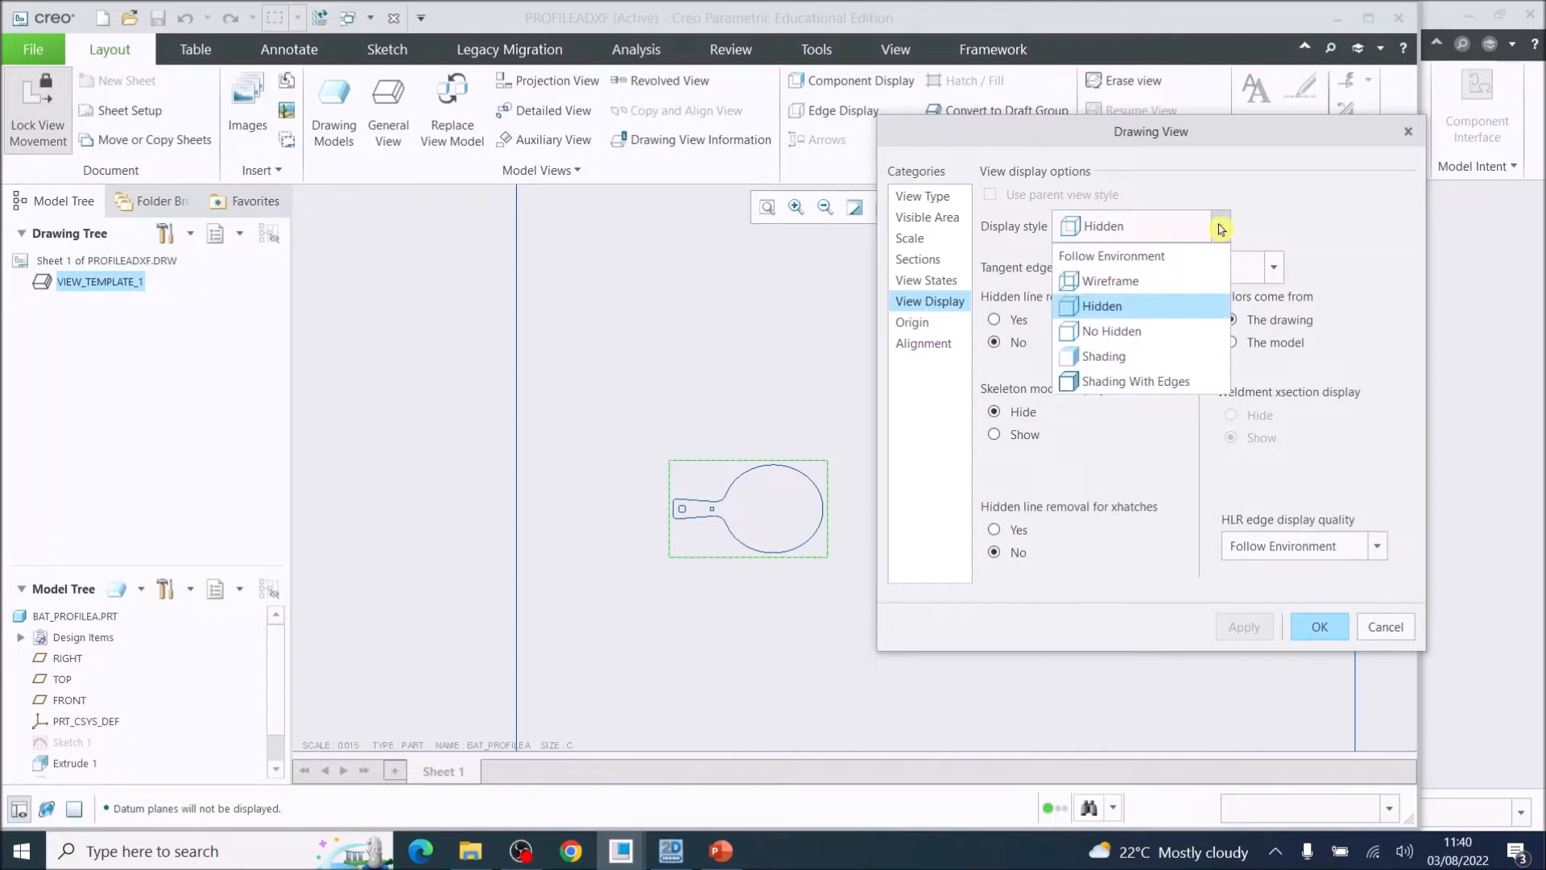
click(1102, 306)
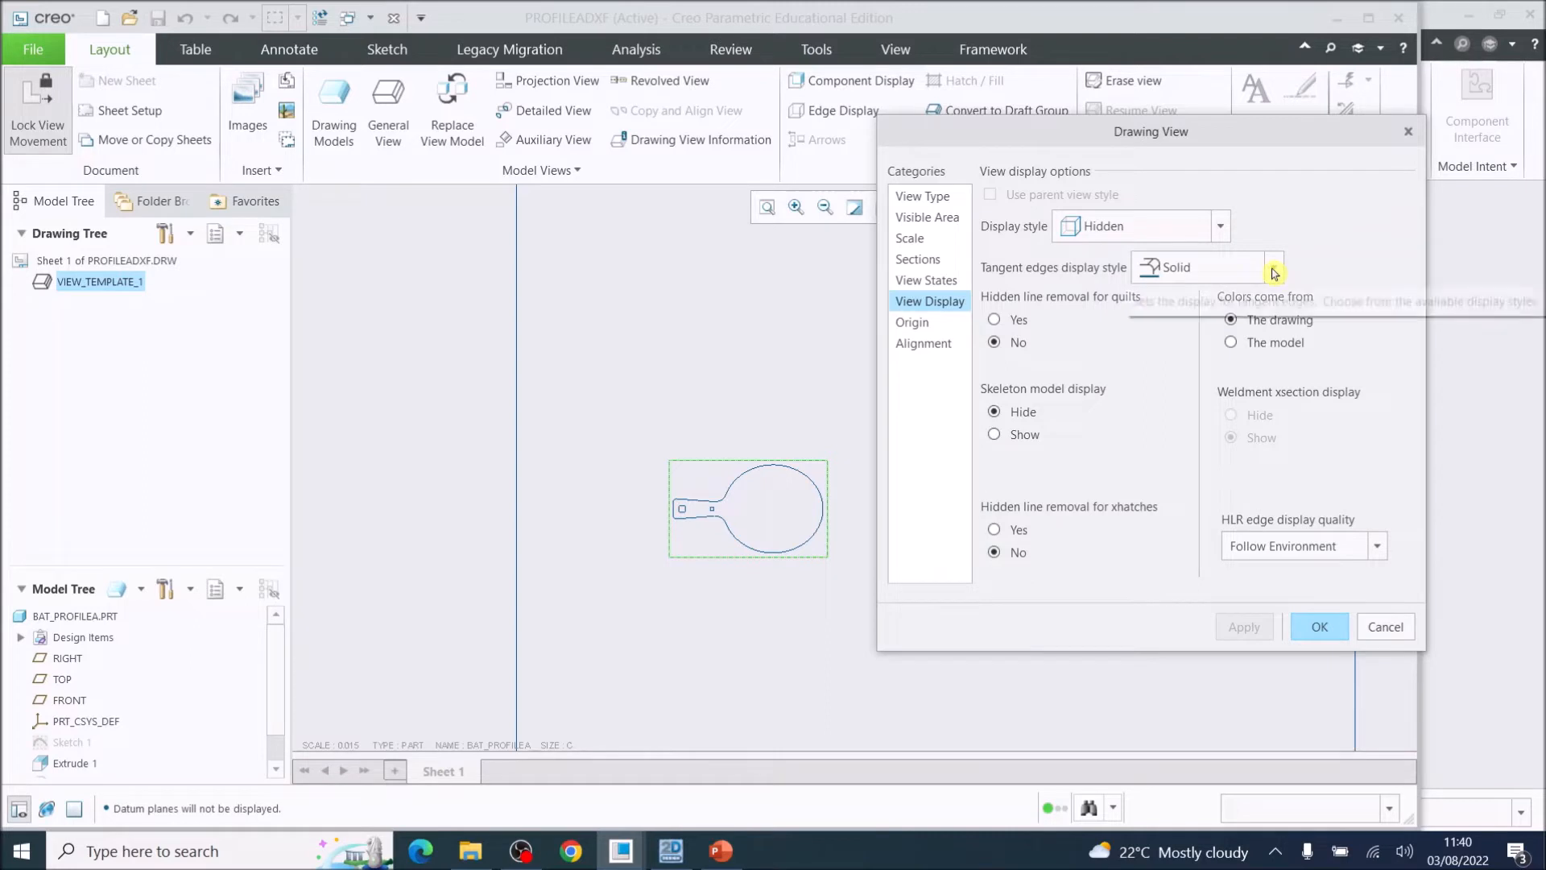
click(1273, 268)
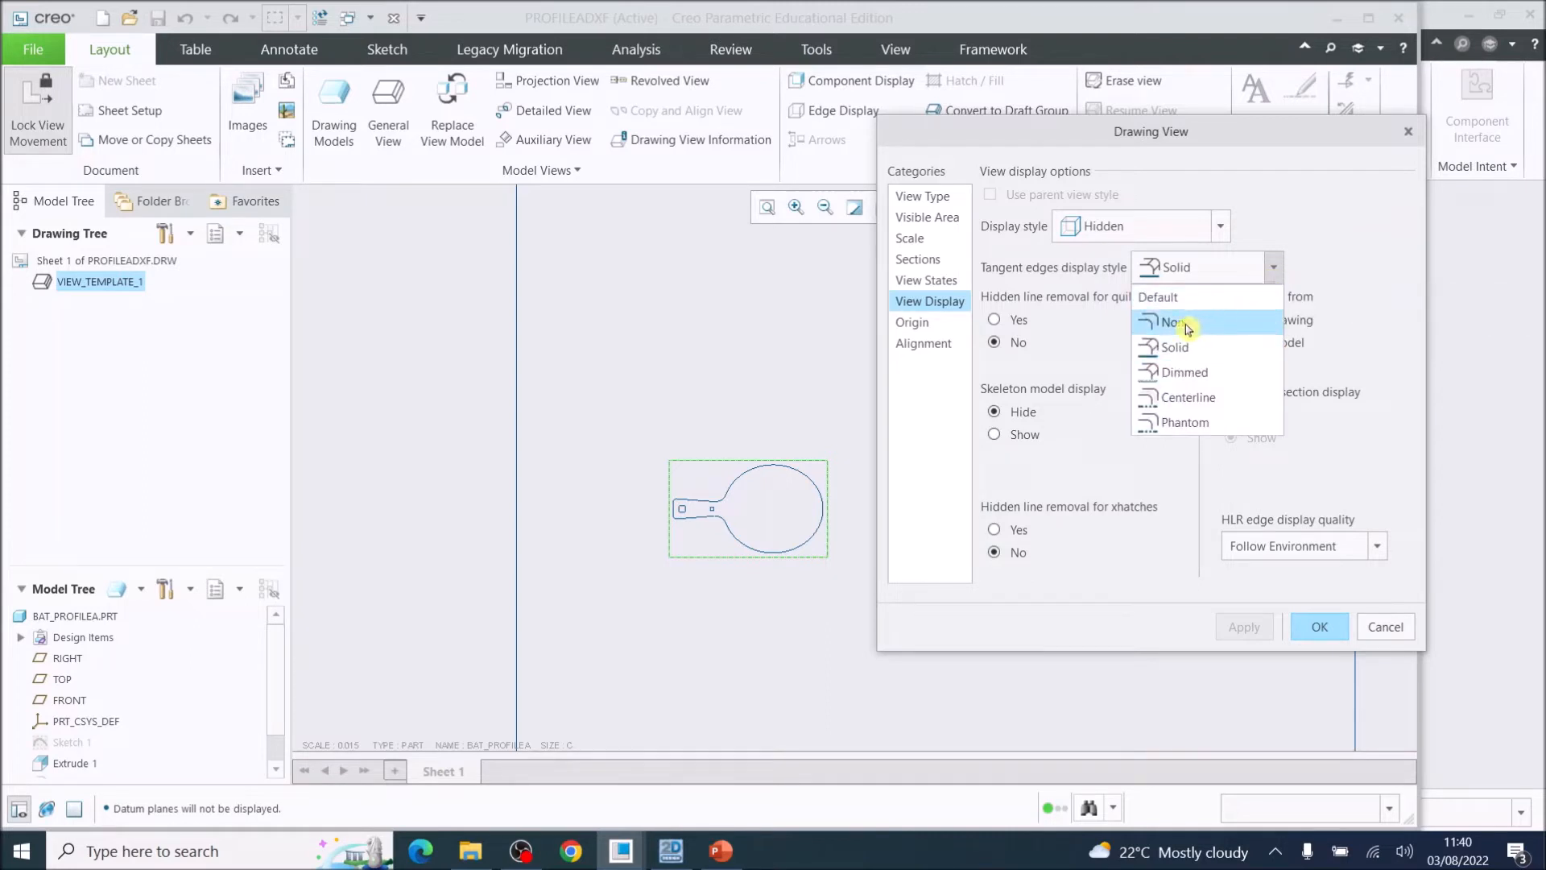
click(1171, 321)
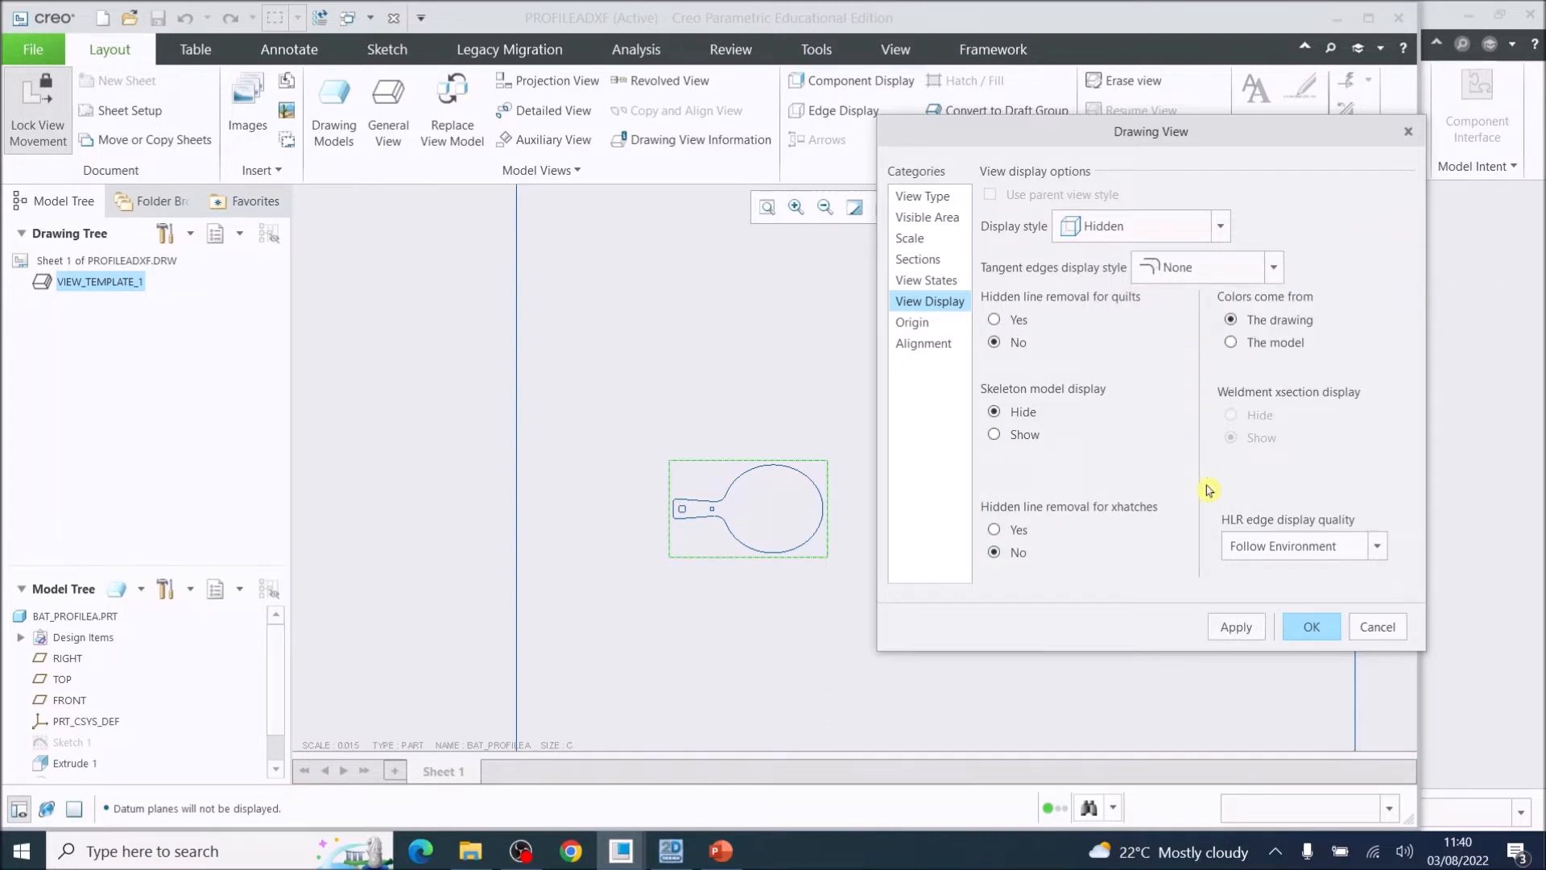
click(1310, 626)
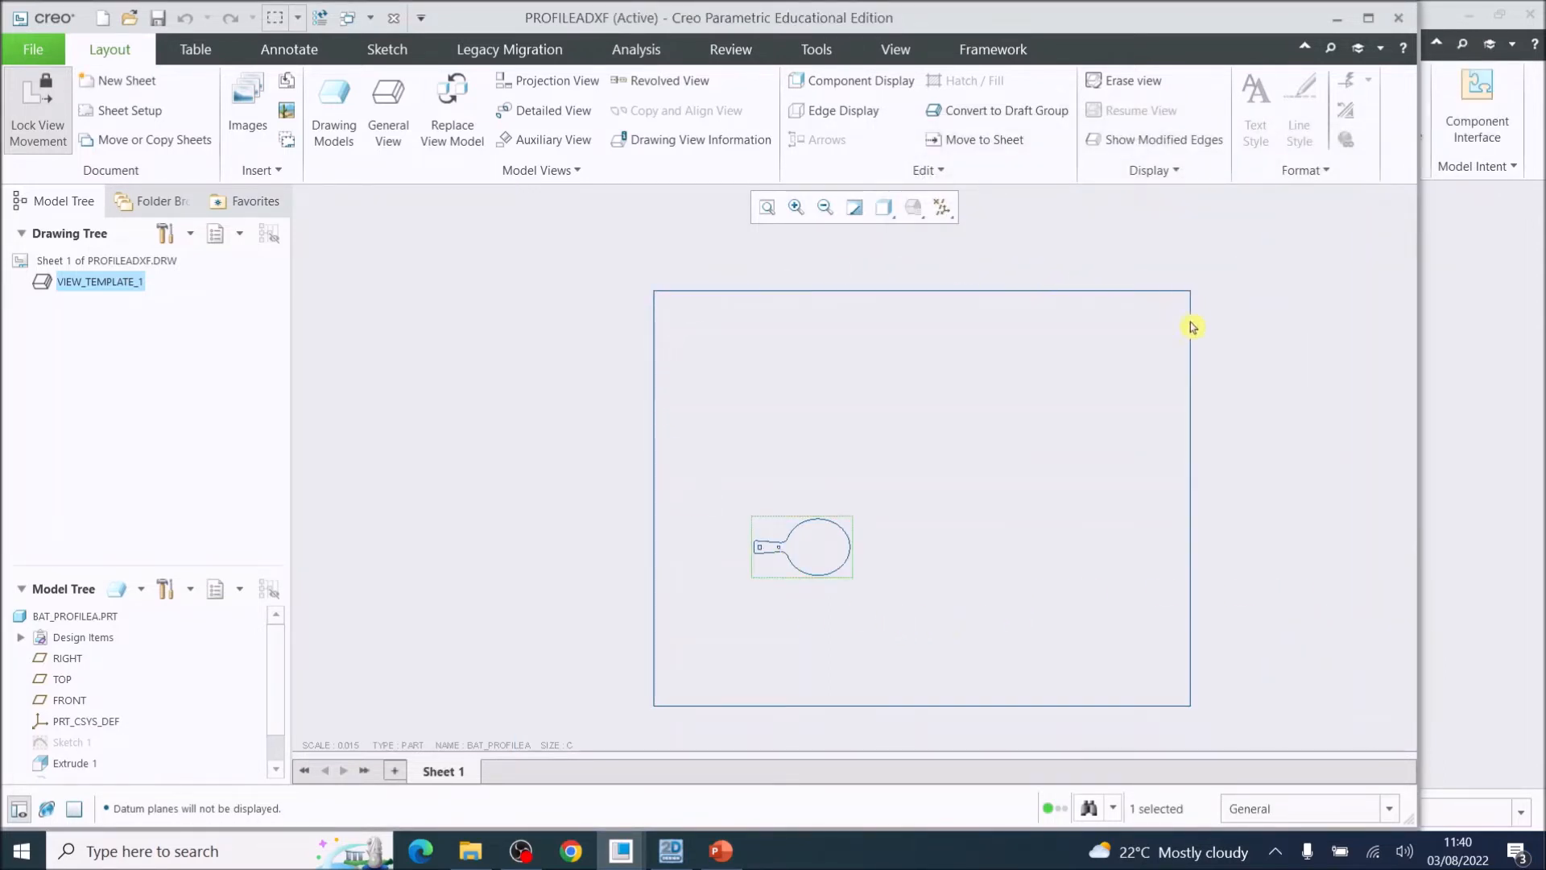
mouse_move(777, 301)
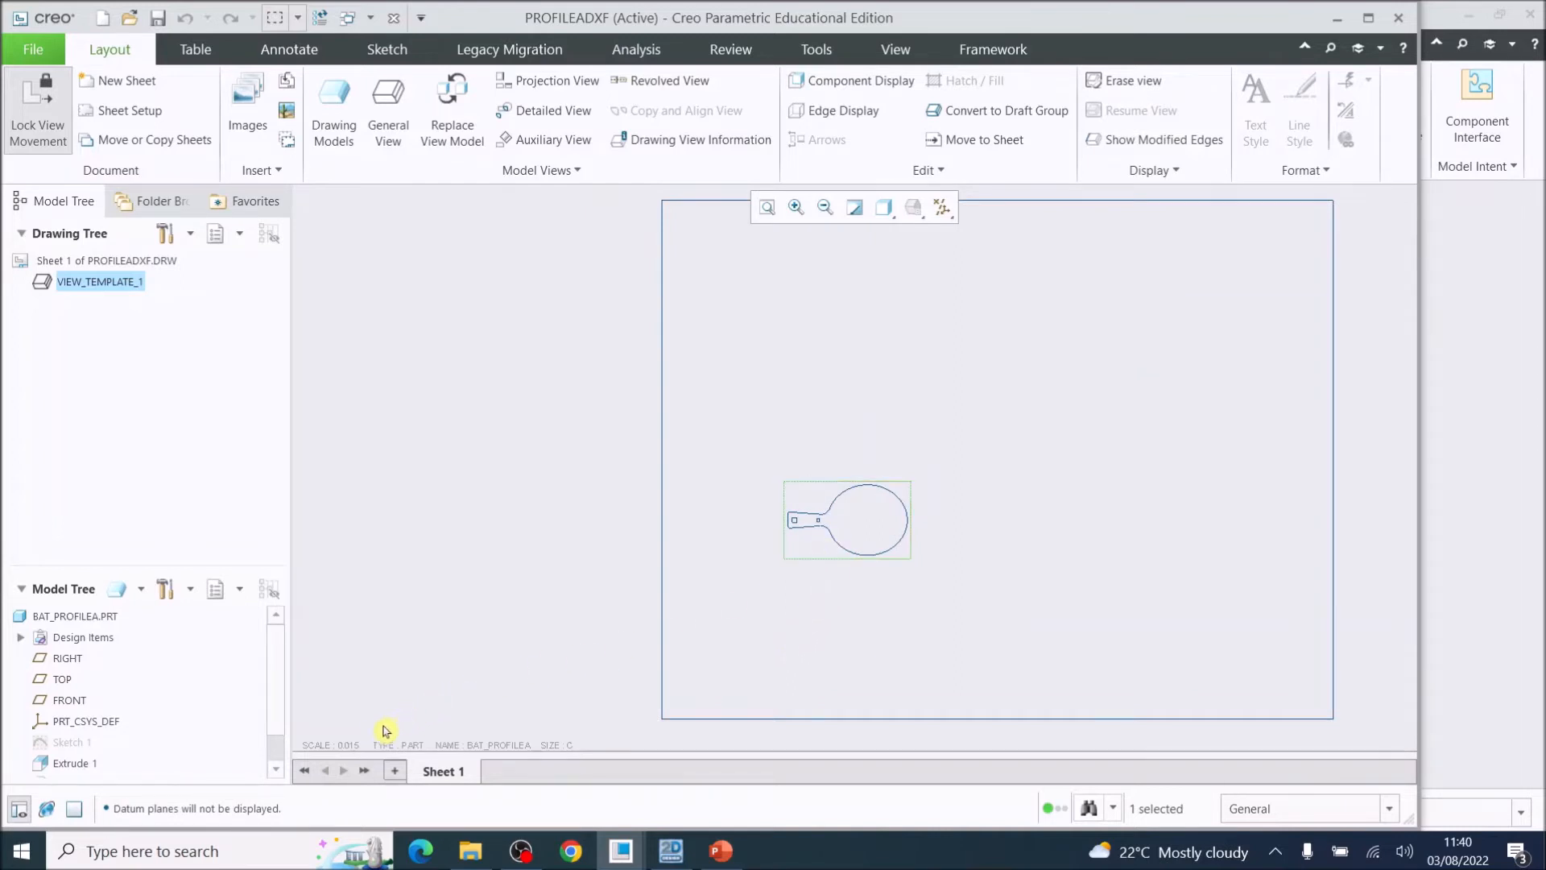
mouse_move(350, 750)
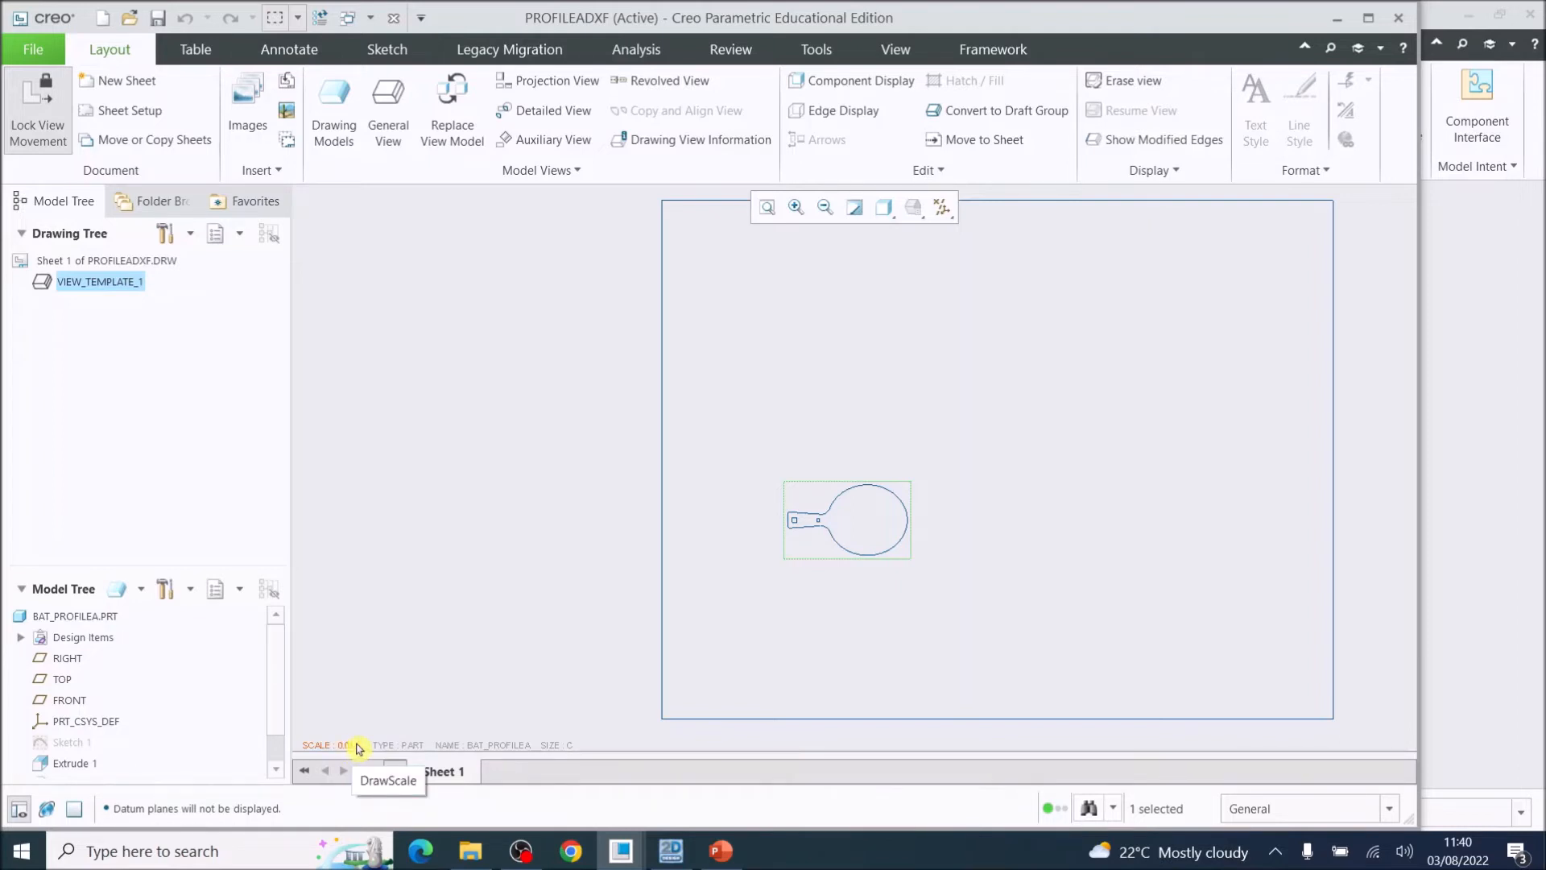
Change the SCALE value on the sheet to 1.
double_click(324, 744)
text(1)
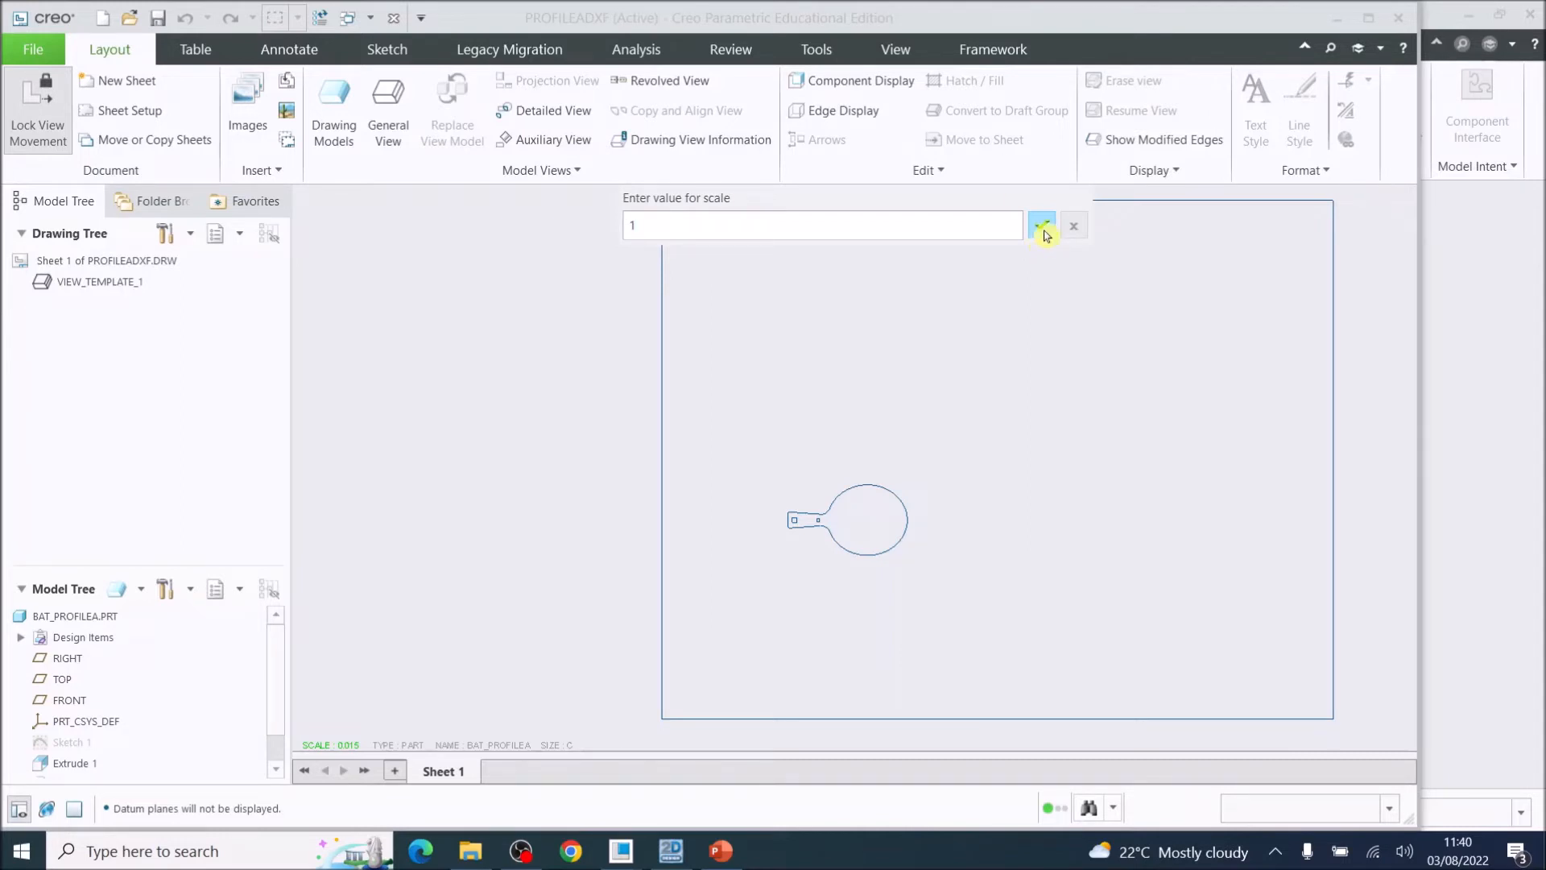
click(1042, 225)
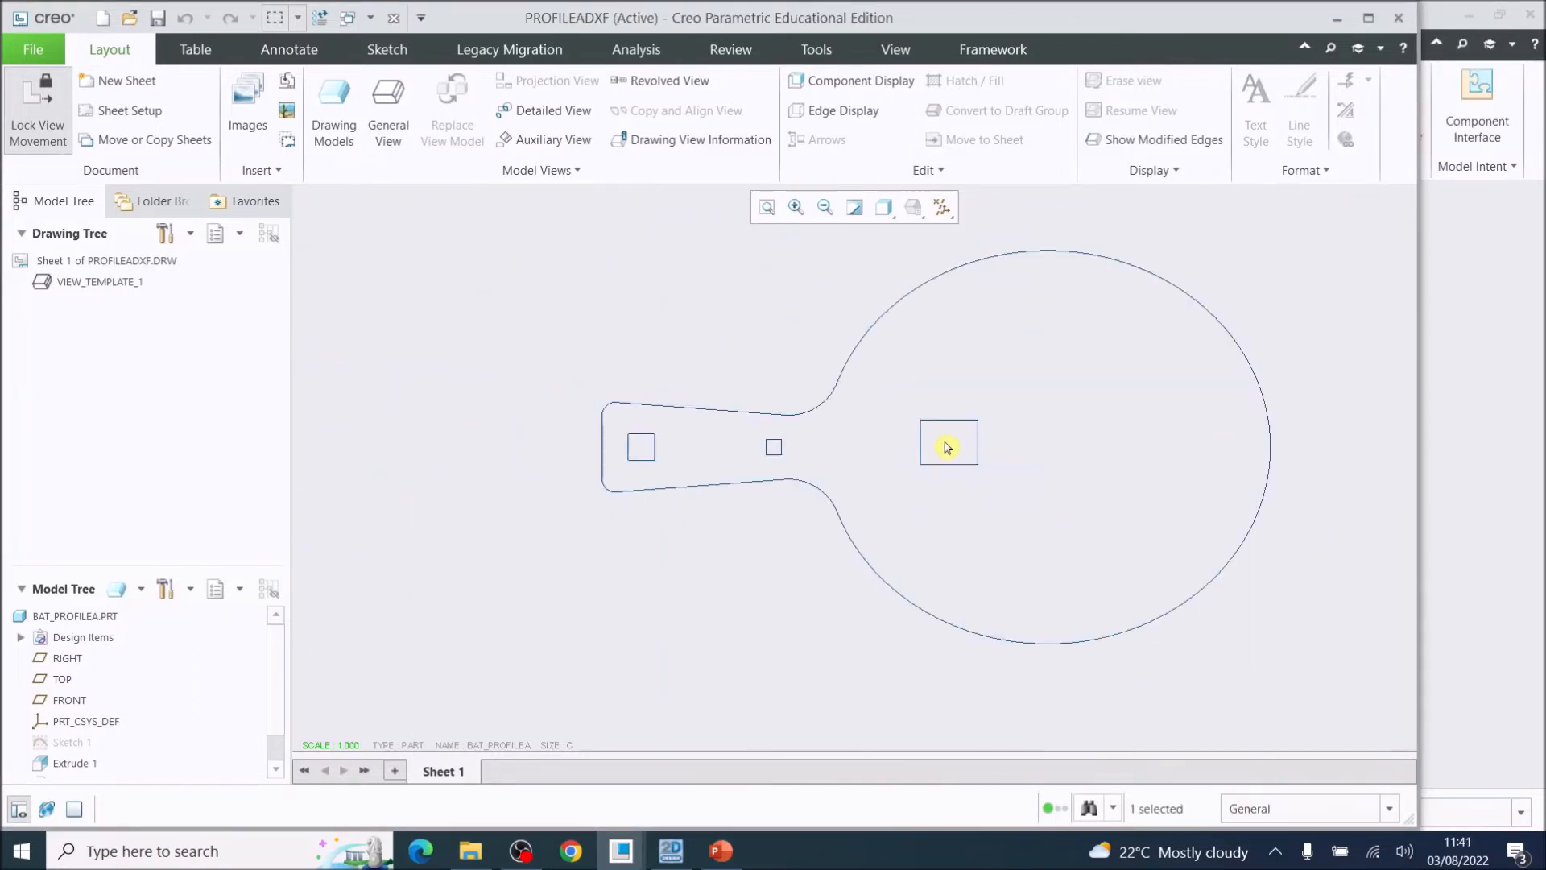
scroll(down, 3)
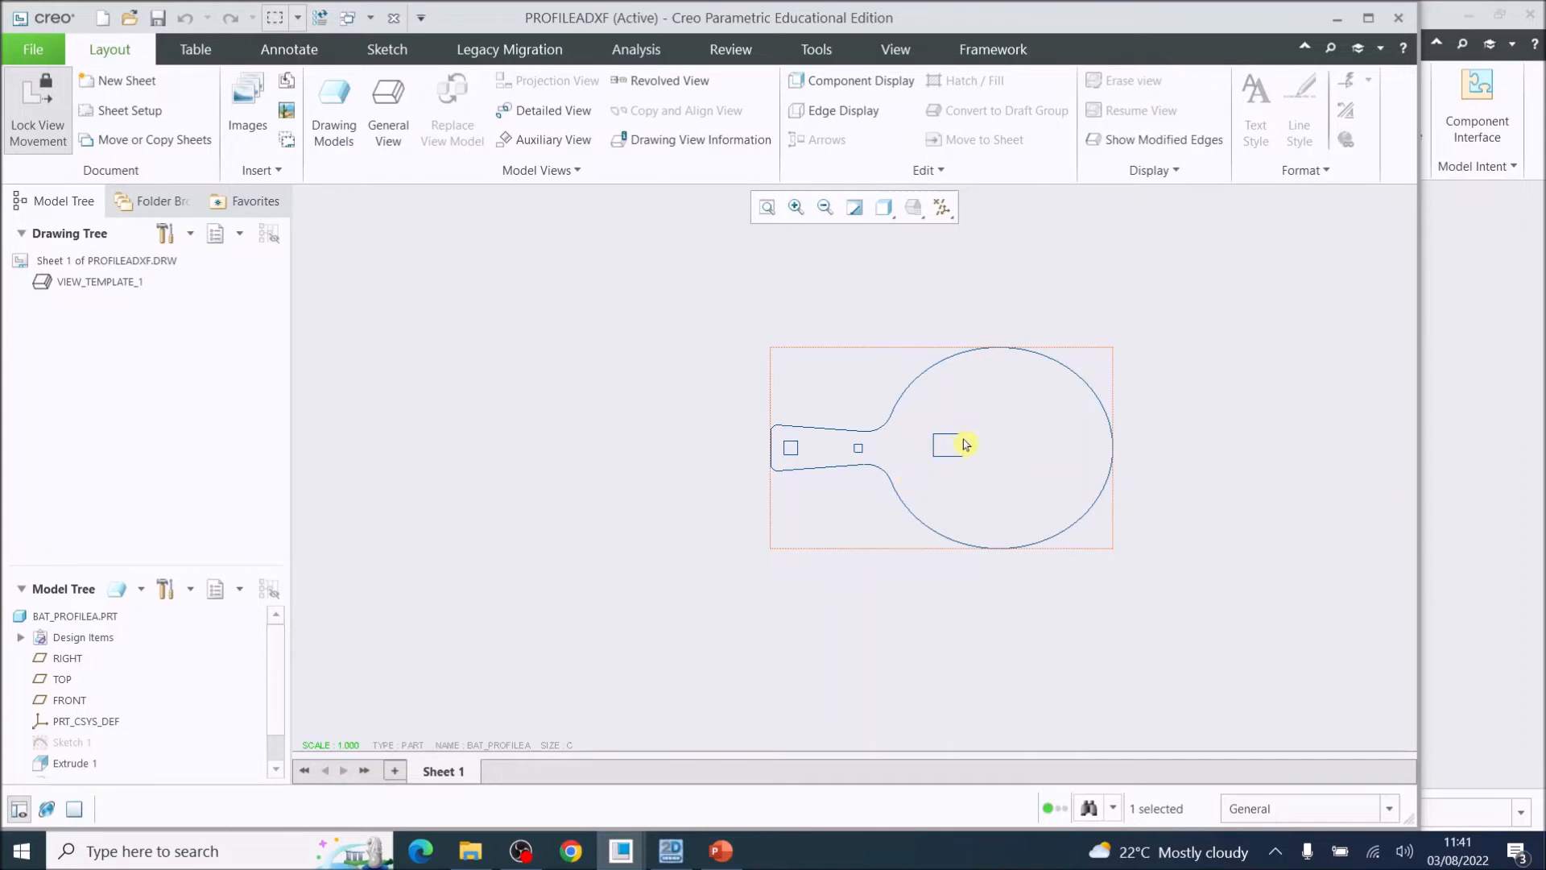
mouse_move(890, 464)
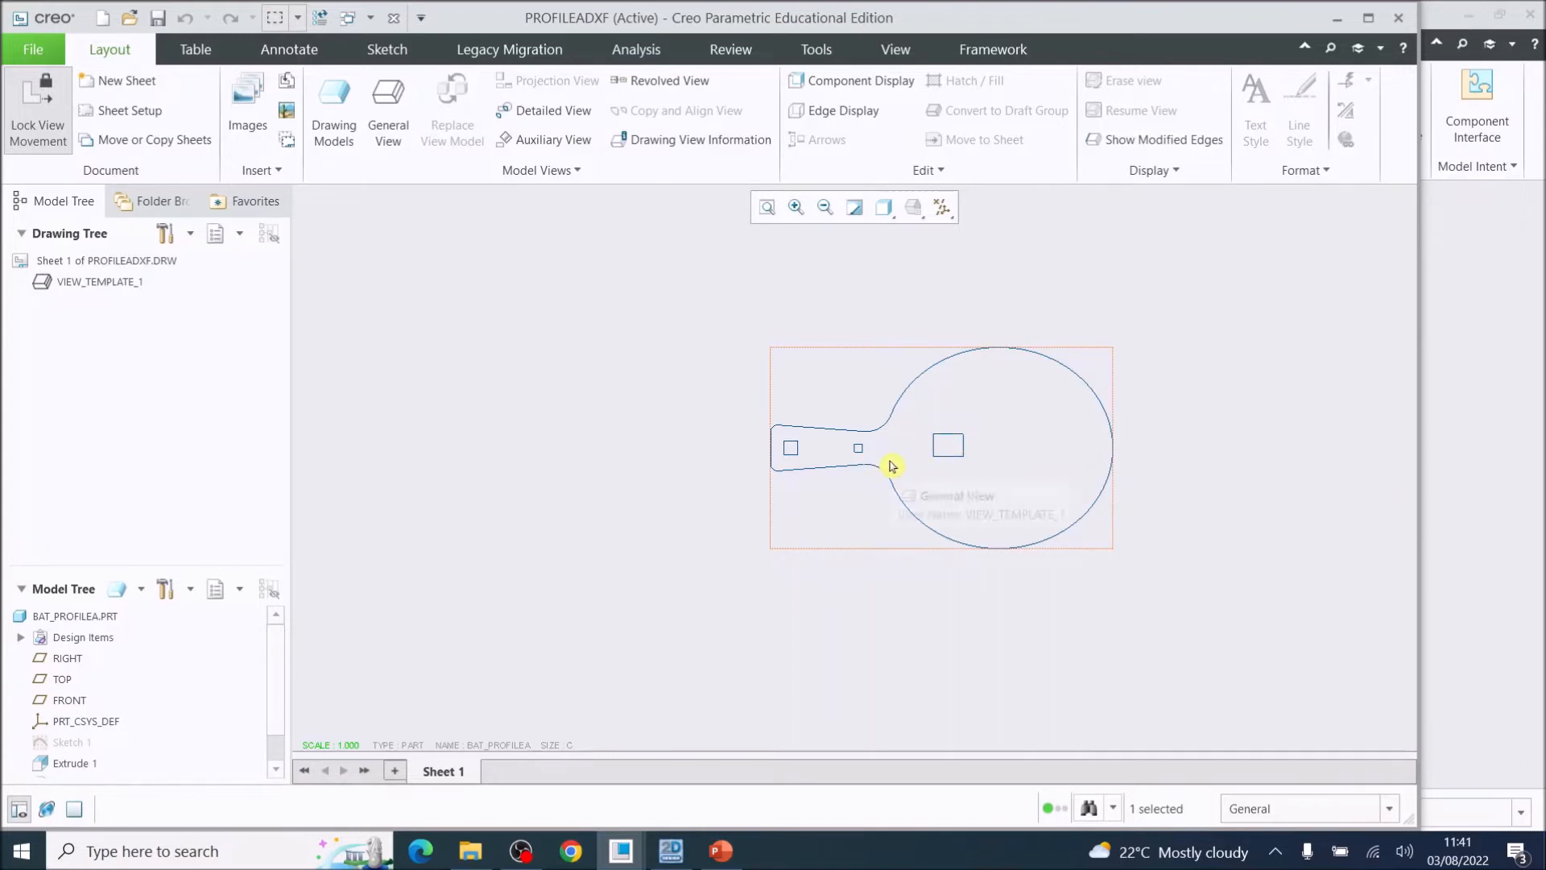
mouse_move(868, 436)
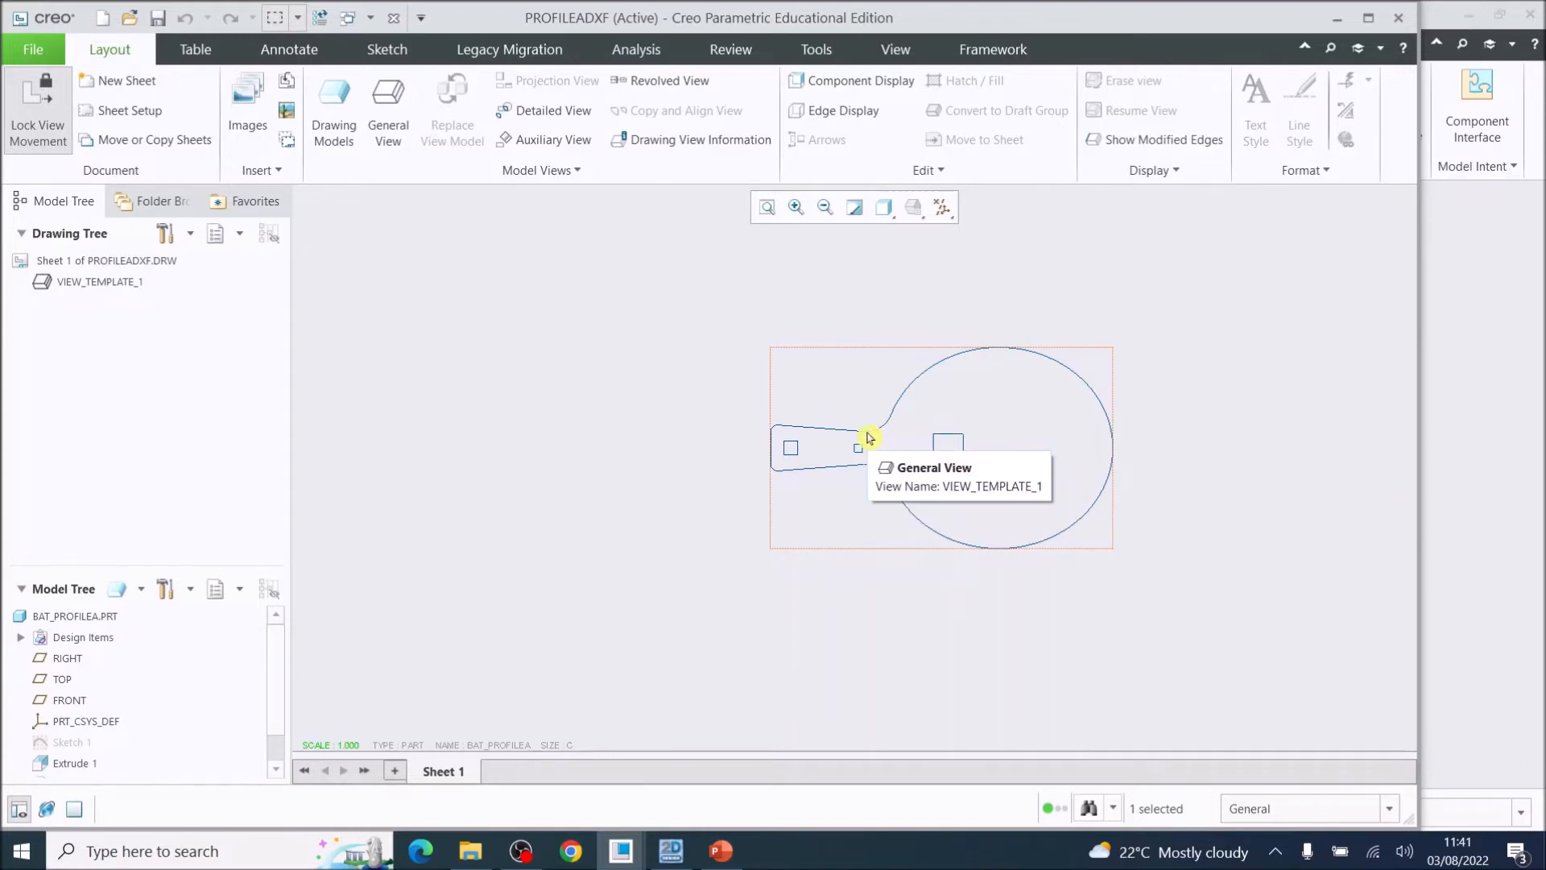
mouse_move(865, 434)
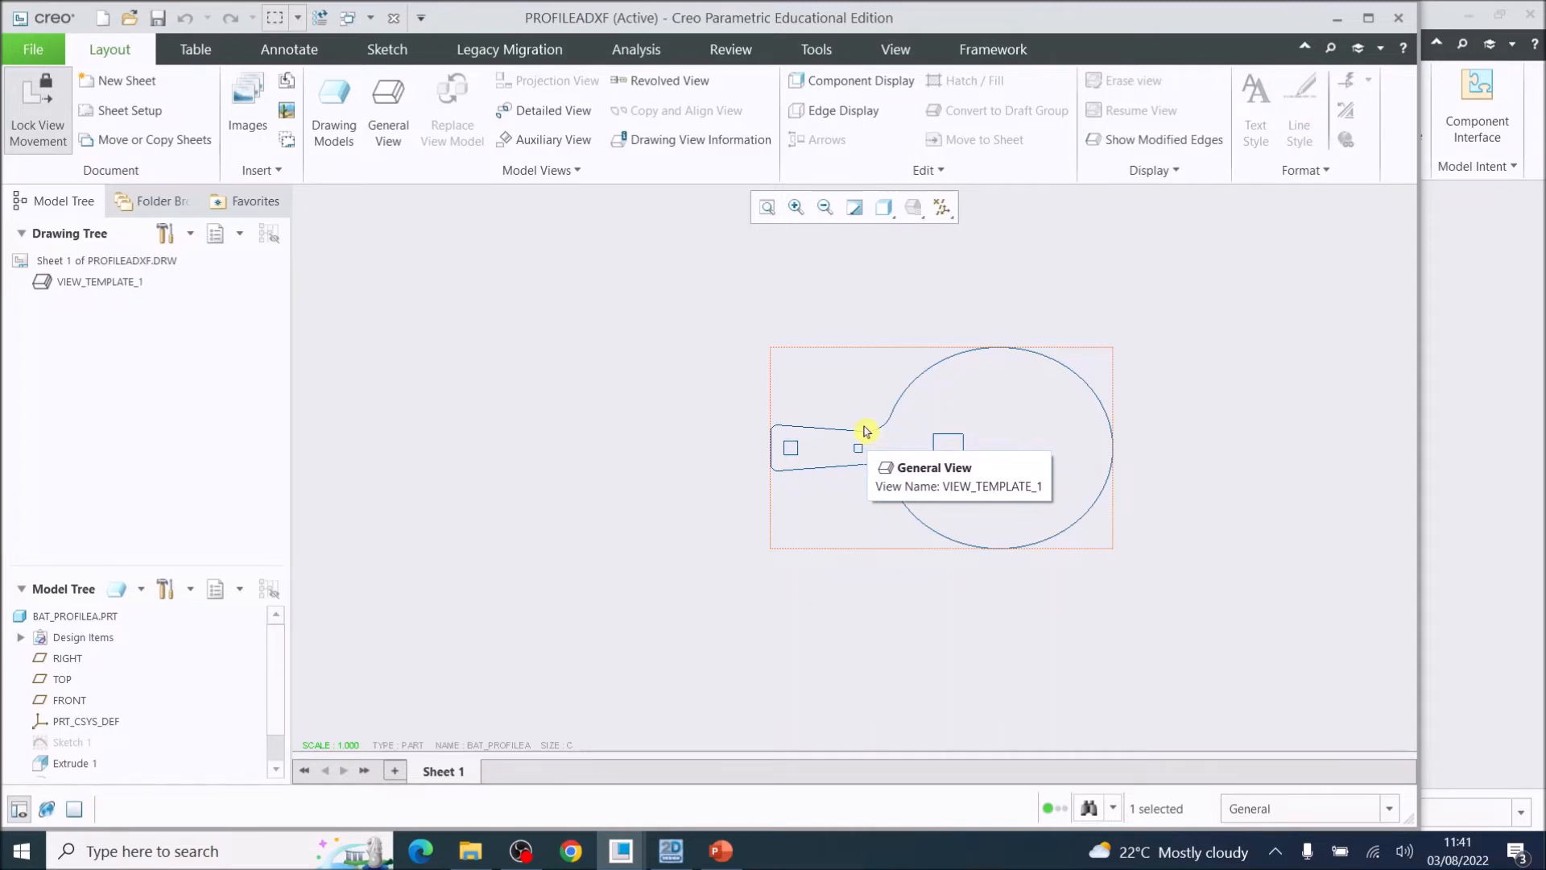
click(31, 49)
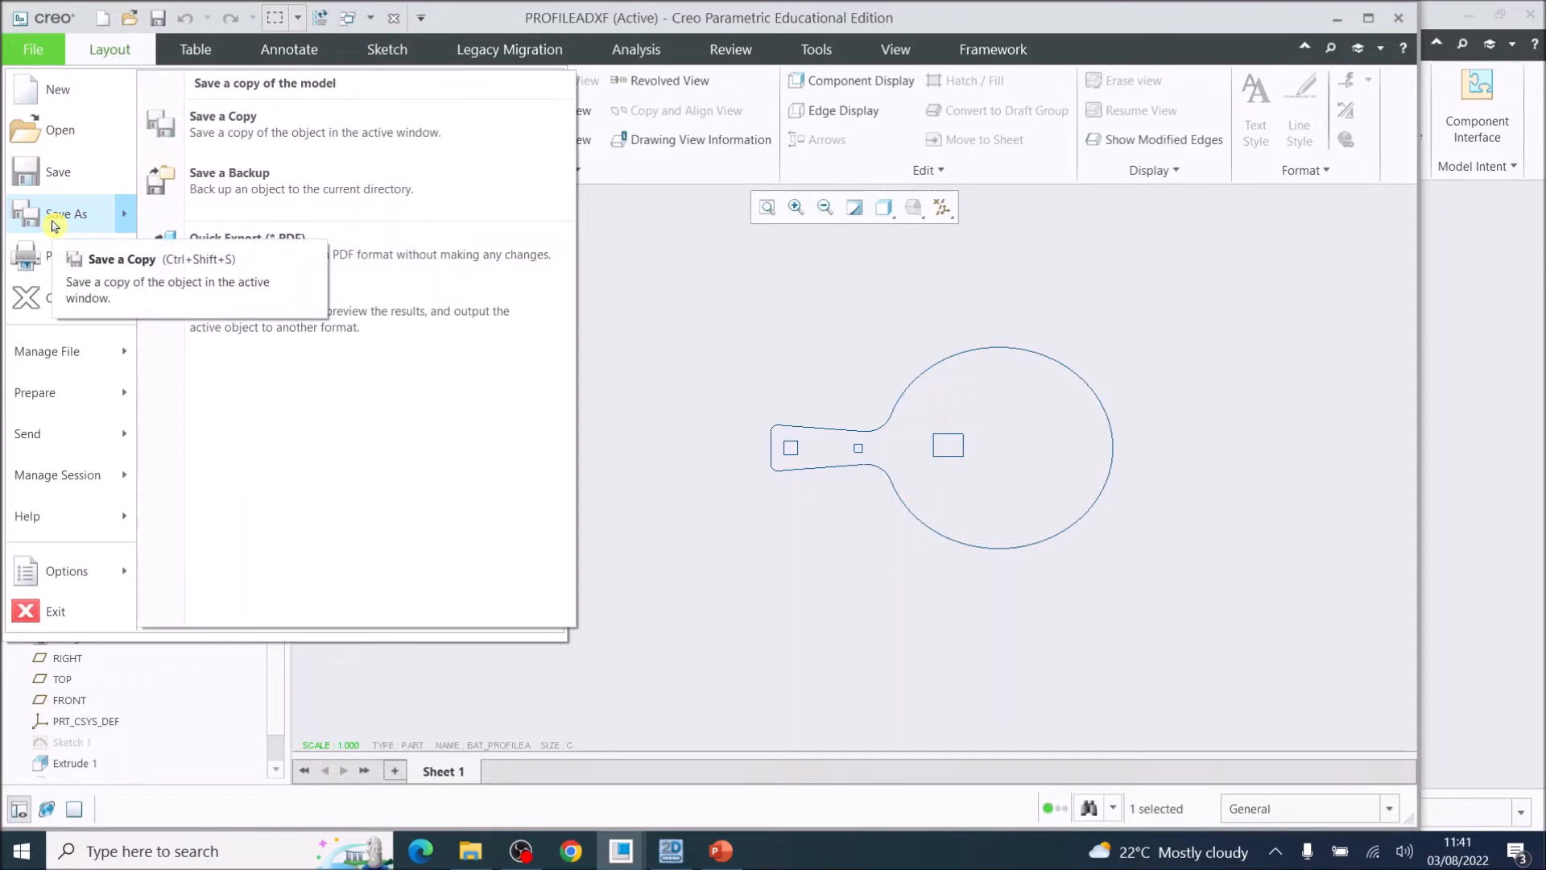
mouse_move(261, 321)
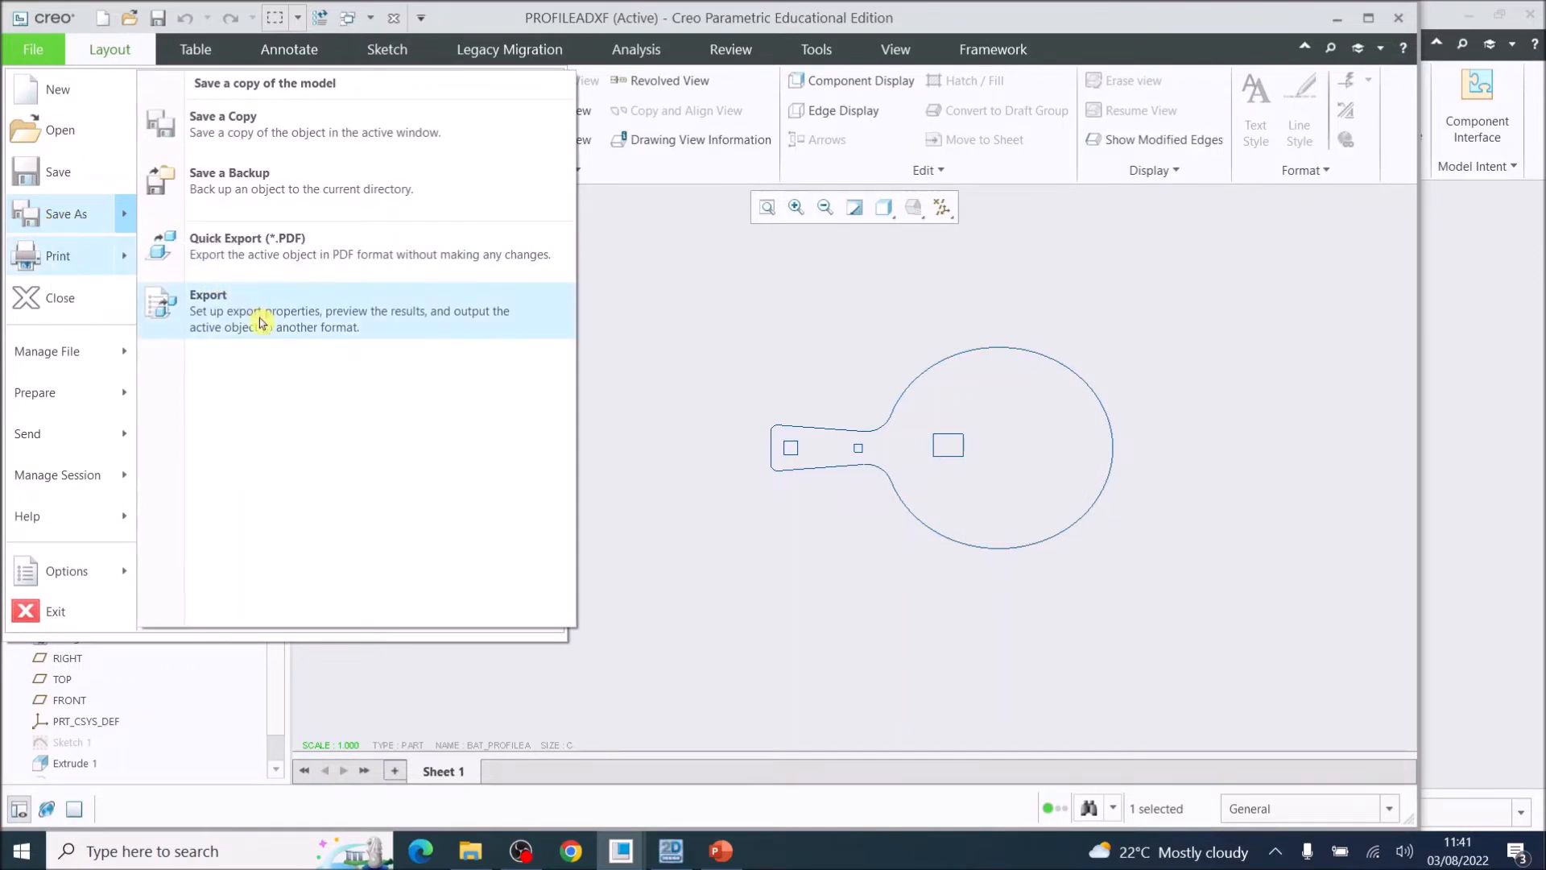
mouse_move(261, 319)
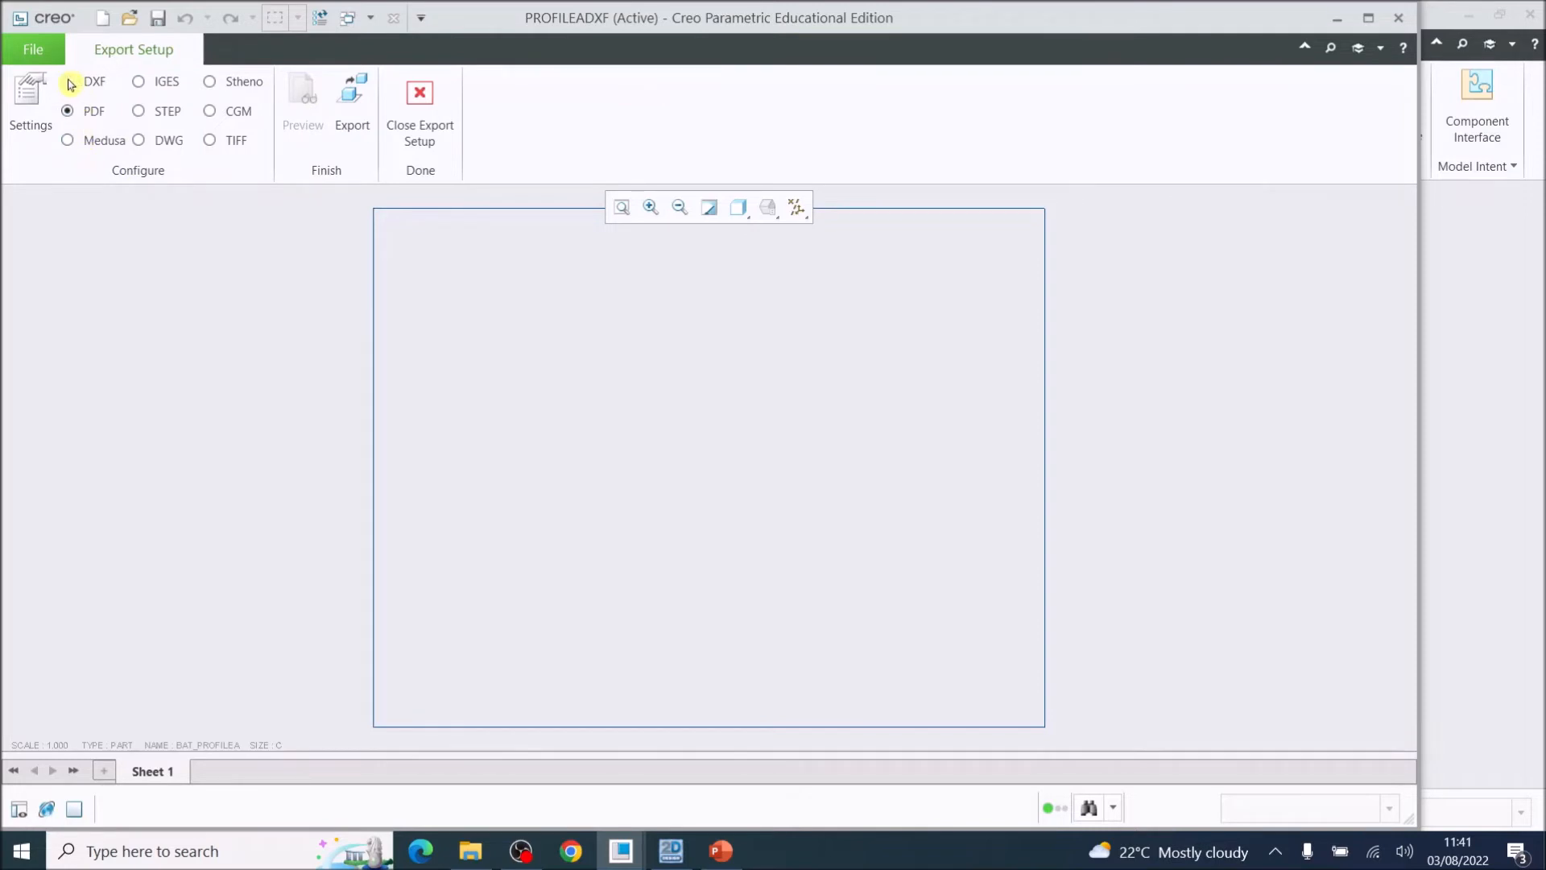
Choose DXF as the export format with DXF Version 12 in its settings.
click(67, 81)
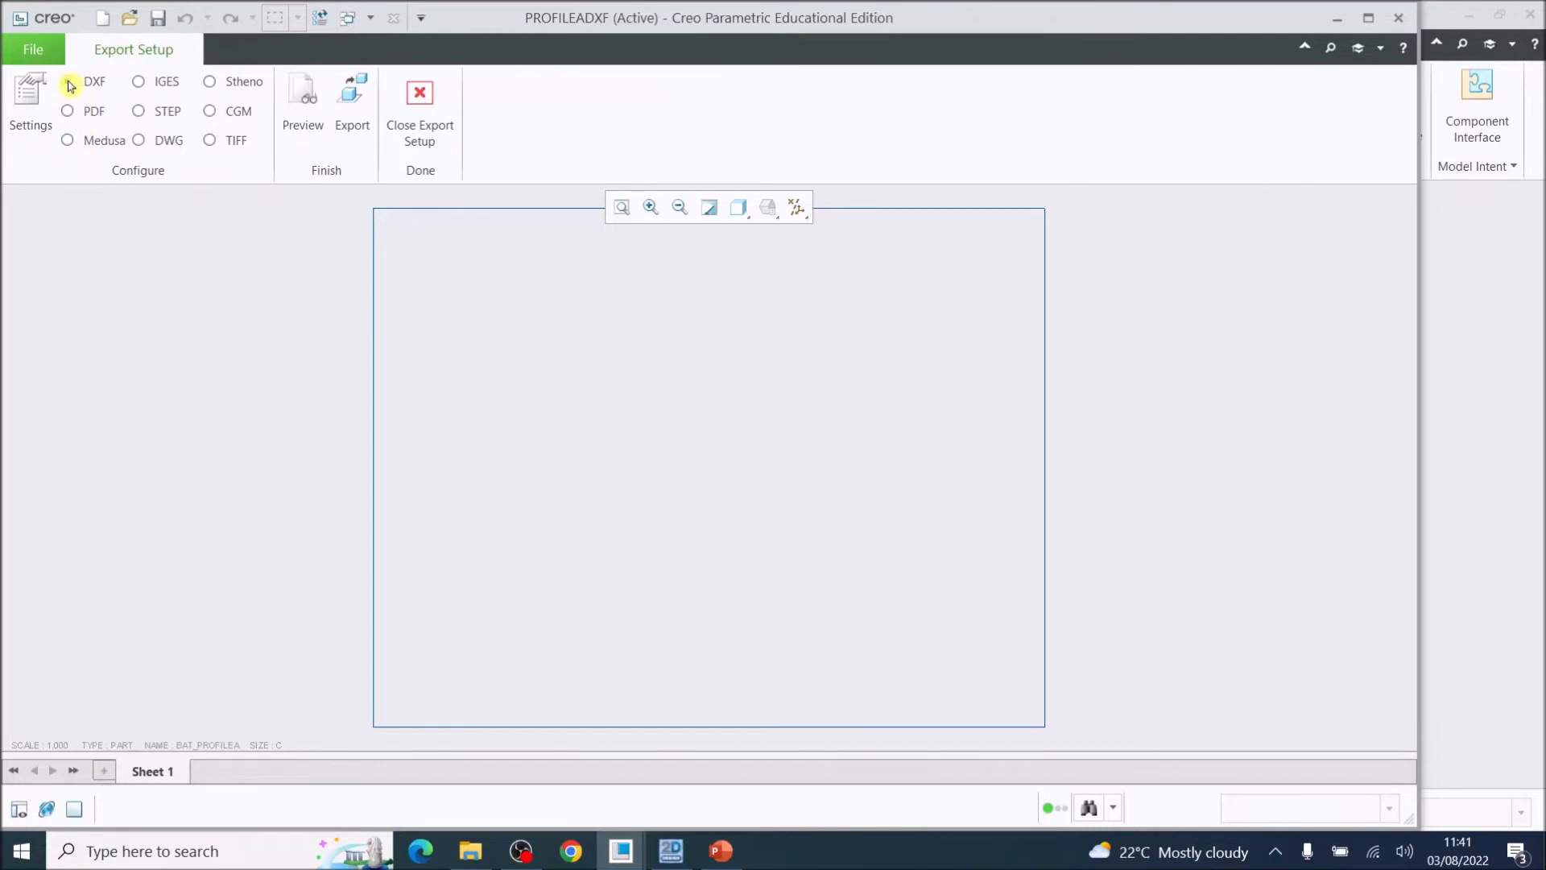
click(66, 80)
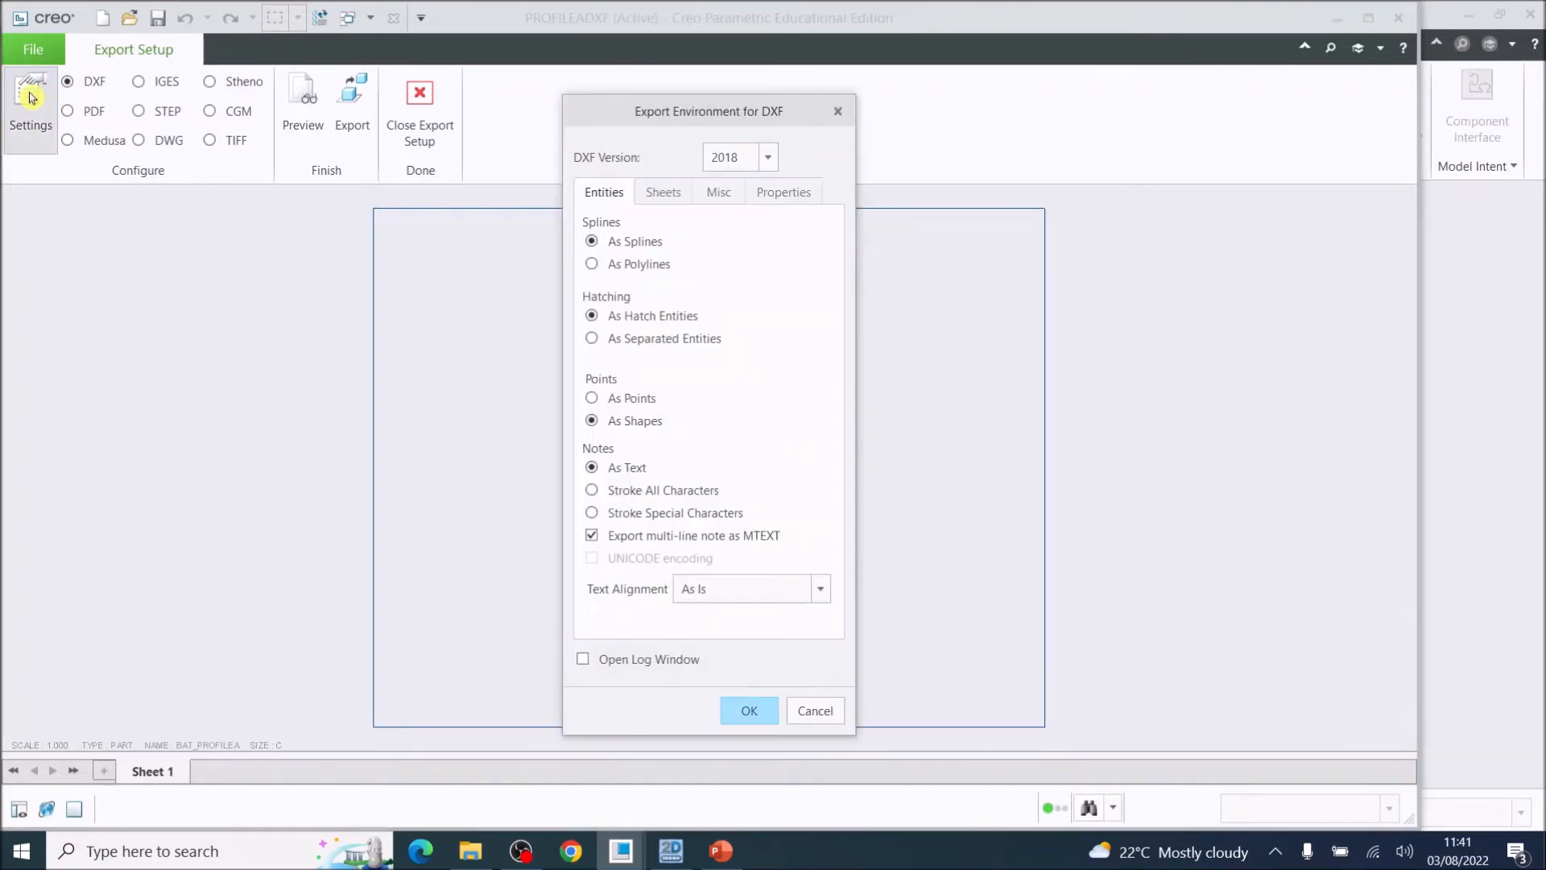
mouse_move(779, 162)
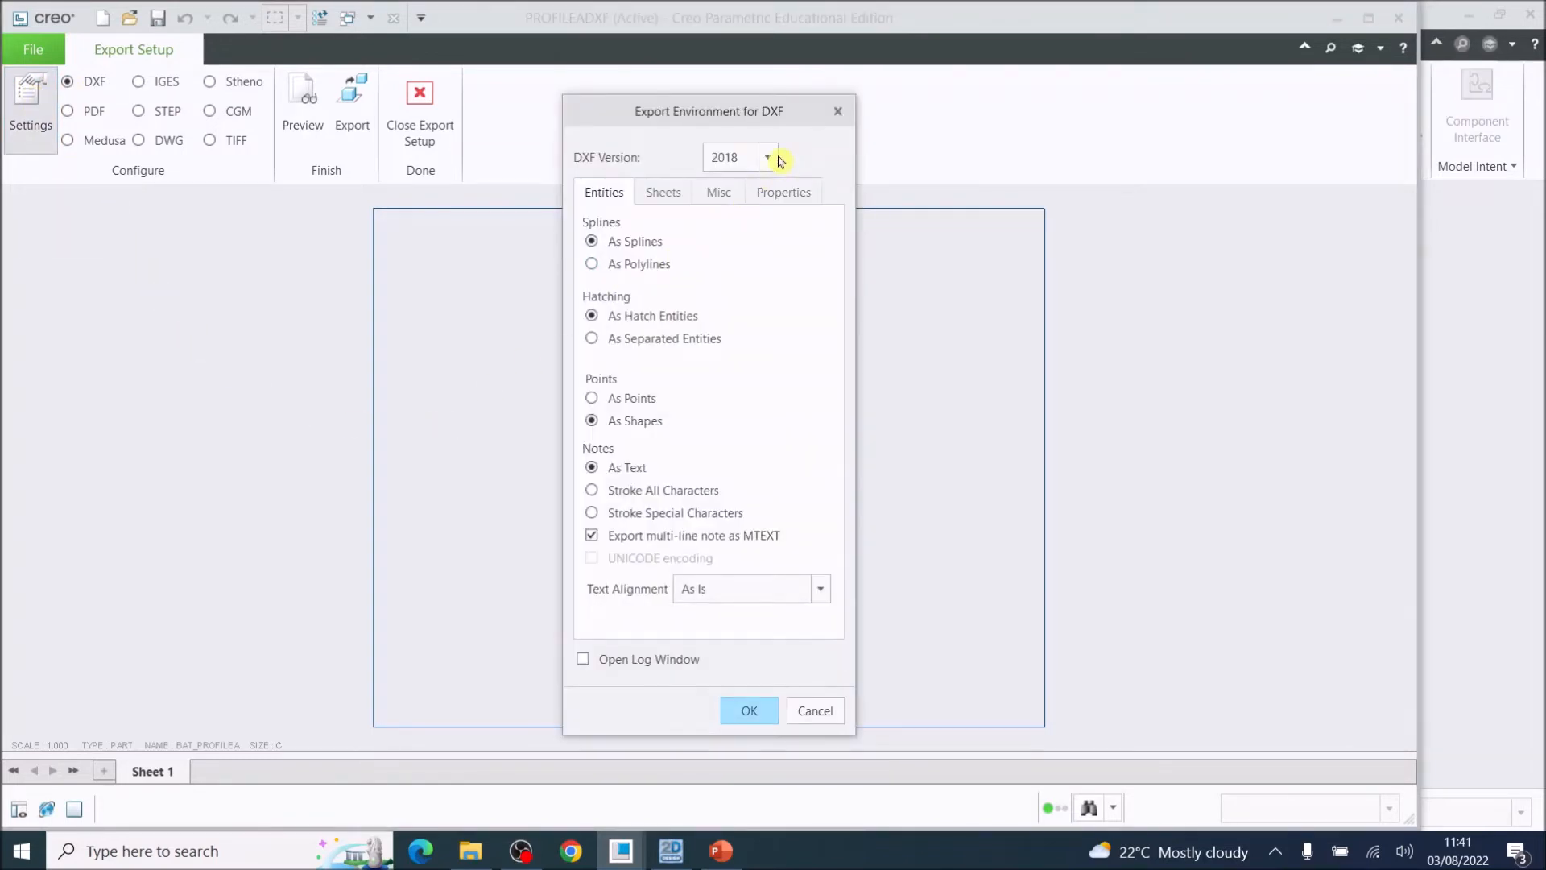
click(768, 157)
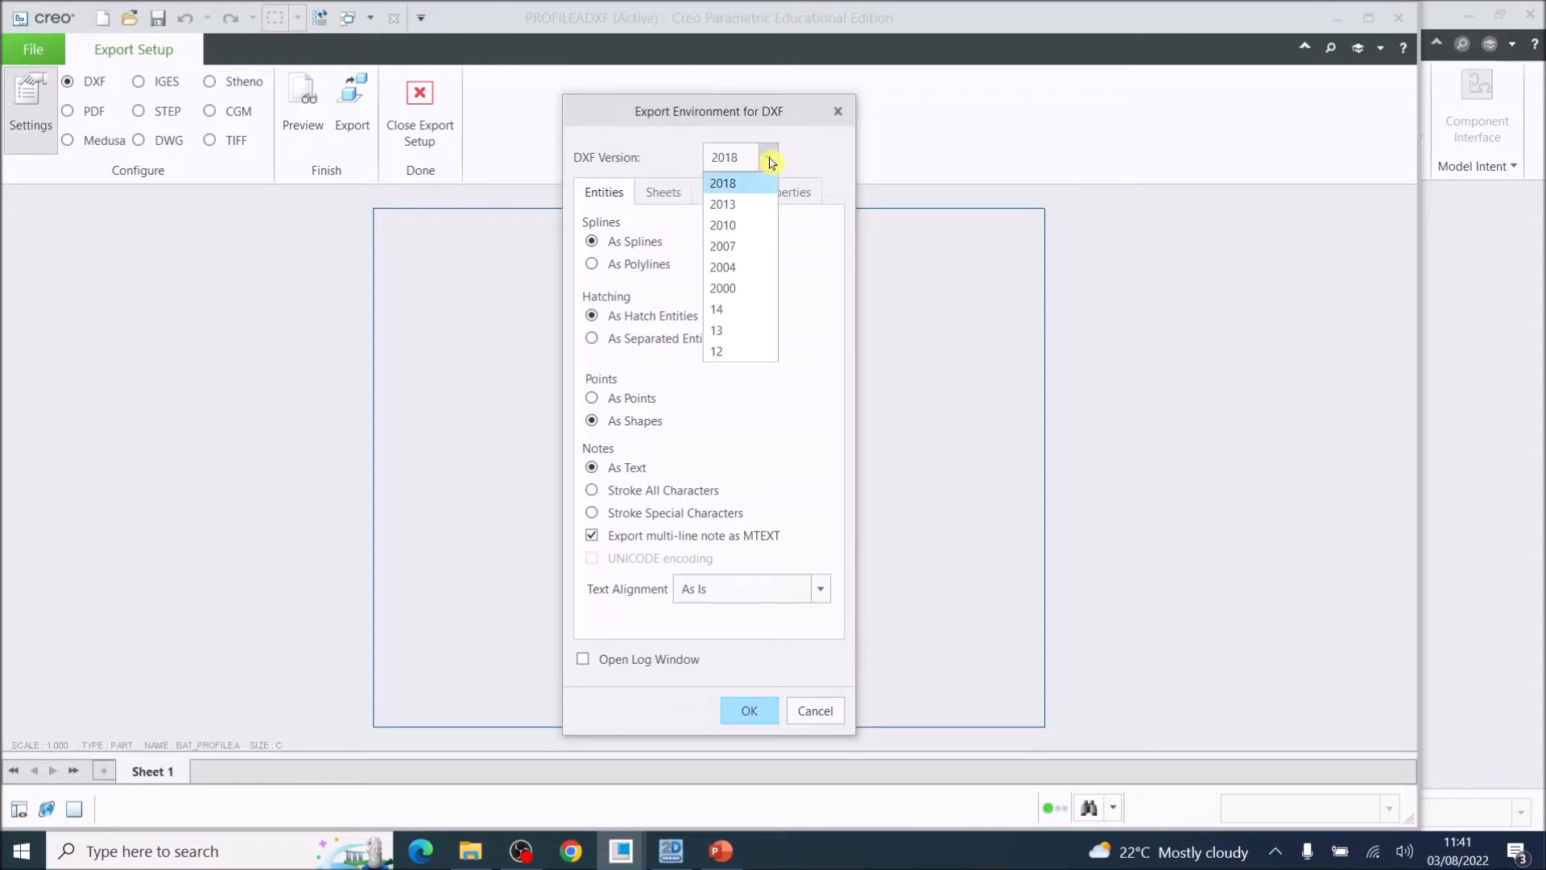
mouse_move(720, 355)
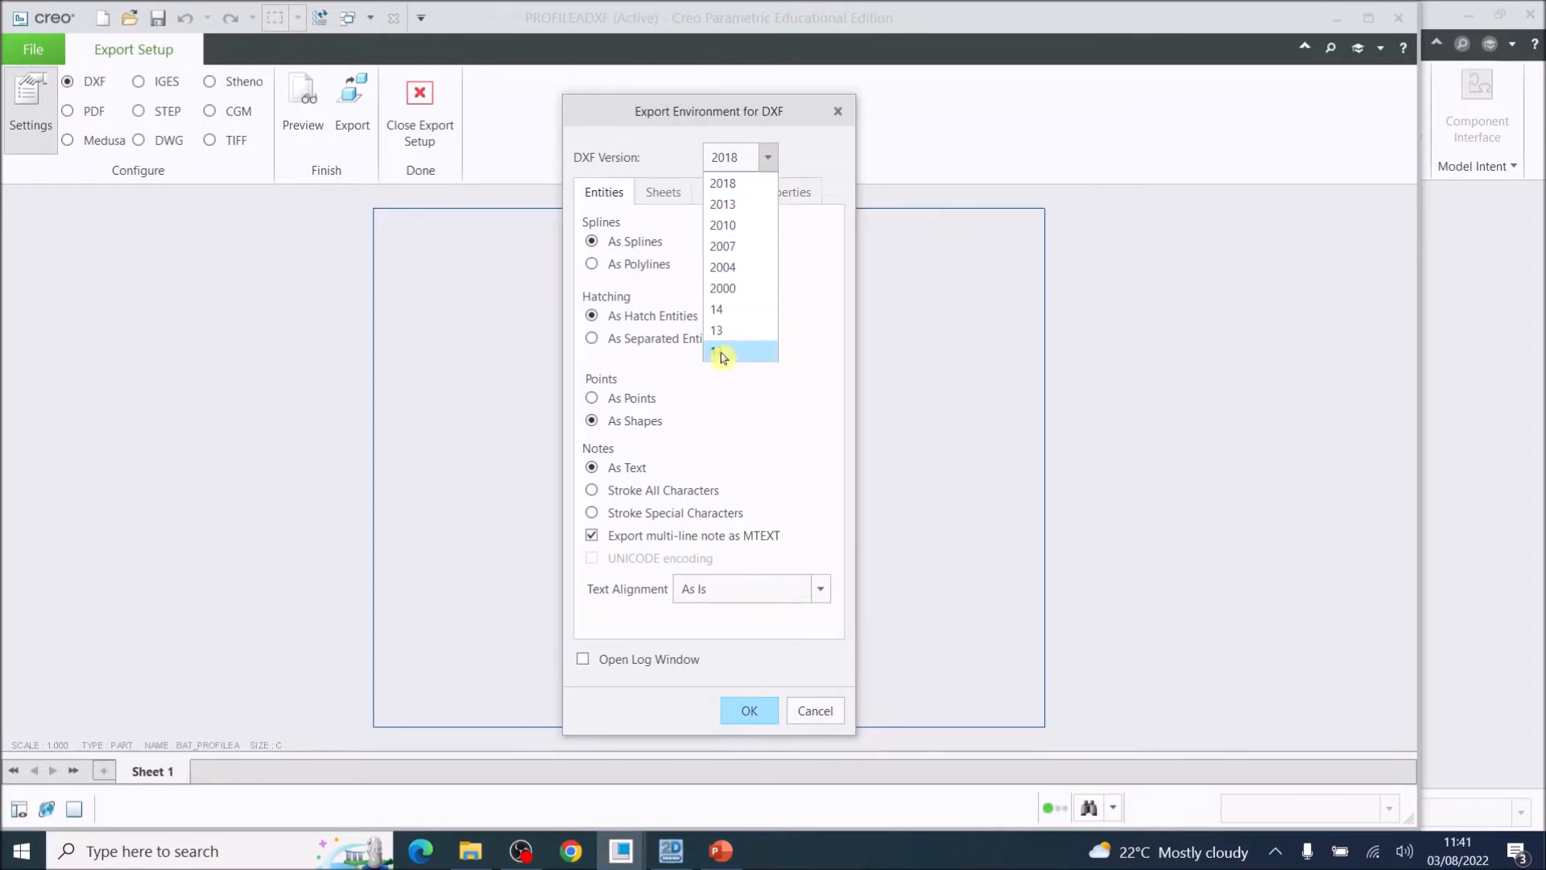
click(720, 351)
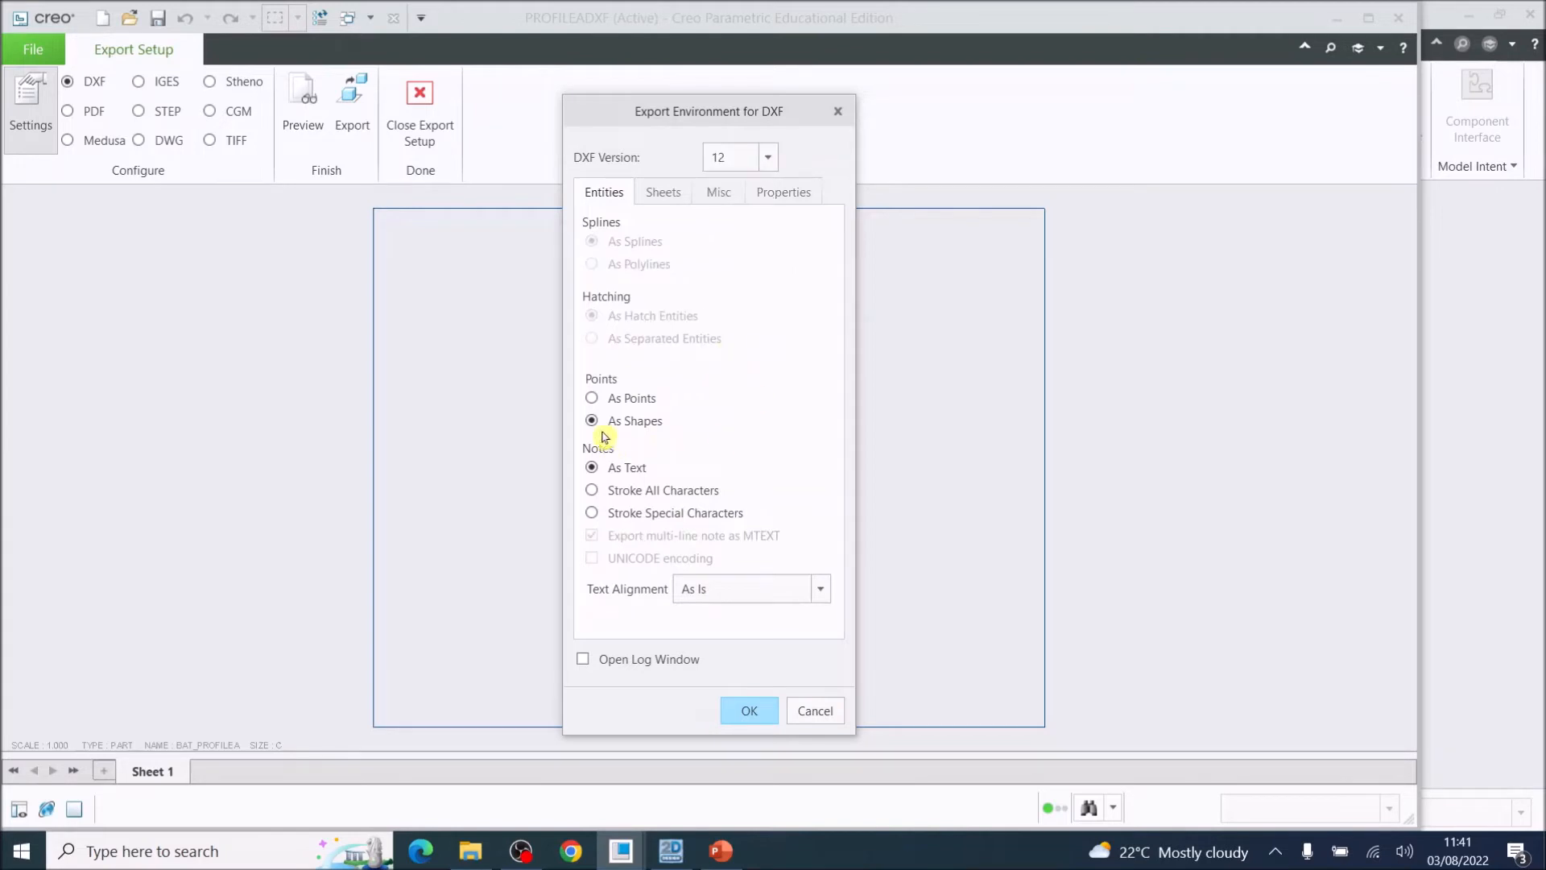
mouse_move(614, 436)
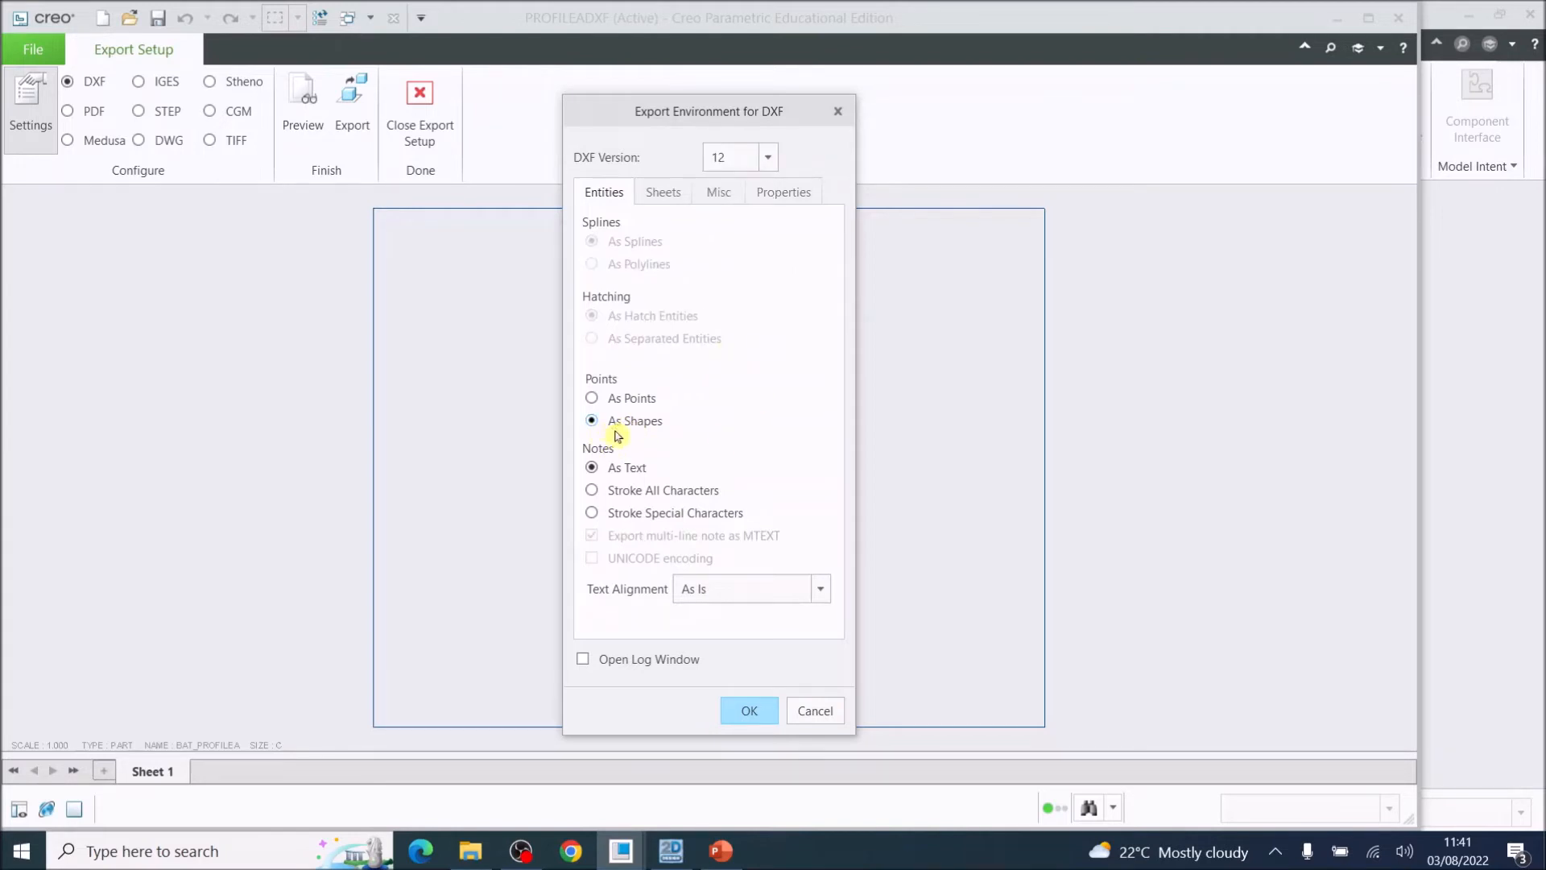
mouse_move(644, 426)
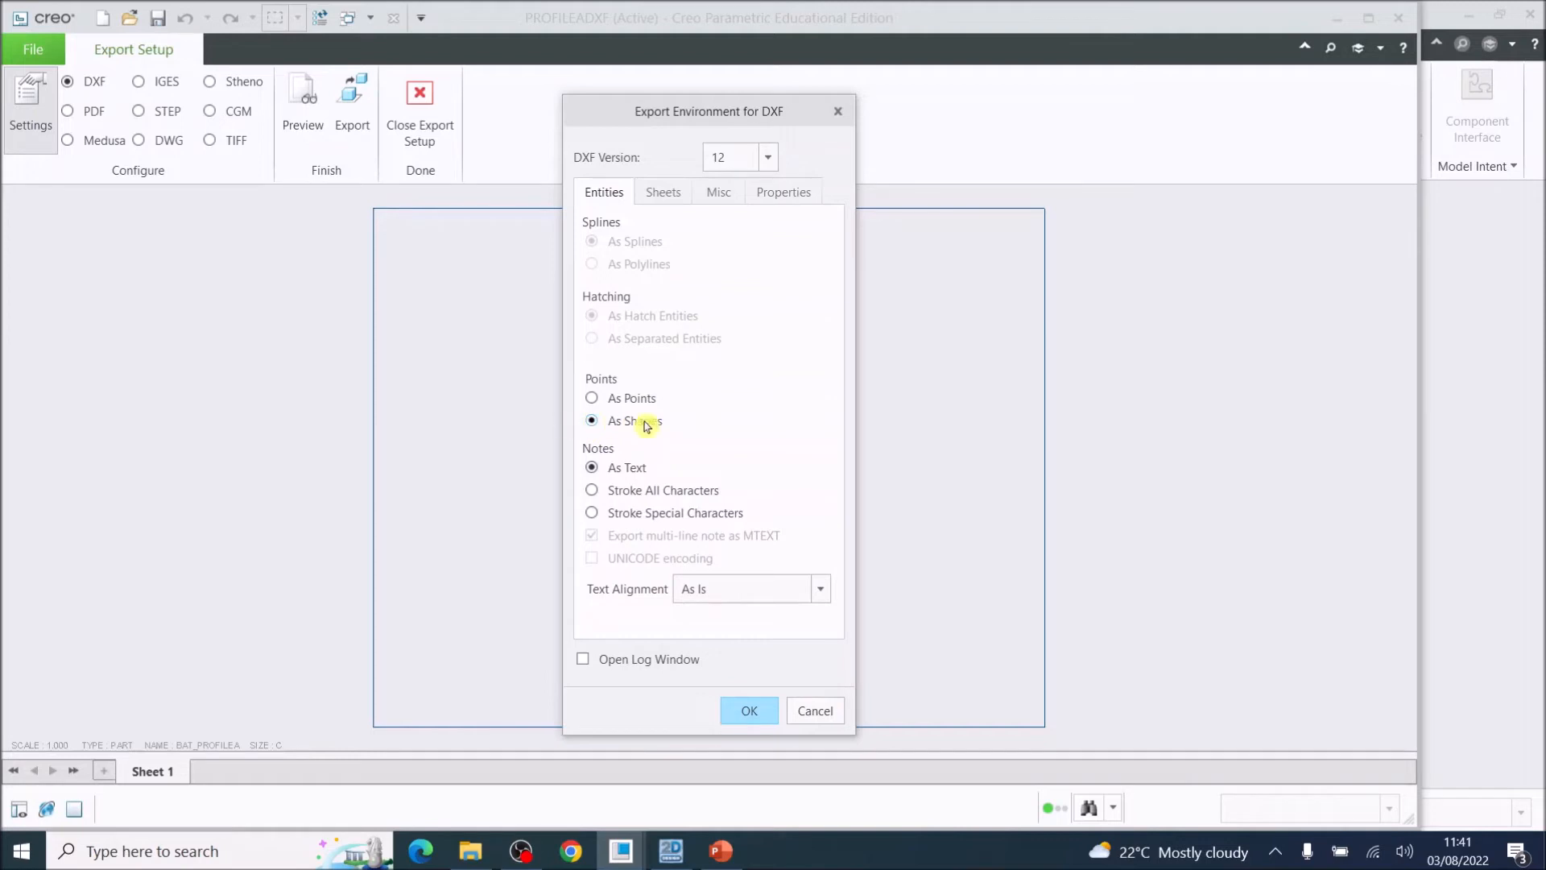
mouse_move(606, 469)
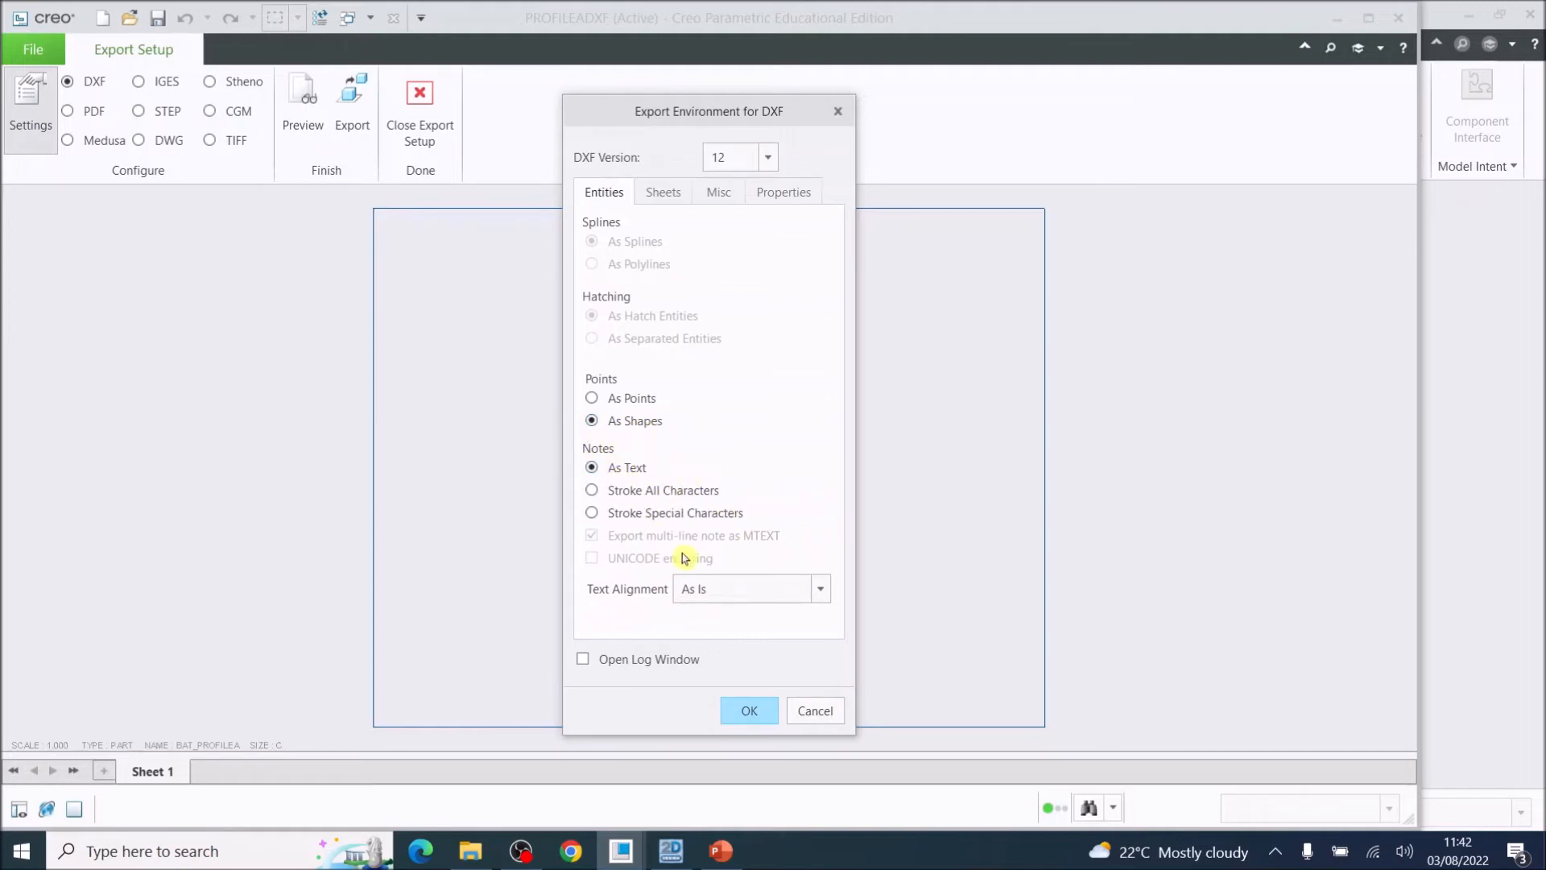
click(749, 711)
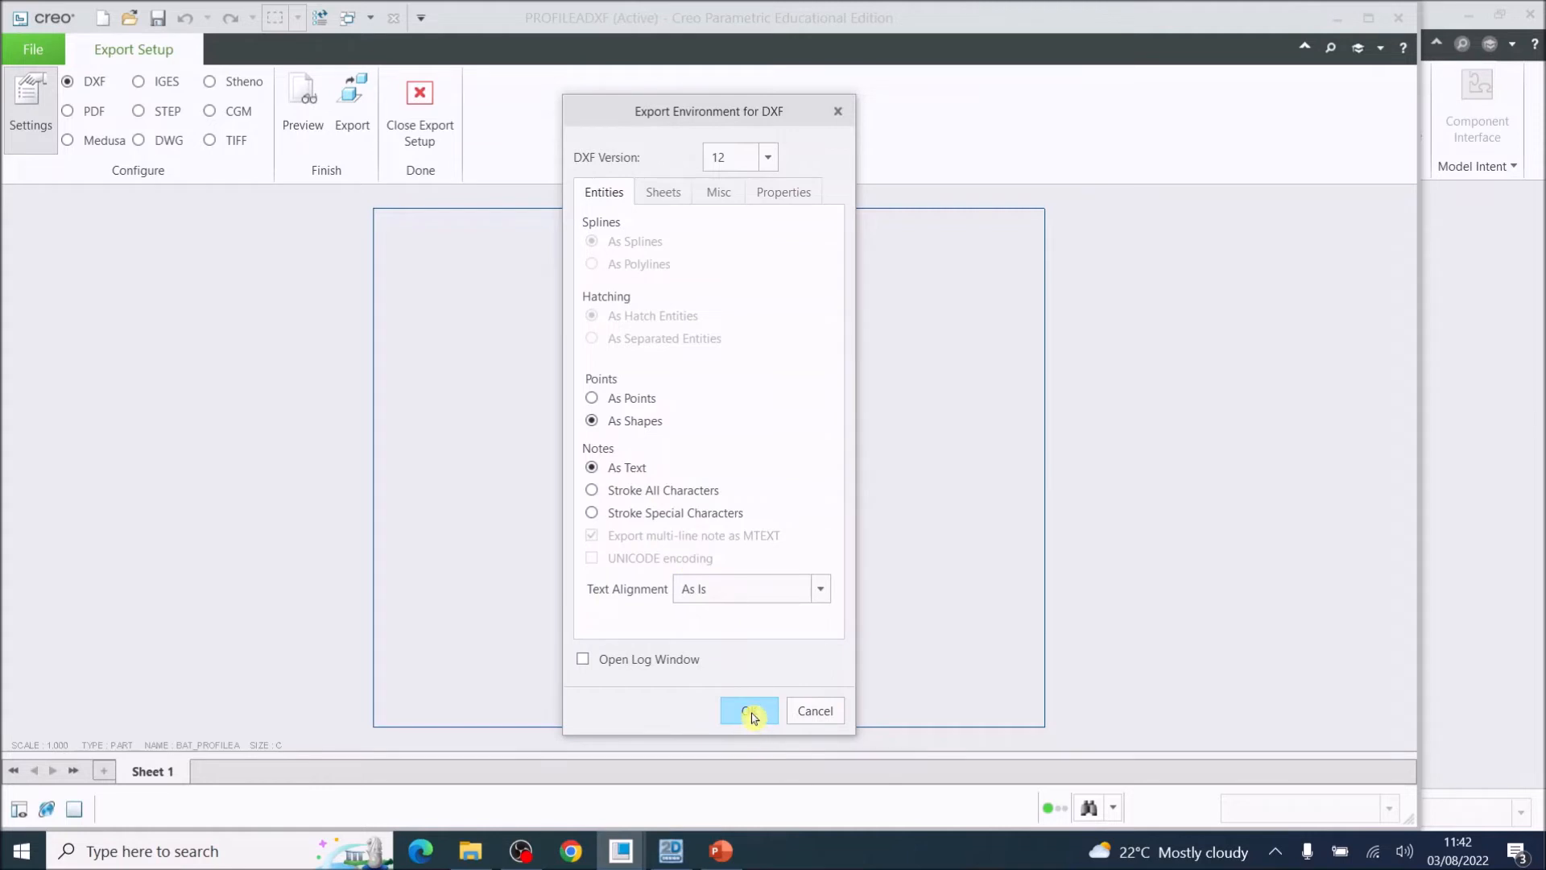
mouse_move(748, 711)
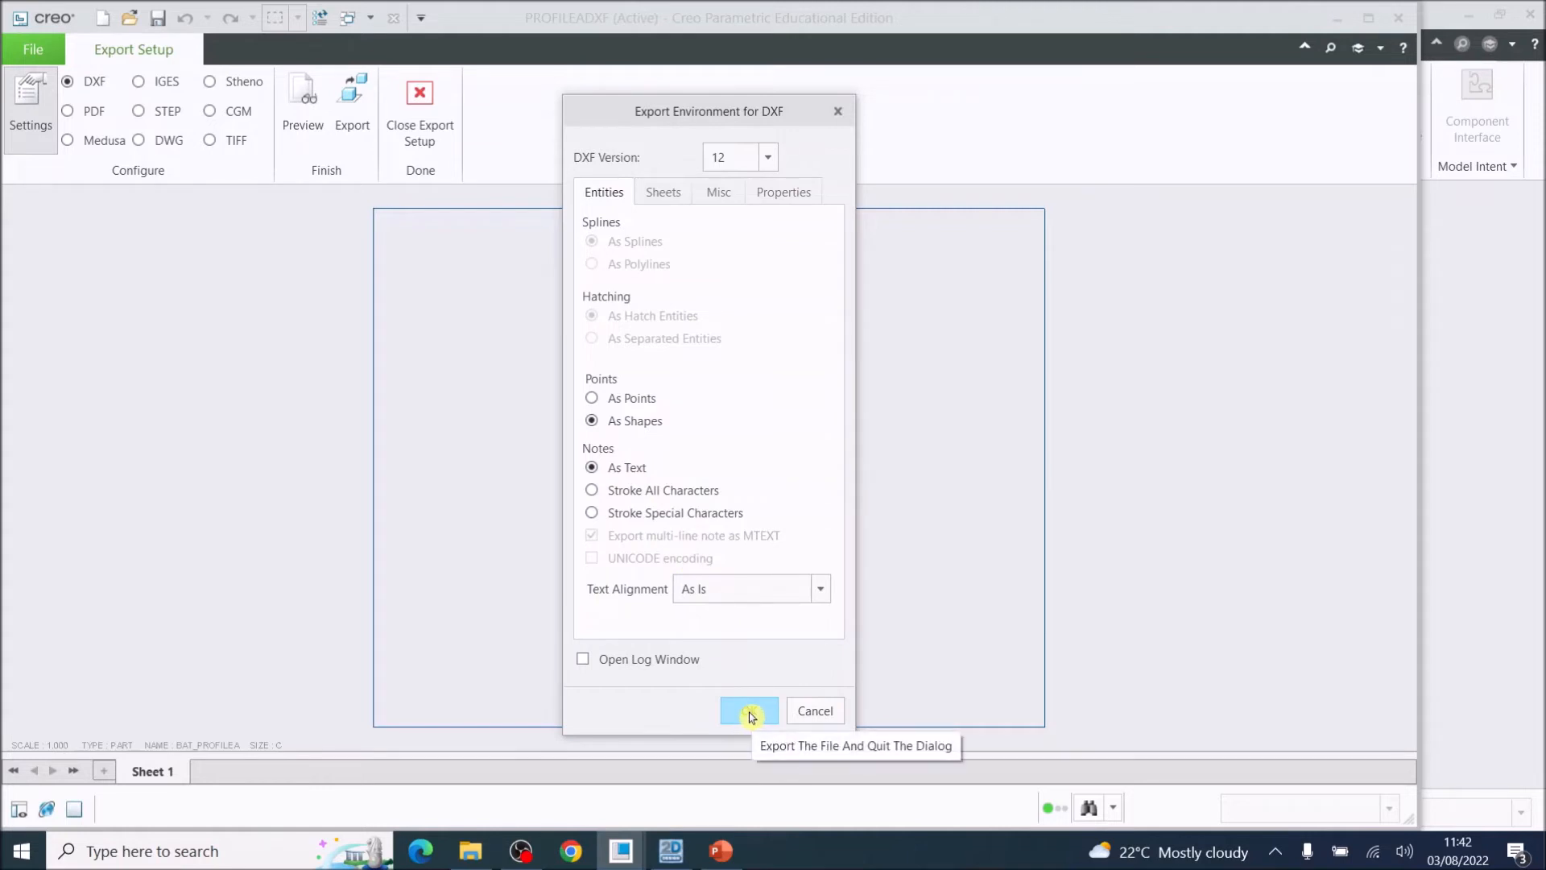
click(748, 710)
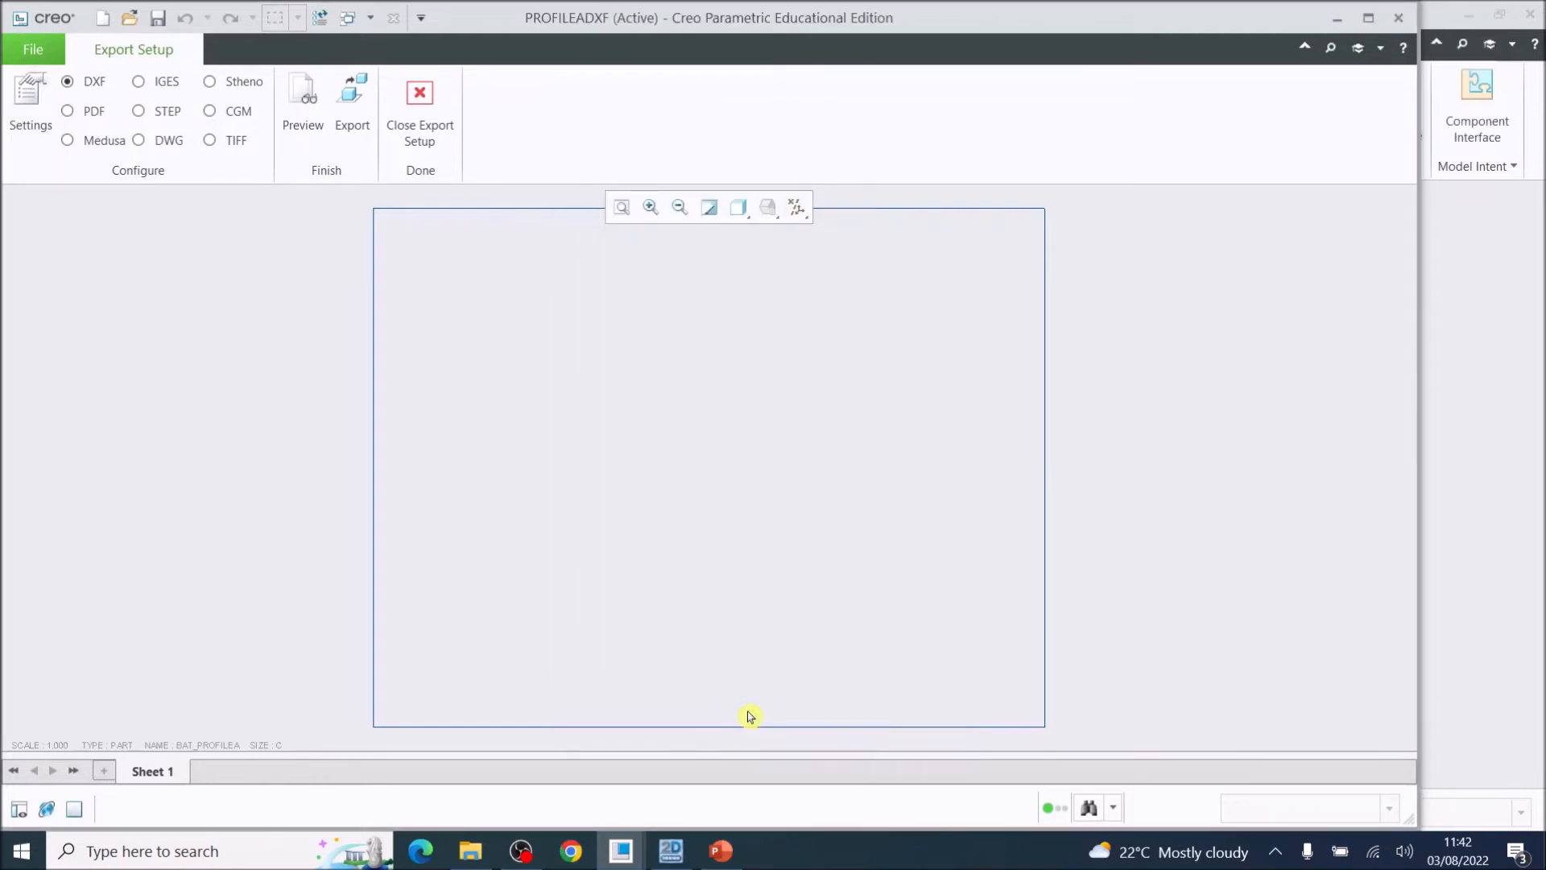
mouse_move(401, 195)
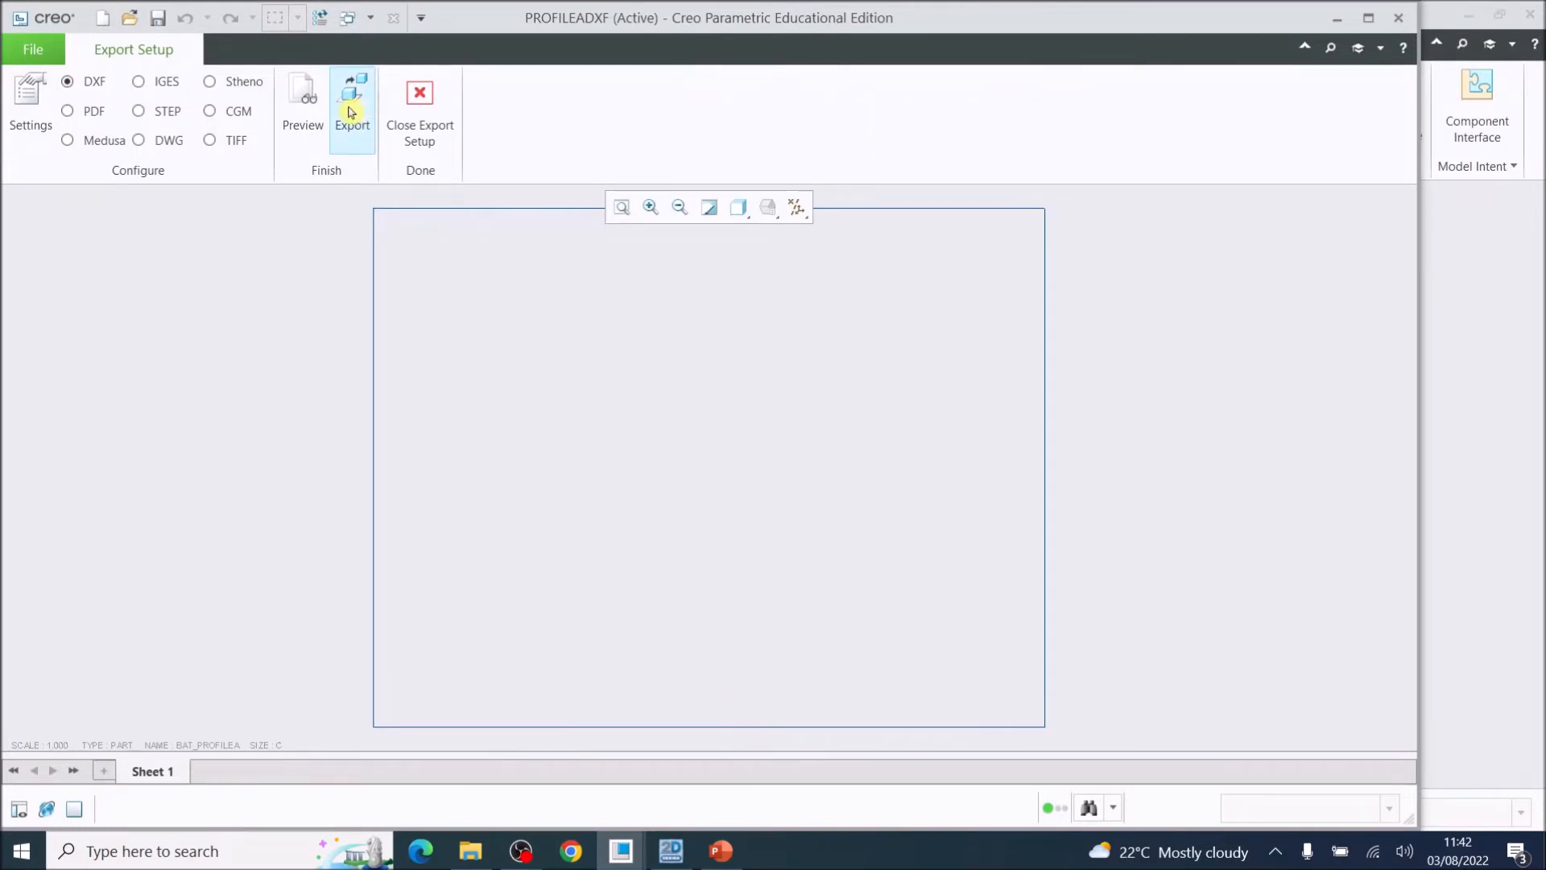
mouse_move(352, 111)
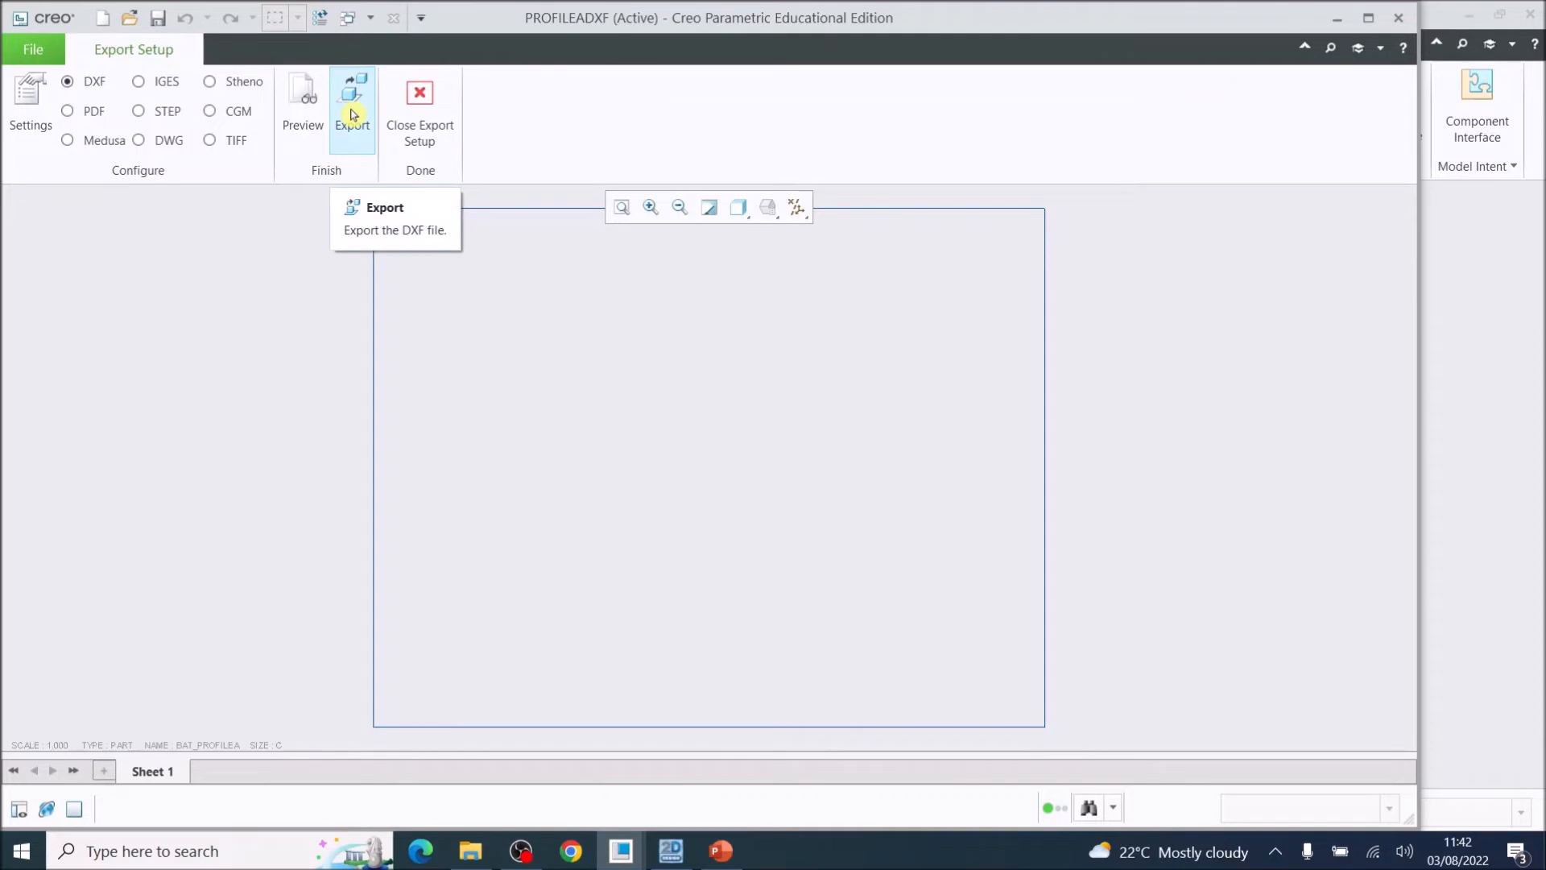
Export profileadxf.dxf into the Table Tennis Bat Turorials folder.
click(351, 98)
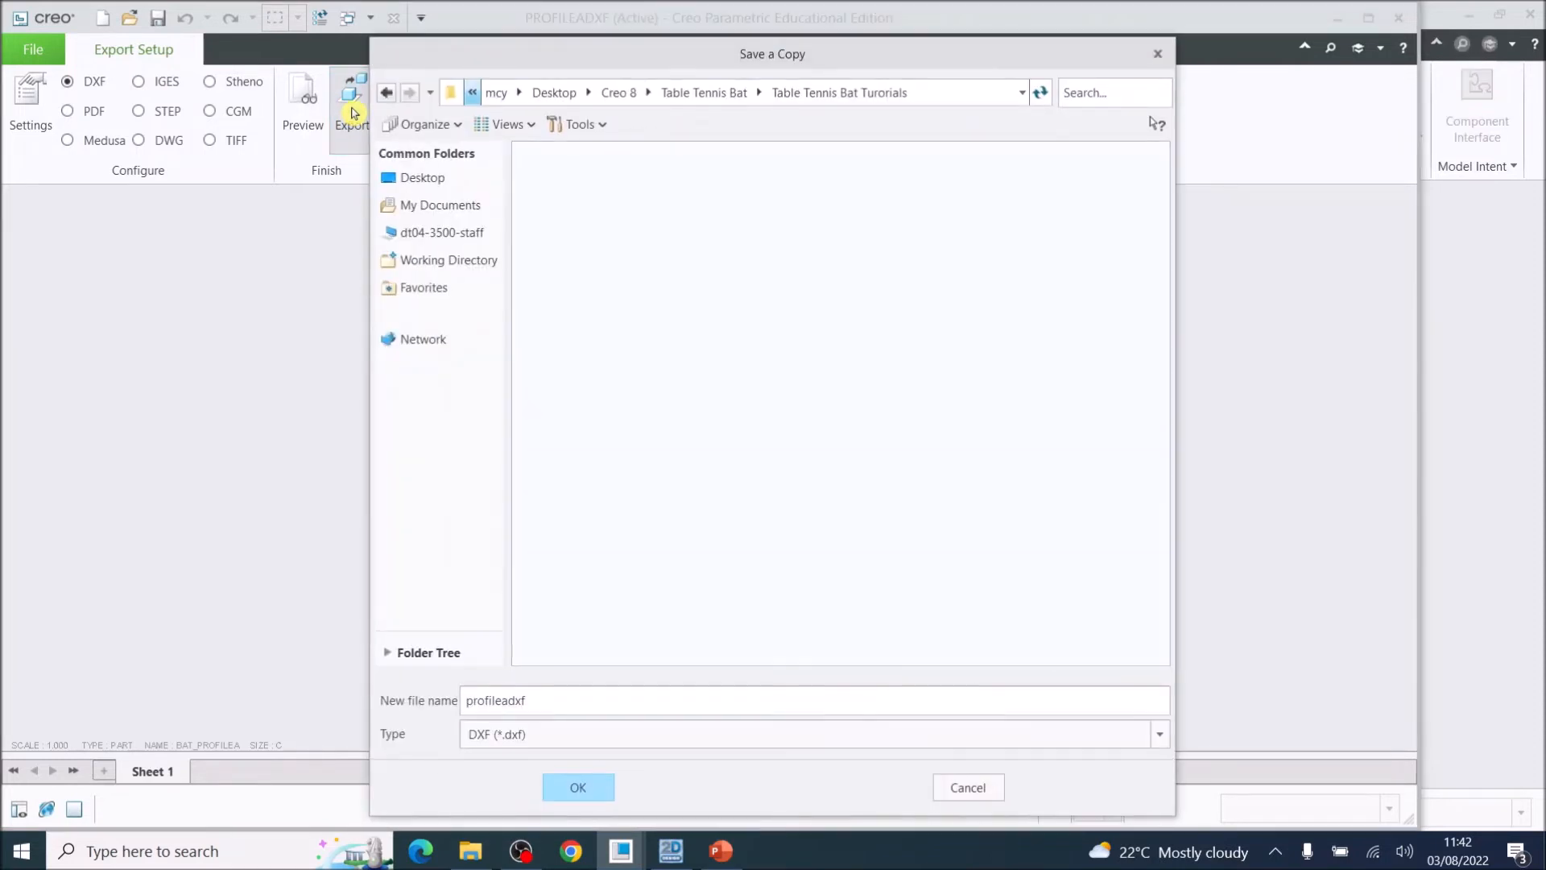
click(838, 92)
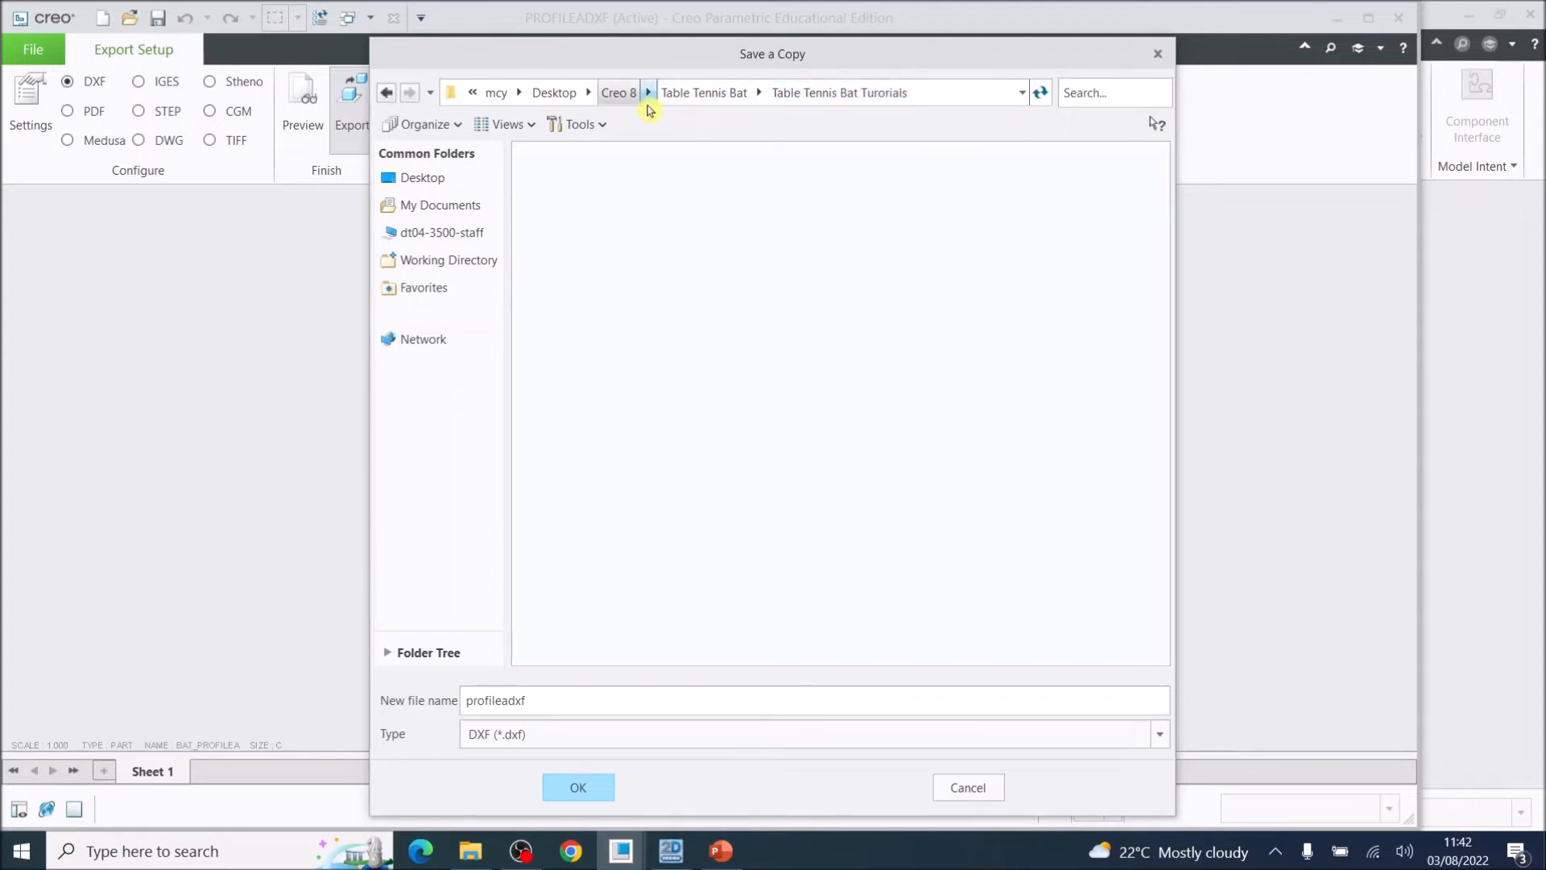
click(839, 92)
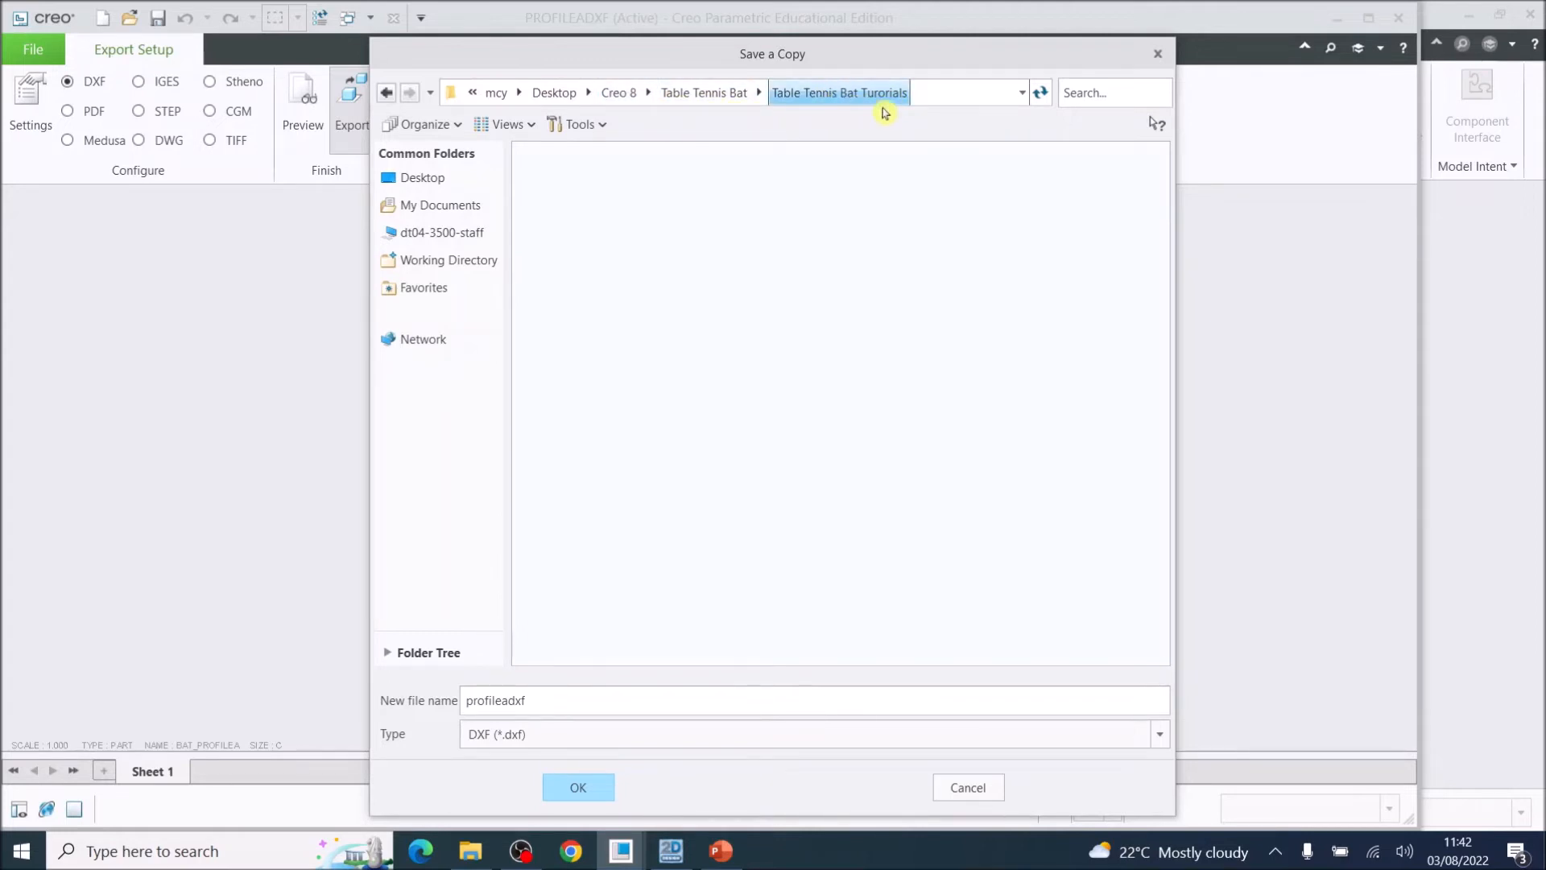
mouse_move(518, 730)
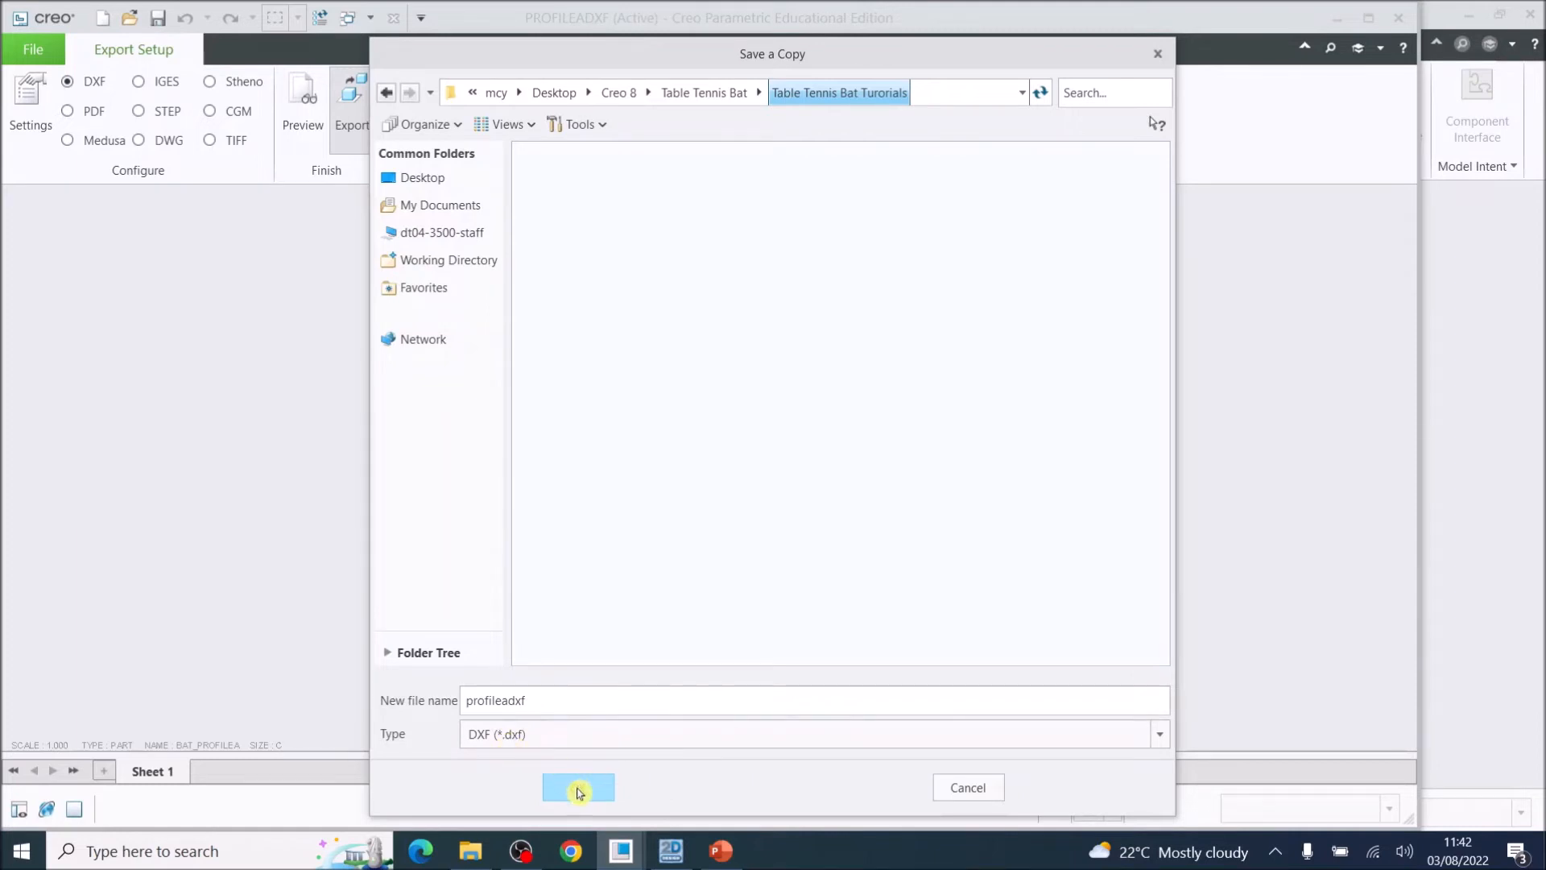
click(578, 786)
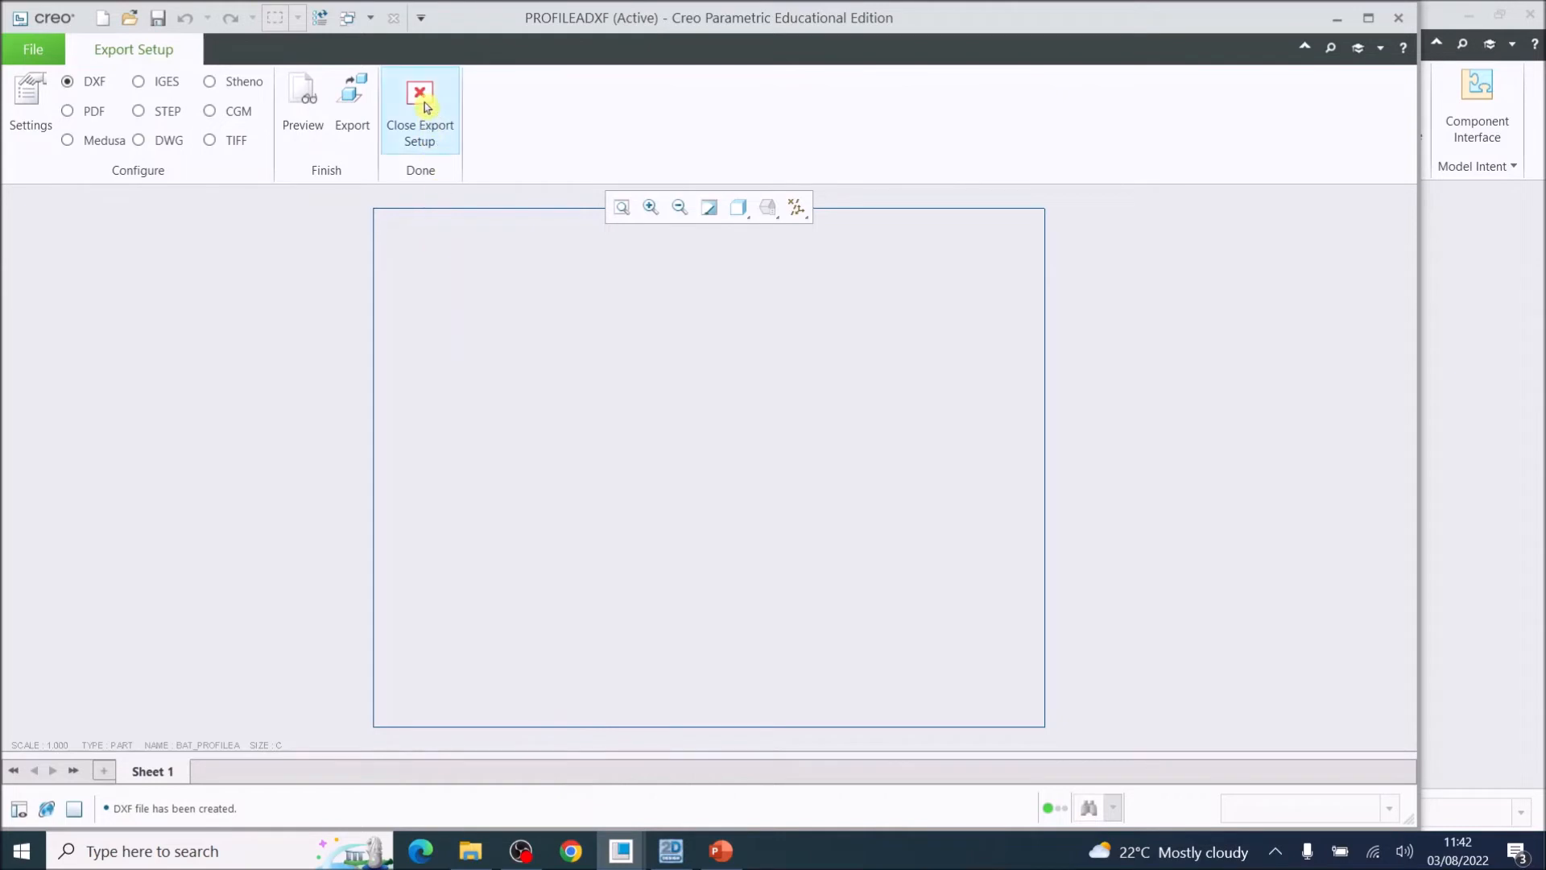
mouse_move(419, 109)
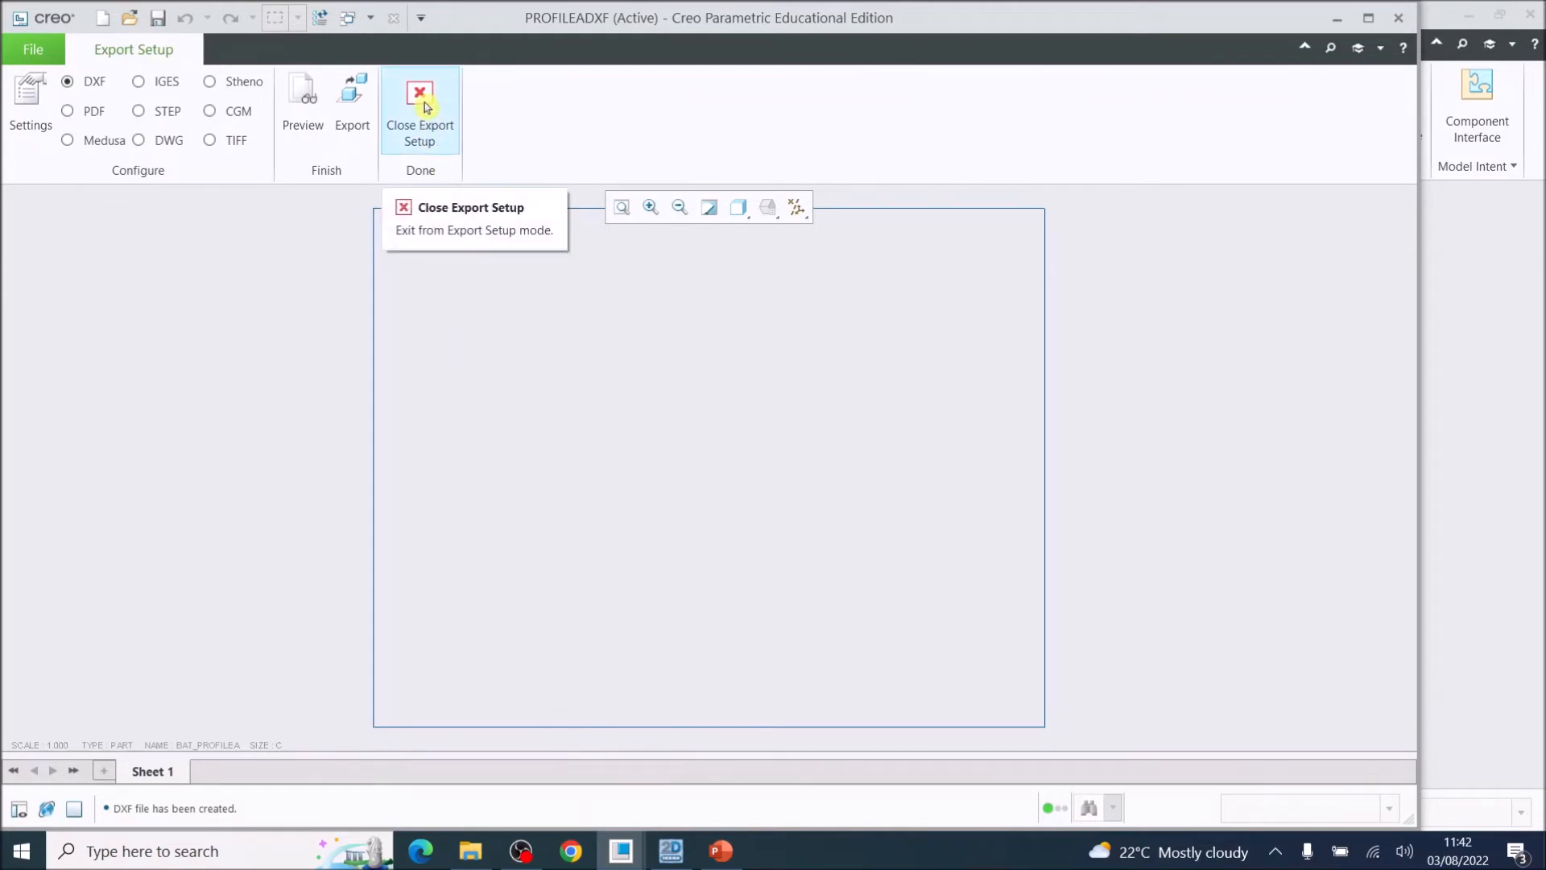
Close Export Setup and then the ProfileADXF drawing window.
click(419, 108)
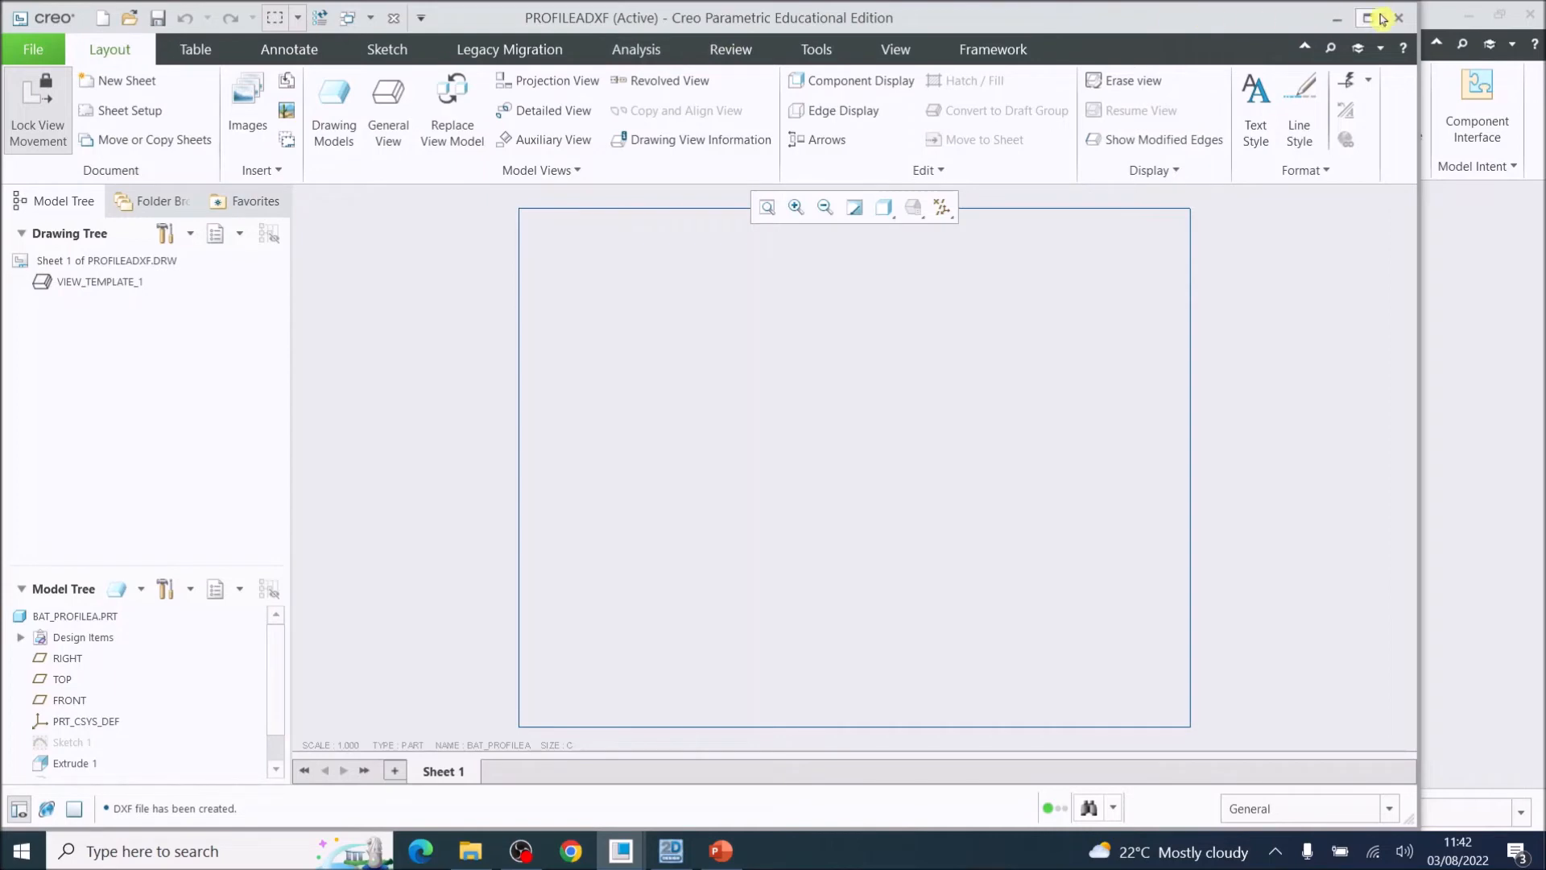
mouse_move(1399, 17)
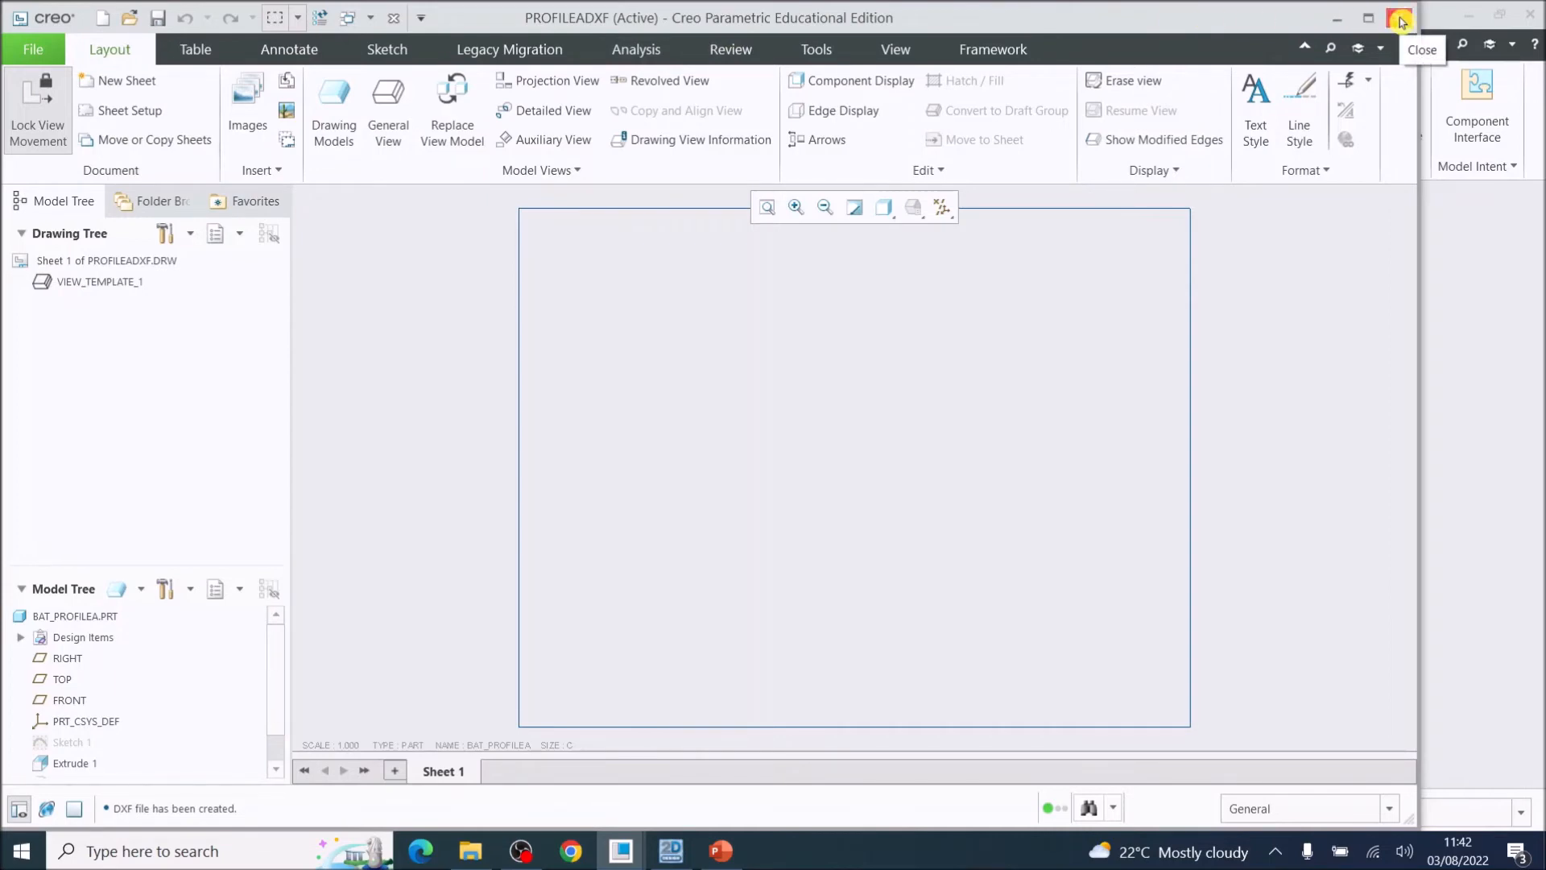
click(1422, 49)
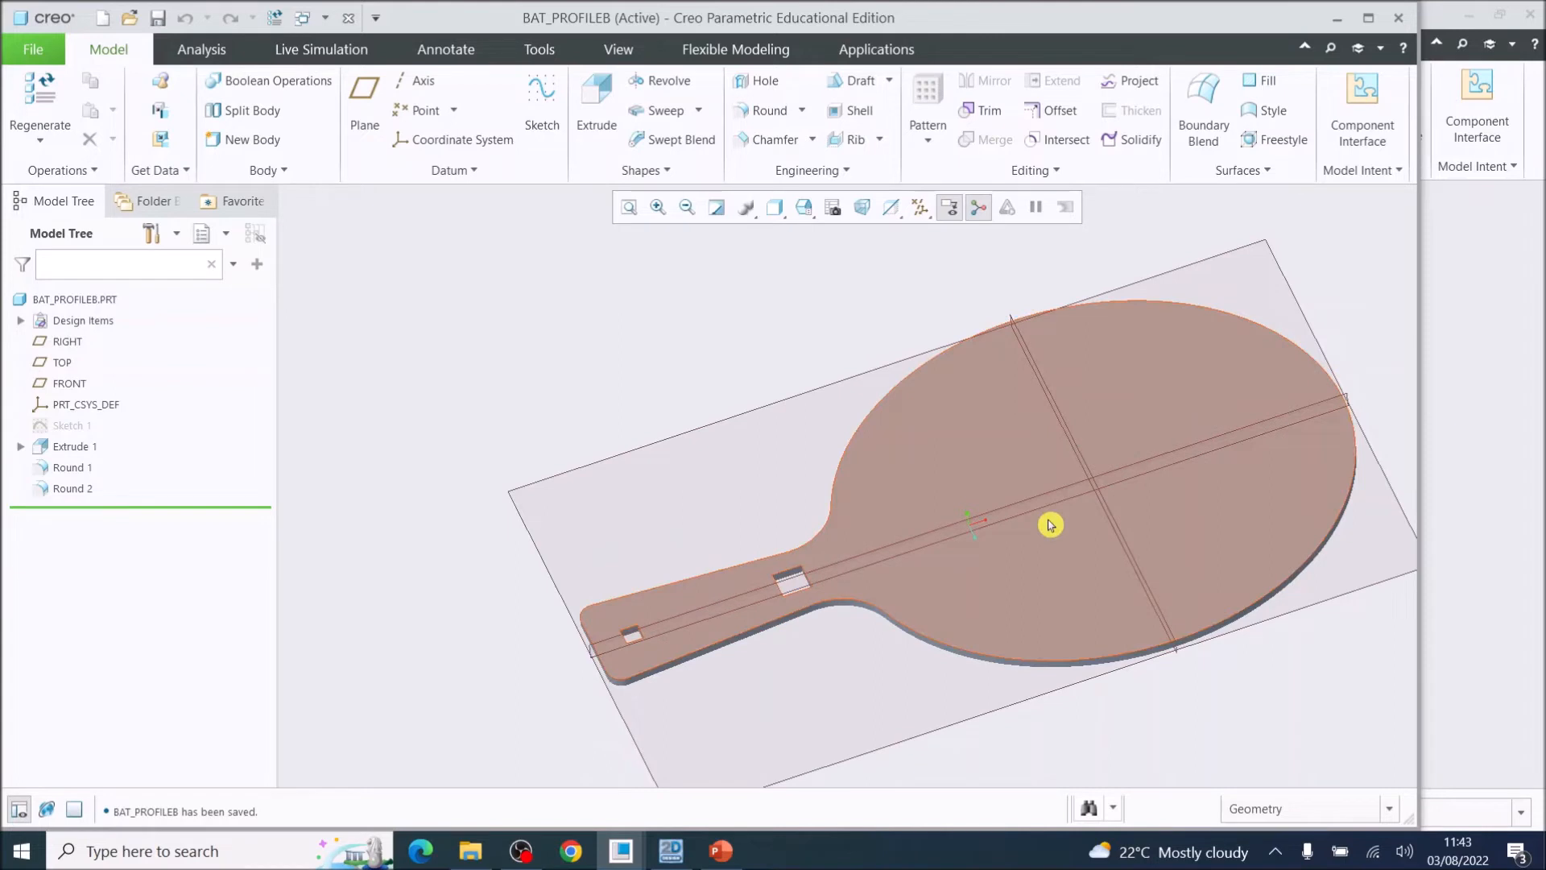
mouse_move(1075, 570)
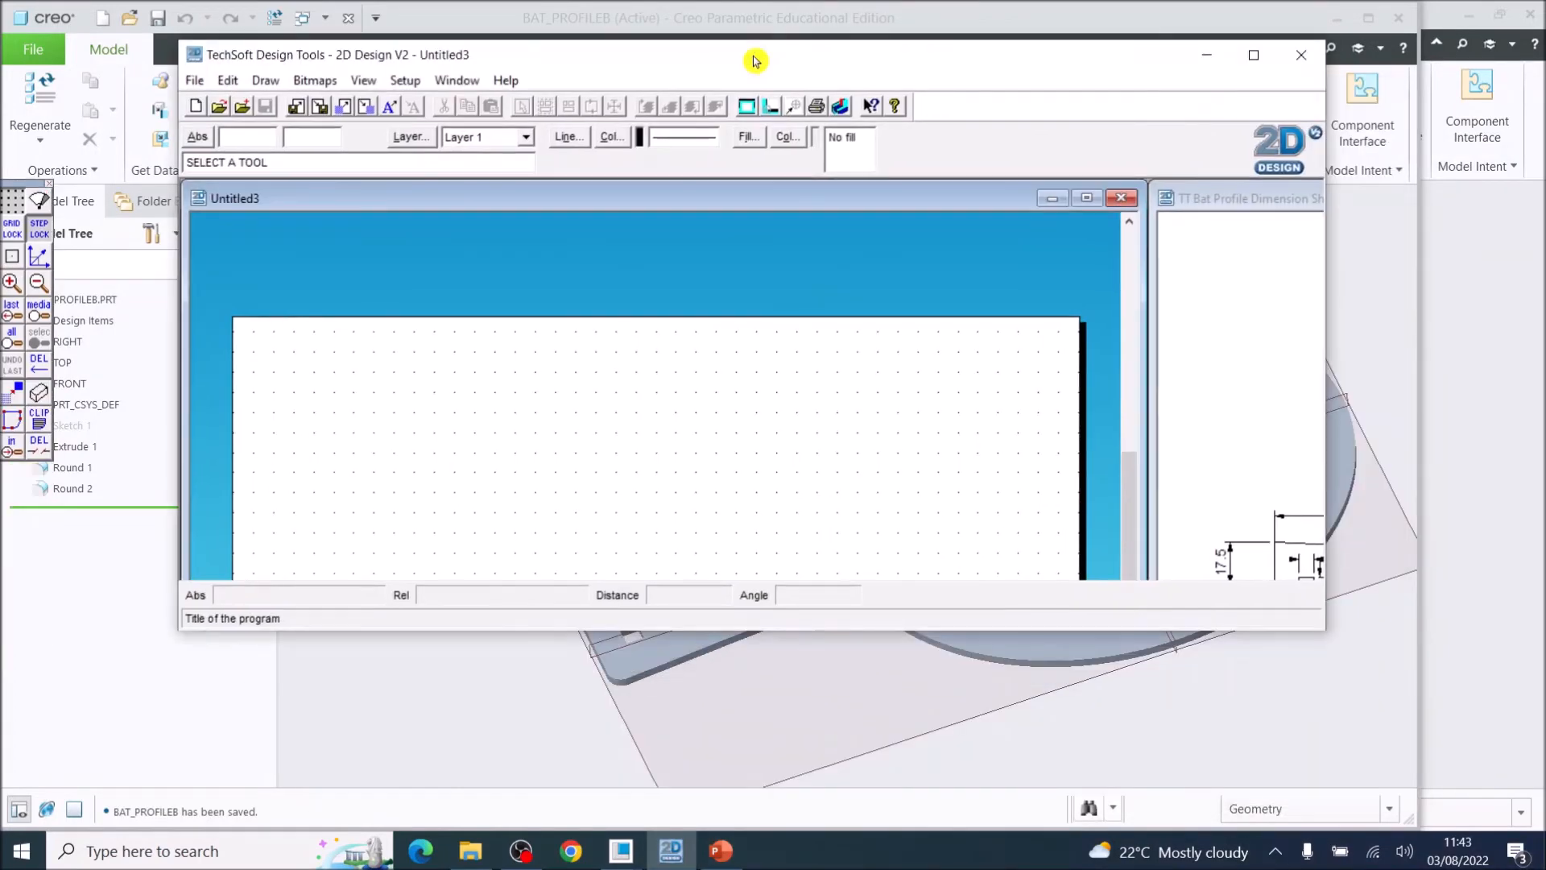
Maximize the 2D Design window and the blank Untitled3 drawing to fill the screen.
click(1253, 54)
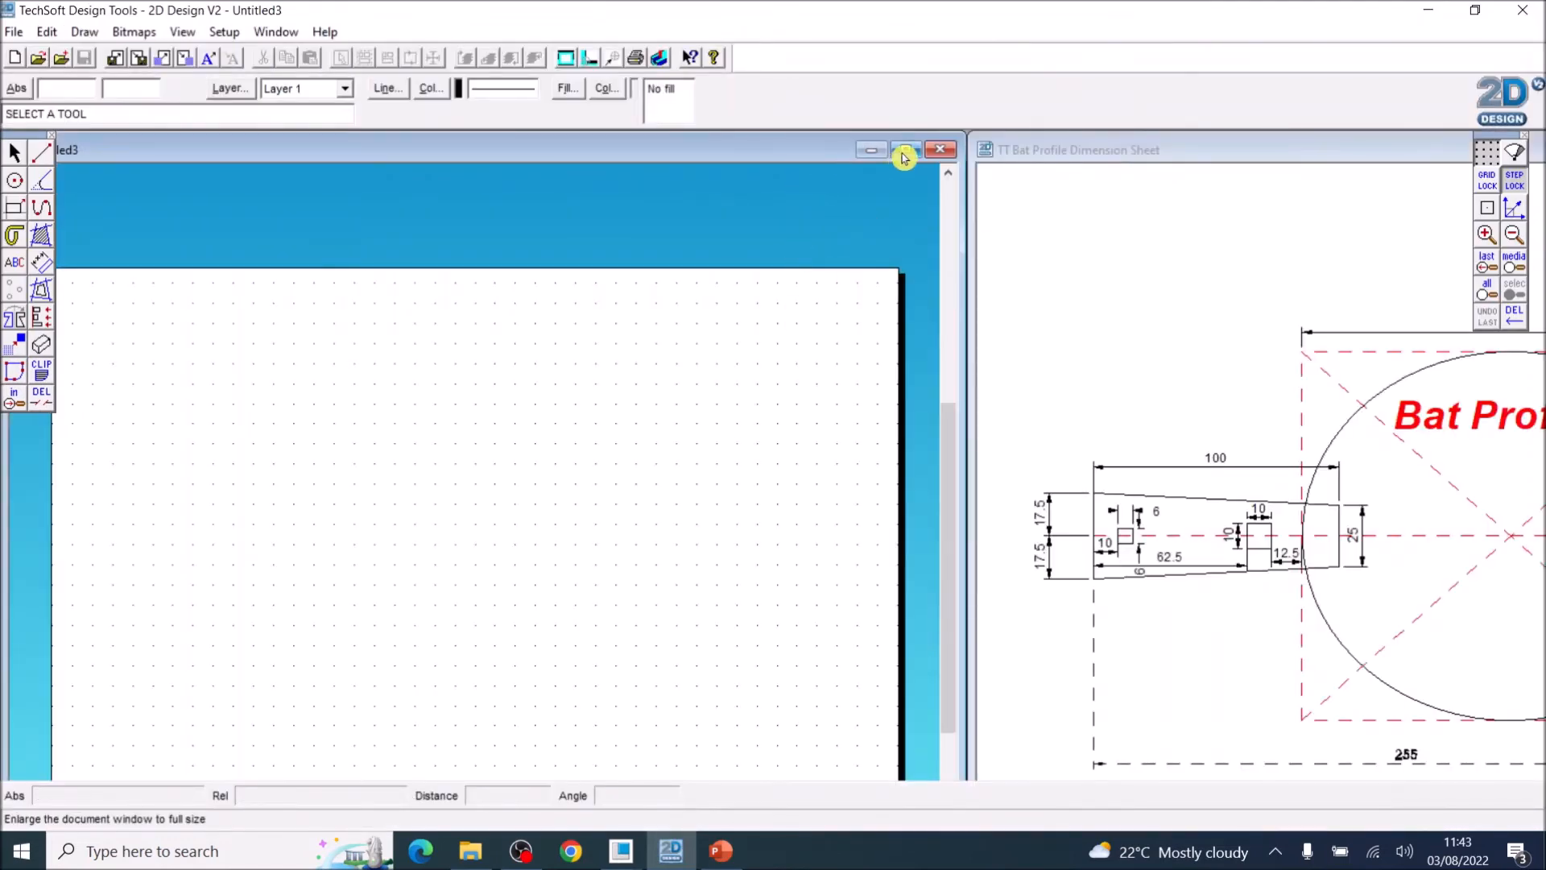
click(904, 157)
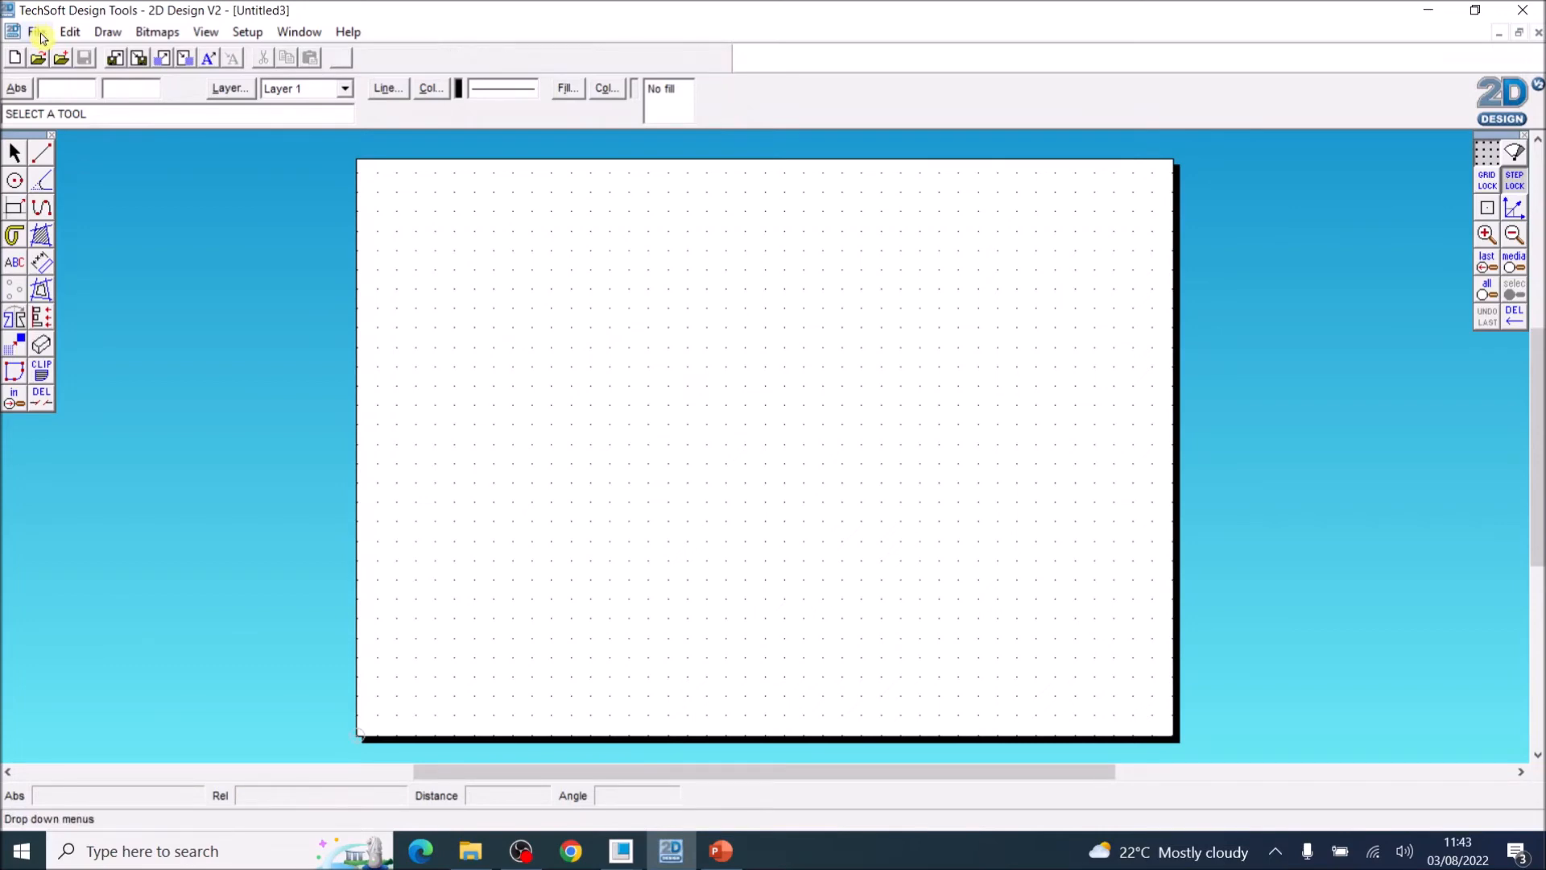
click(34, 31)
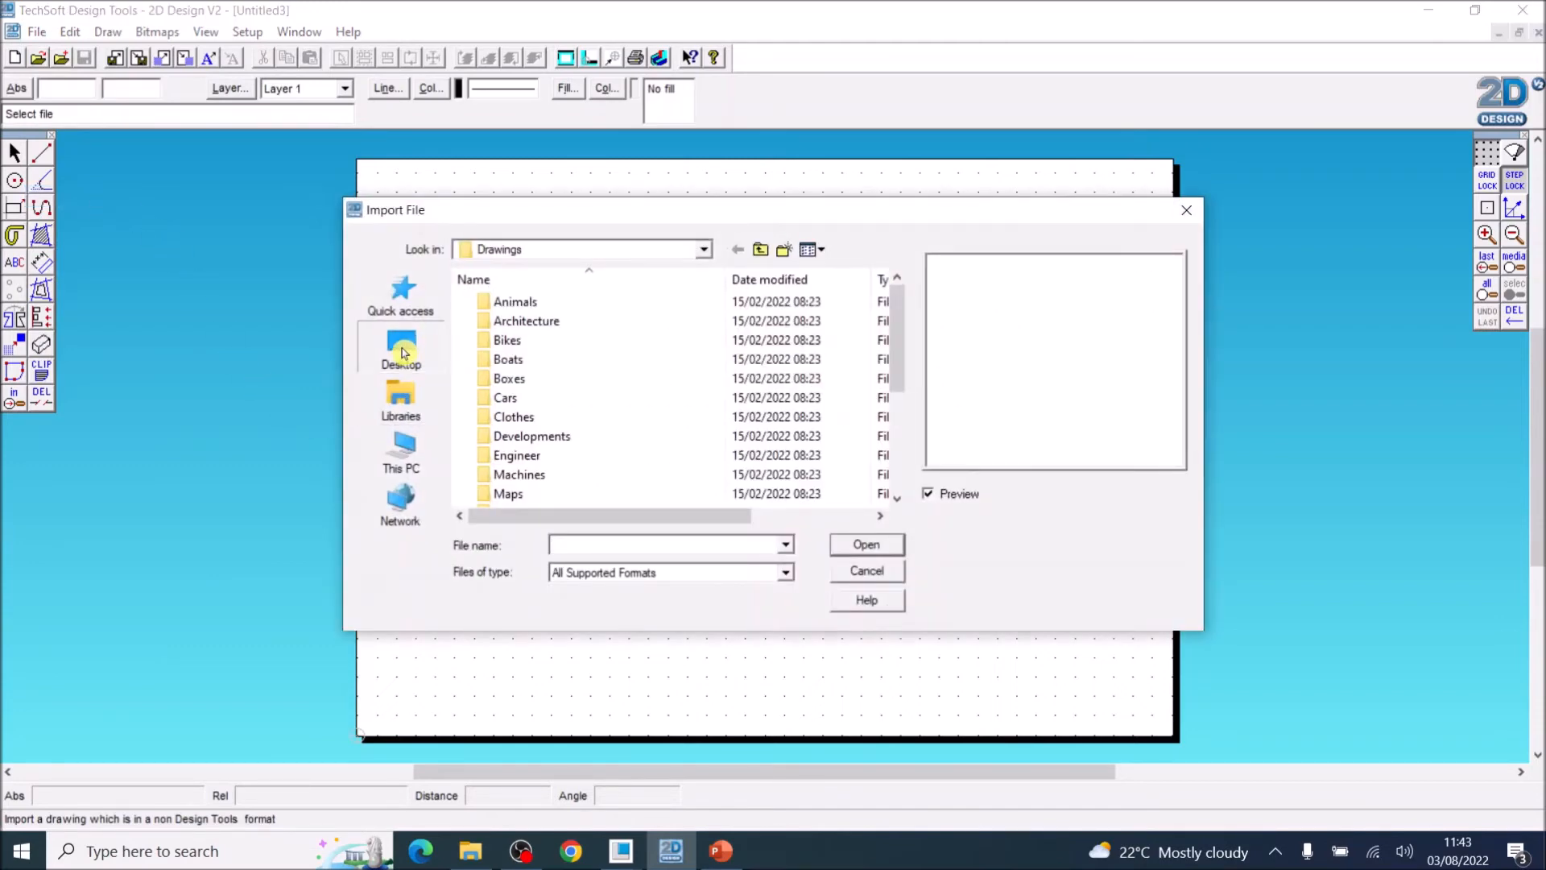
Import profileadxf.dxf from Creo 8 > Table Tennis Bat > tutorials with millimetre units.
click(401, 347)
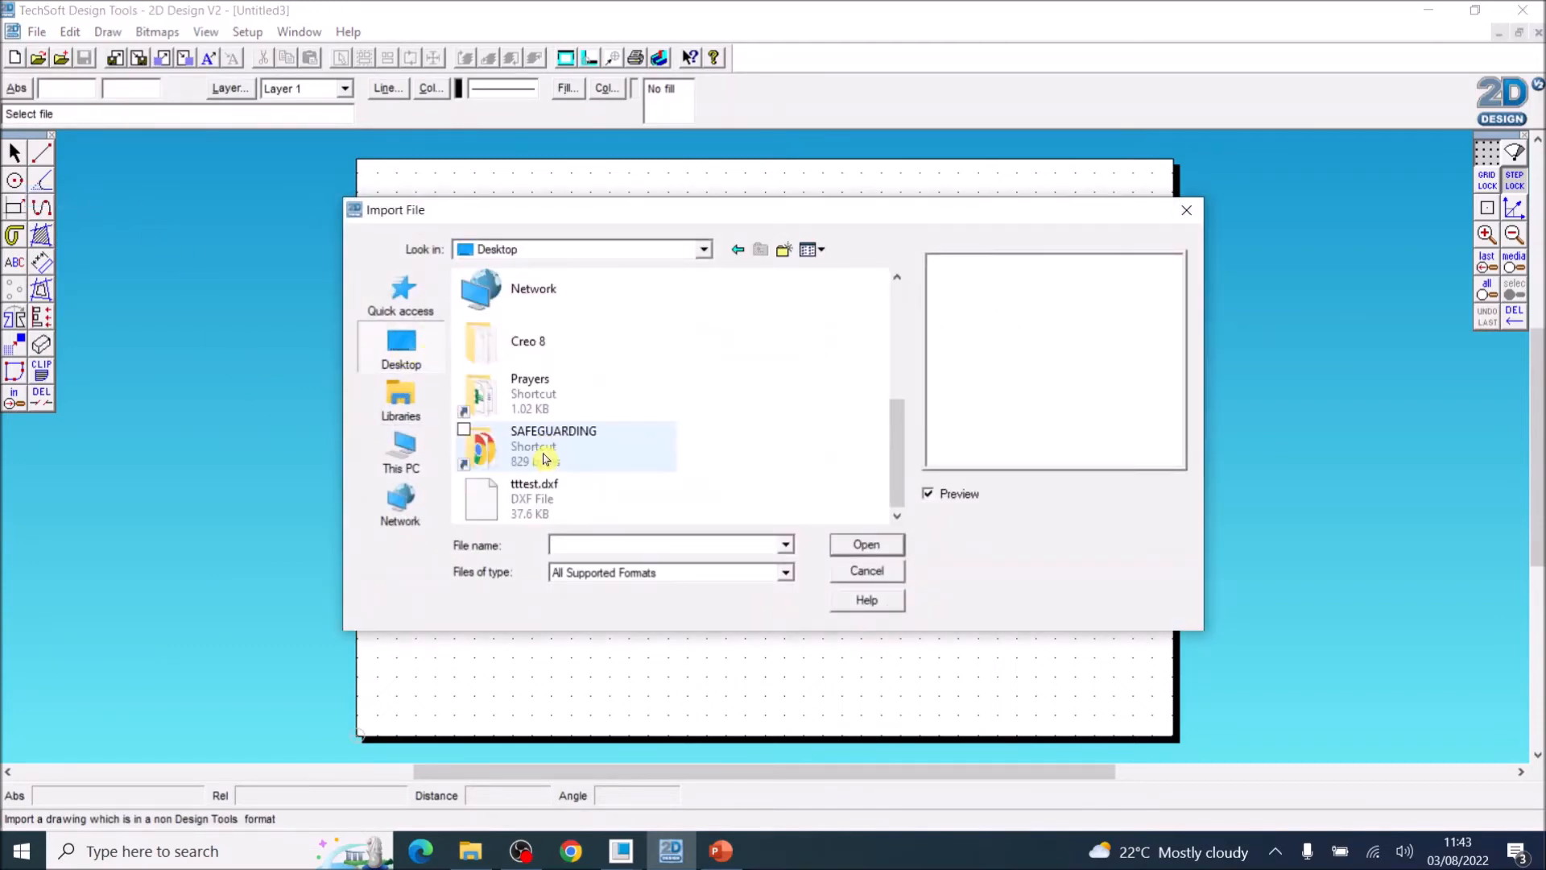
double_click(527, 340)
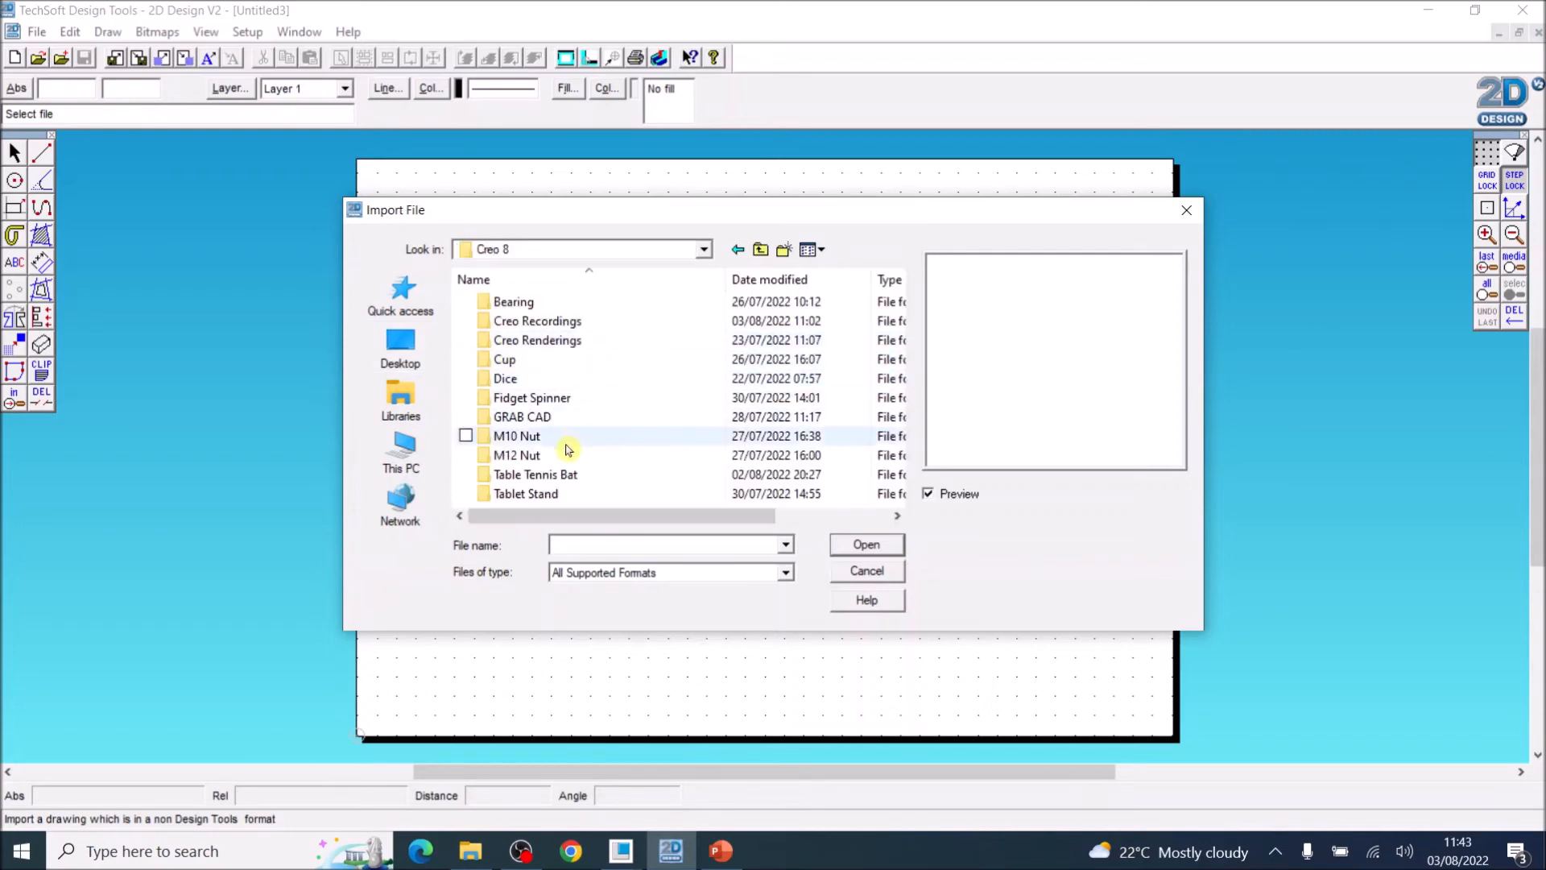
double_click(536, 475)
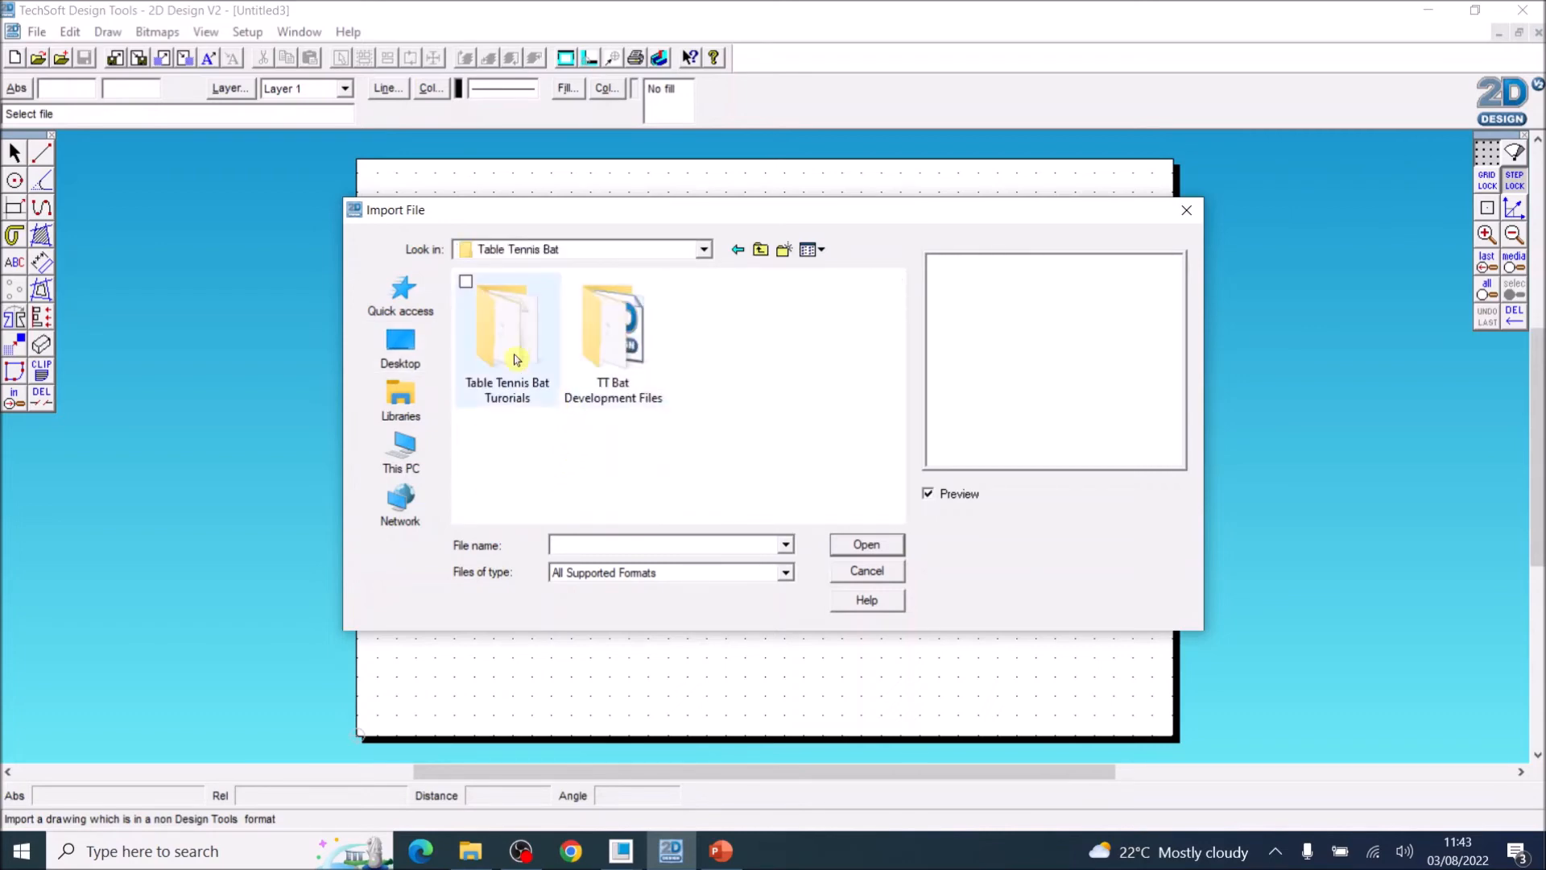
double_click(507, 330)
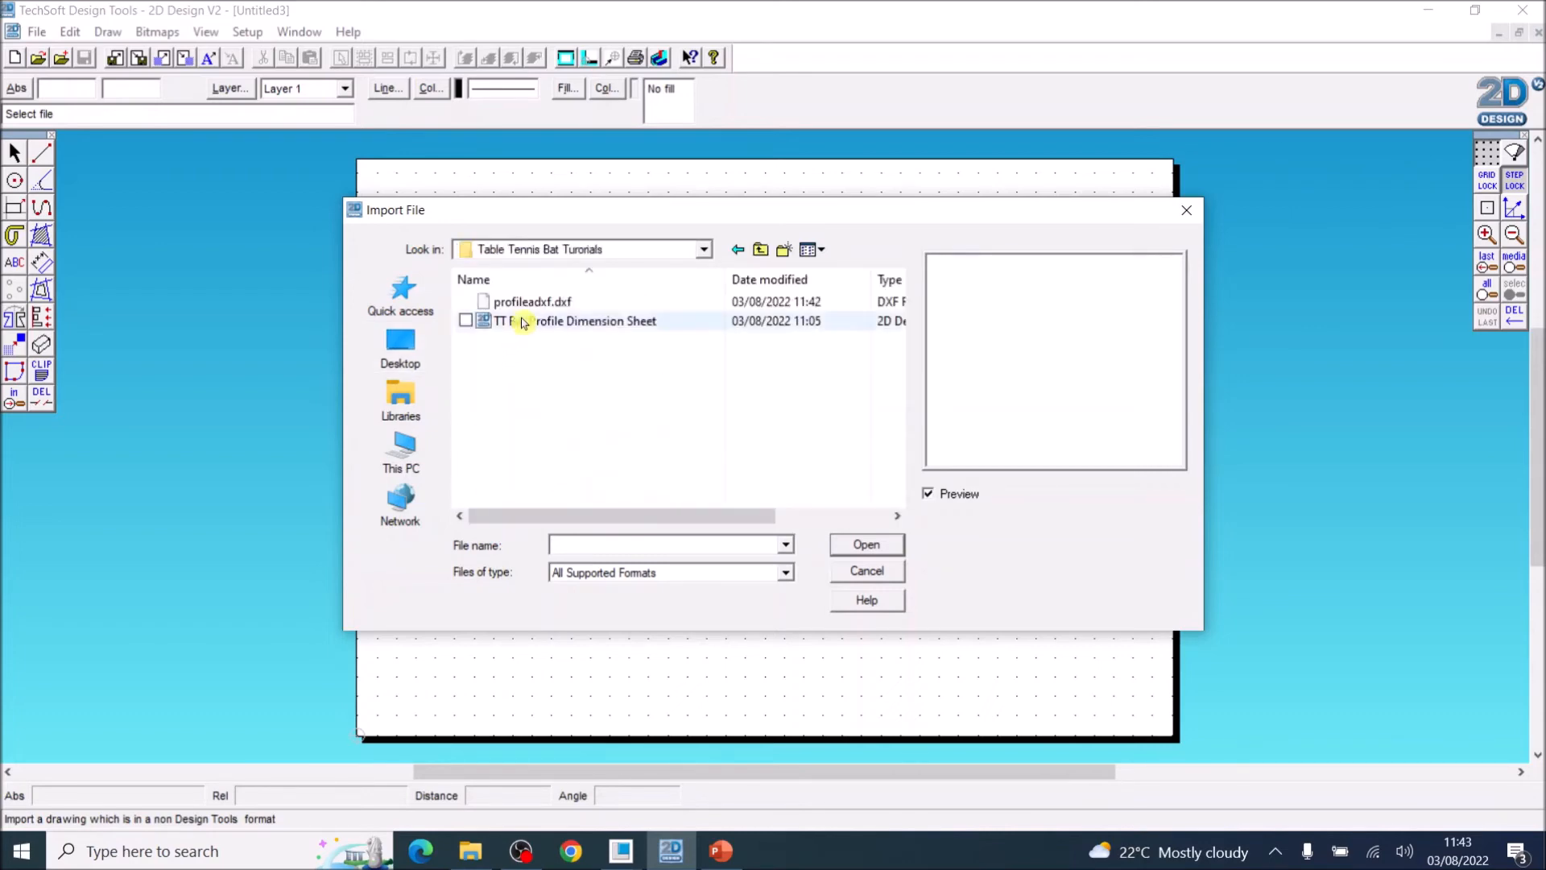
mouse_move(532, 303)
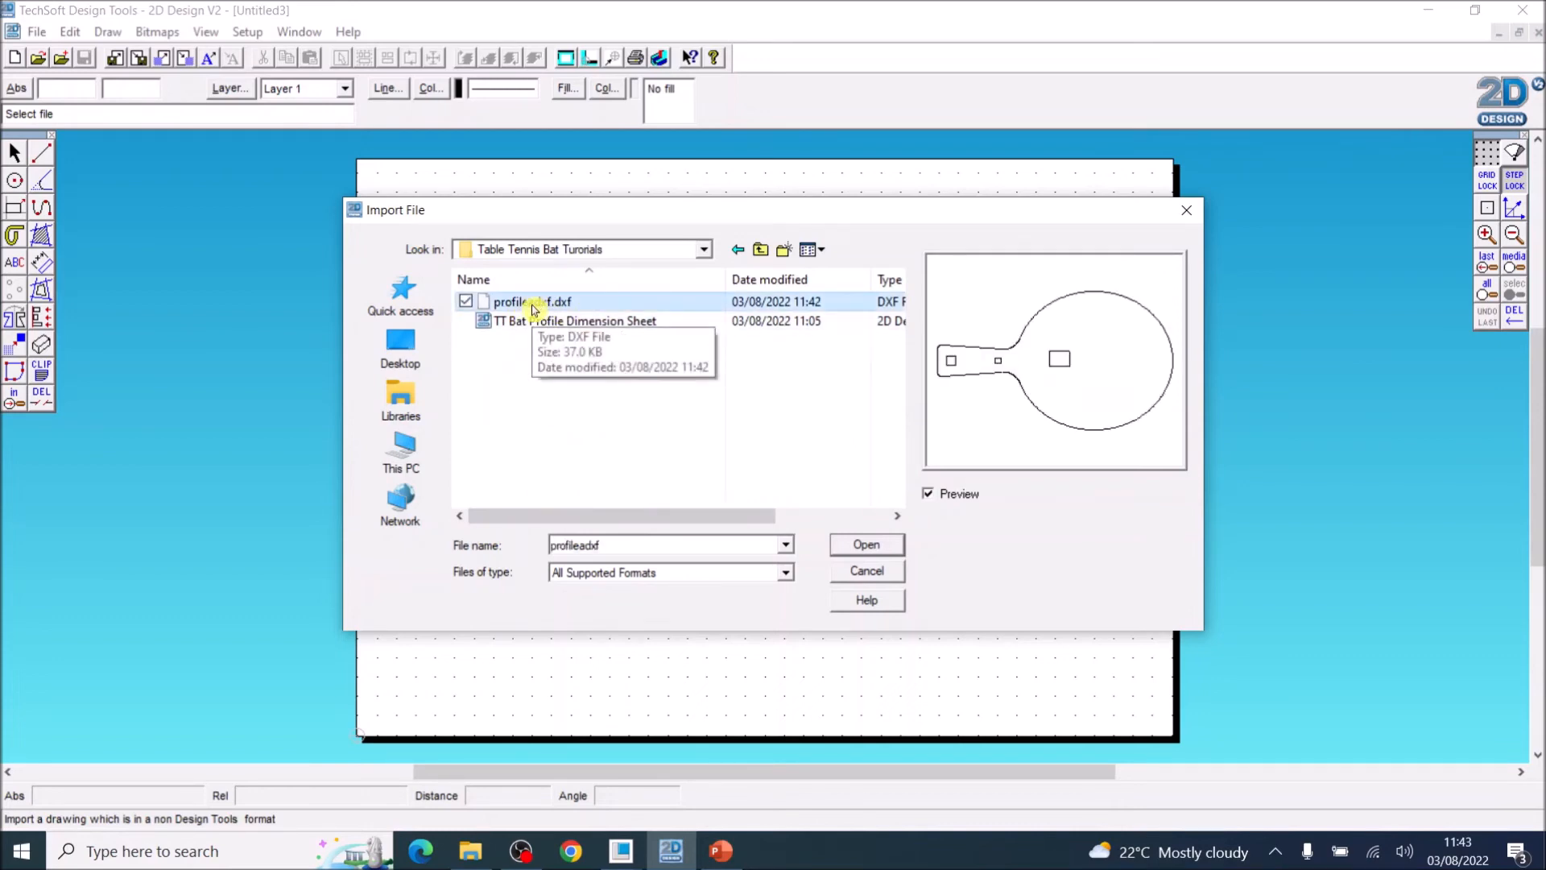
mouse_move(1032, 370)
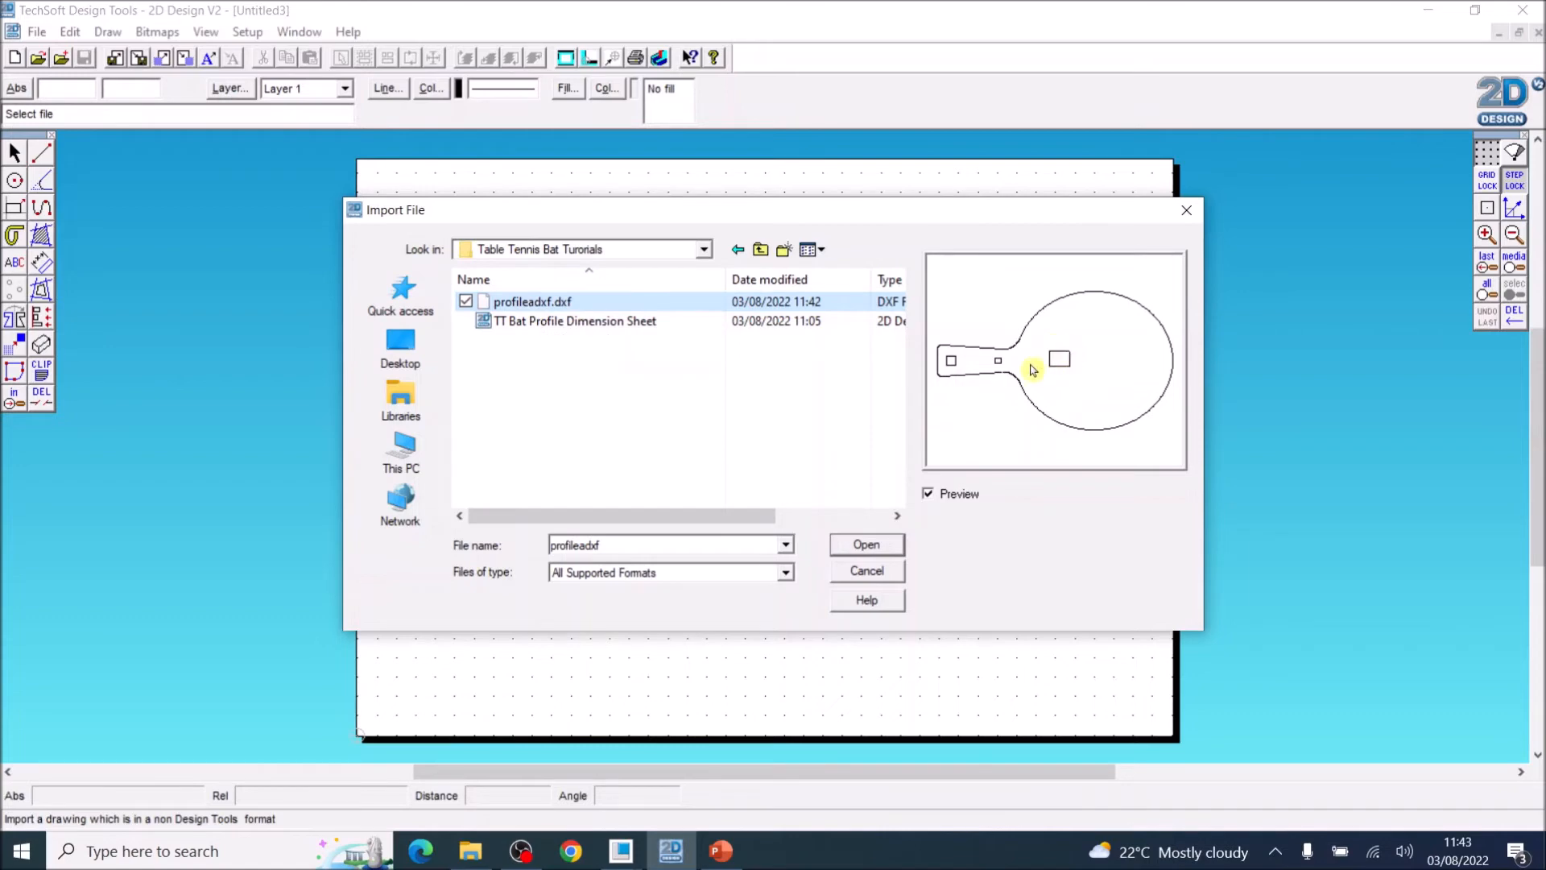
mouse_move(1046, 369)
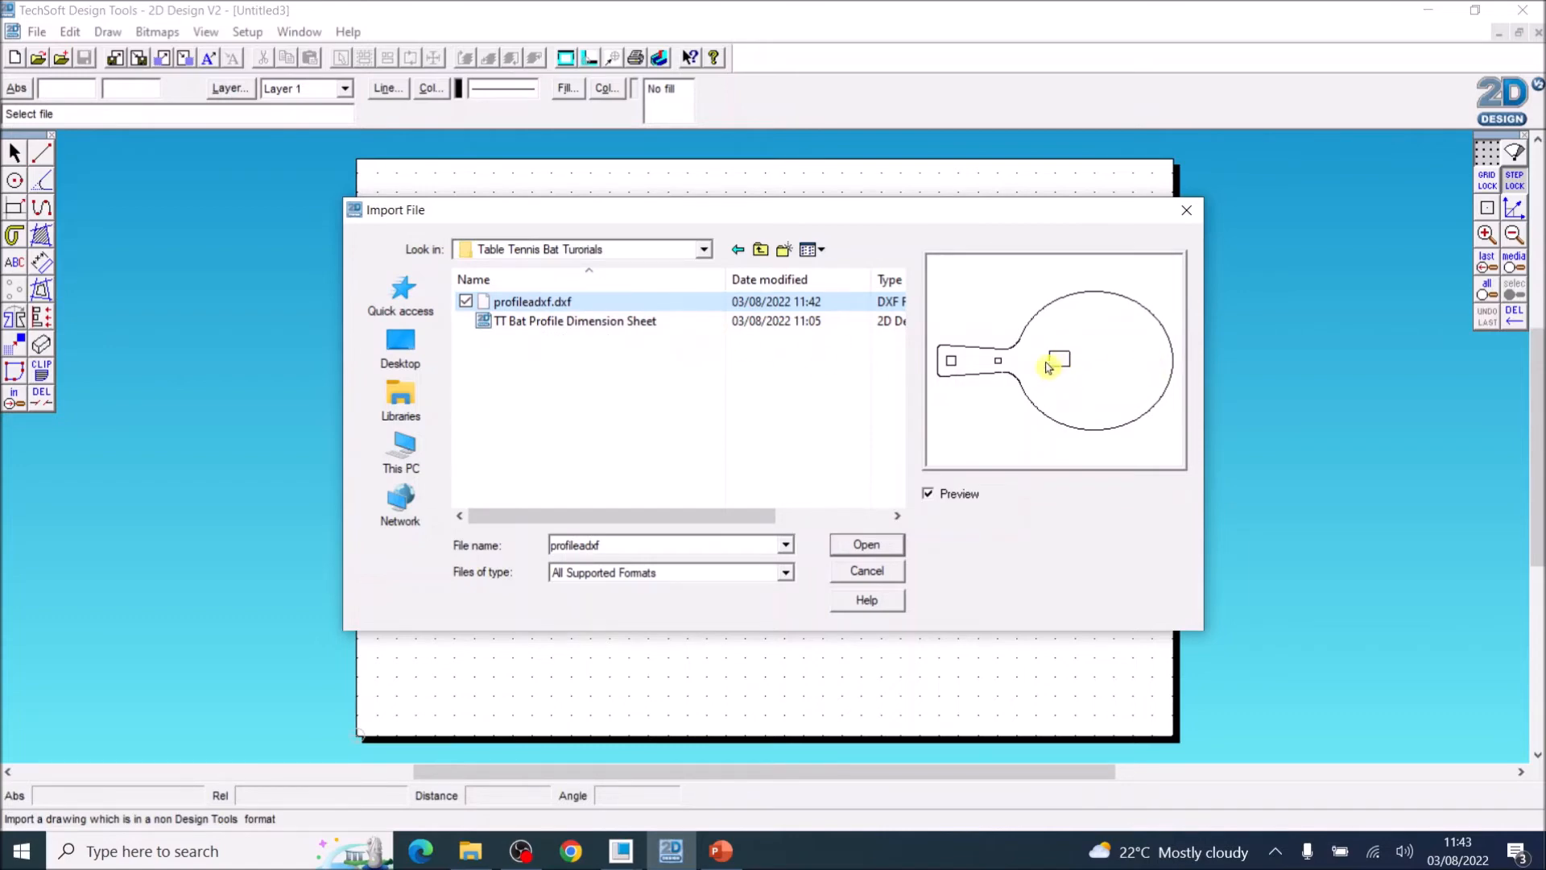
mouse_move(512, 302)
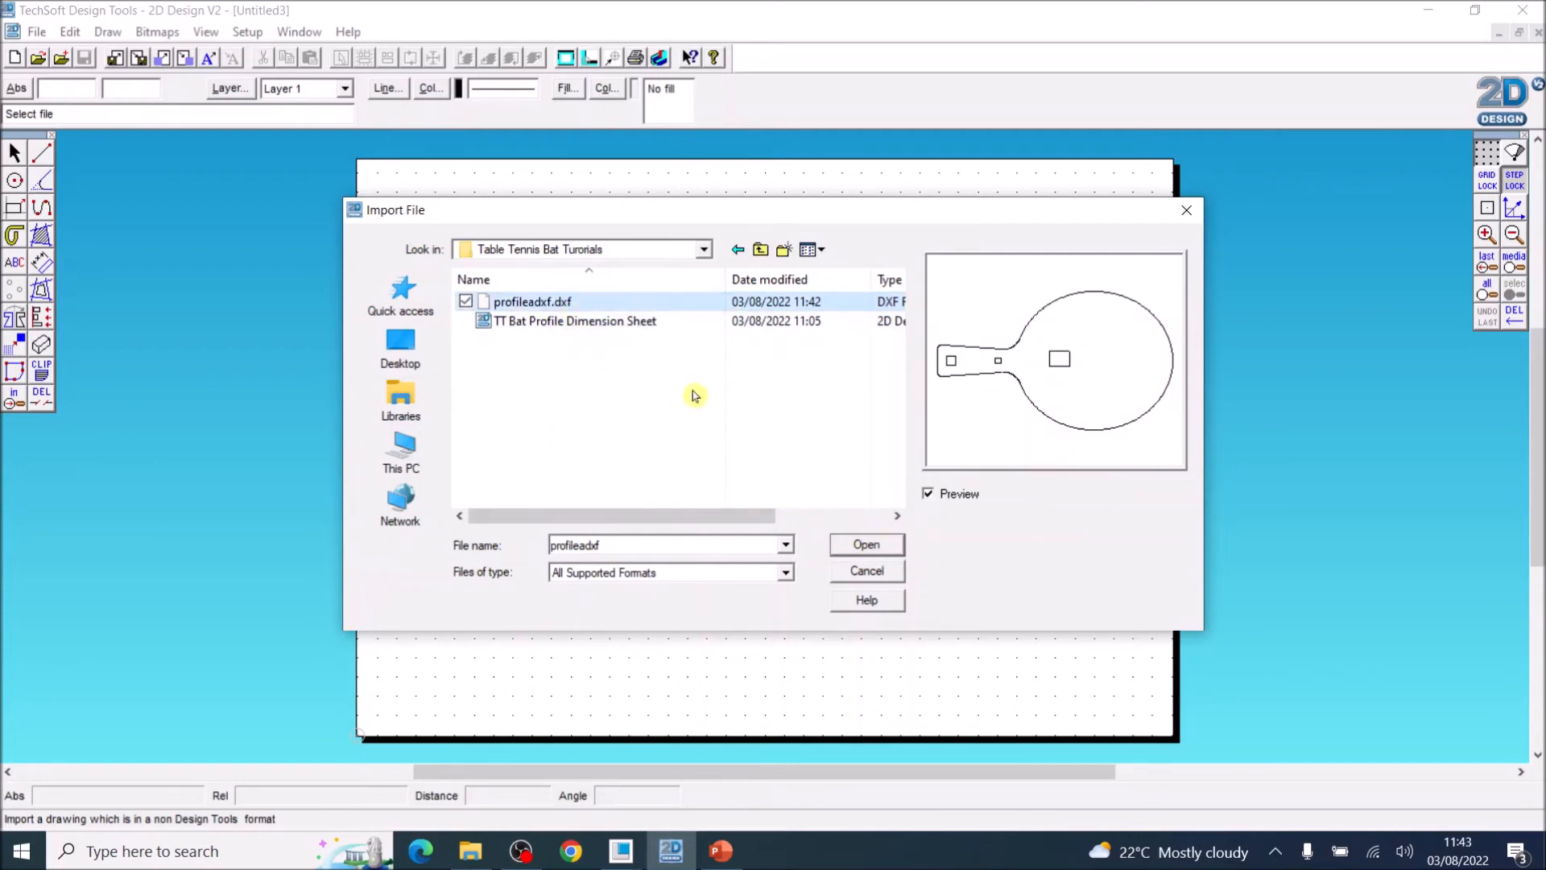
click(864, 544)
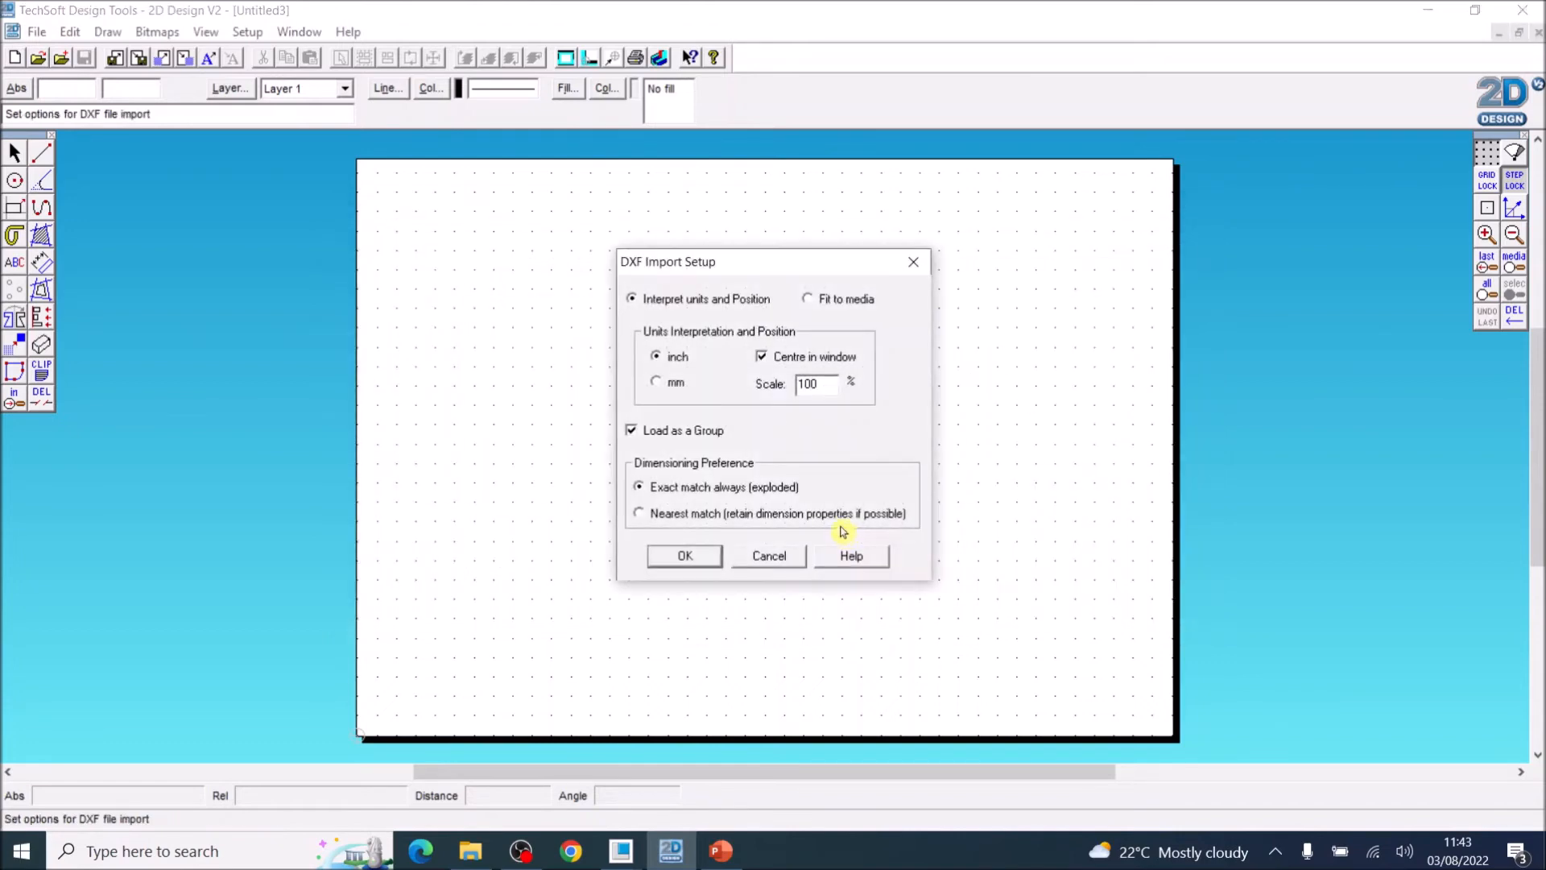
mouse_move(657, 389)
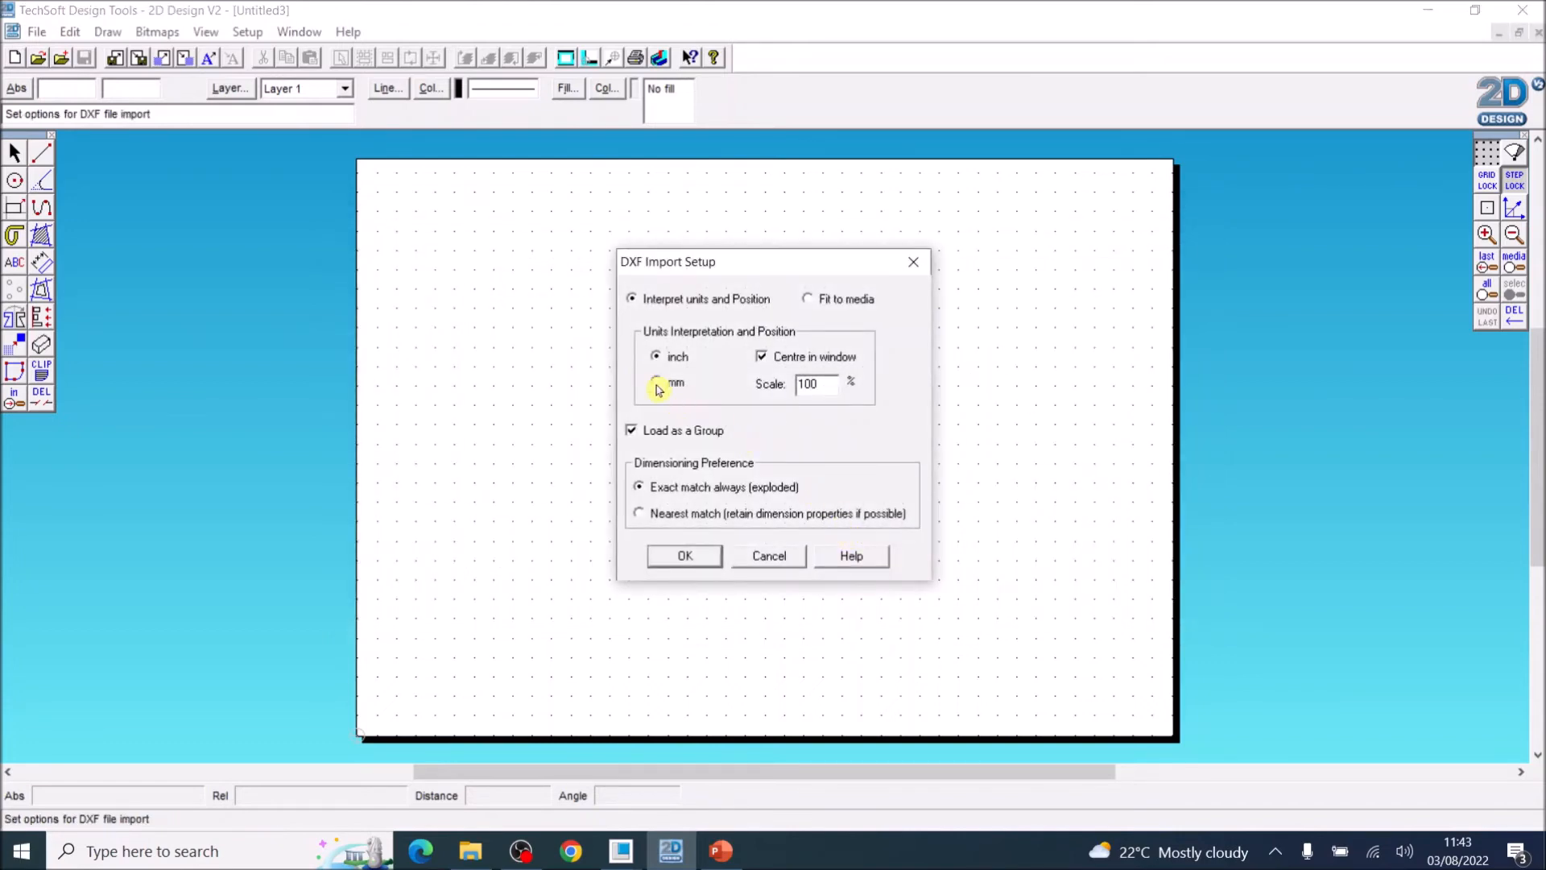
click(655, 383)
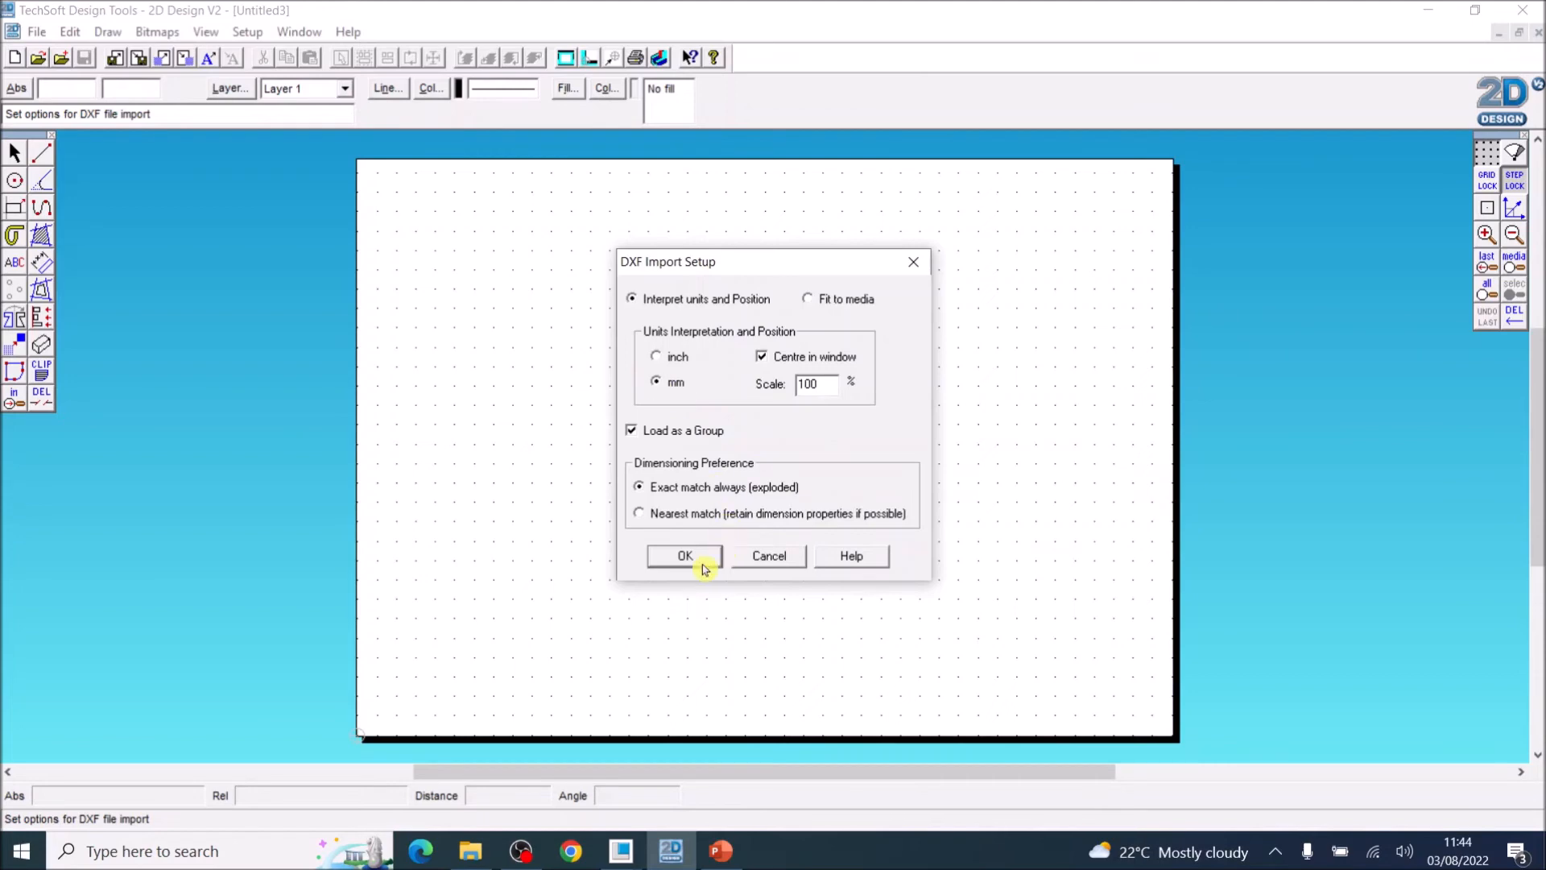
click(684, 555)
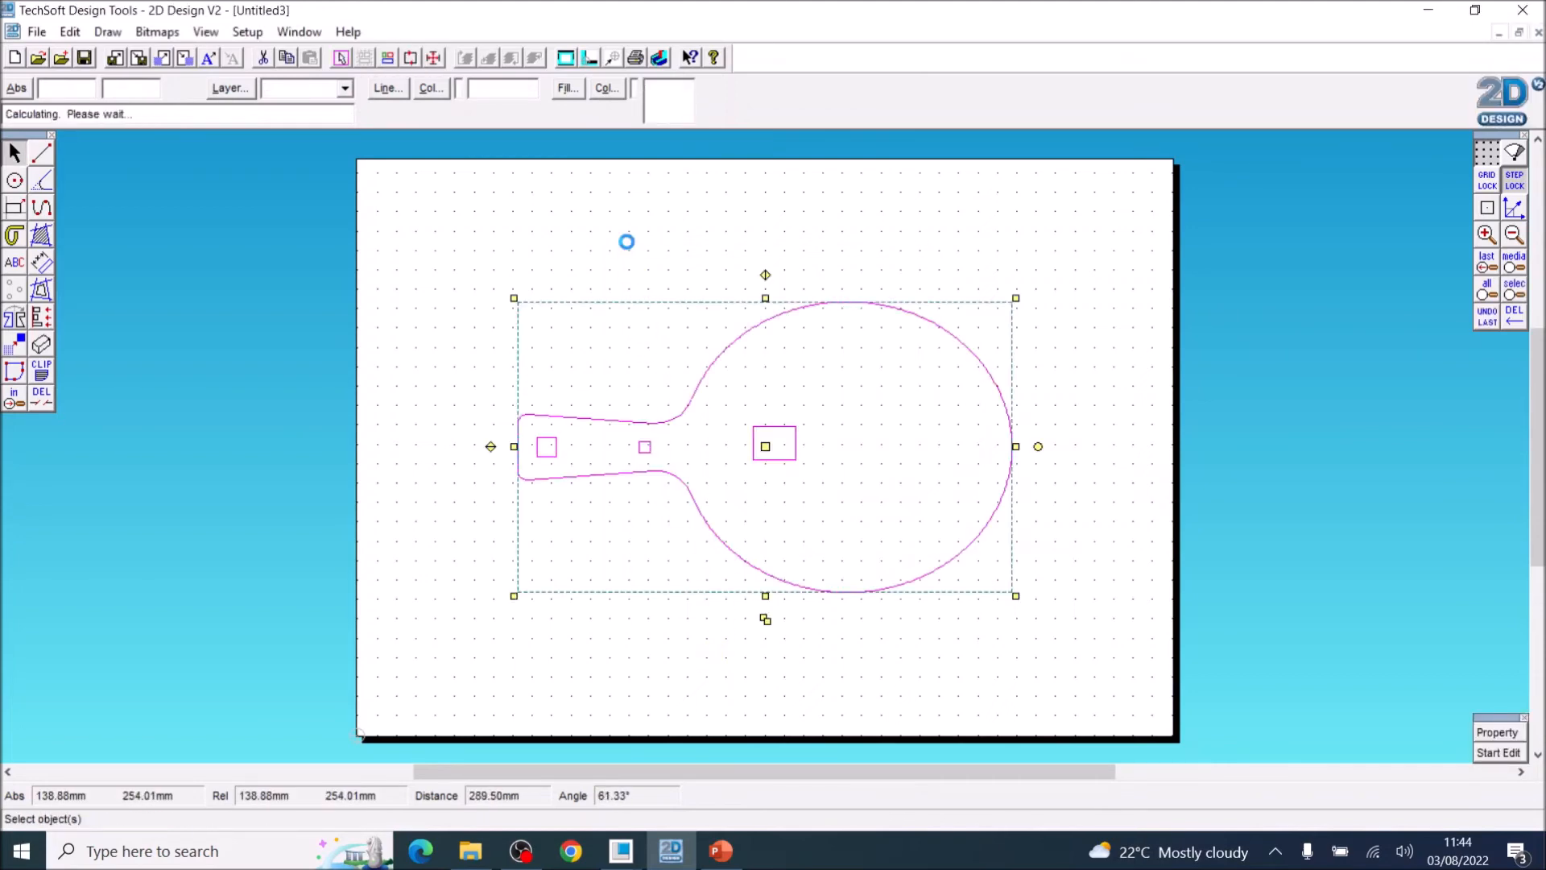
mouse_move(695, 404)
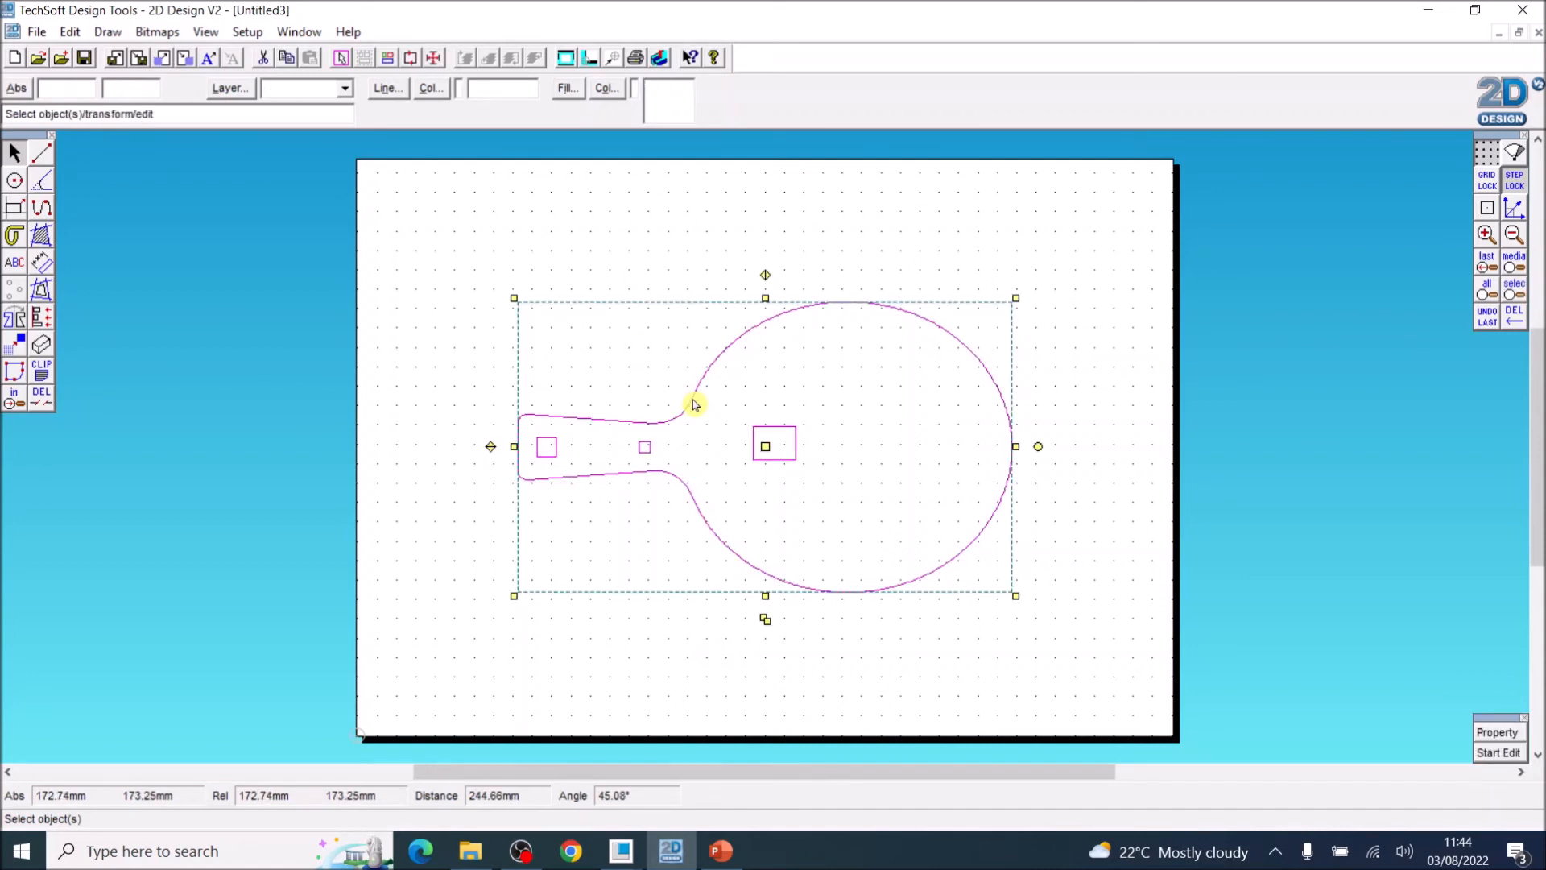
mouse_move(796, 426)
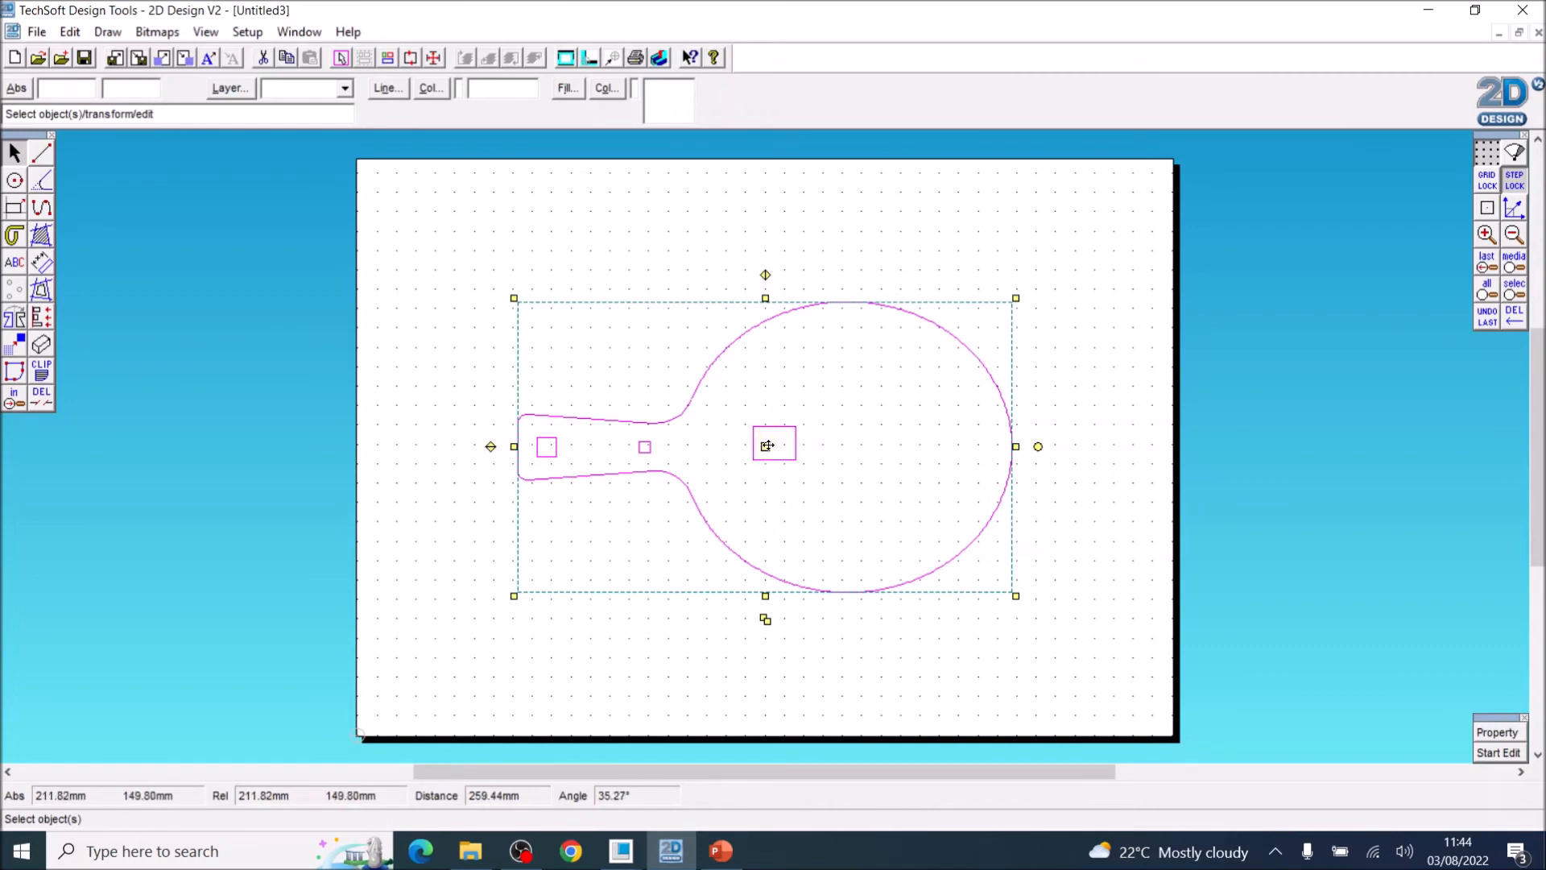
mouse_move(803, 437)
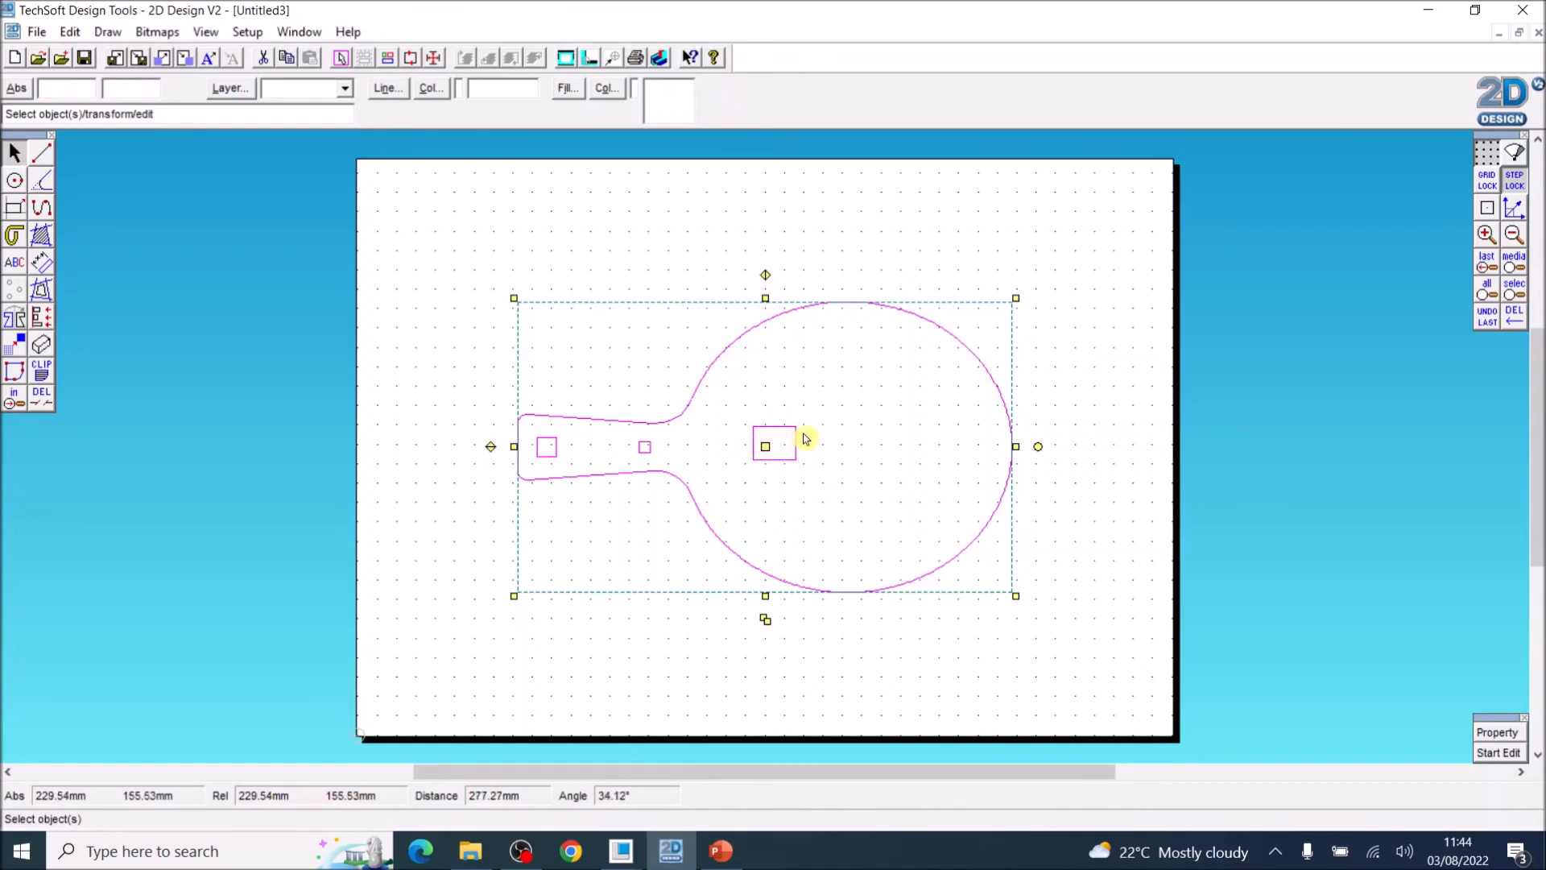
mouse_move(70, 31)
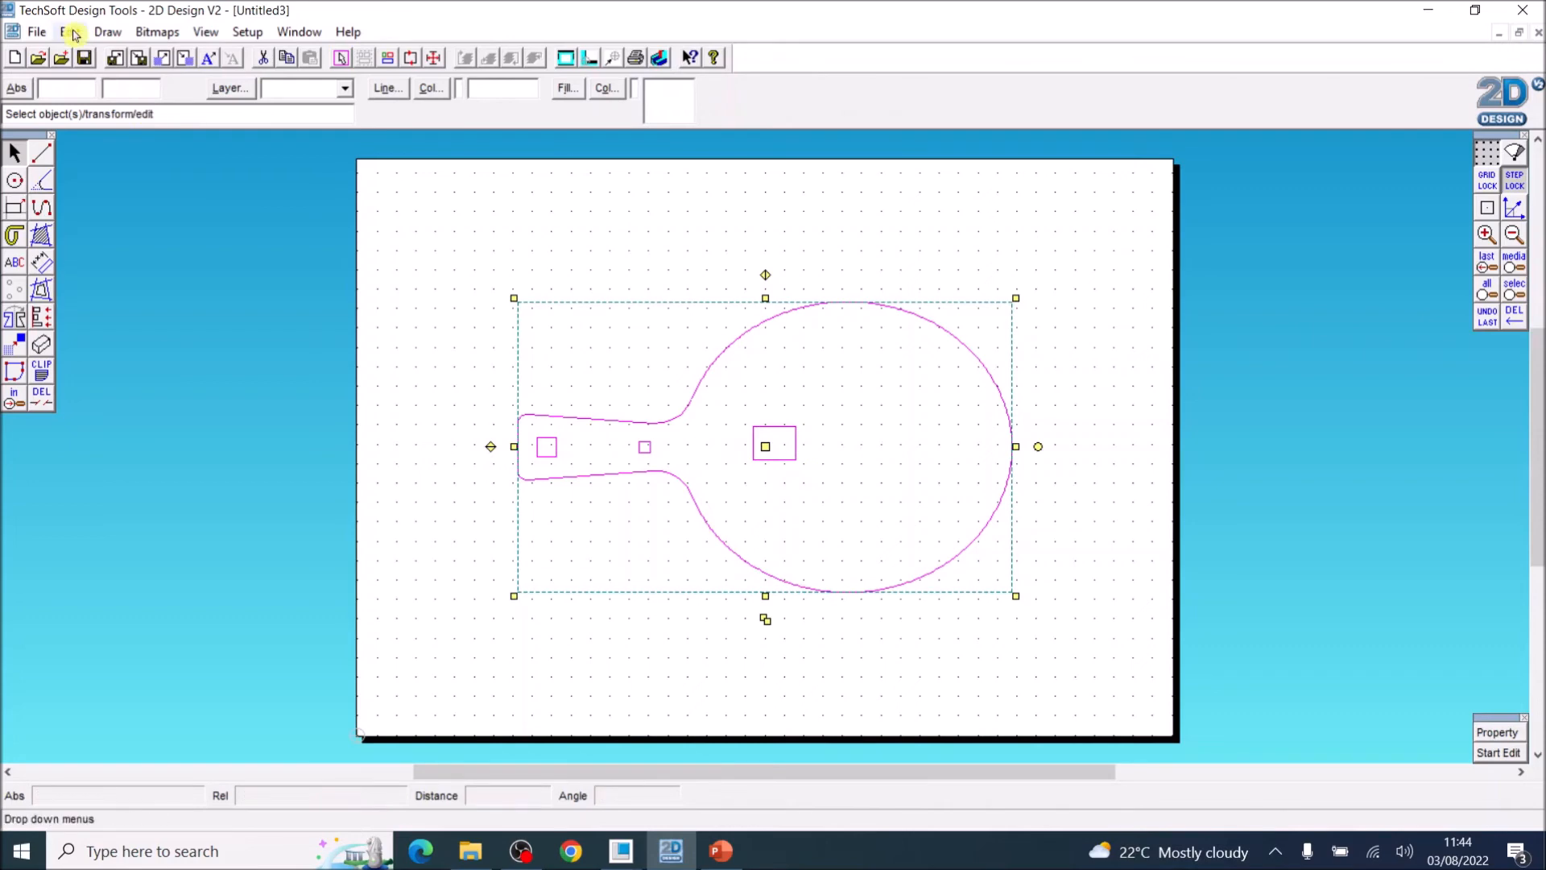
Ungroup the imported bat profile and delete the large centre square.
click(69, 32)
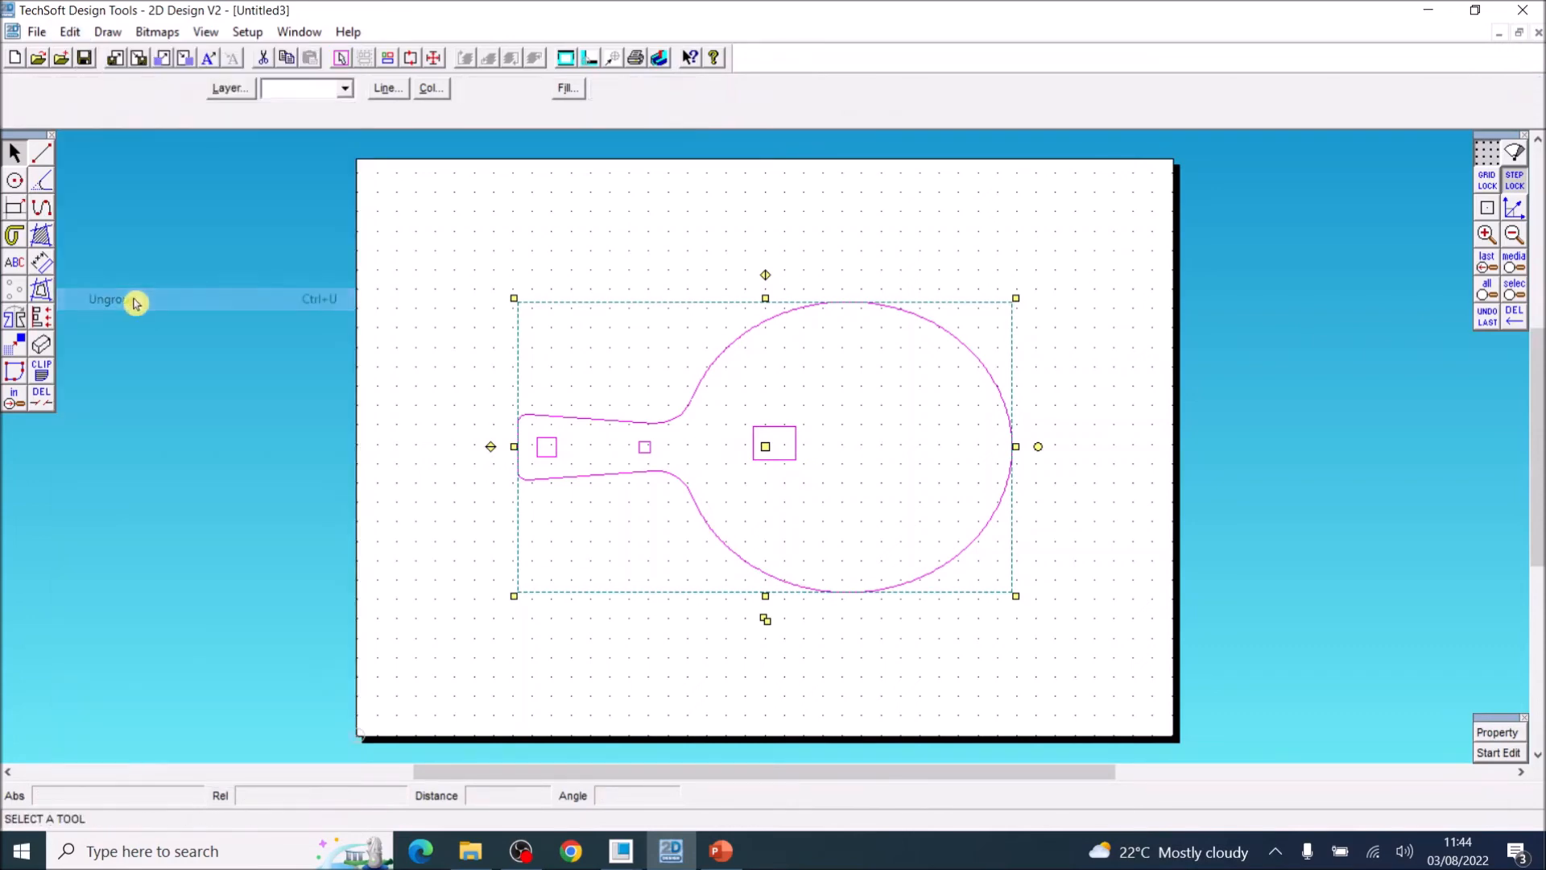
click(106, 299)
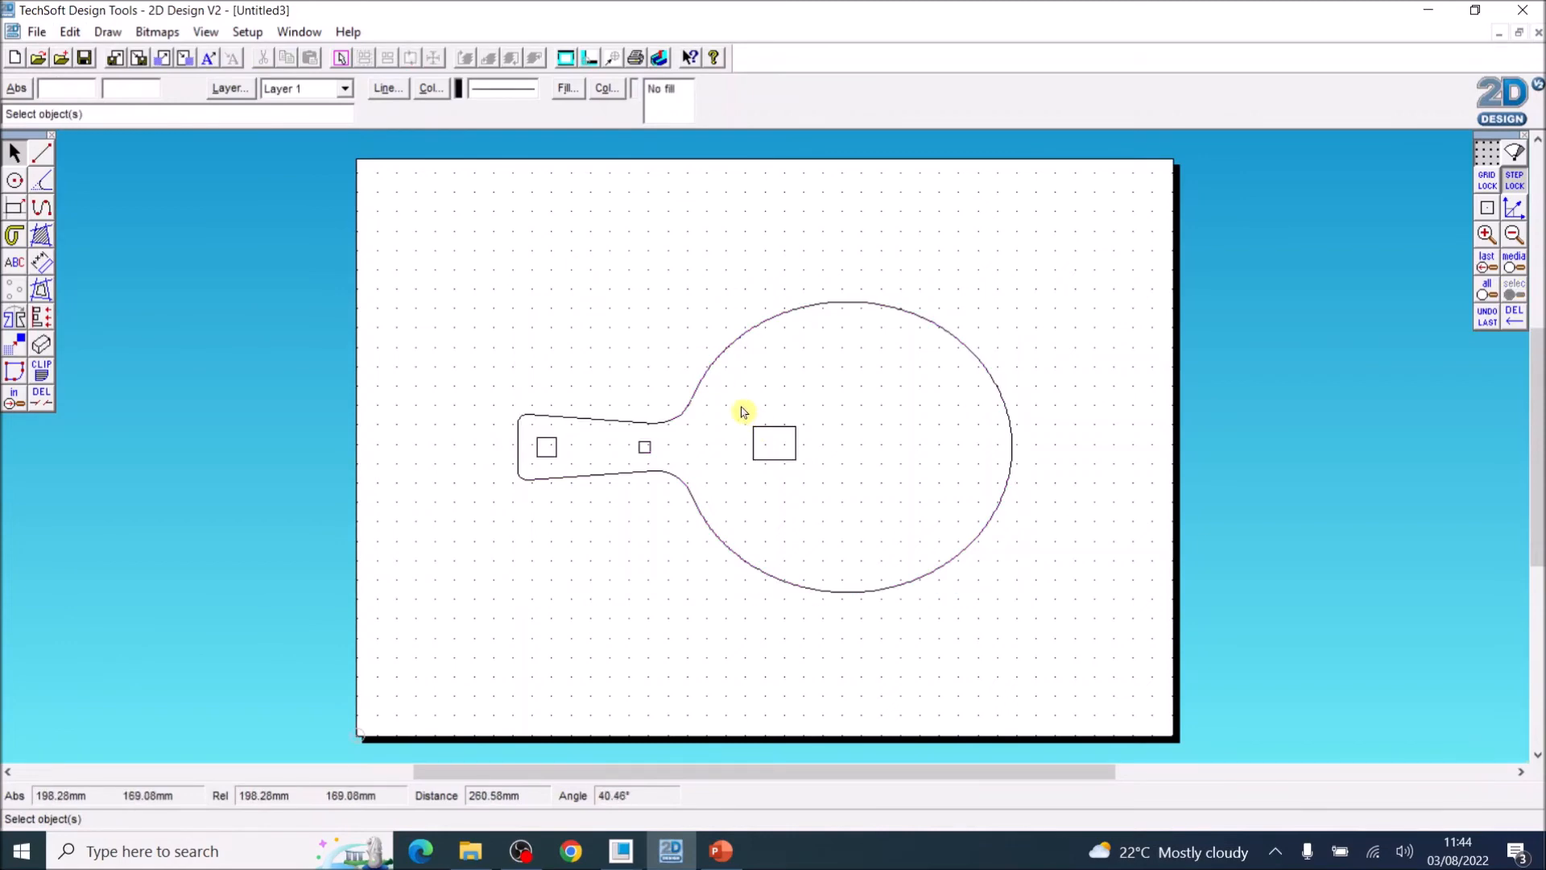
click(774, 443)
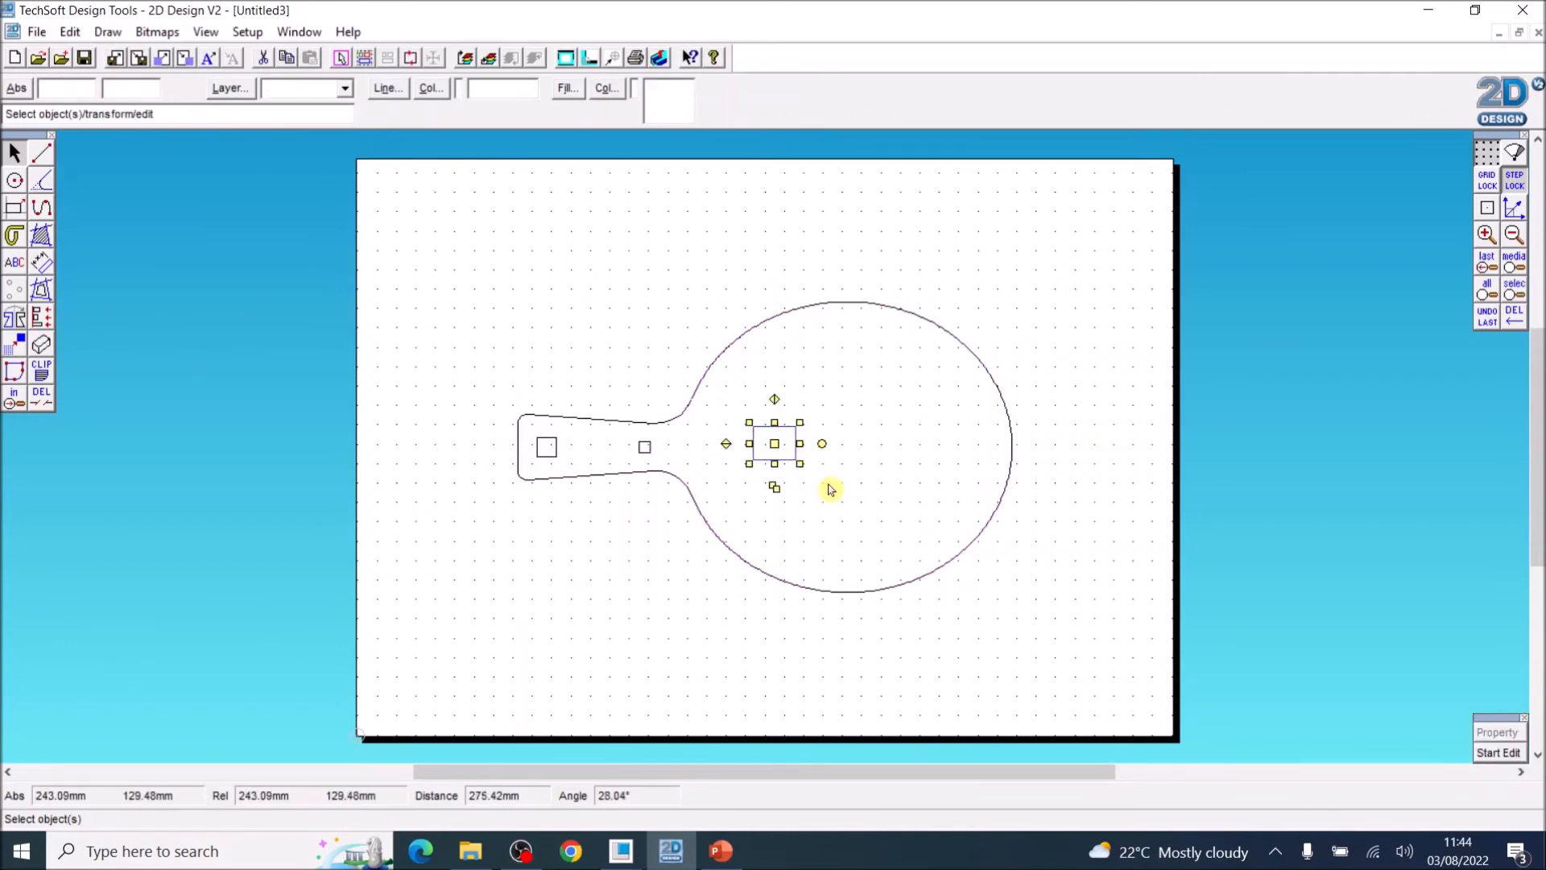
click(834, 466)
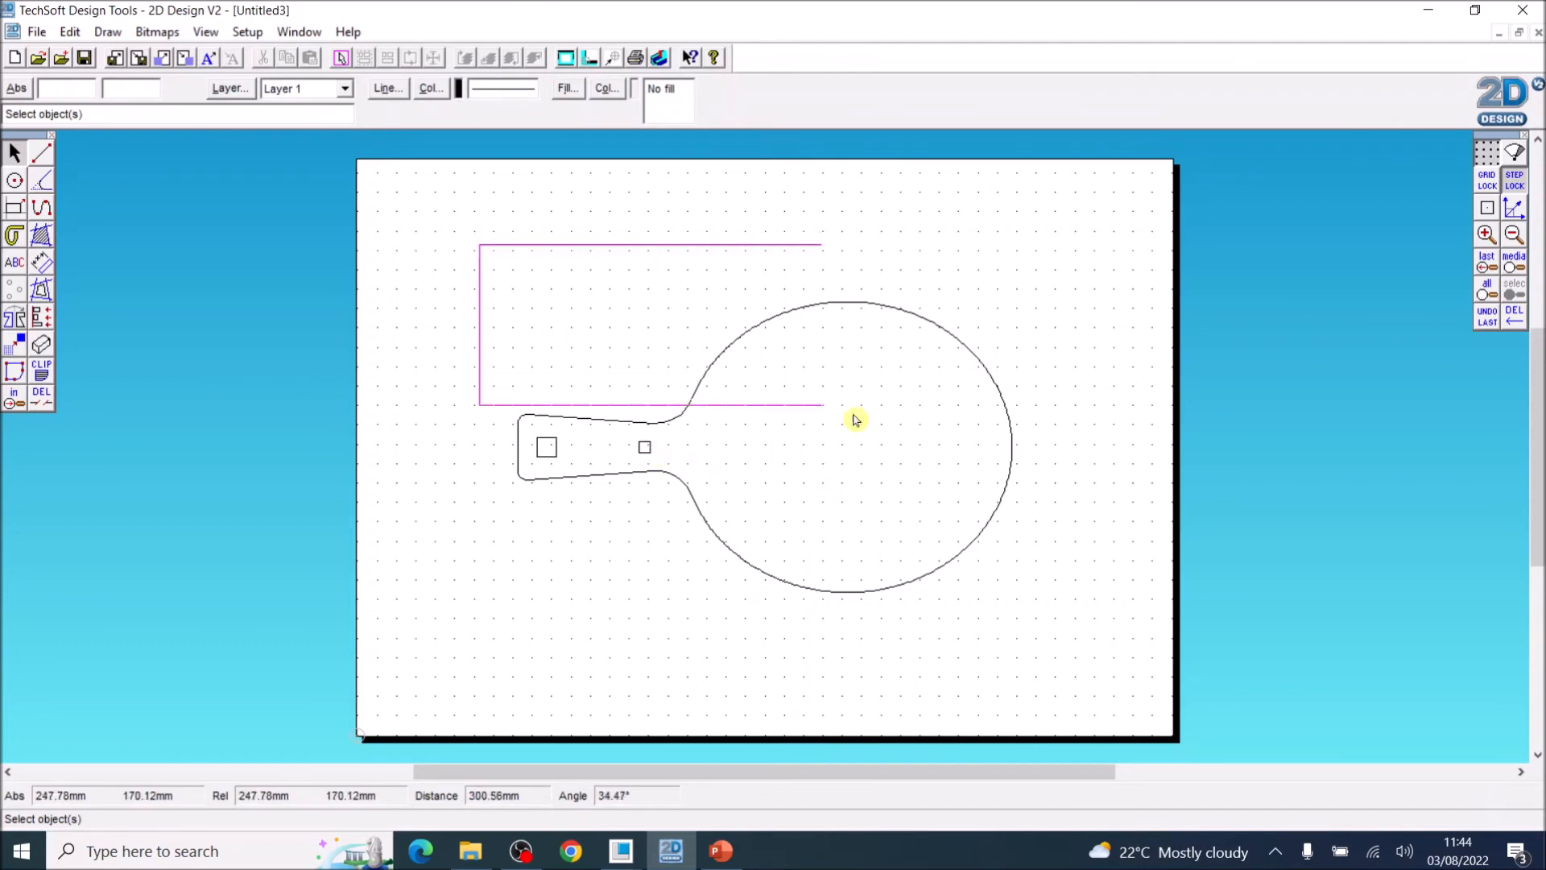
Select all remaining bat parts and group them into one object.
click(853, 419)
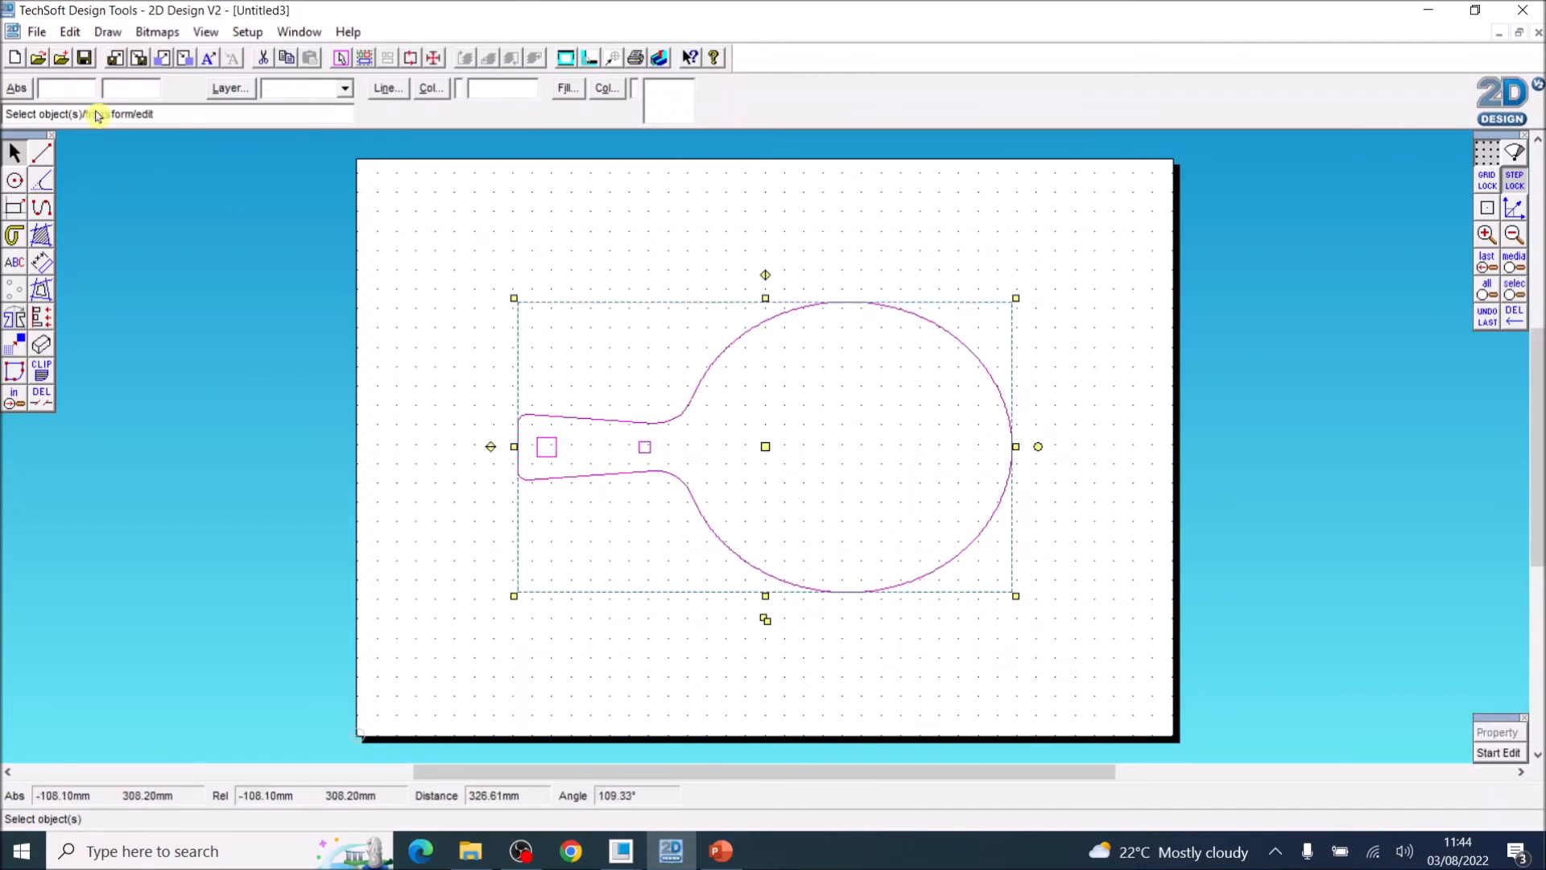
click(69, 31)
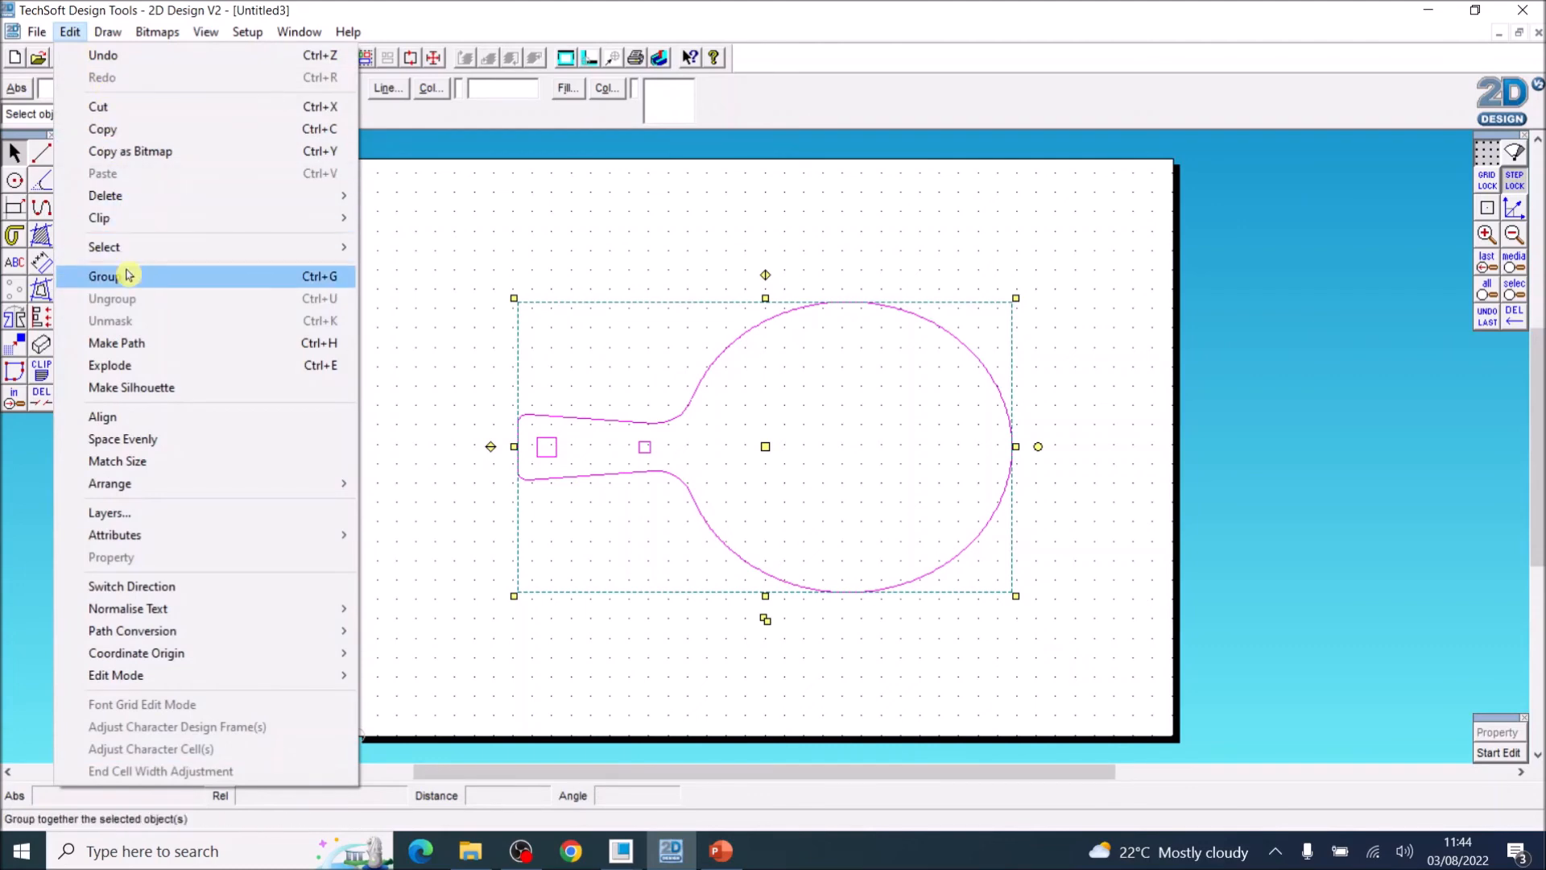
click(102, 276)
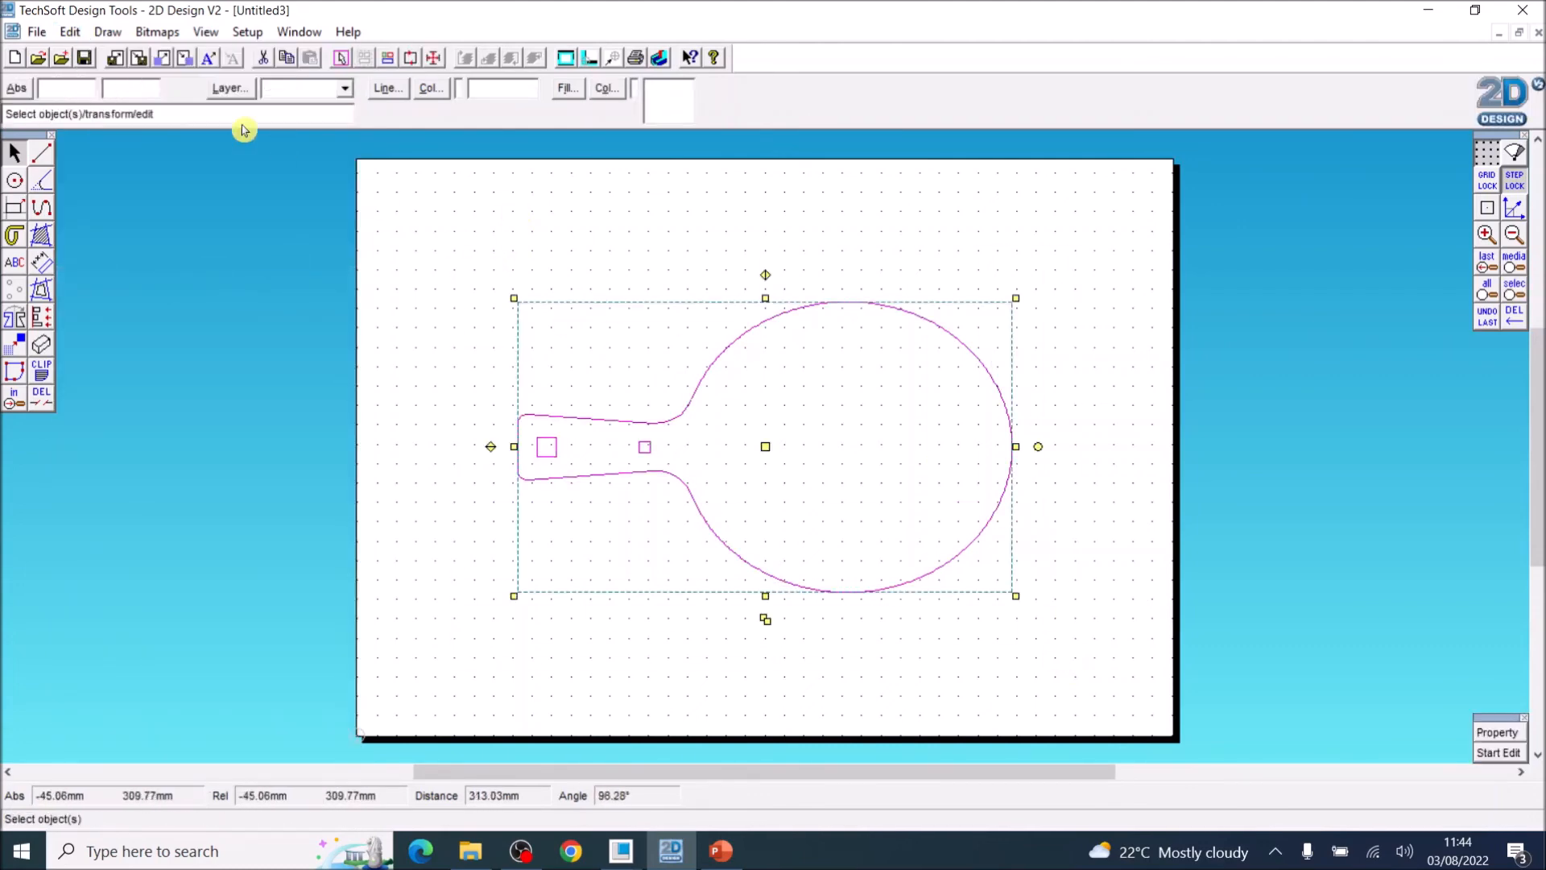
click(36, 31)
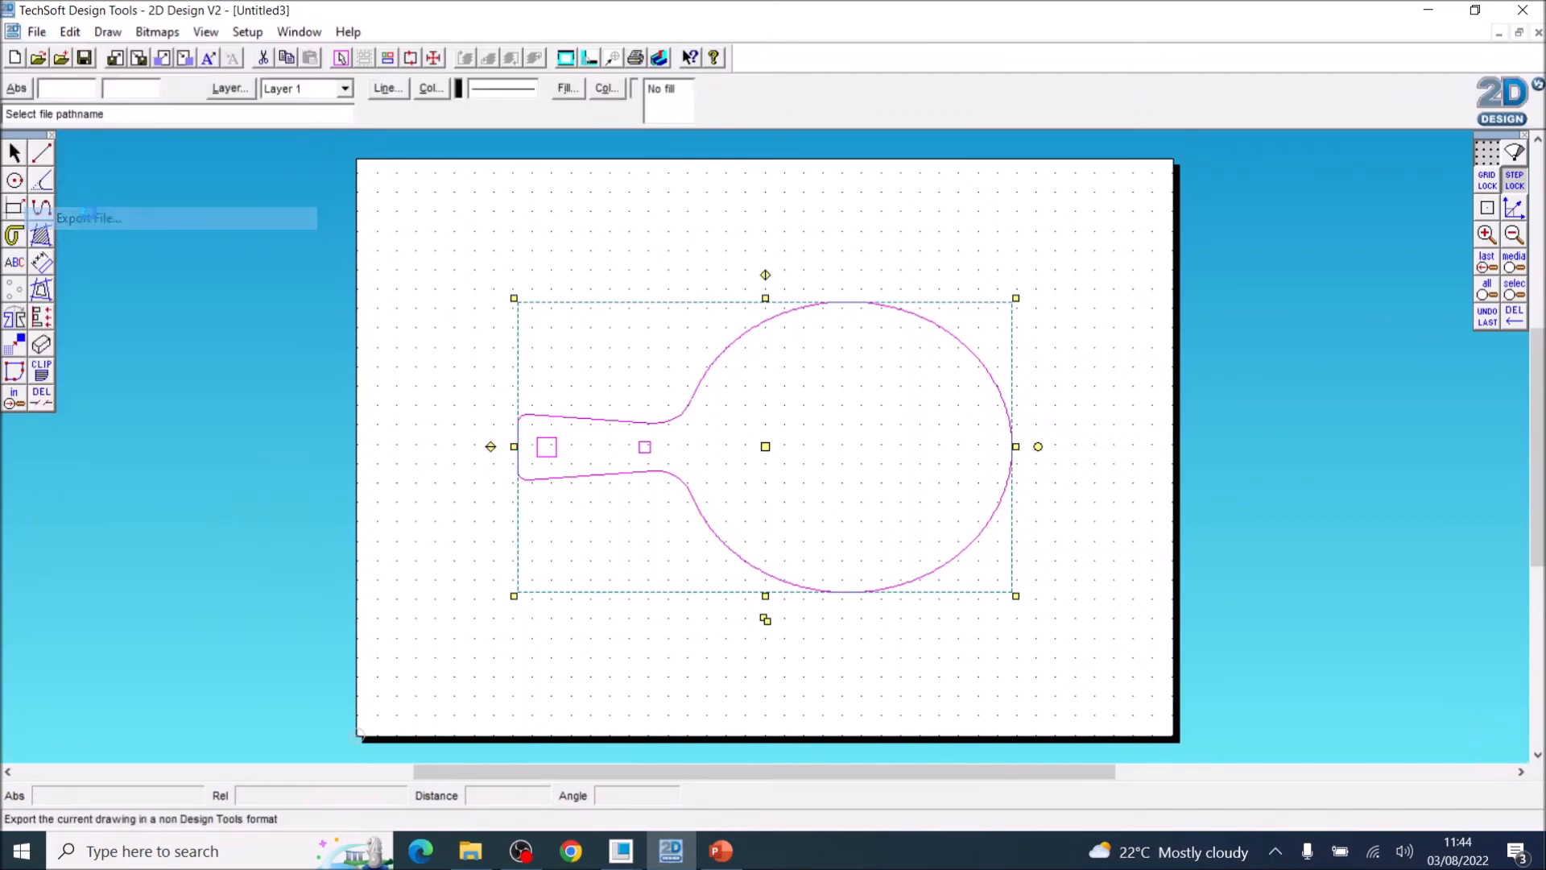
Start a DXF export and browse to the Table Tennis Bat tutorials folder.
click(88, 218)
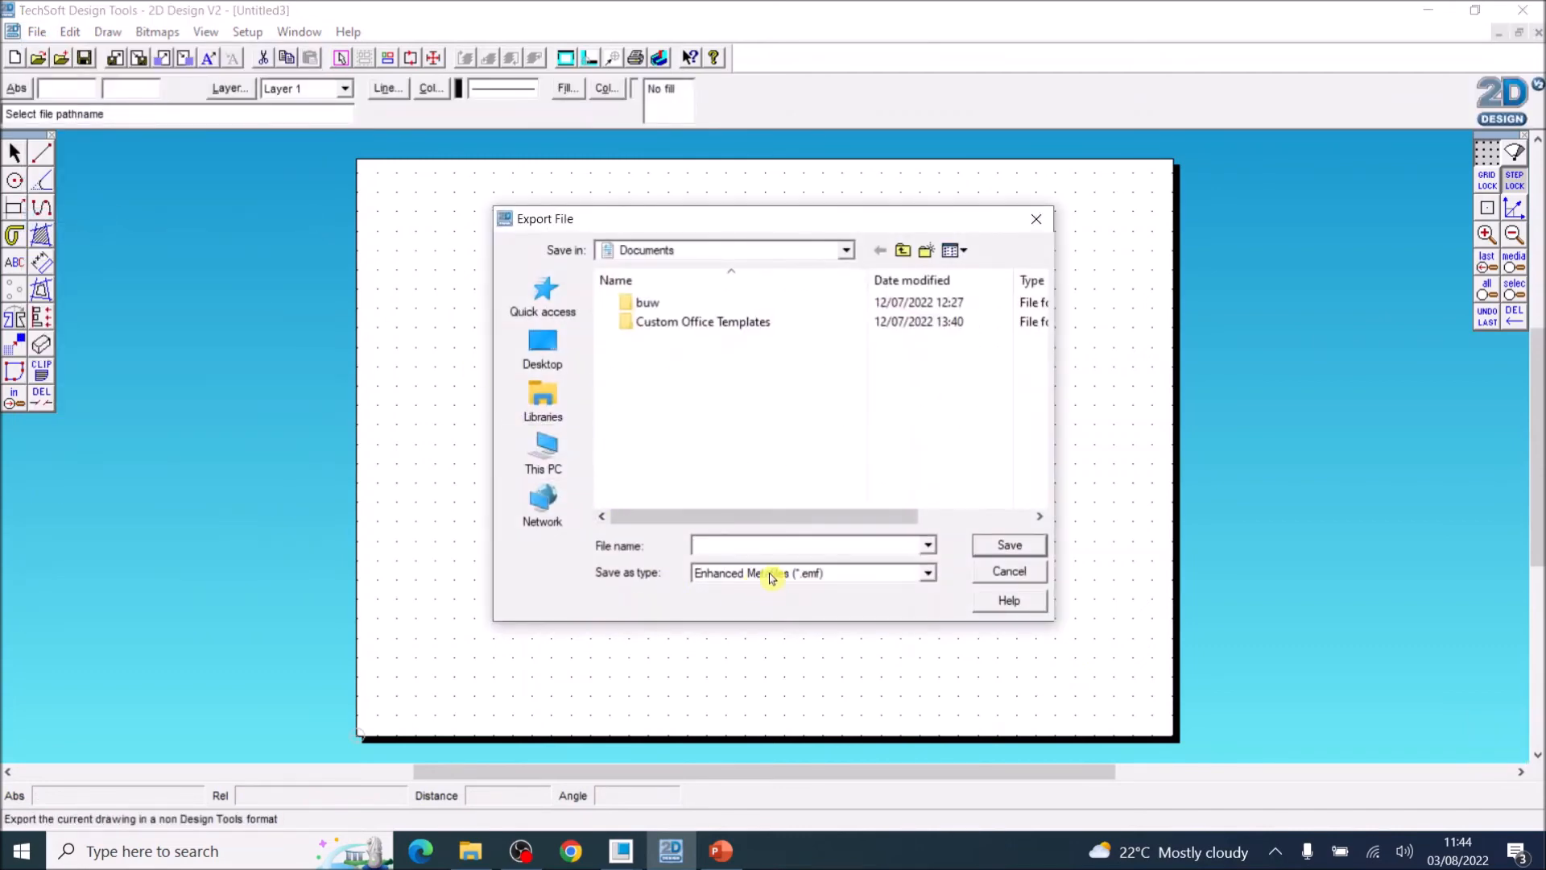
click(923, 572)
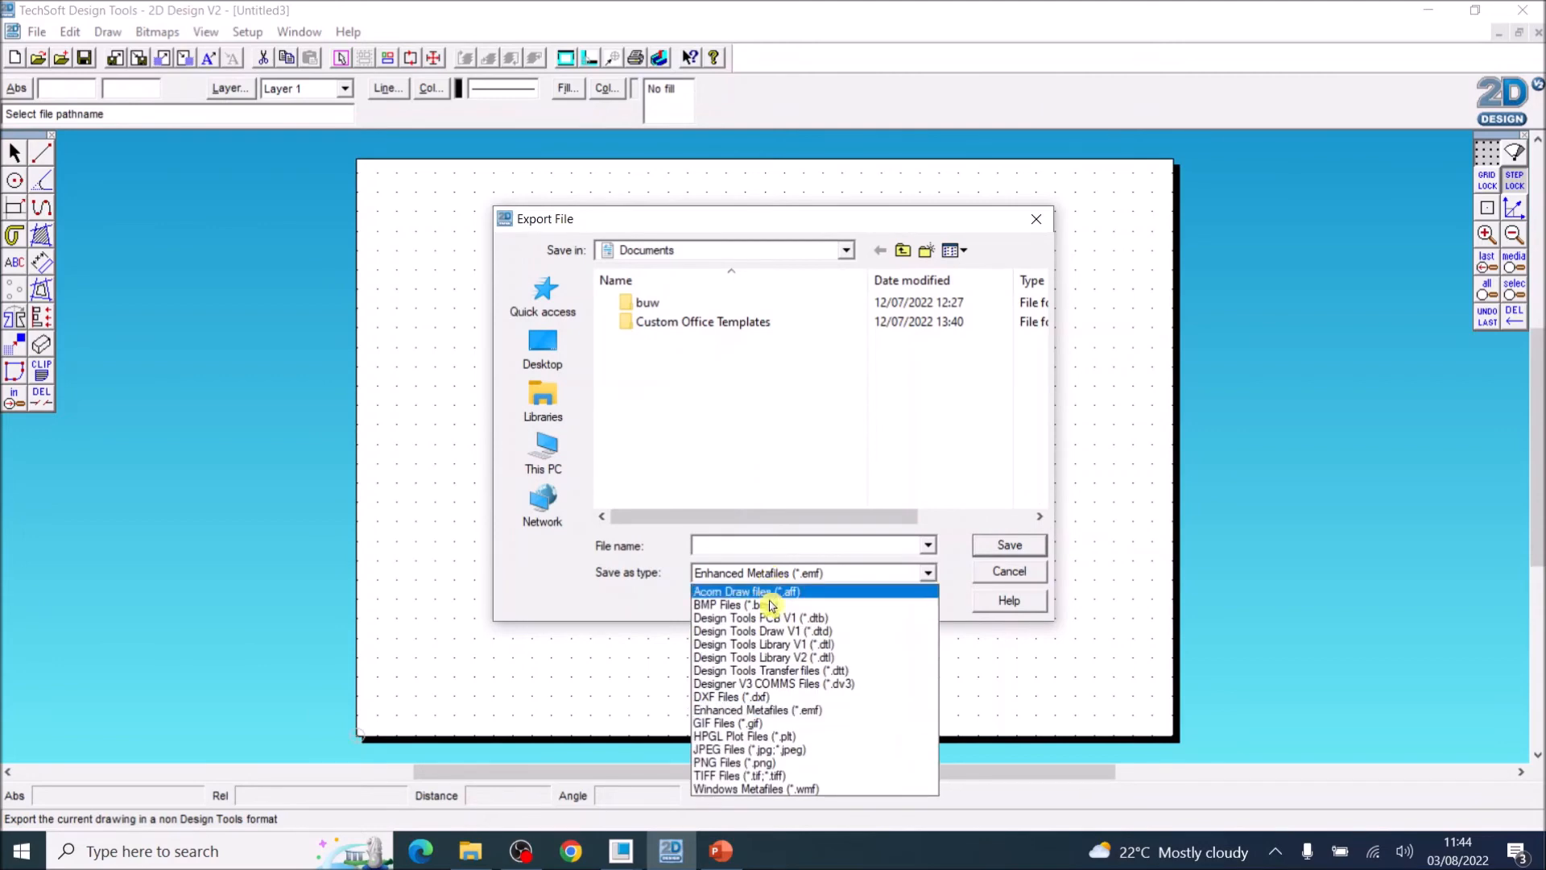
mouse_move(779, 644)
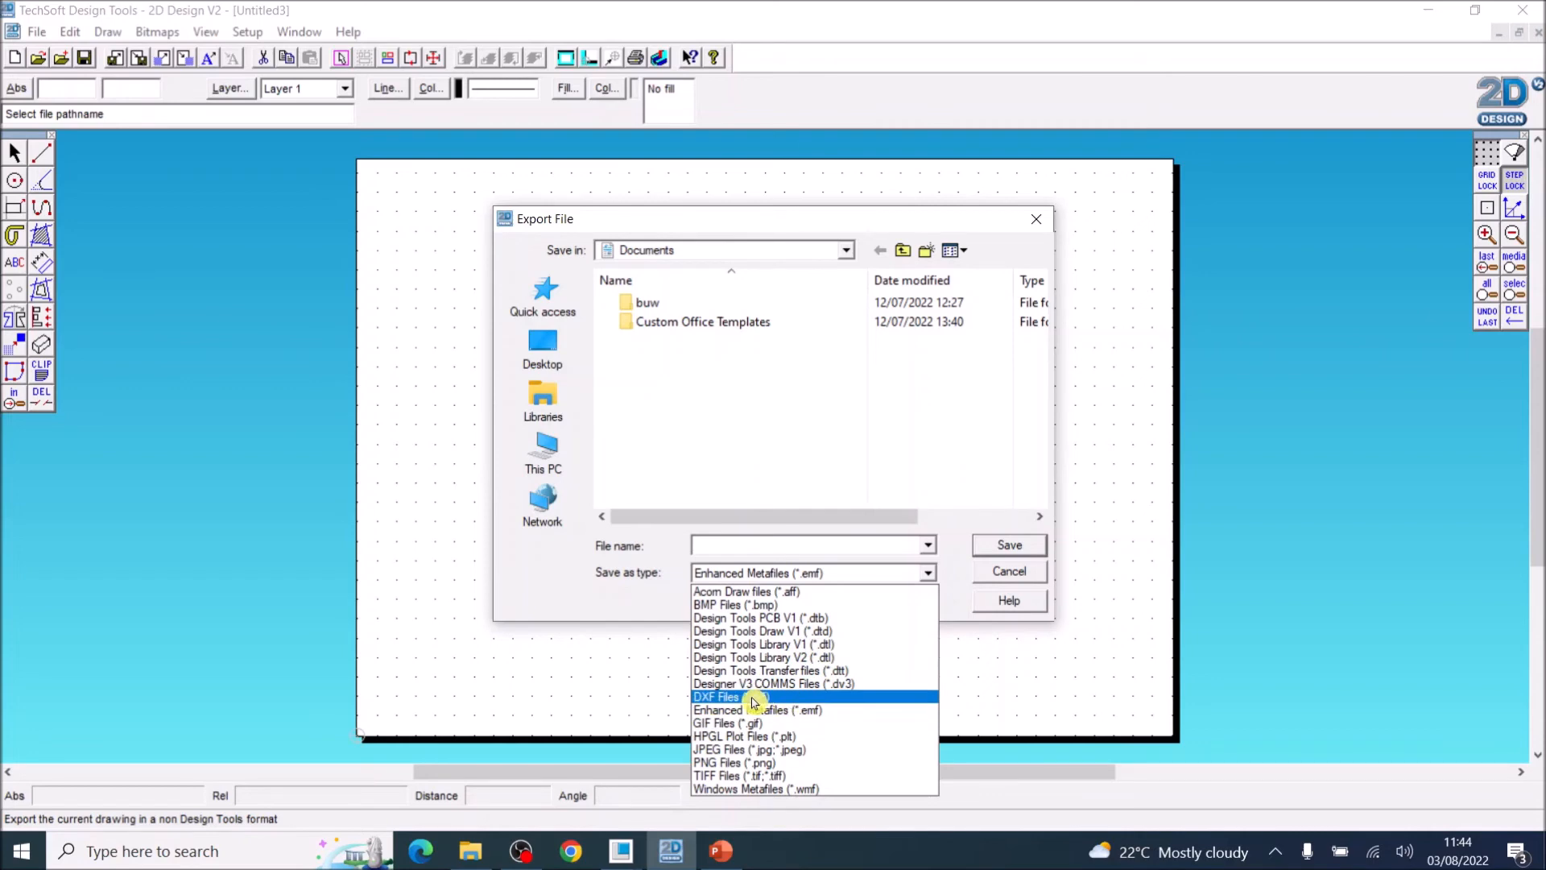
click(717, 695)
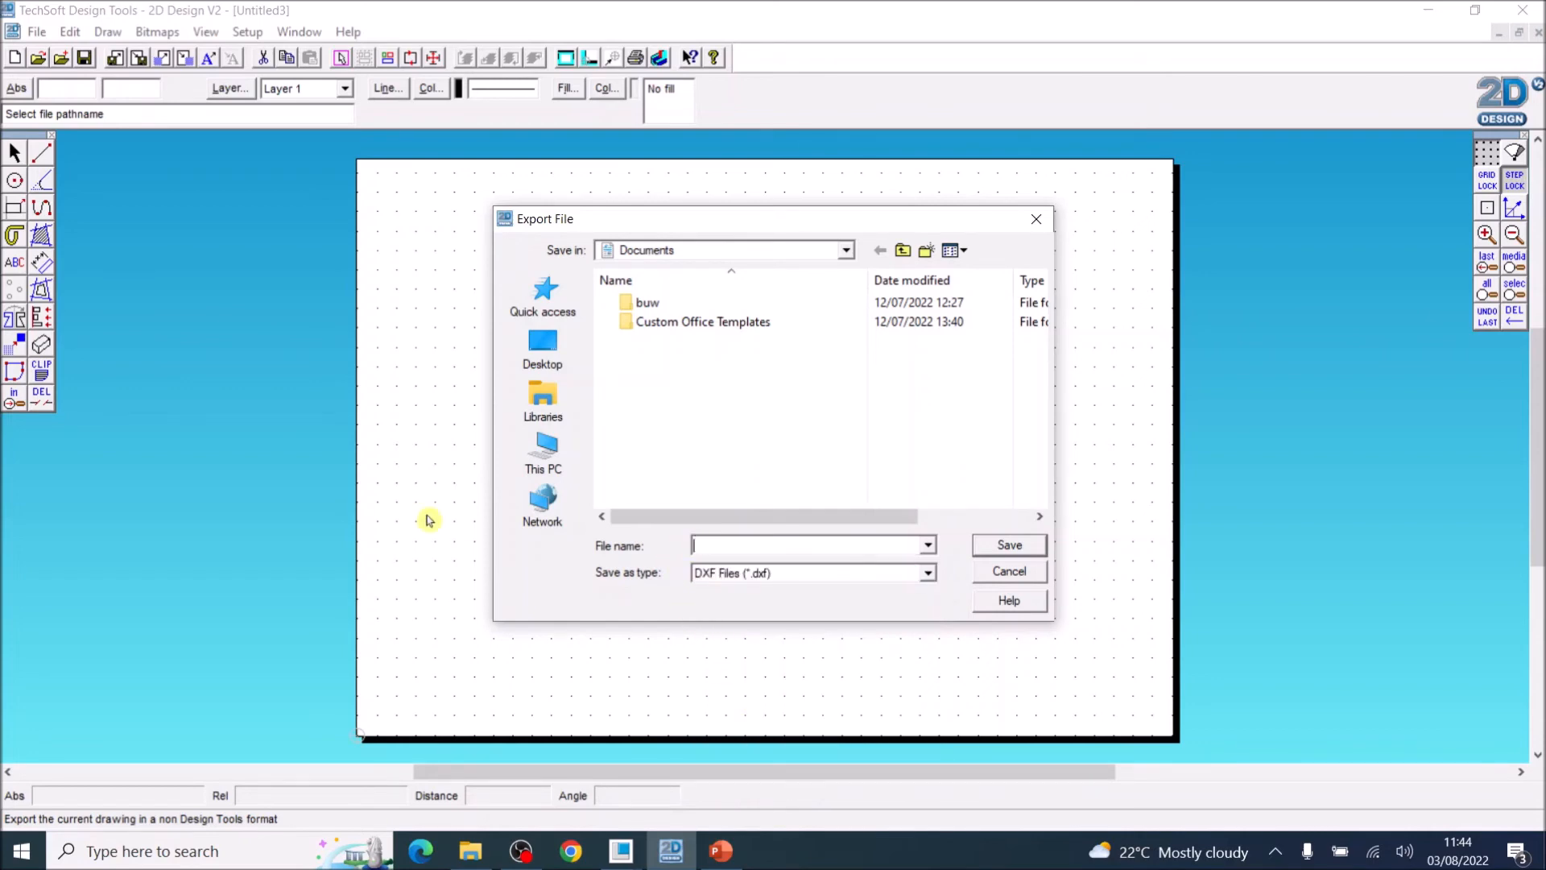
click(542, 345)
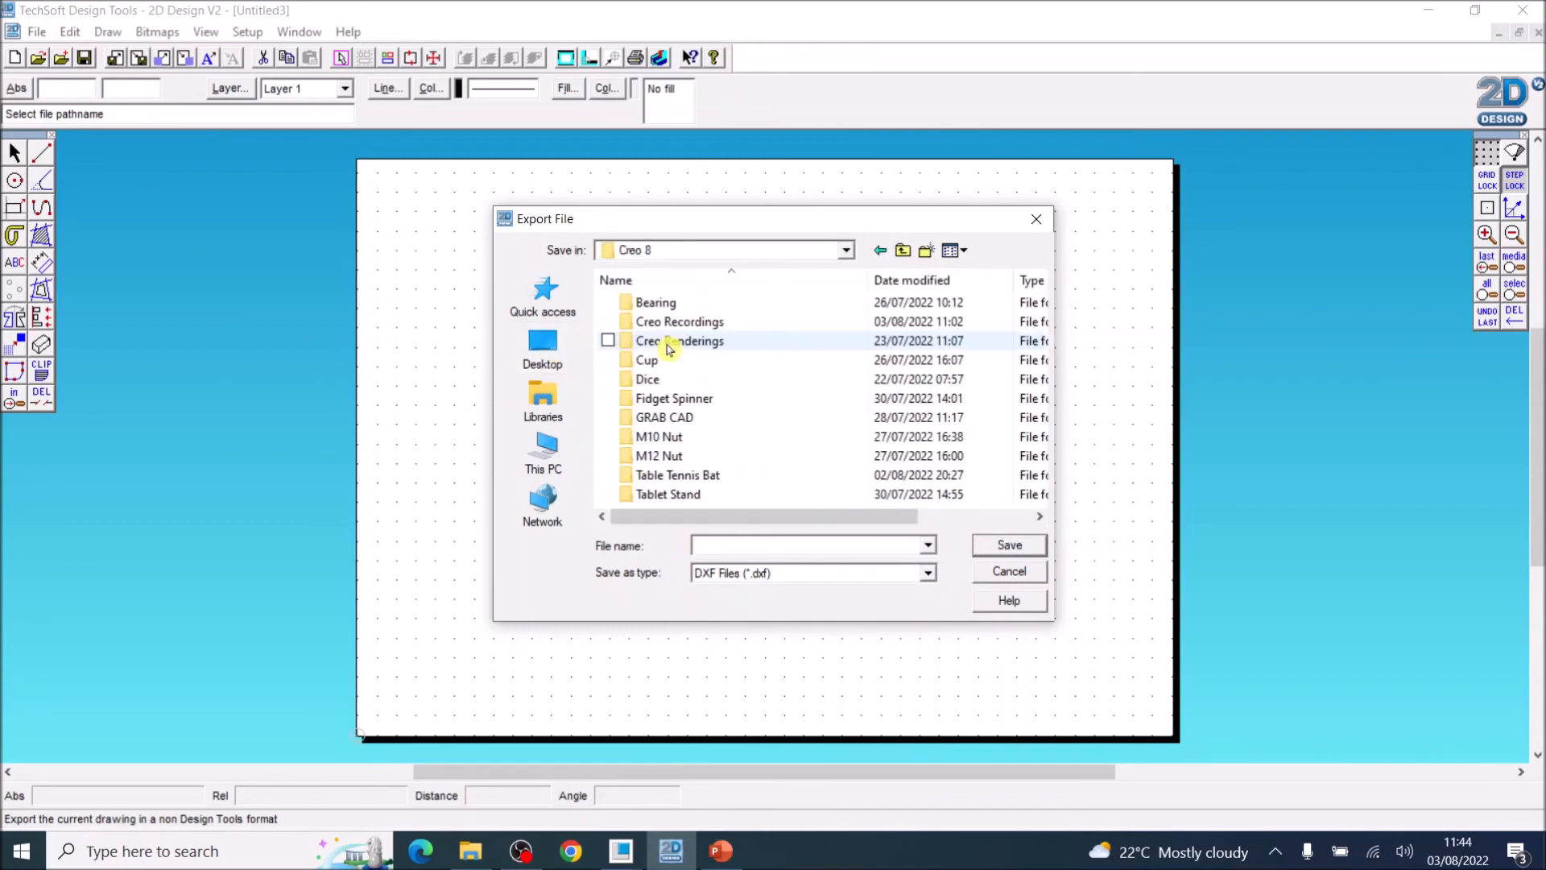
double_click(677, 474)
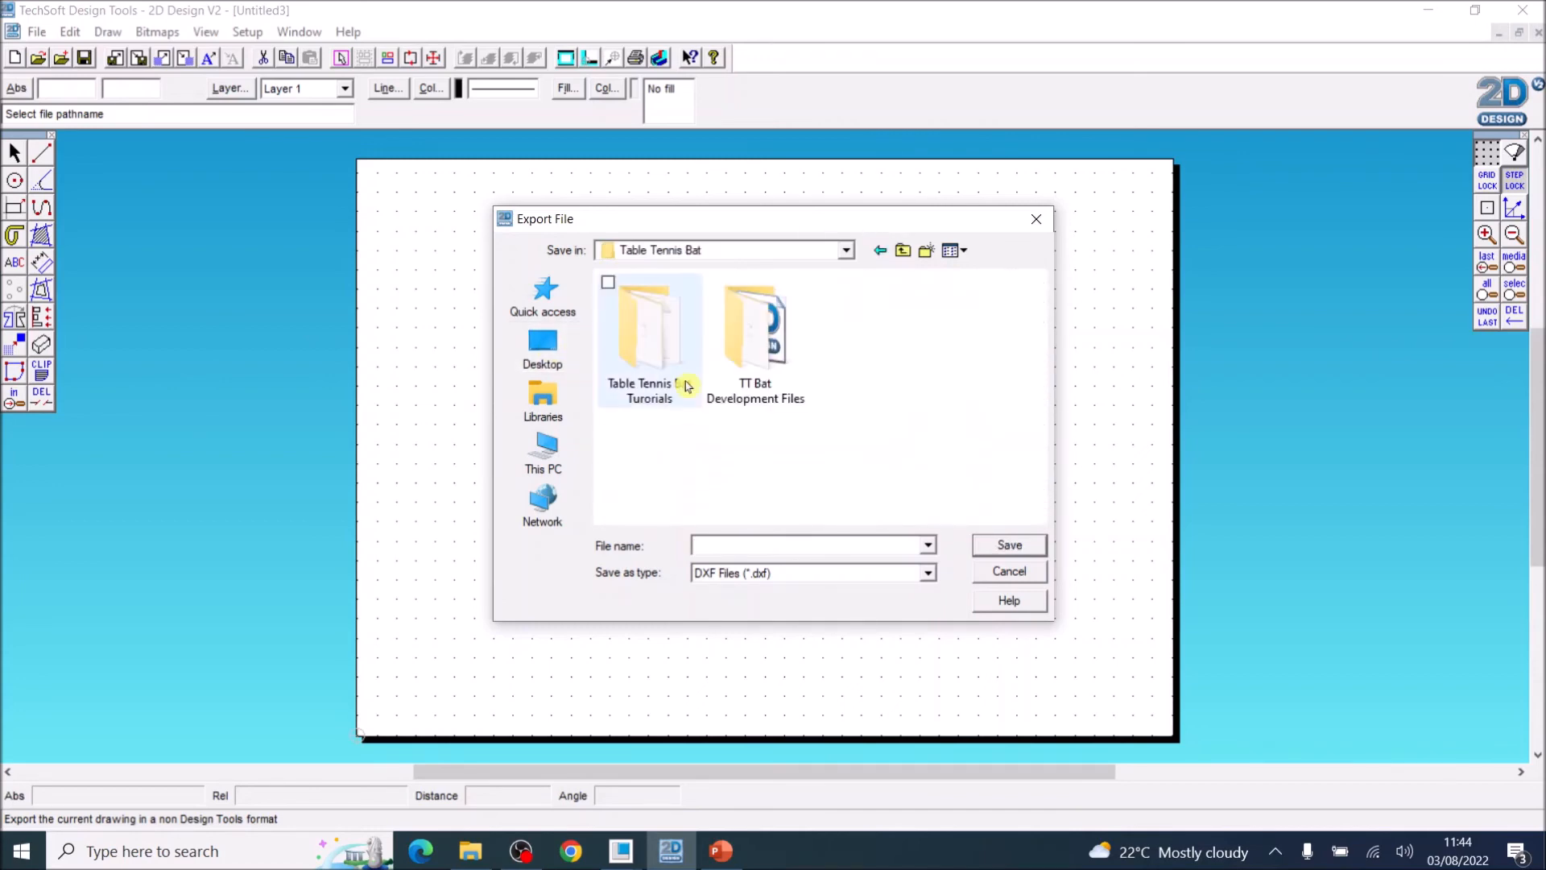
double_click(650, 335)
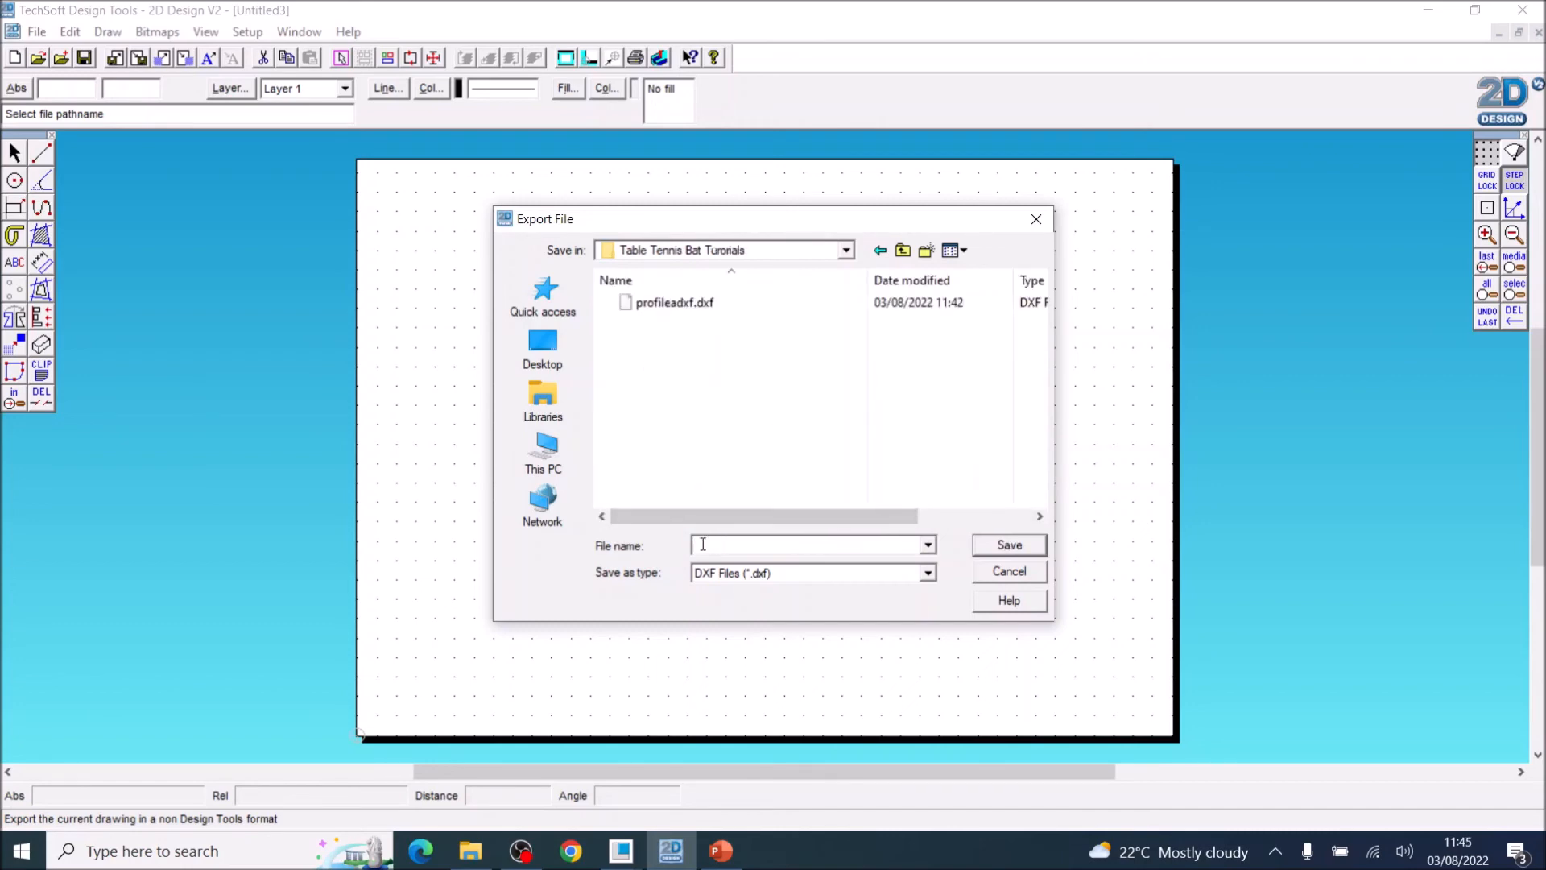
Save the export as 'Final Profile A DXF' and confirm the DXF export options.
text(Final)
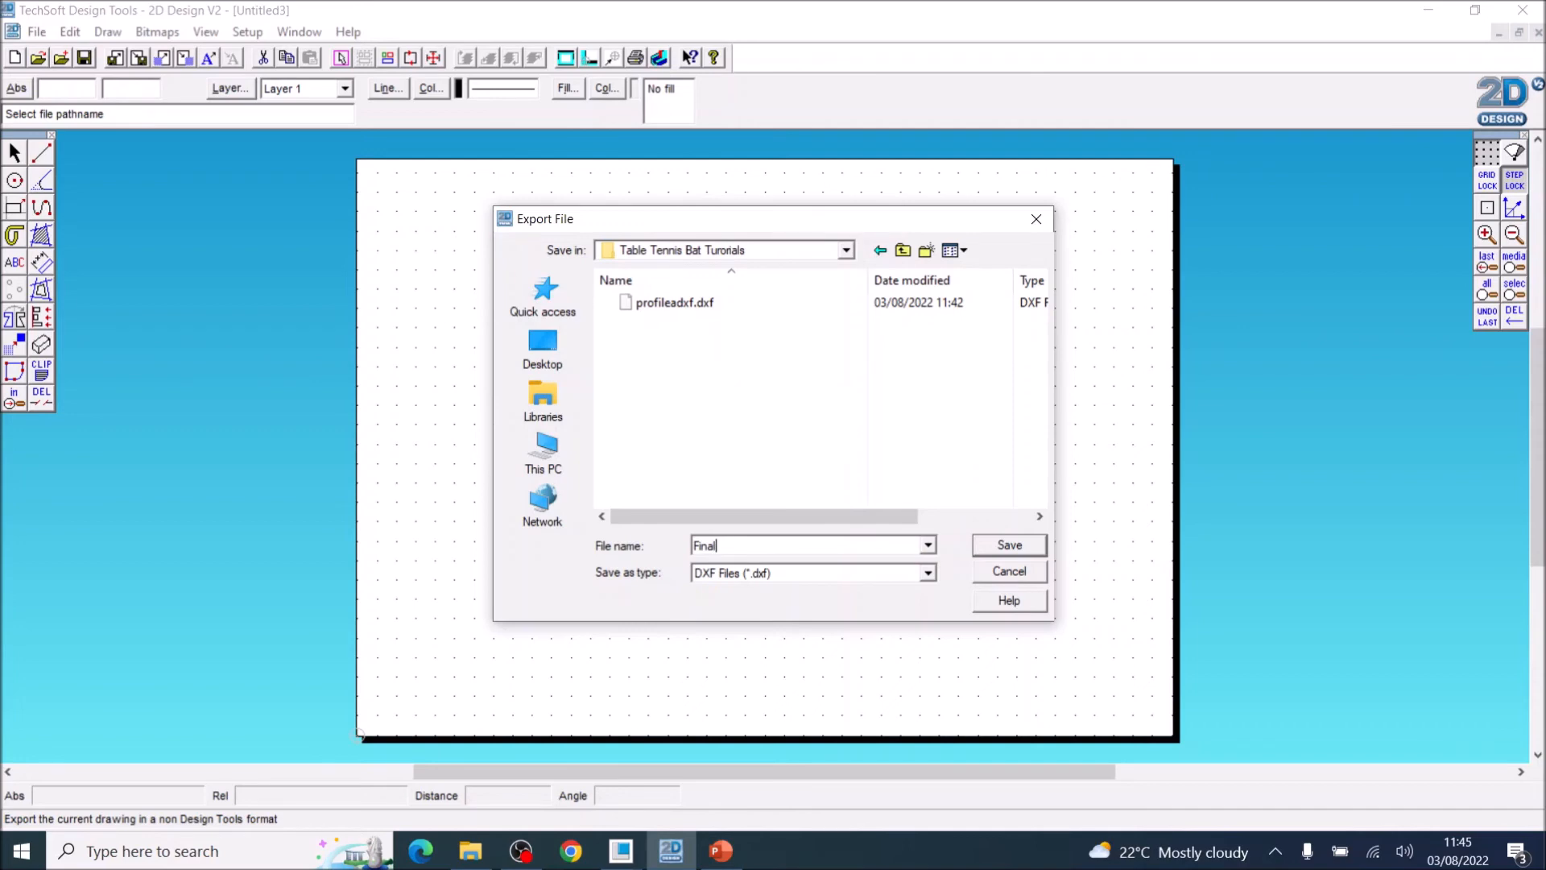
text(P)
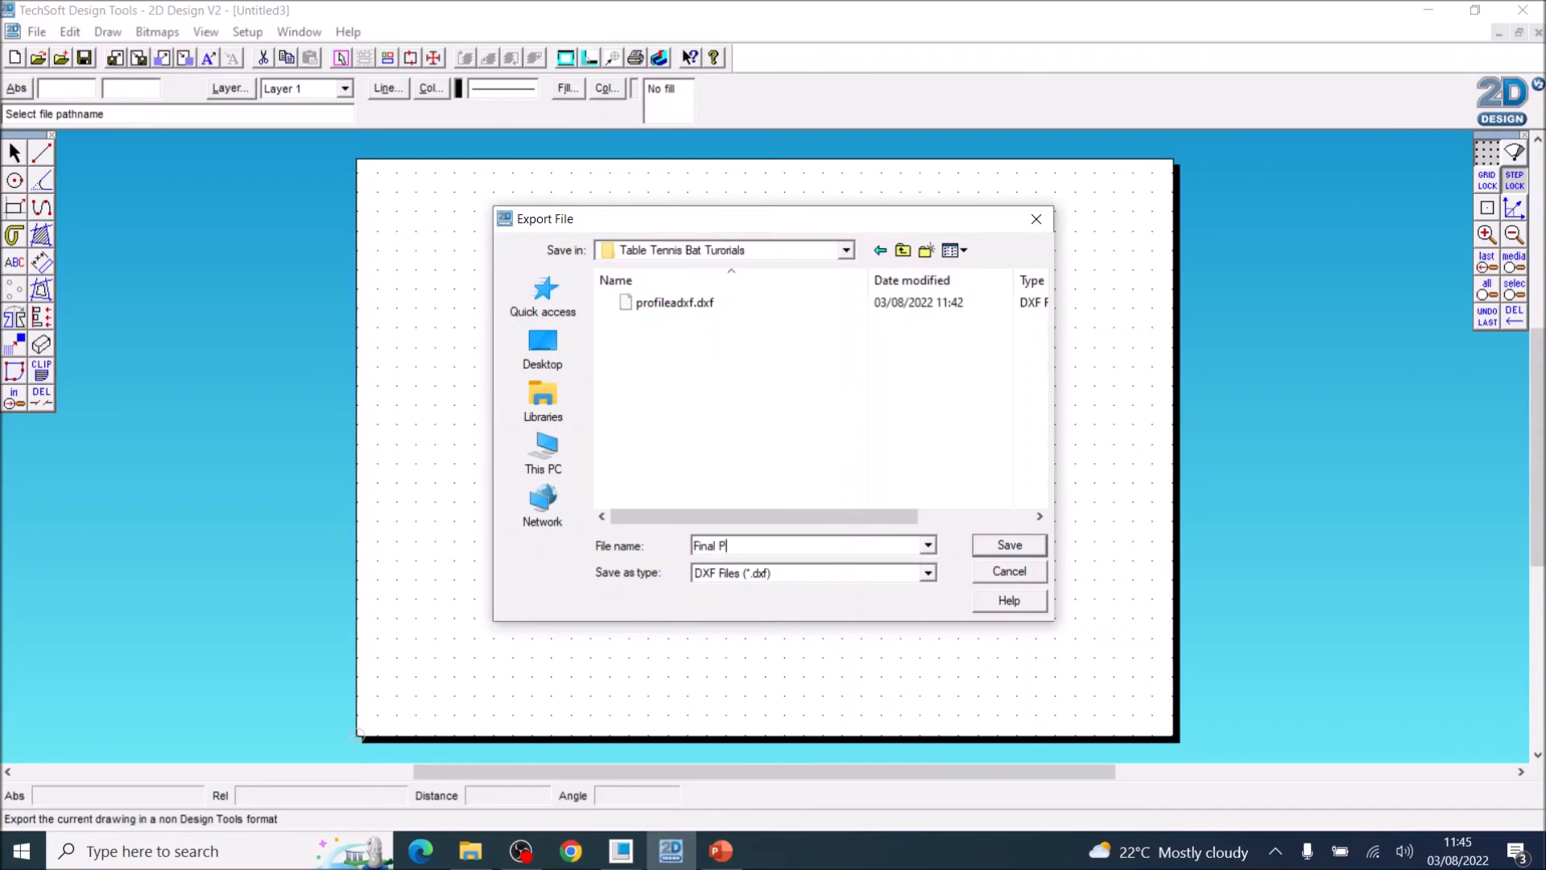
text(rofi)
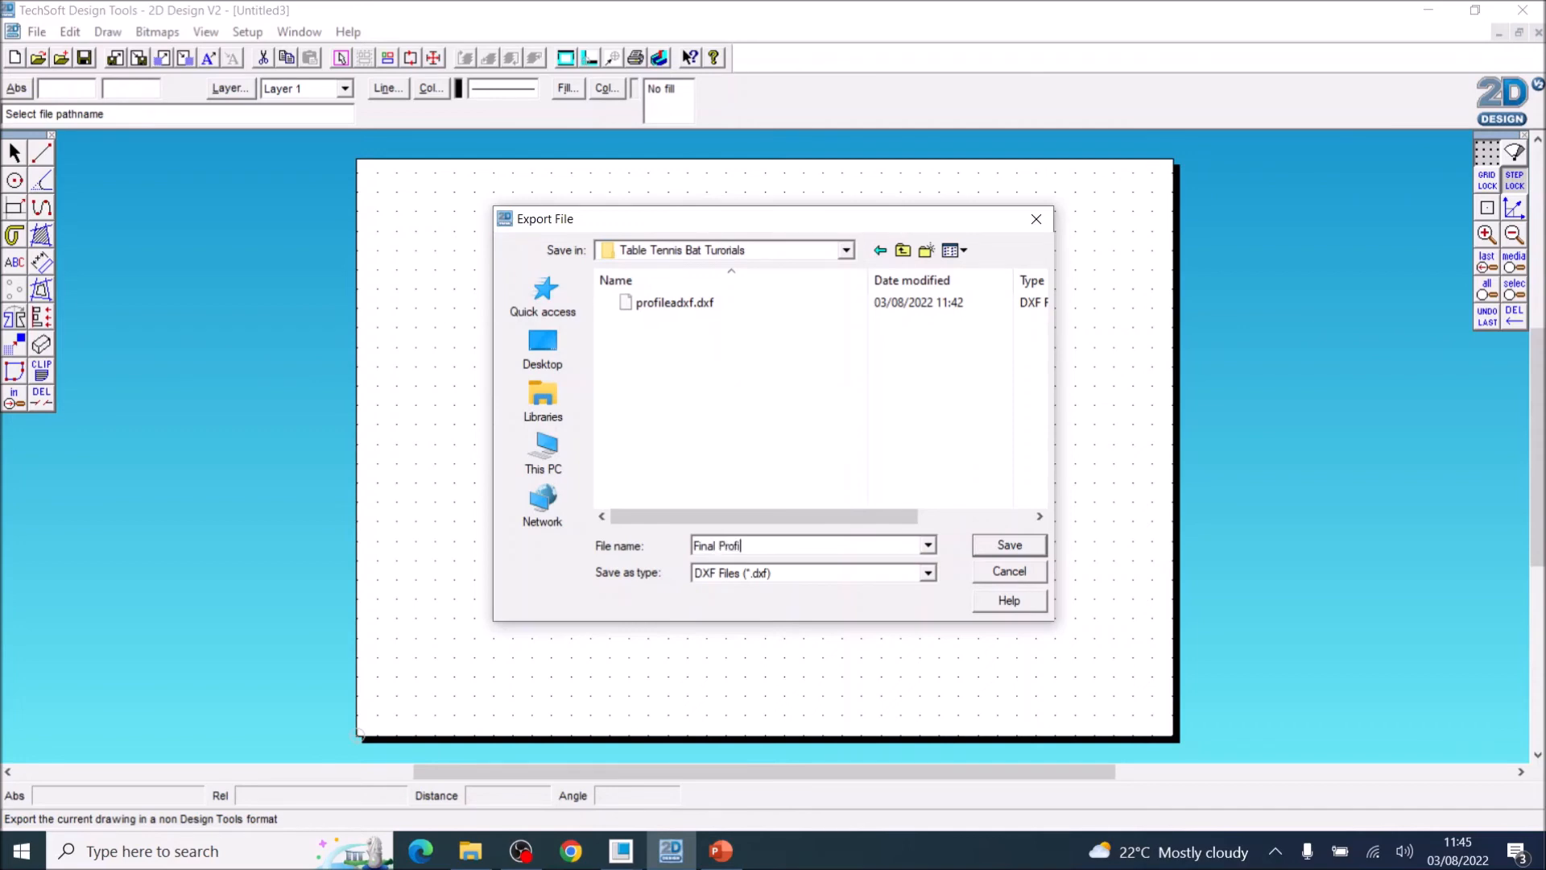
text(le)
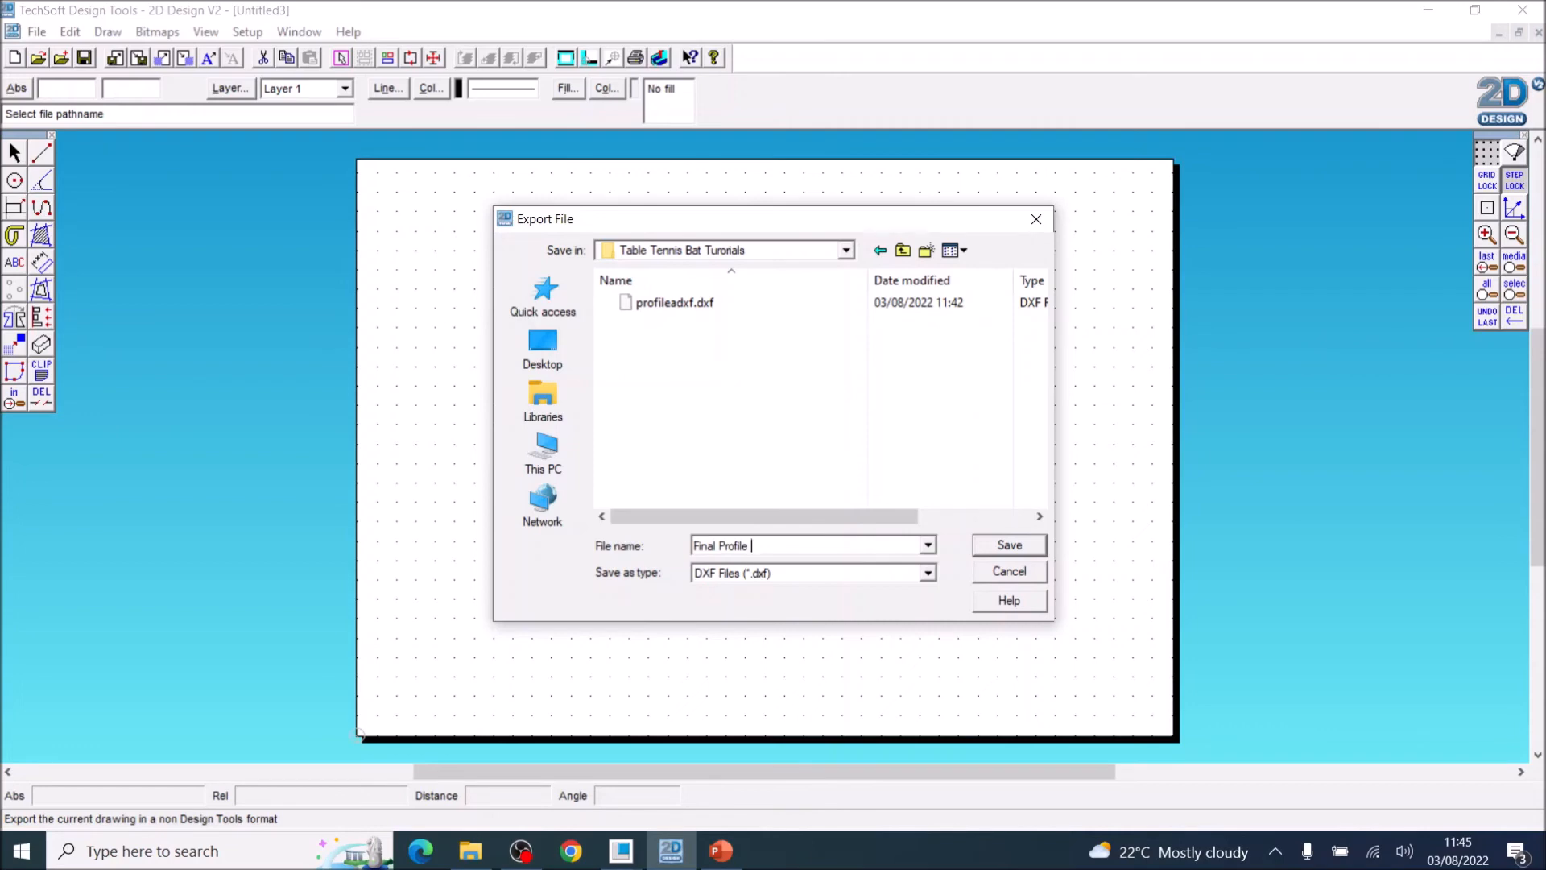
text(A)
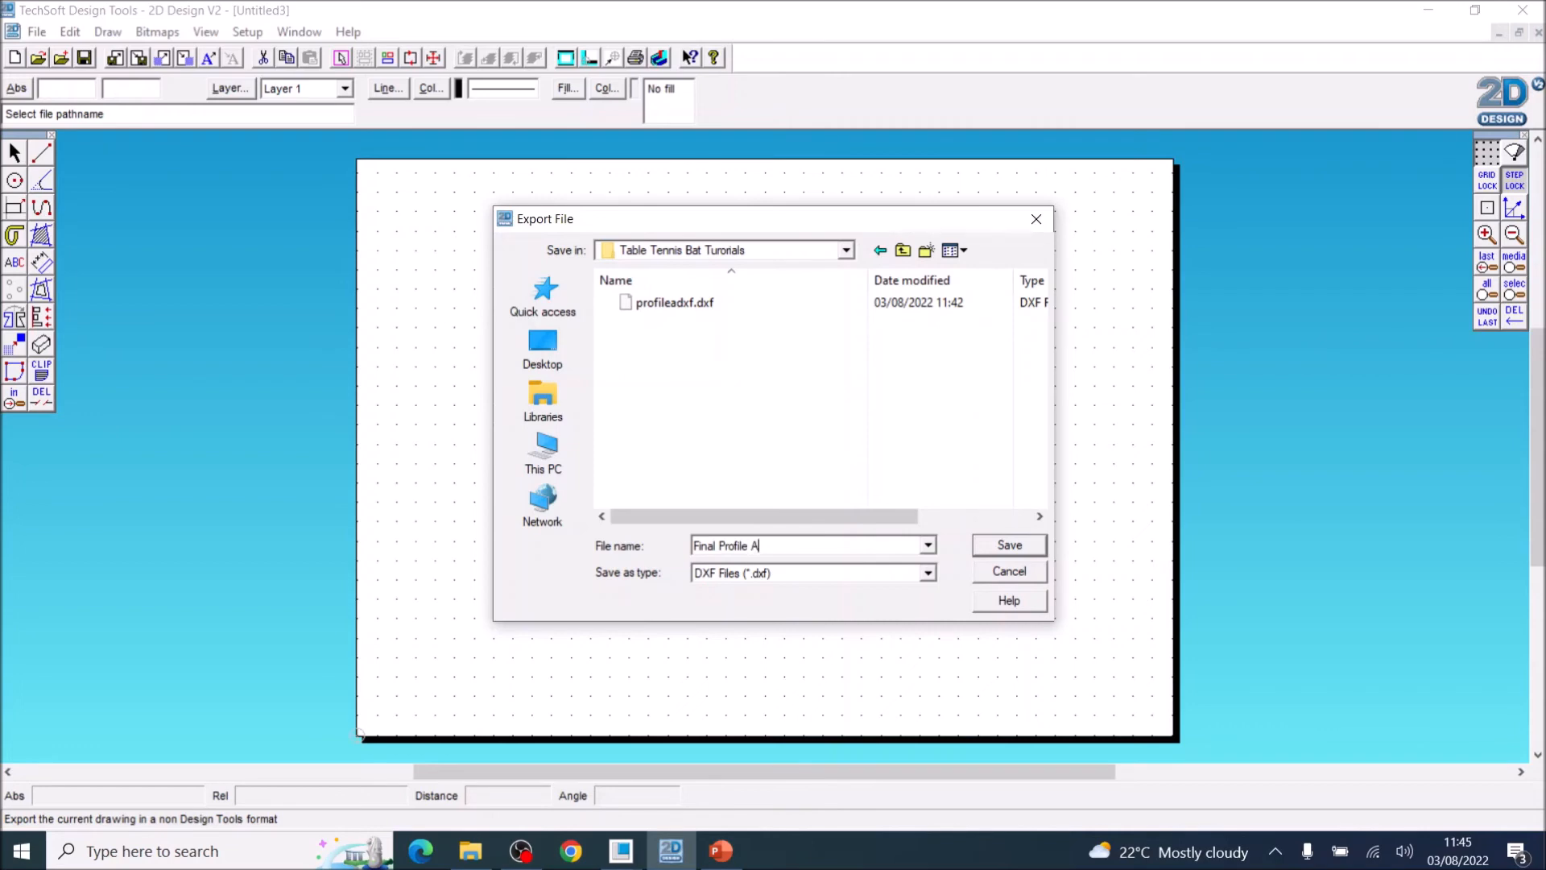
text(DX)
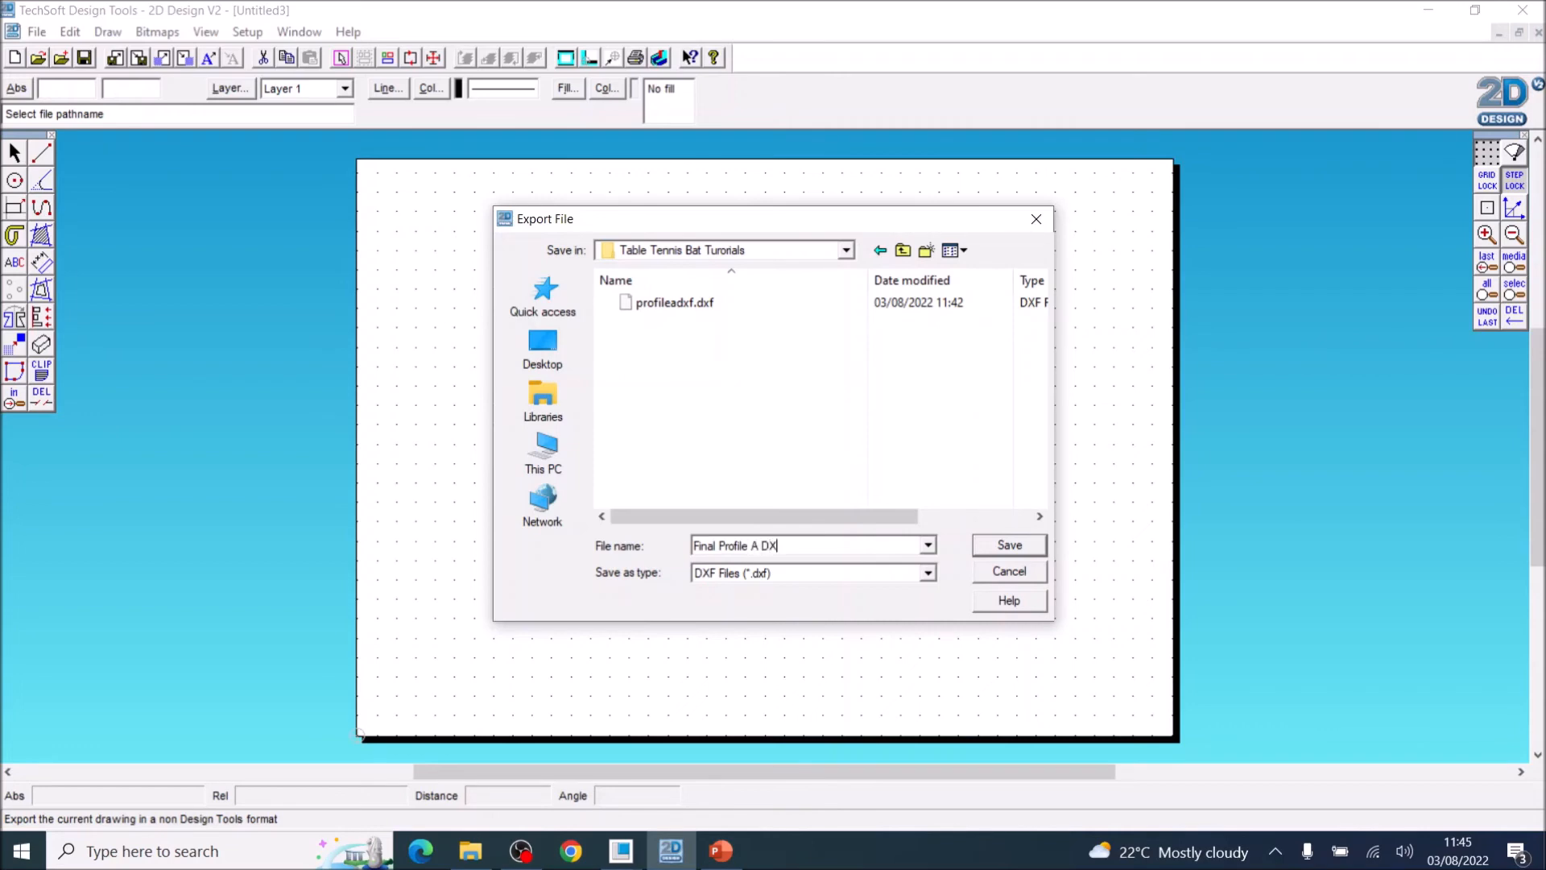
text(F)
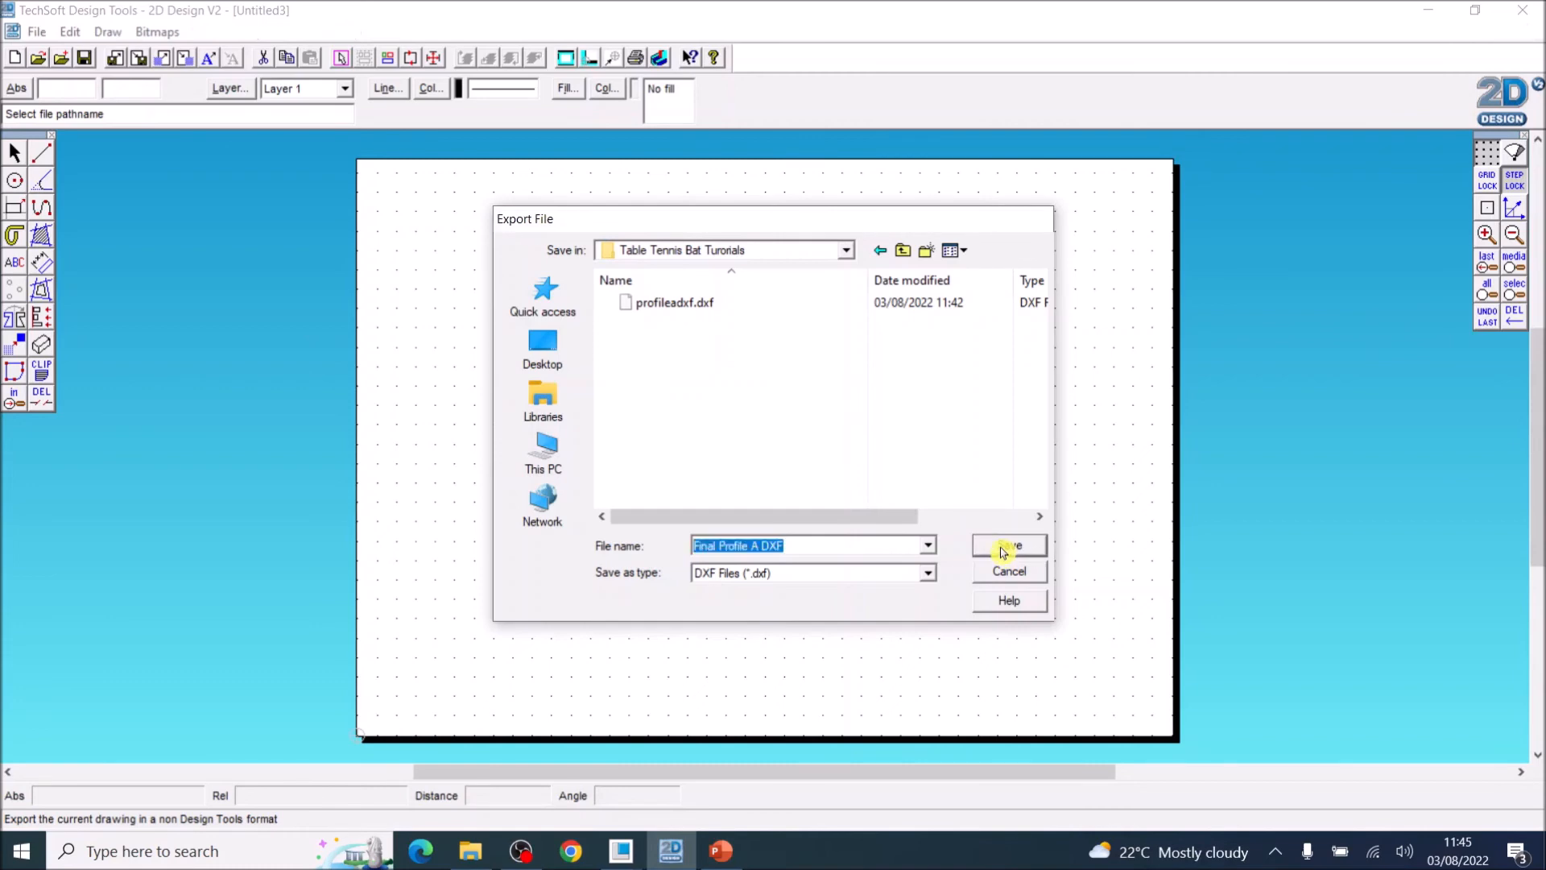
click(1009, 545)
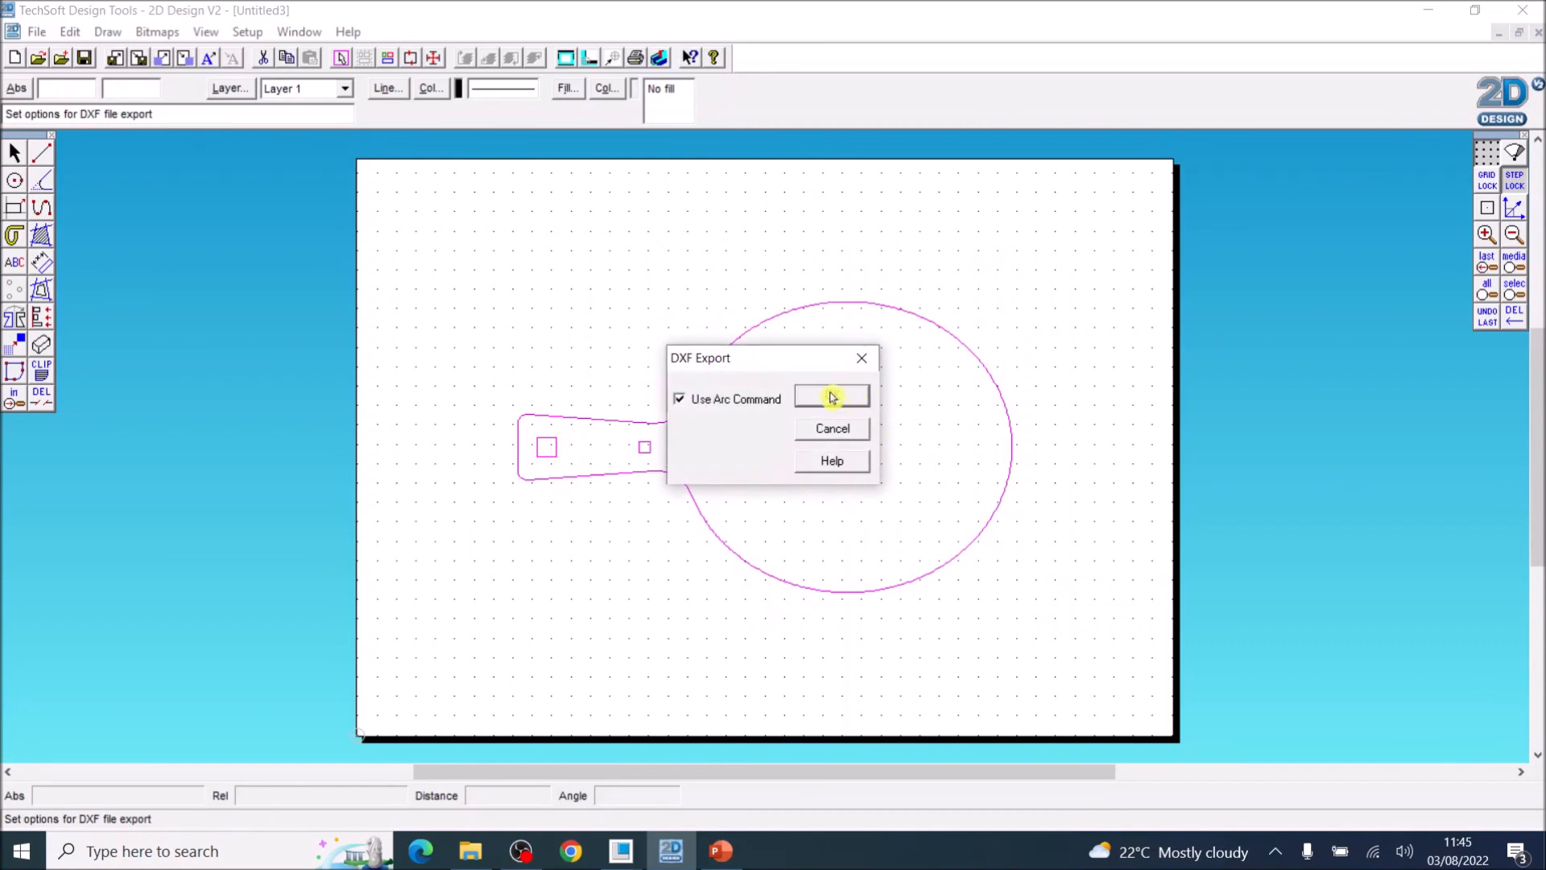
click(831, 395)
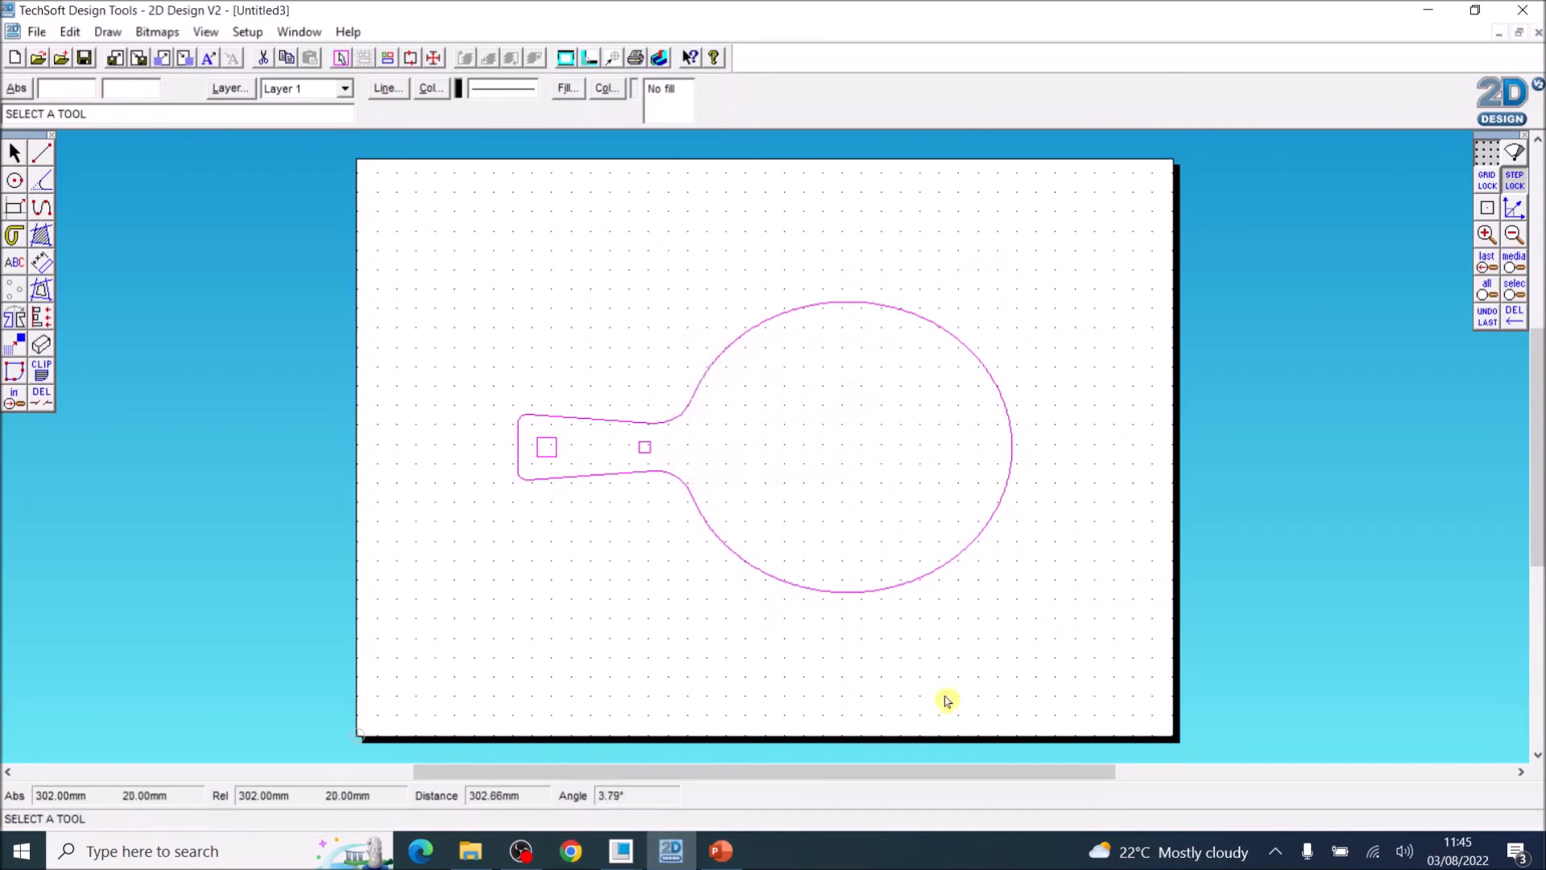
mouse_move(944, 695)
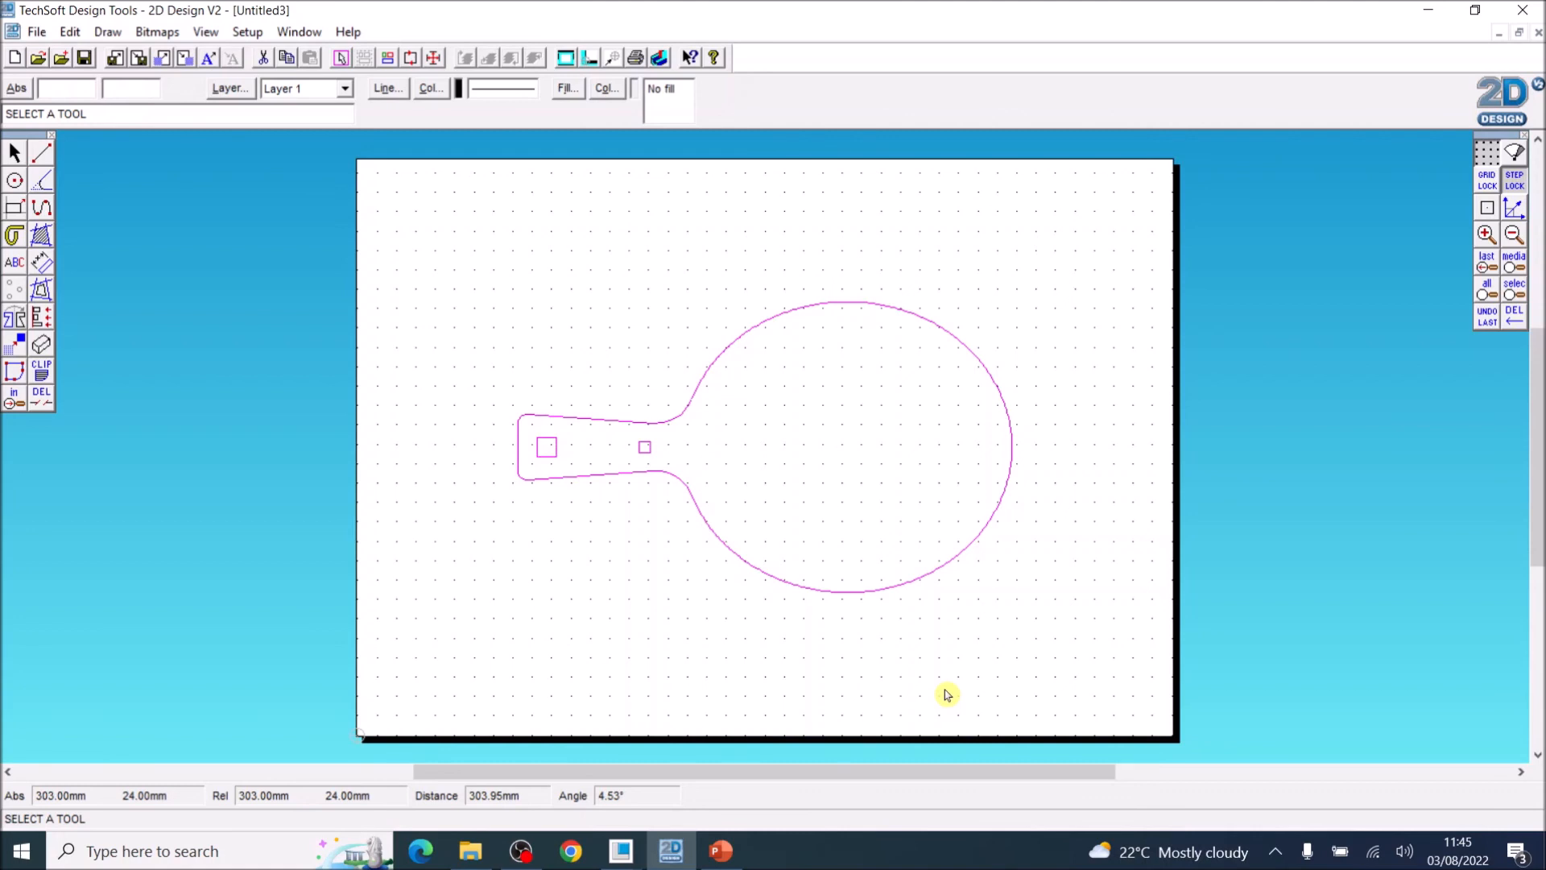
mouse_move(1480, 45)
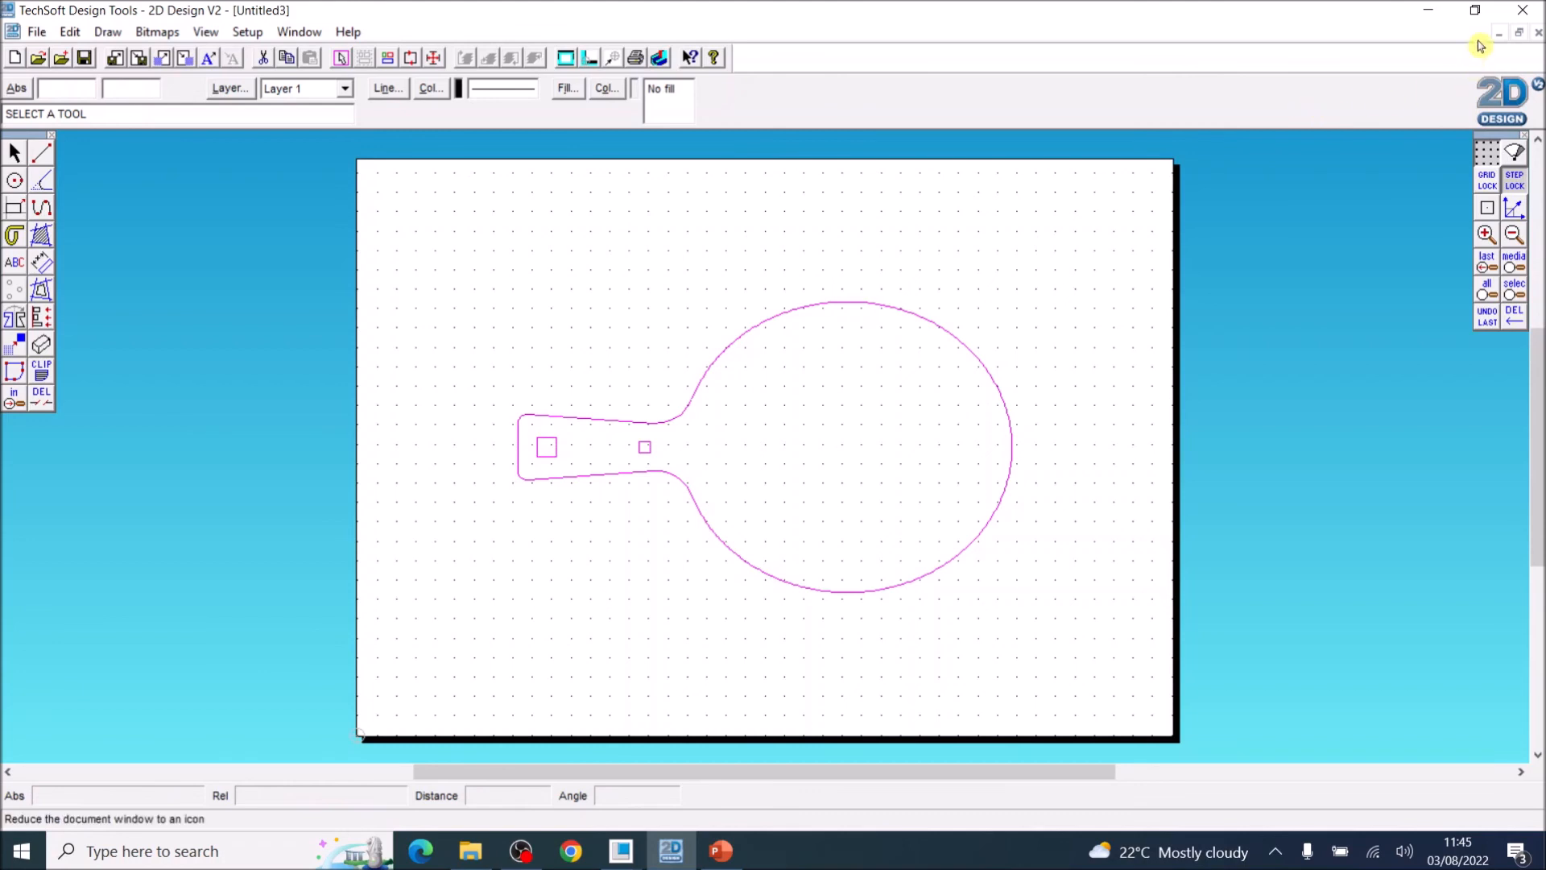
mouse_move(492, 285)
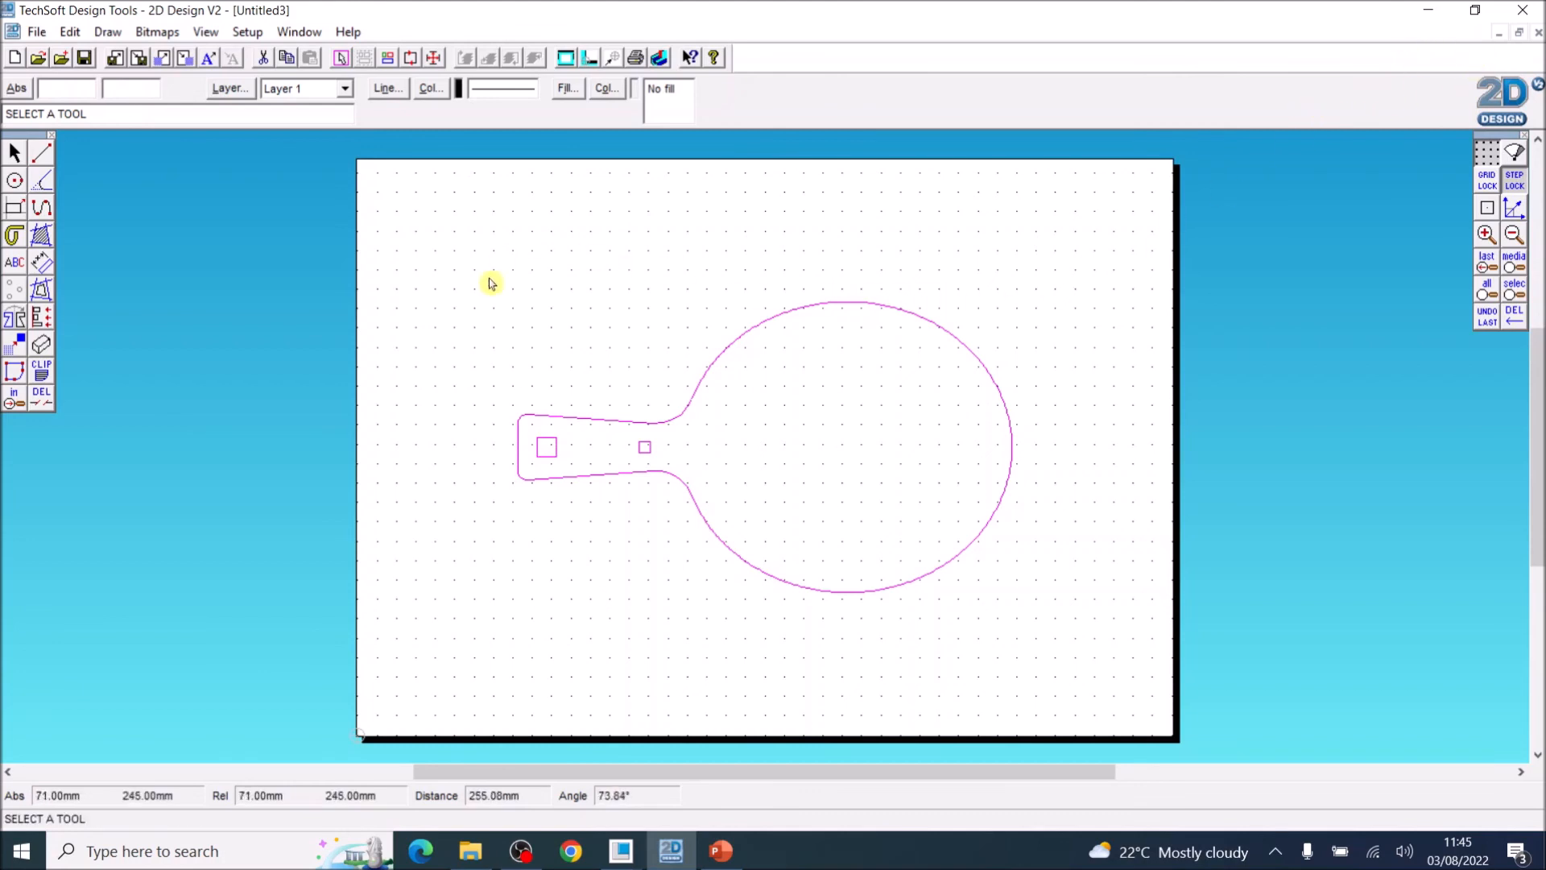
Open the File menu over the exported bat outline drawing.
click(37, 32)
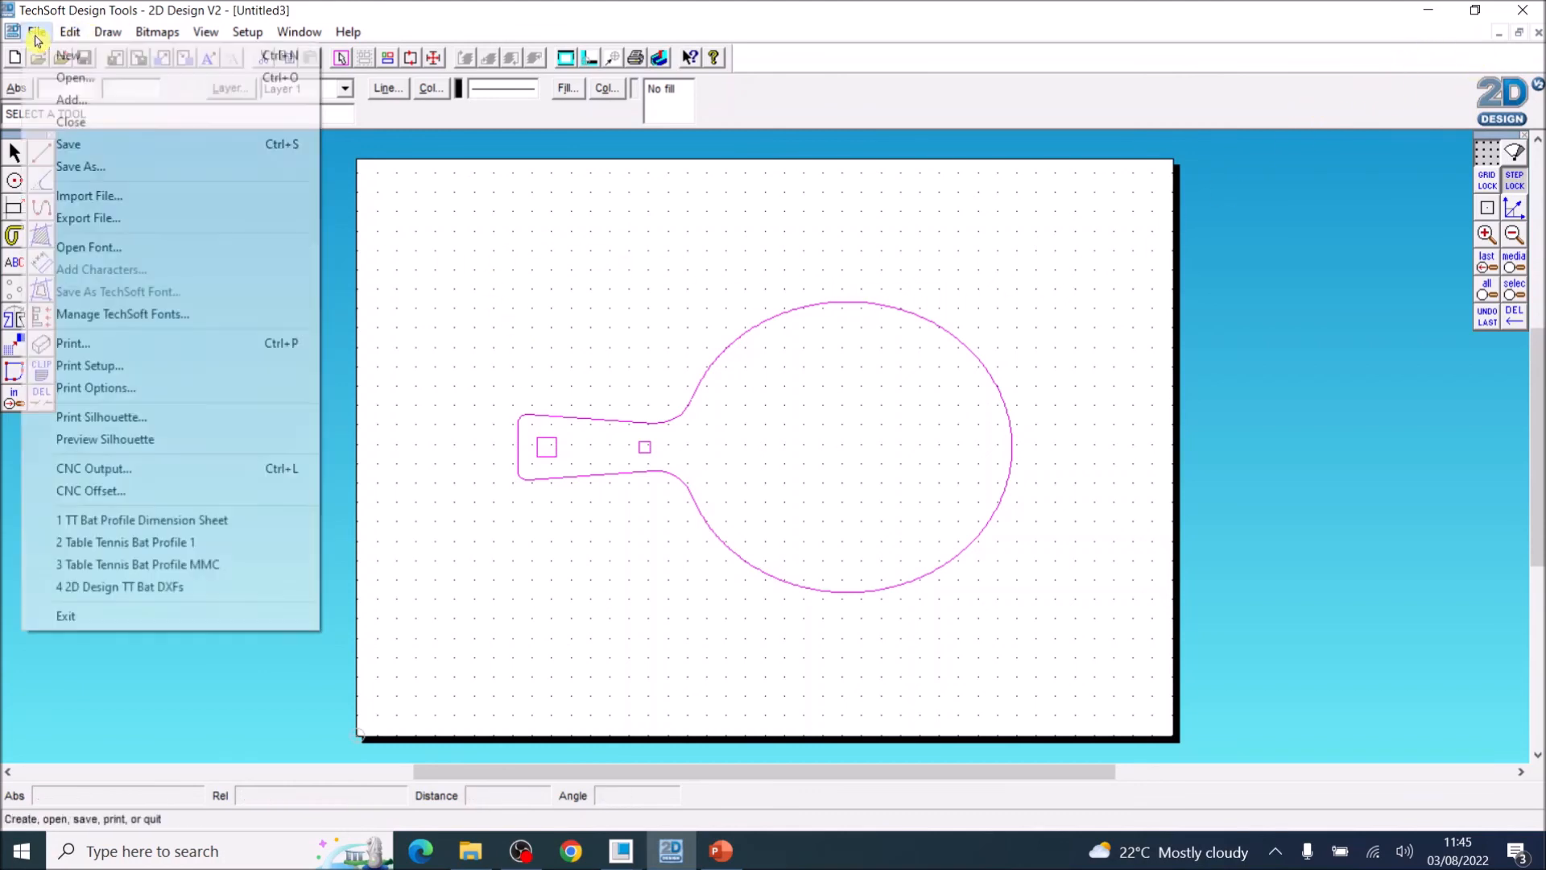
mouse_move(81, 167)
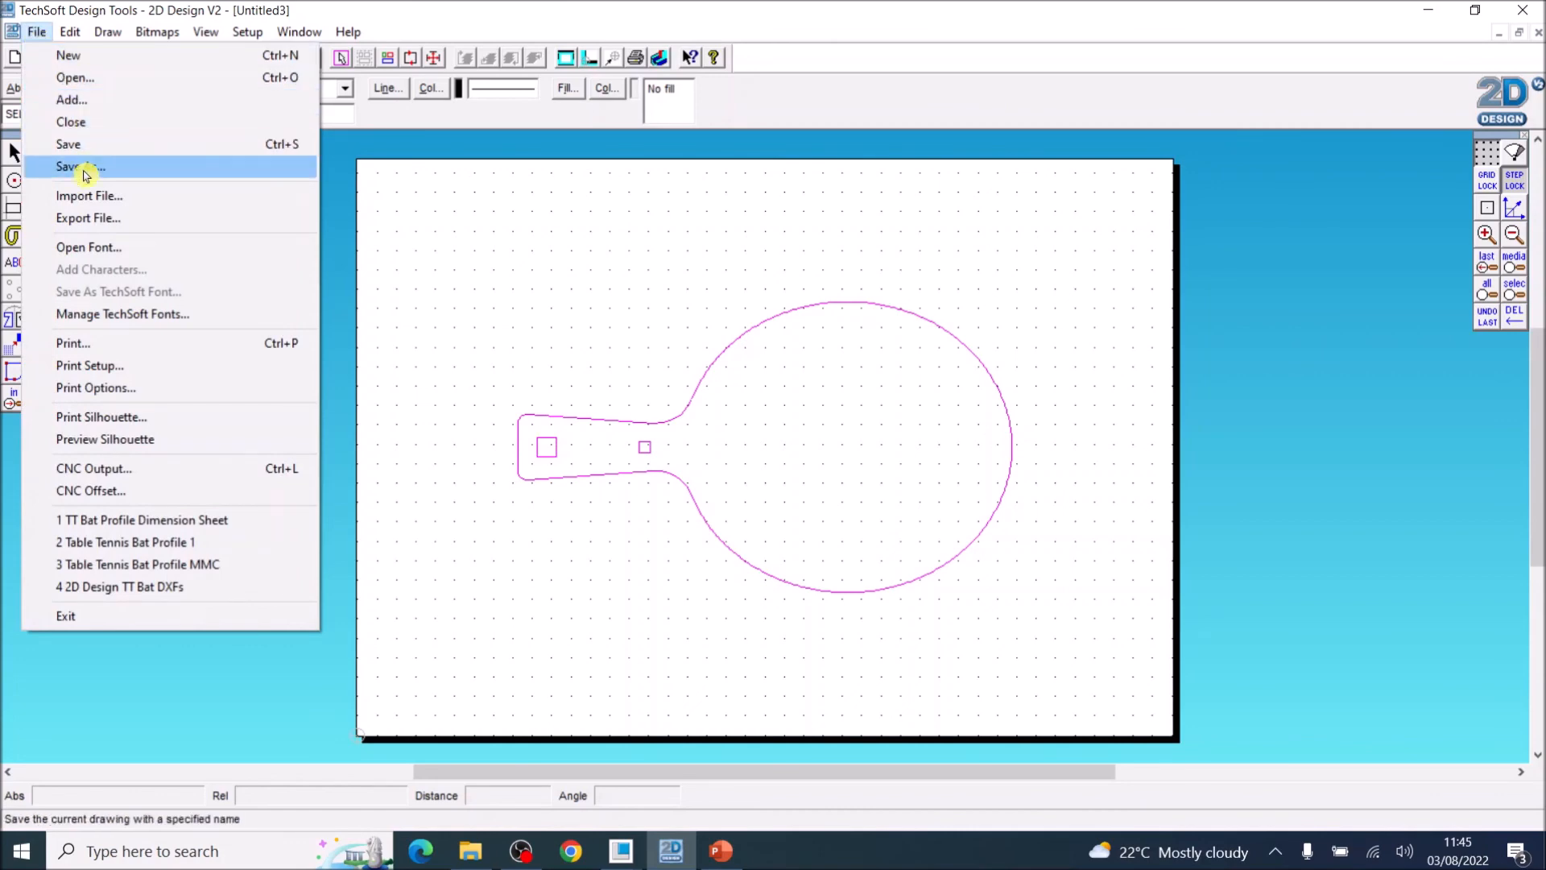
Save the drawing as 'Final Bat Profiles', a 2D Design (*.dtd) file, in the tutorials folder.
click(79, 167)
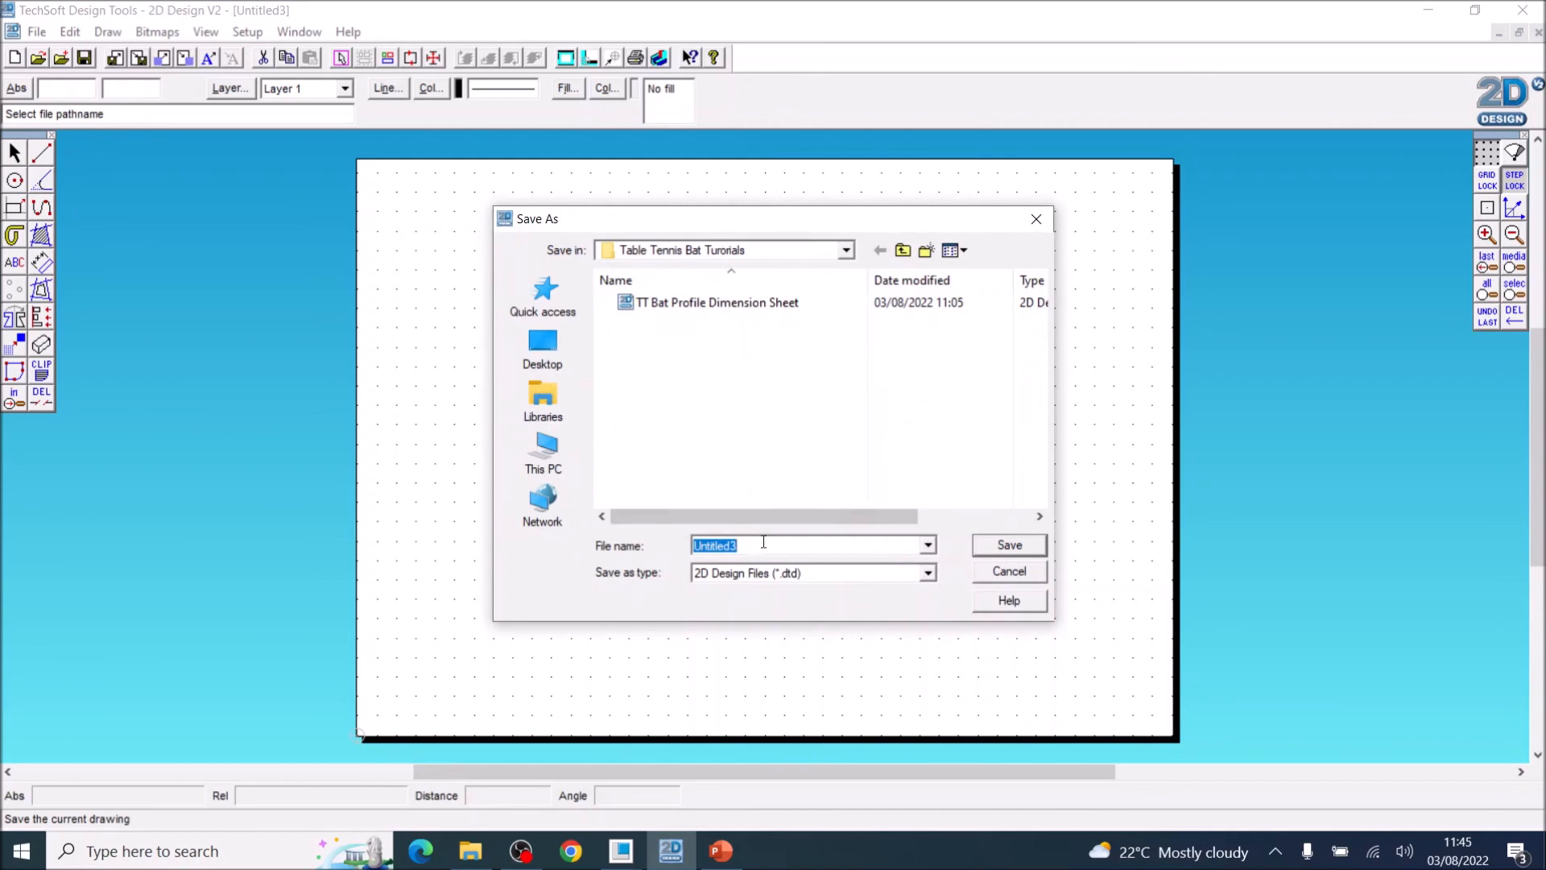
text(Final Profile A DXF.dxf)
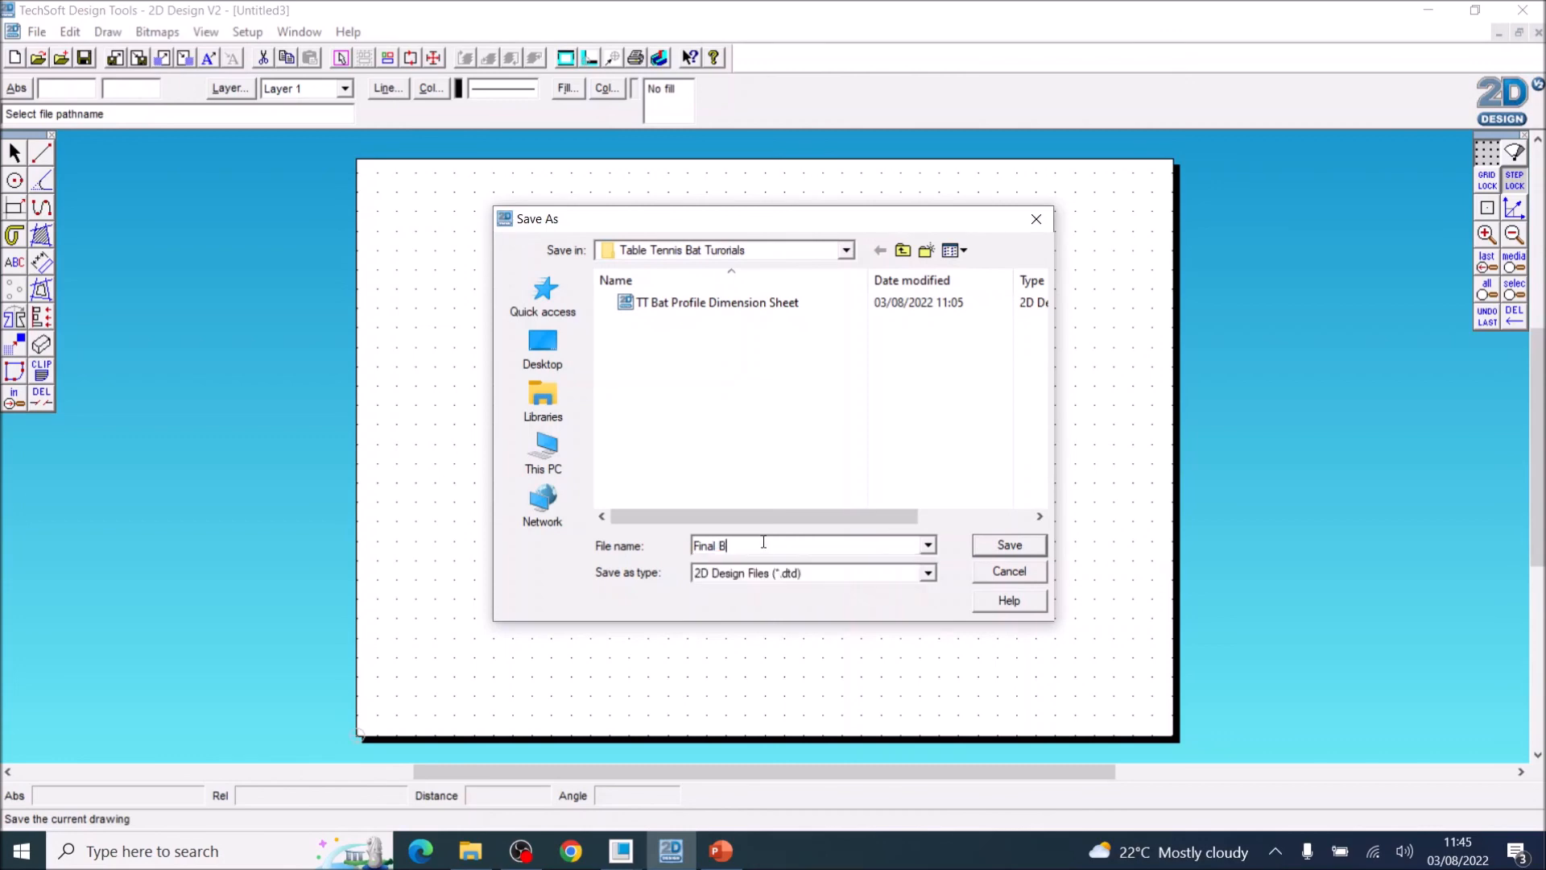
text(at Pro)
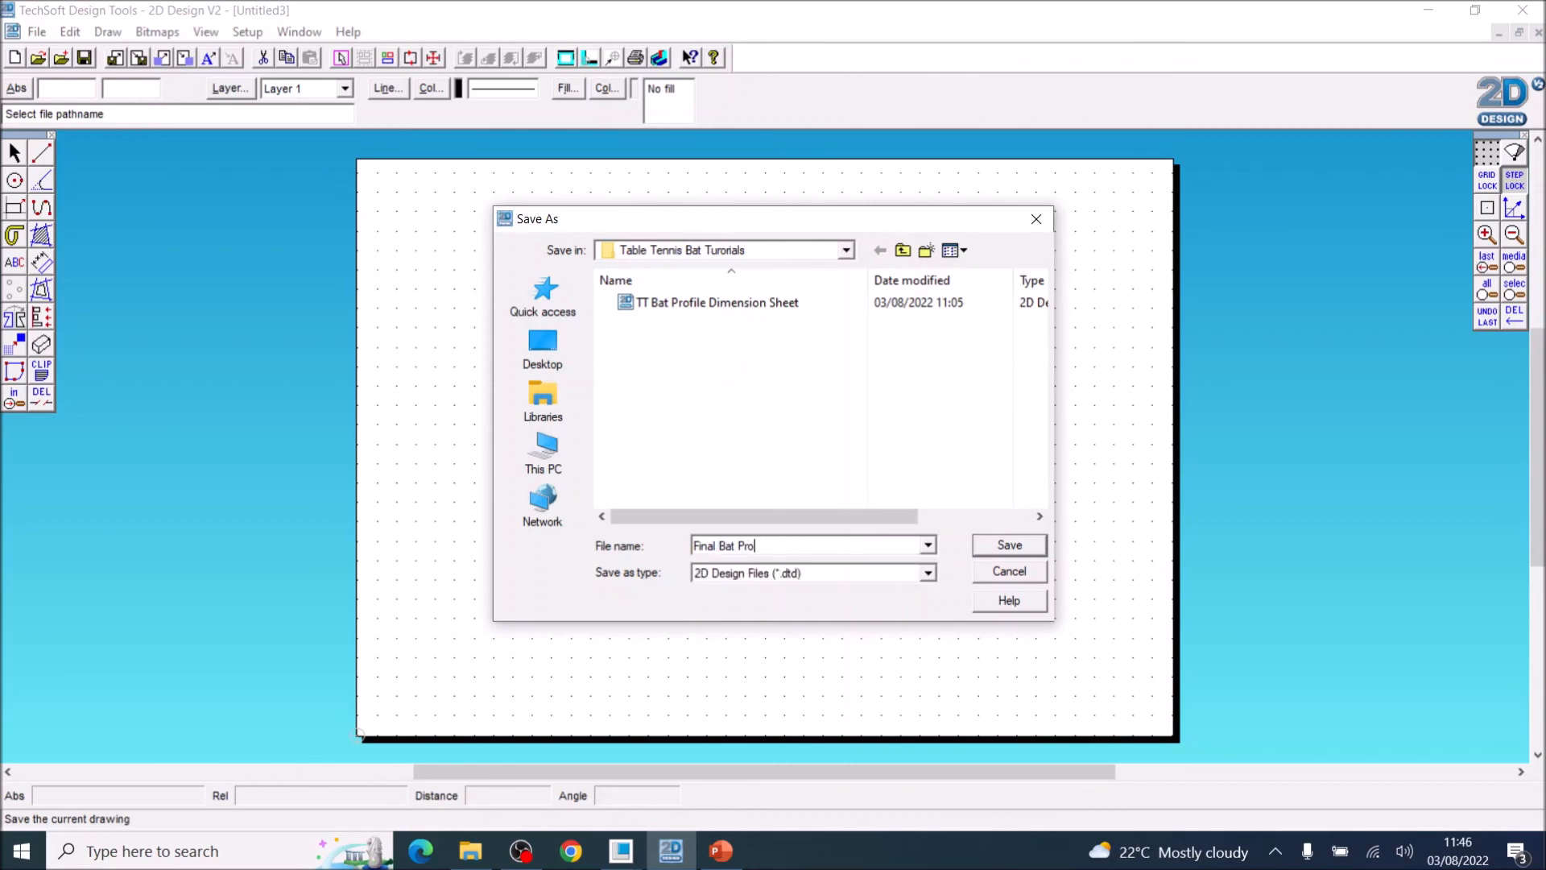
text(files)
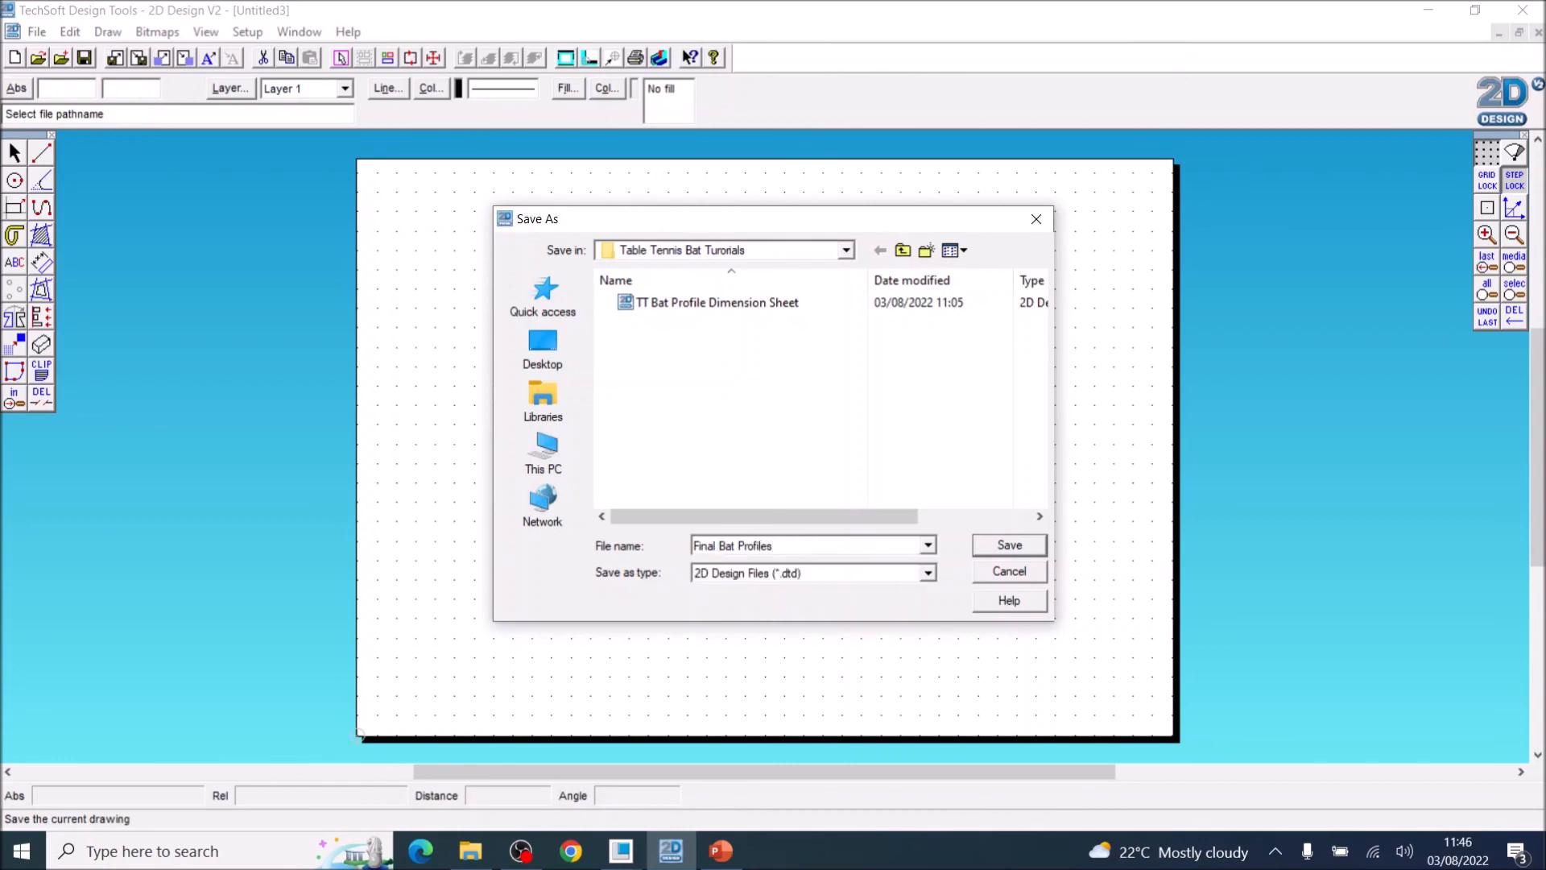
click(1008, 544)
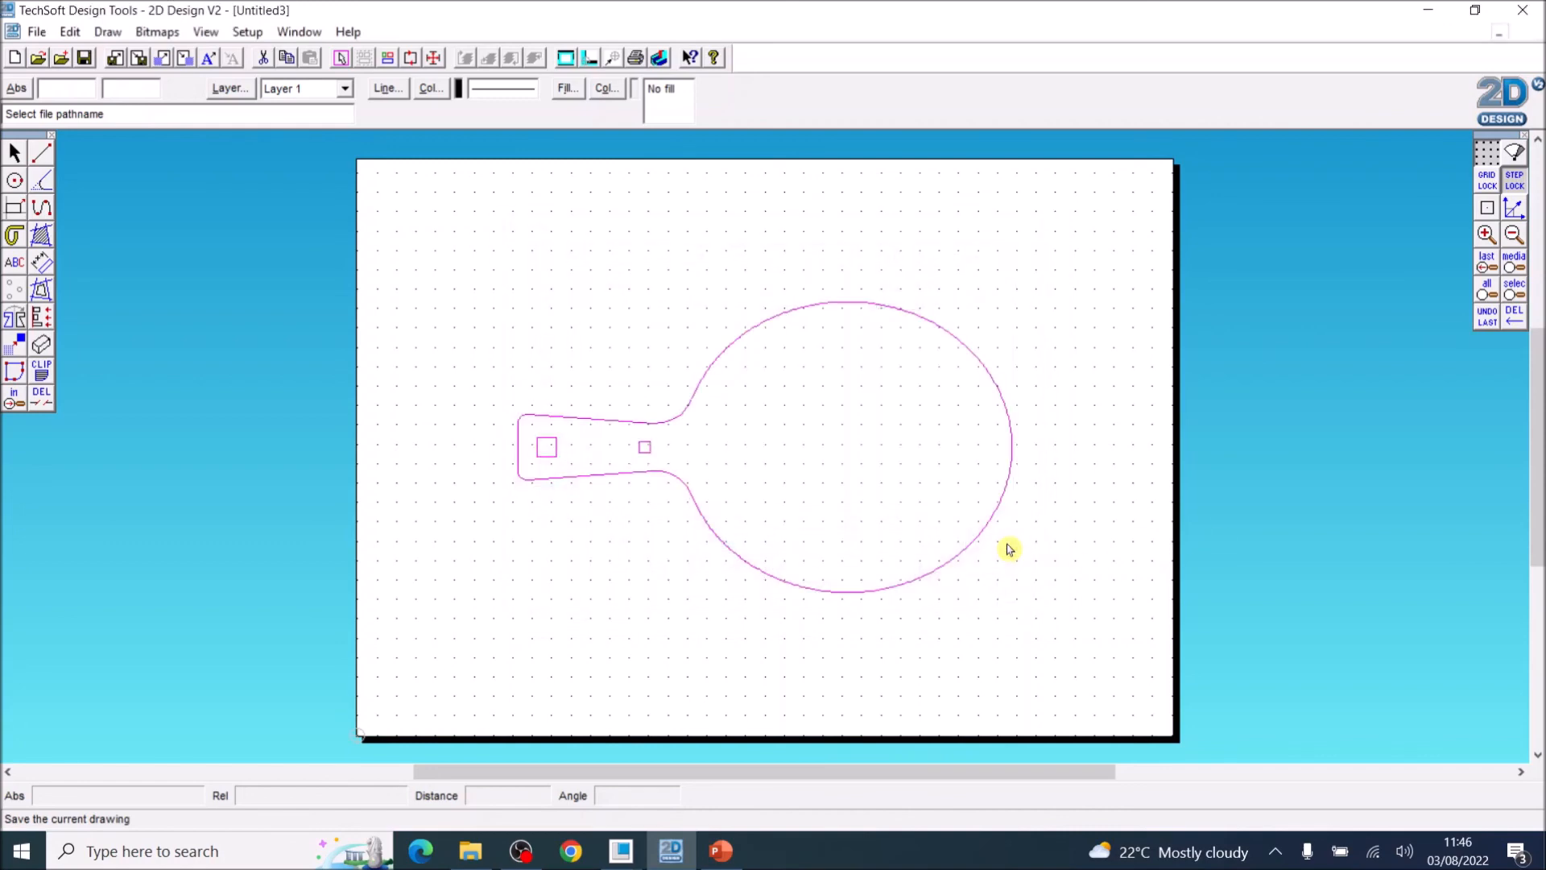
click(83, 57)
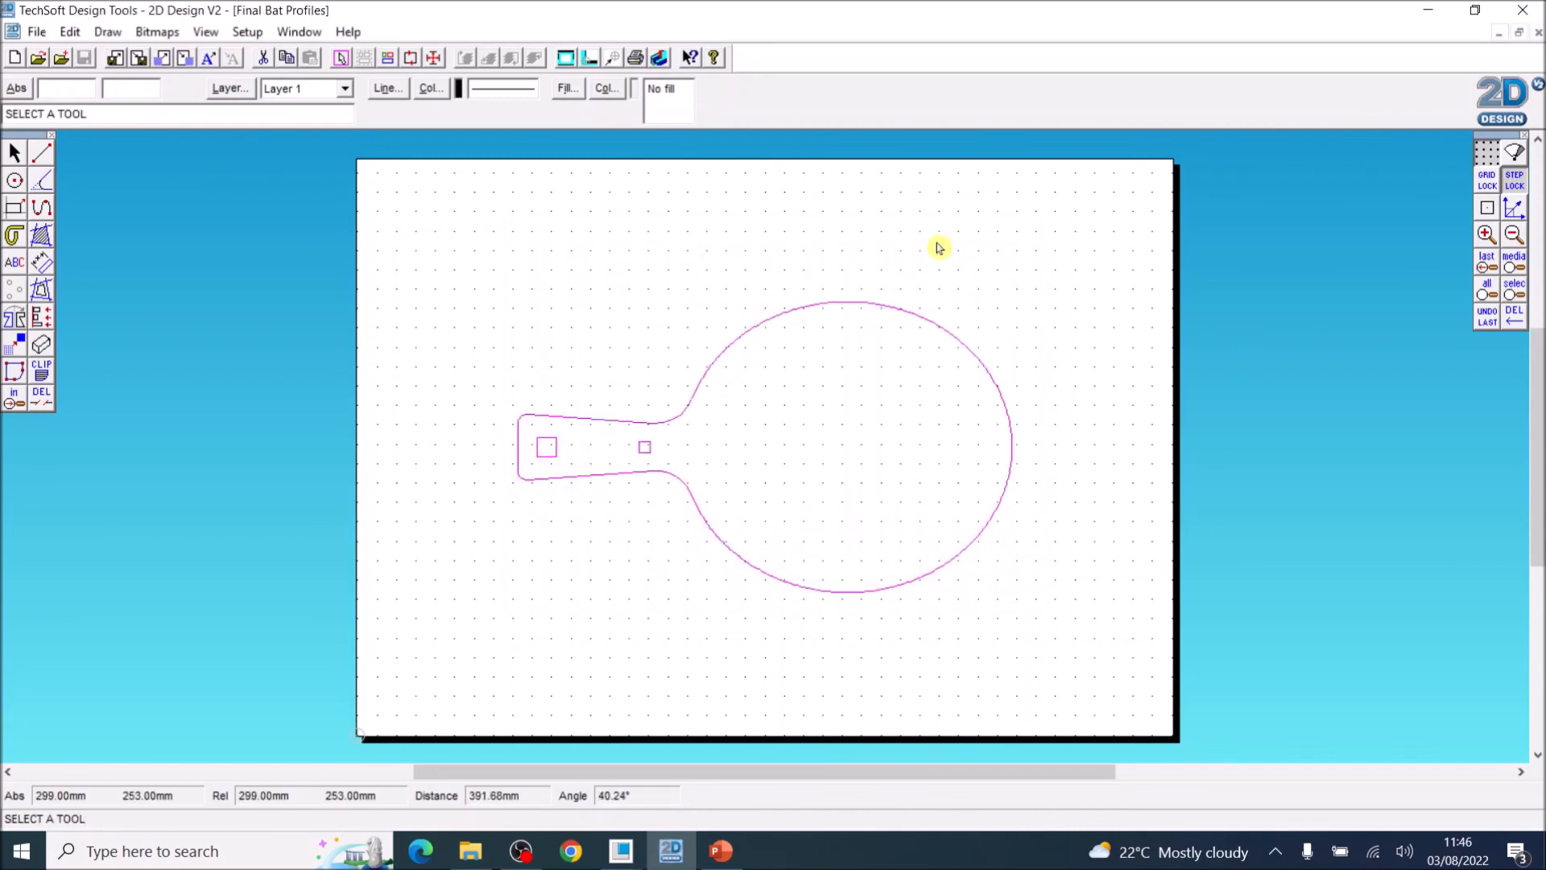
click(36, 31)
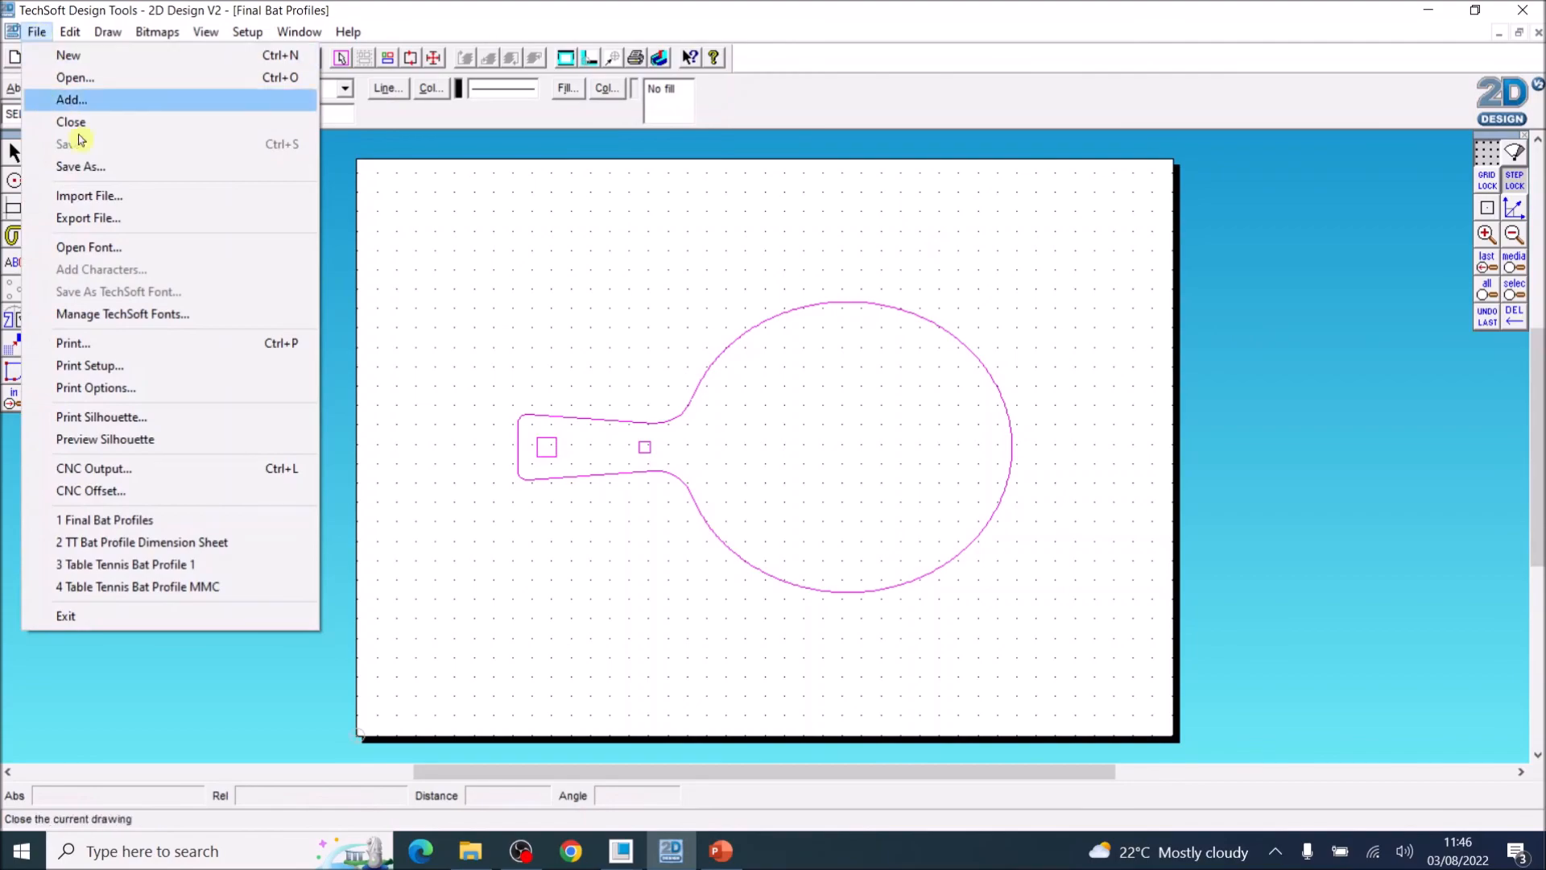